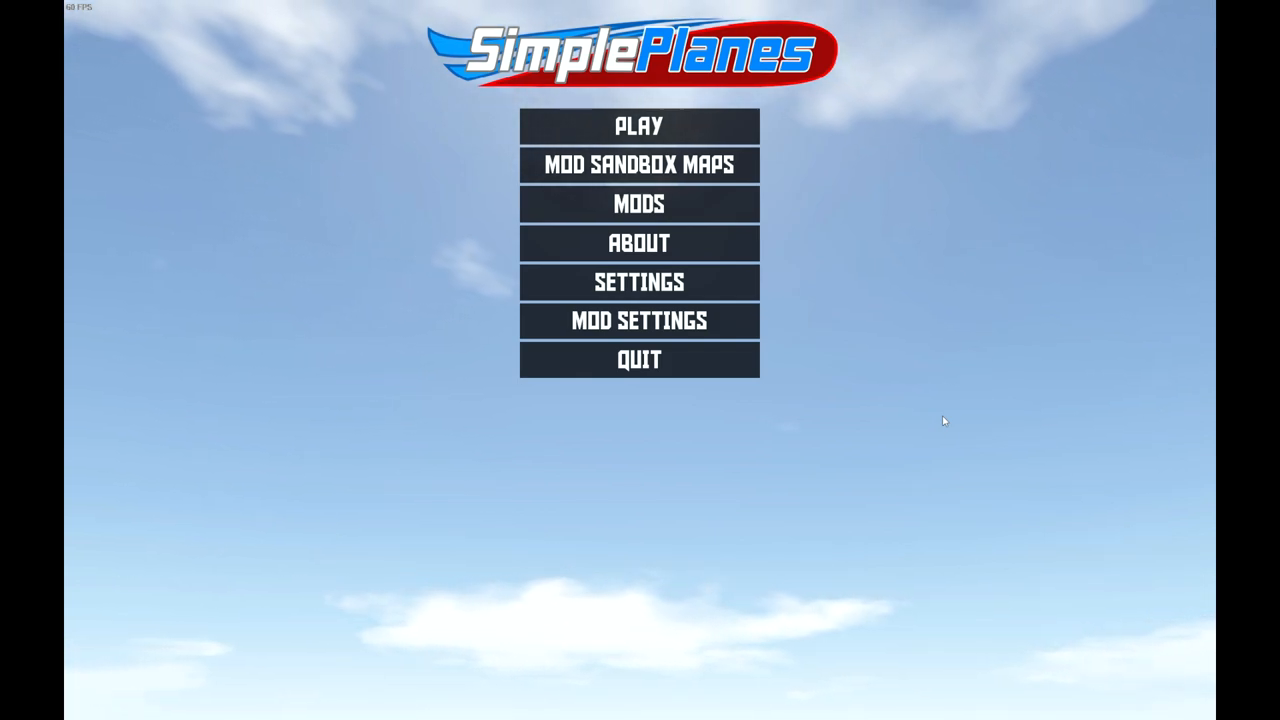
mouse_move(639, 126)
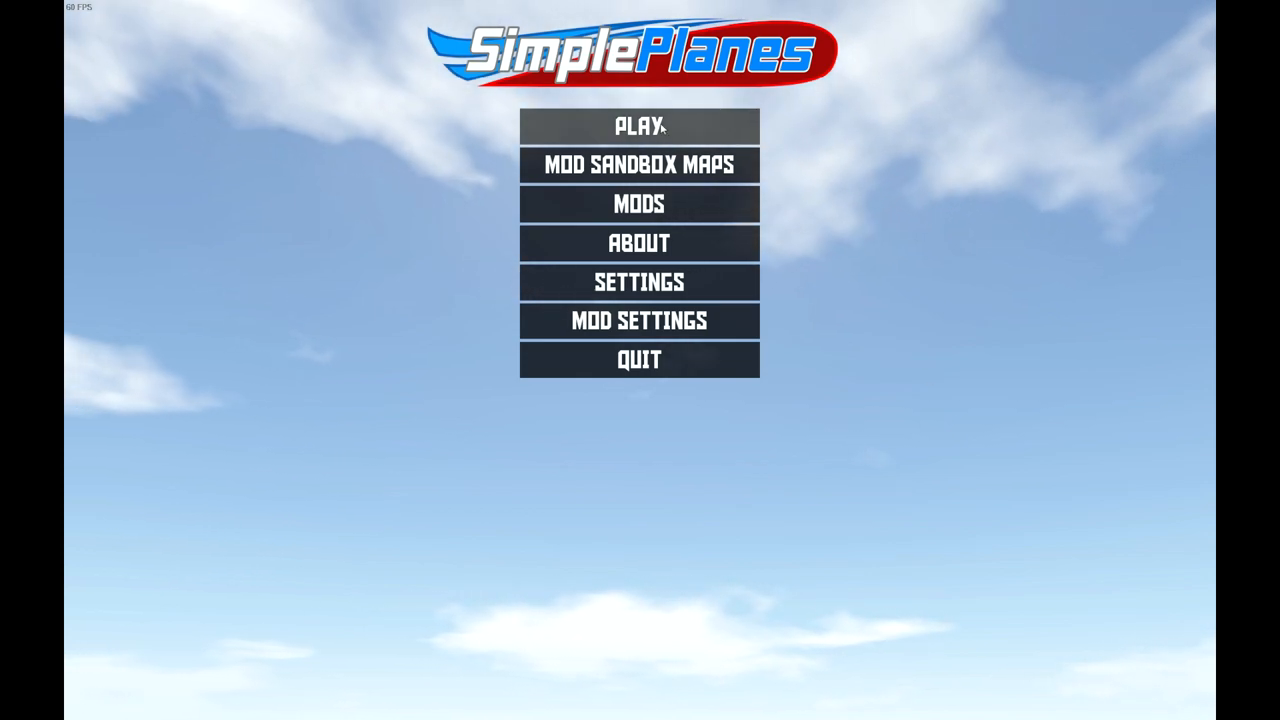
- Enter the aircraft designer from the main menu with the sliced-cockpit airliner loaded
left_click(639, 126)
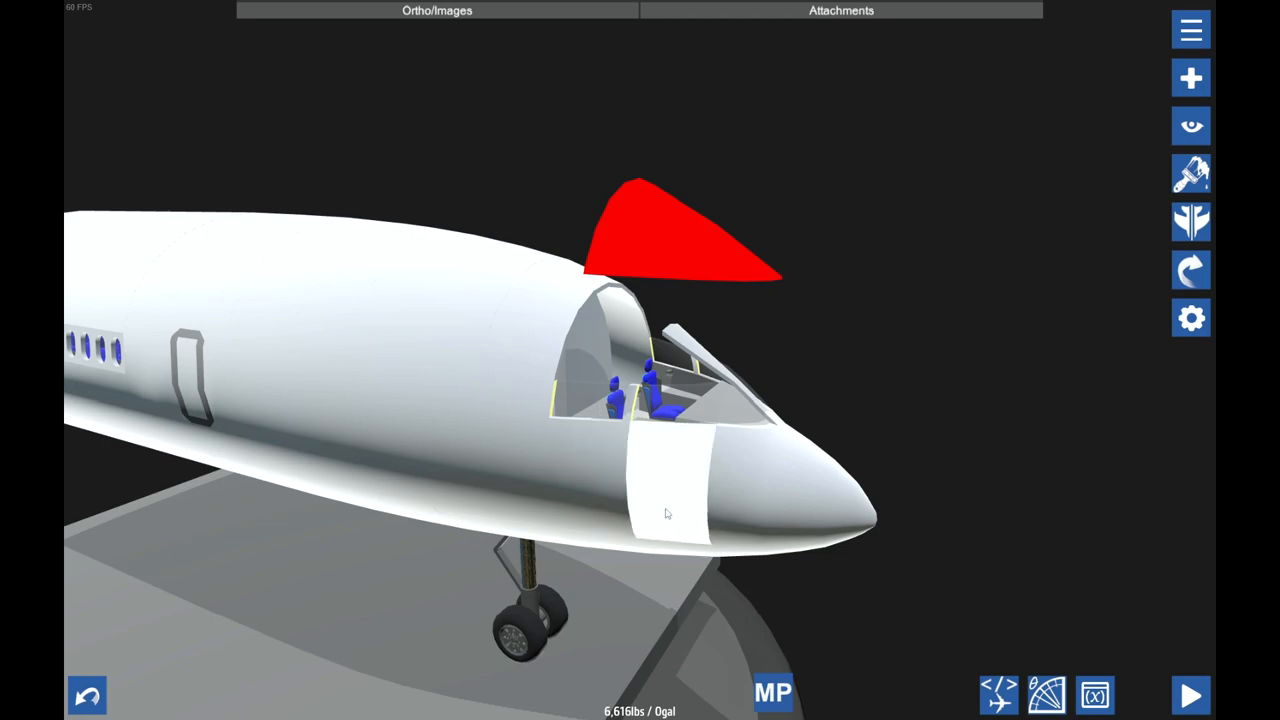
- Start a new aircraft and add a fuselage block above the flat white base block
left_click(1190, 29)
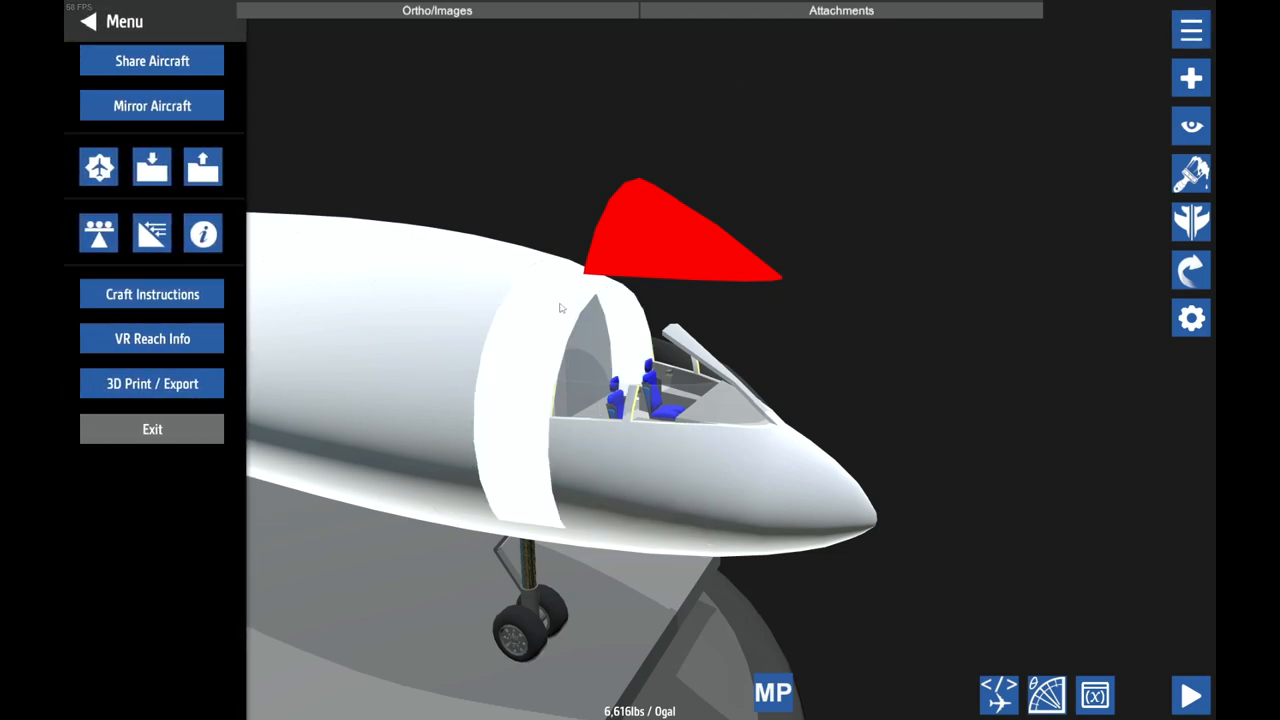
left_click(151, 167)
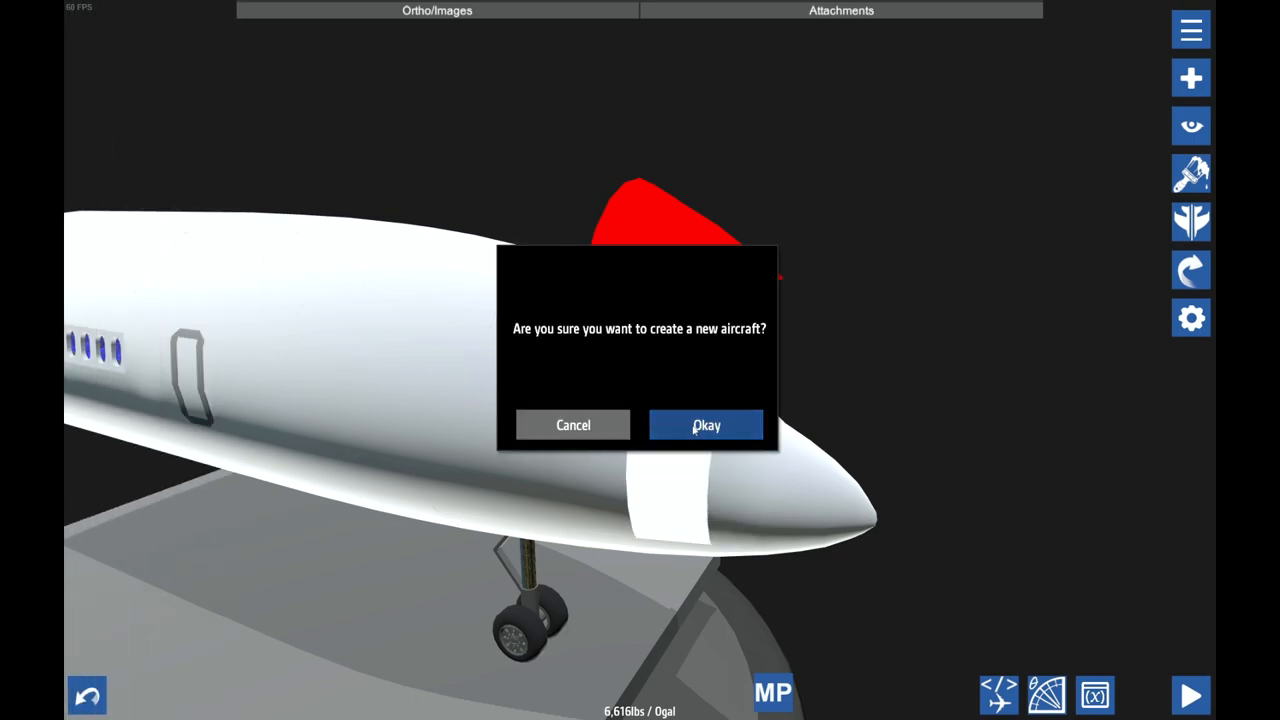
left_click(706, 425)
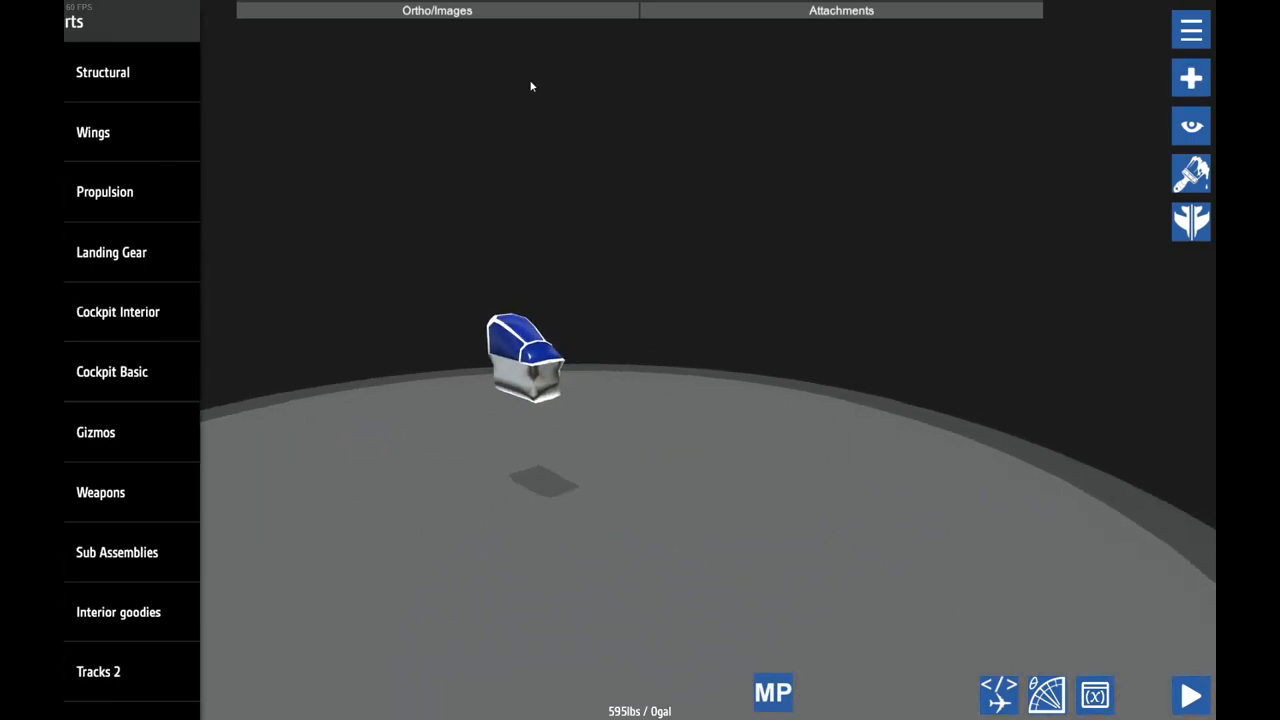
left_click(102, 72)
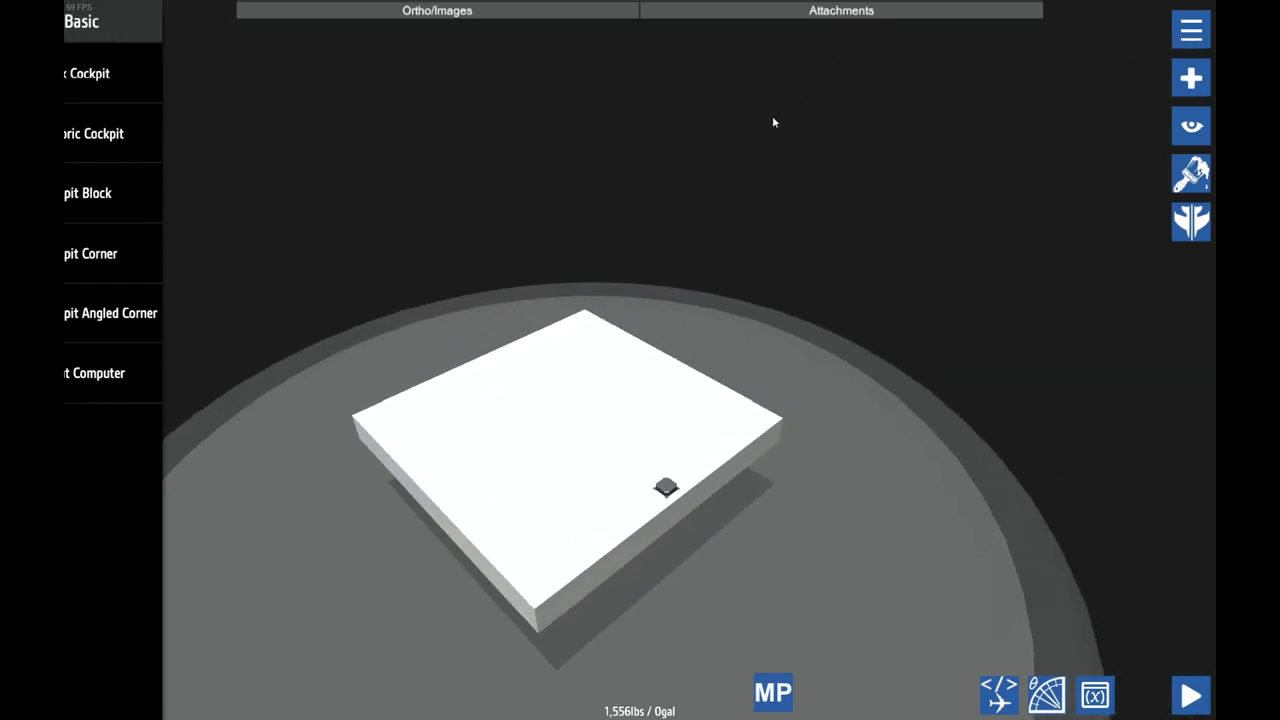
left_click(82, 21)
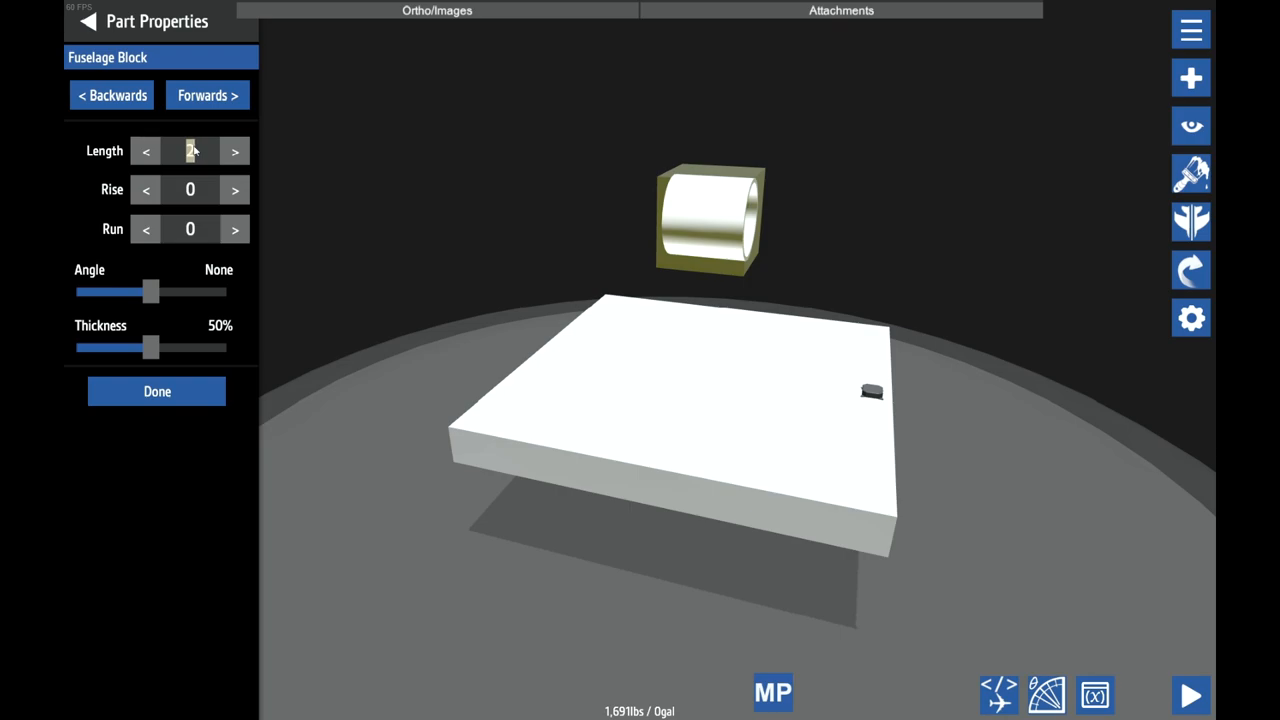
- Make the fuselage a circular tube 5 wide and 5 high, and add a 10-long section
left_click(207, 95)
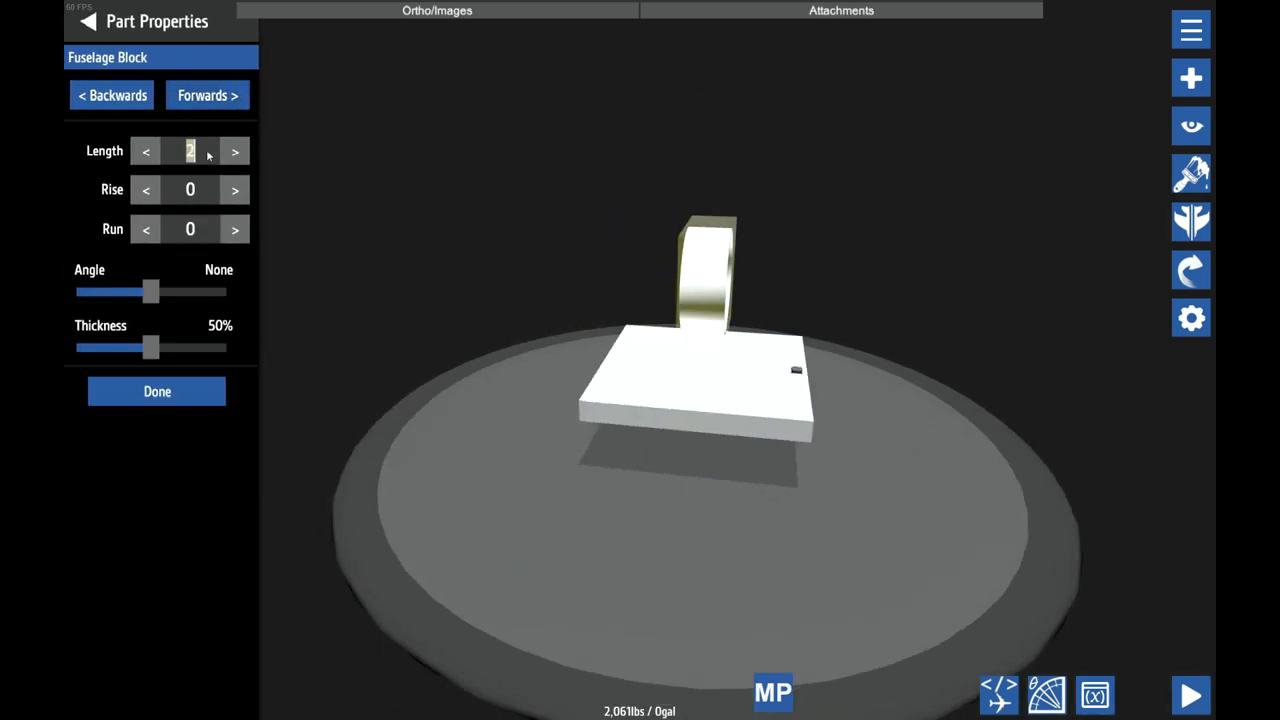
left_click(157, 391)
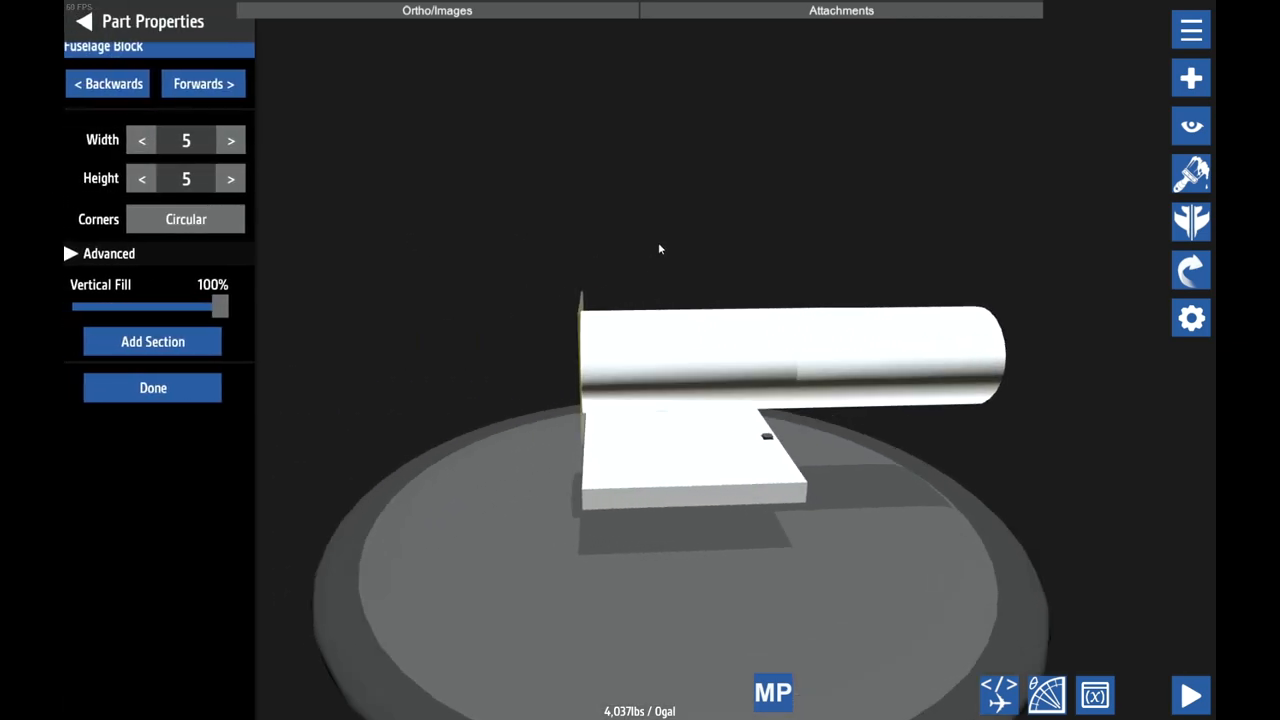
left_click(203, 83)
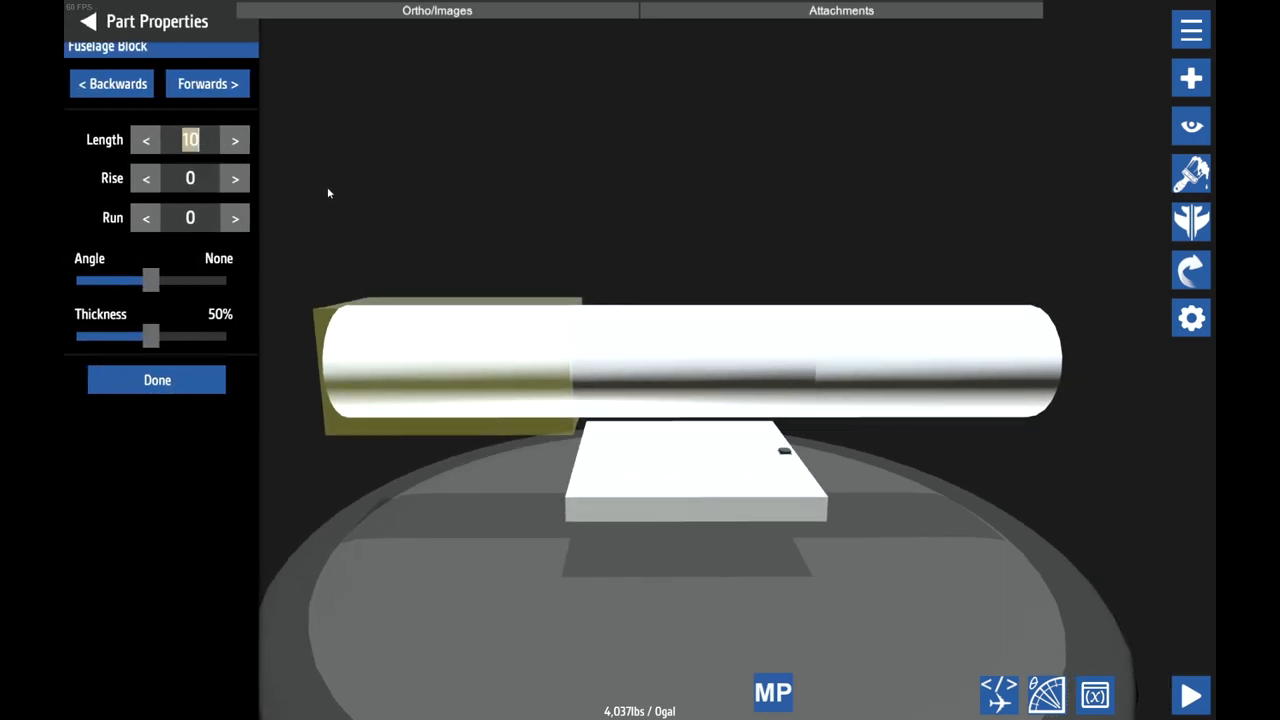
mouse_move(584, 52)
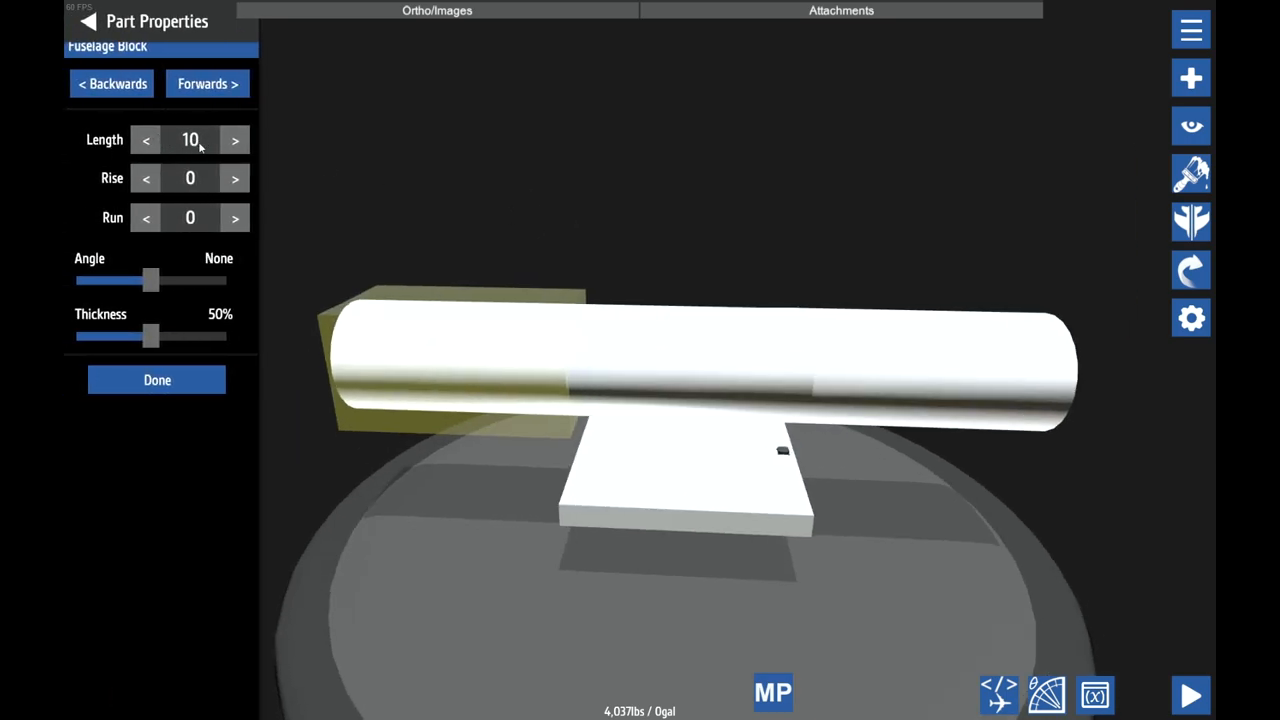
left_click(145, 140)
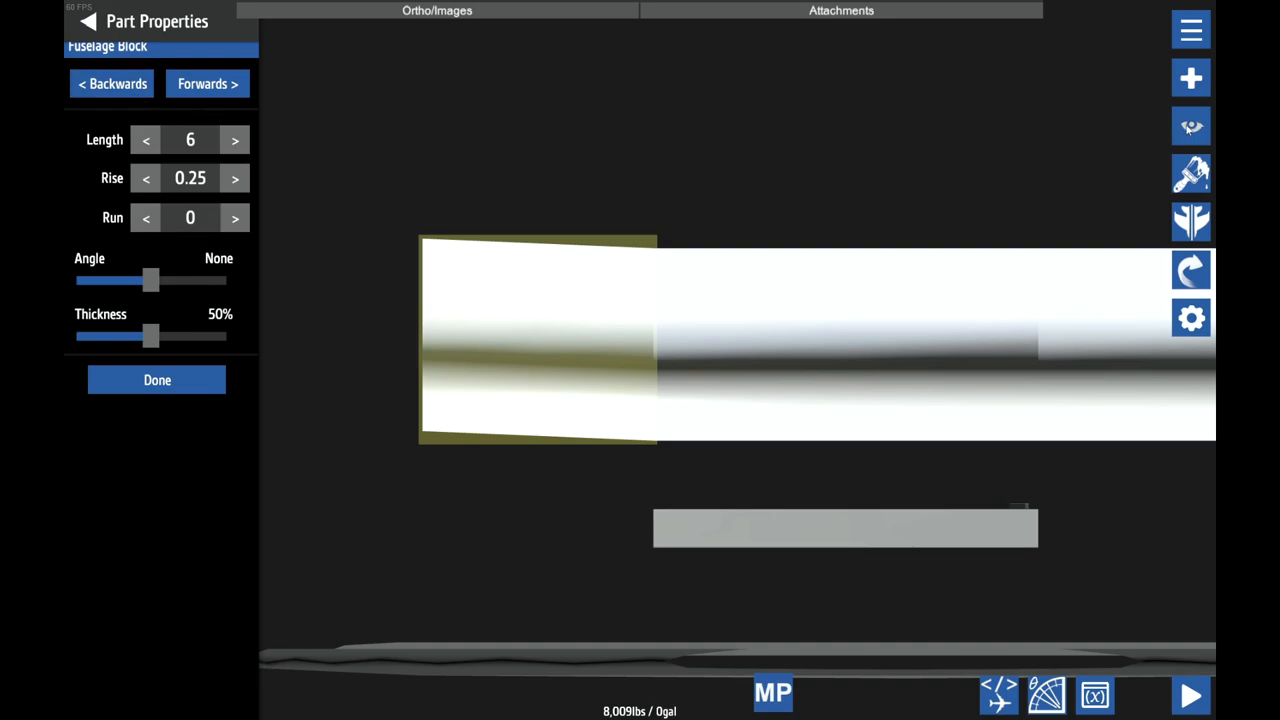
- Taper the front sections with height 4.5, rise 0.125 and length 4
left_click(1191, 29)
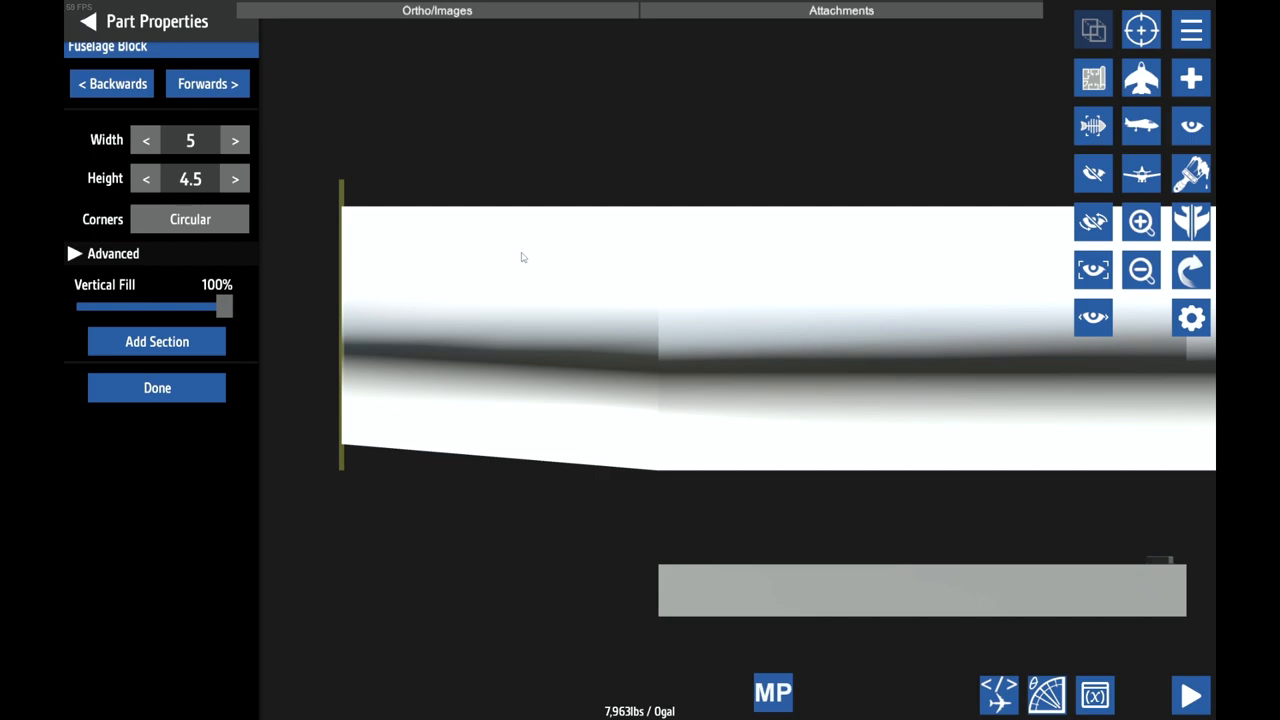
mouse_move(446, 322)
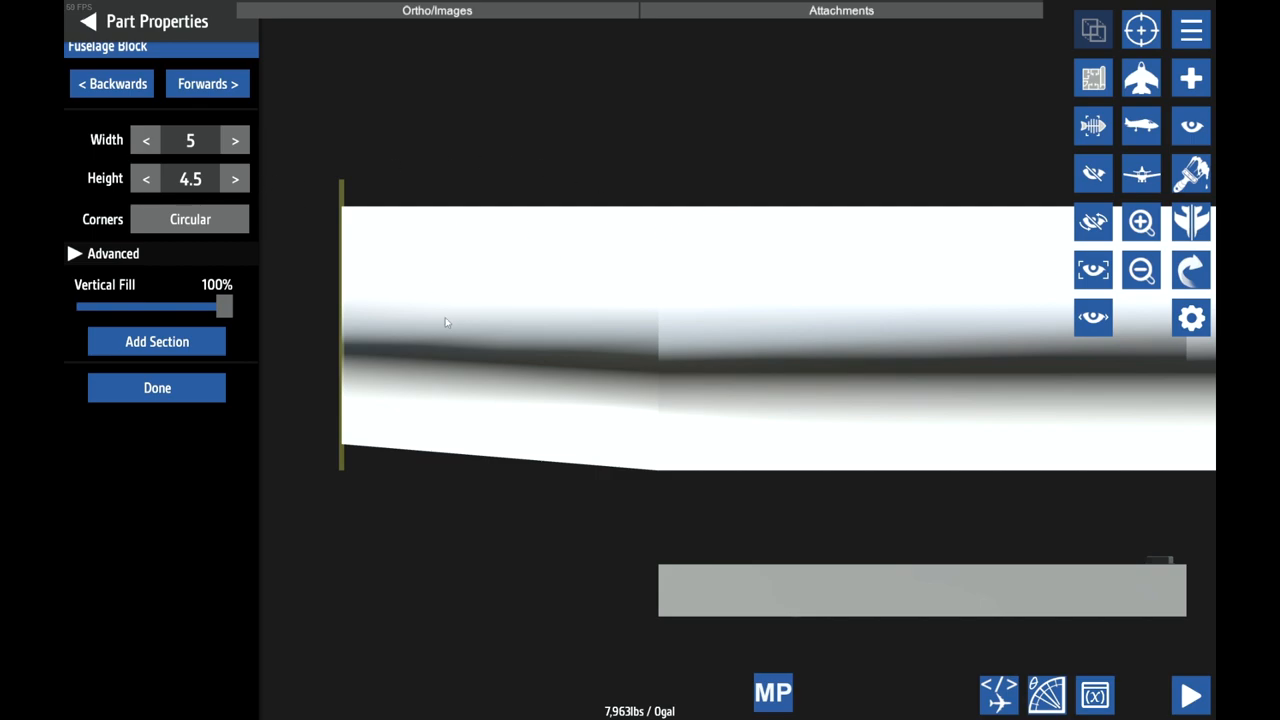
mouse_move(520, 157)
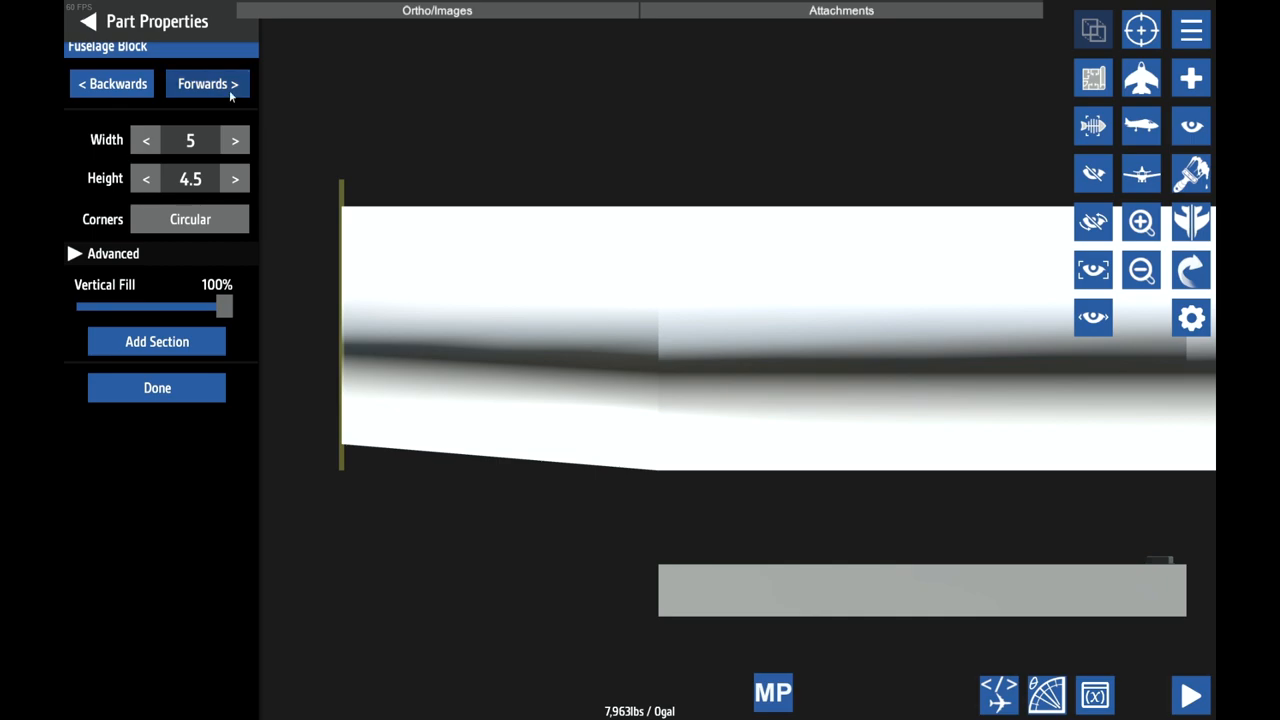
mouse_move(765, 358)
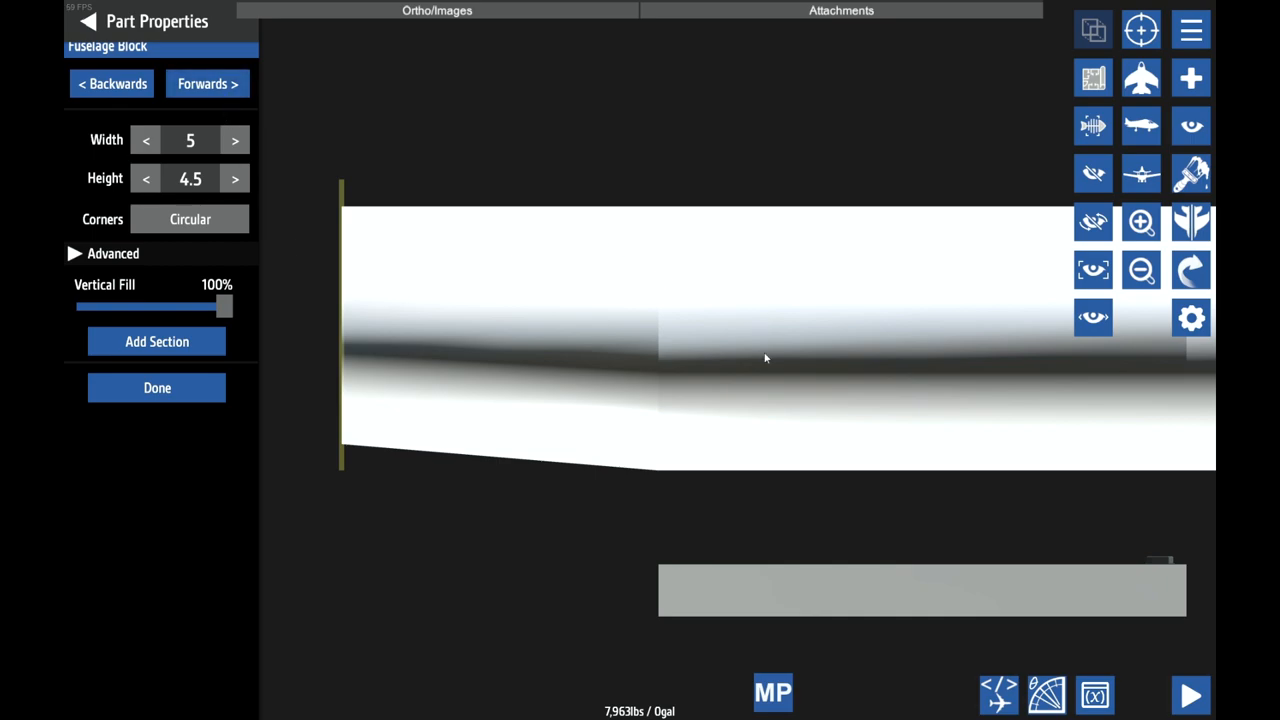
mouse_move(807, 481)
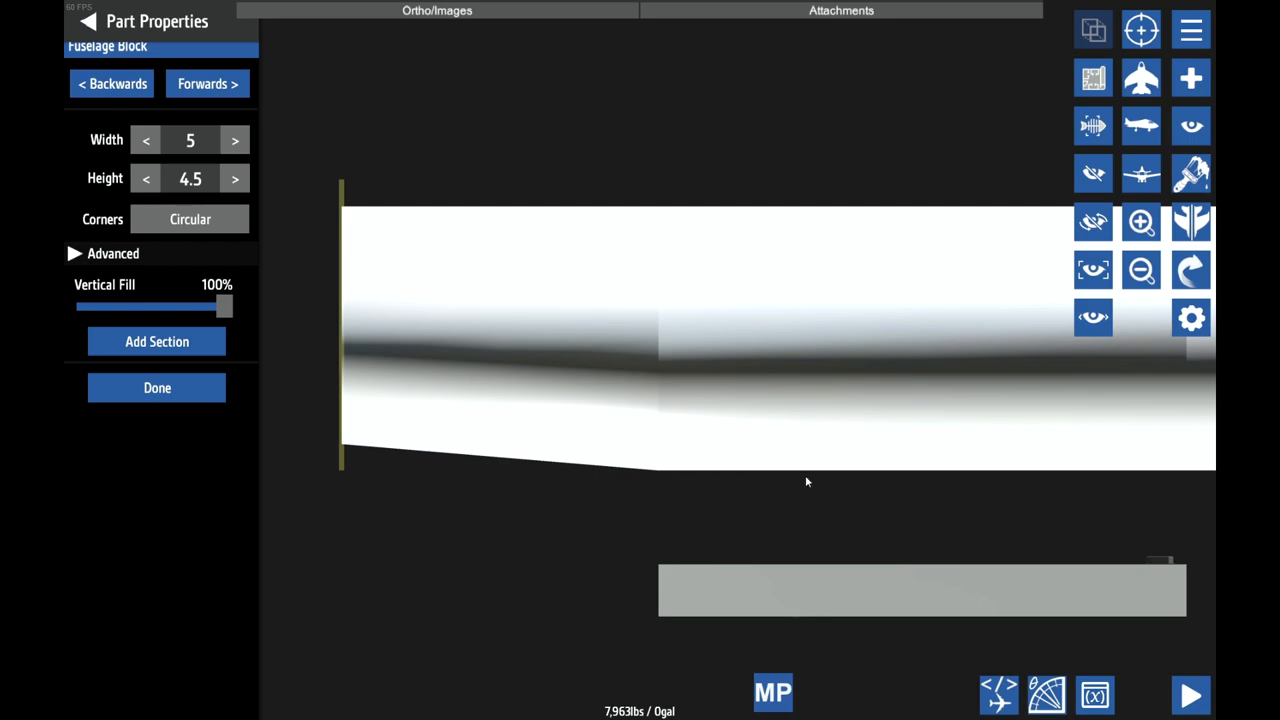
mouse_move(391, 421)
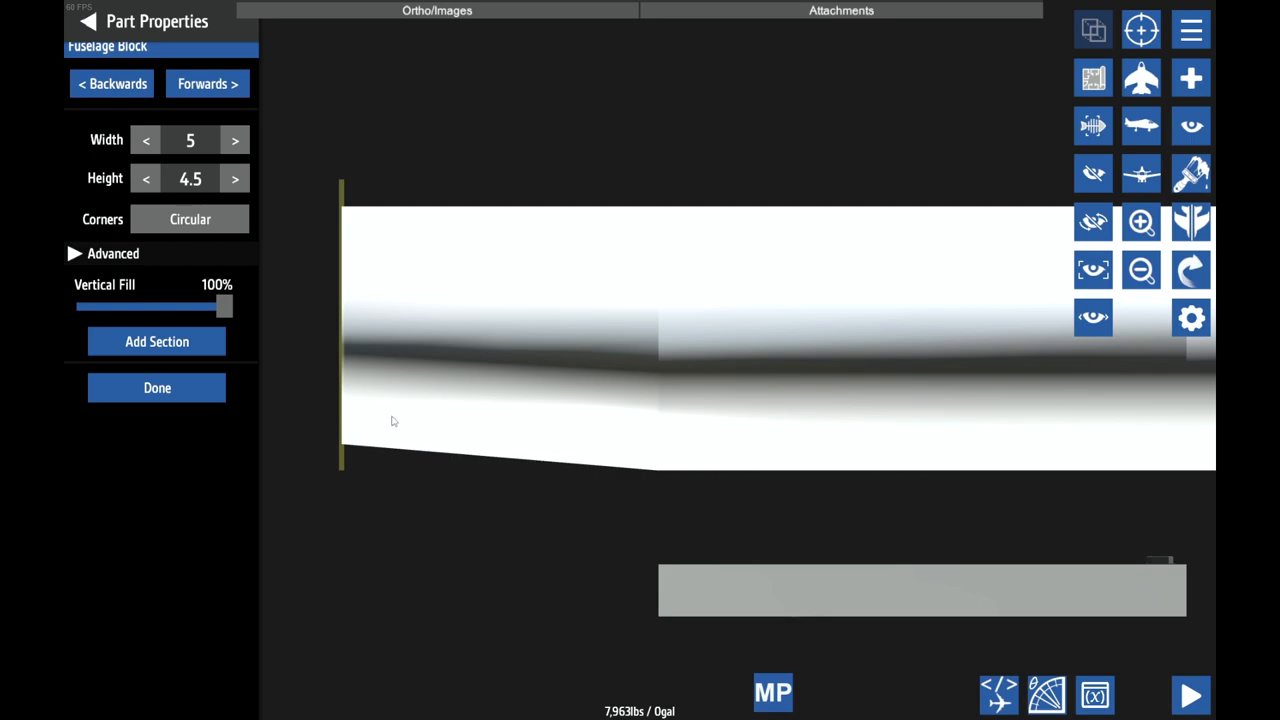
left_click(156, 341)
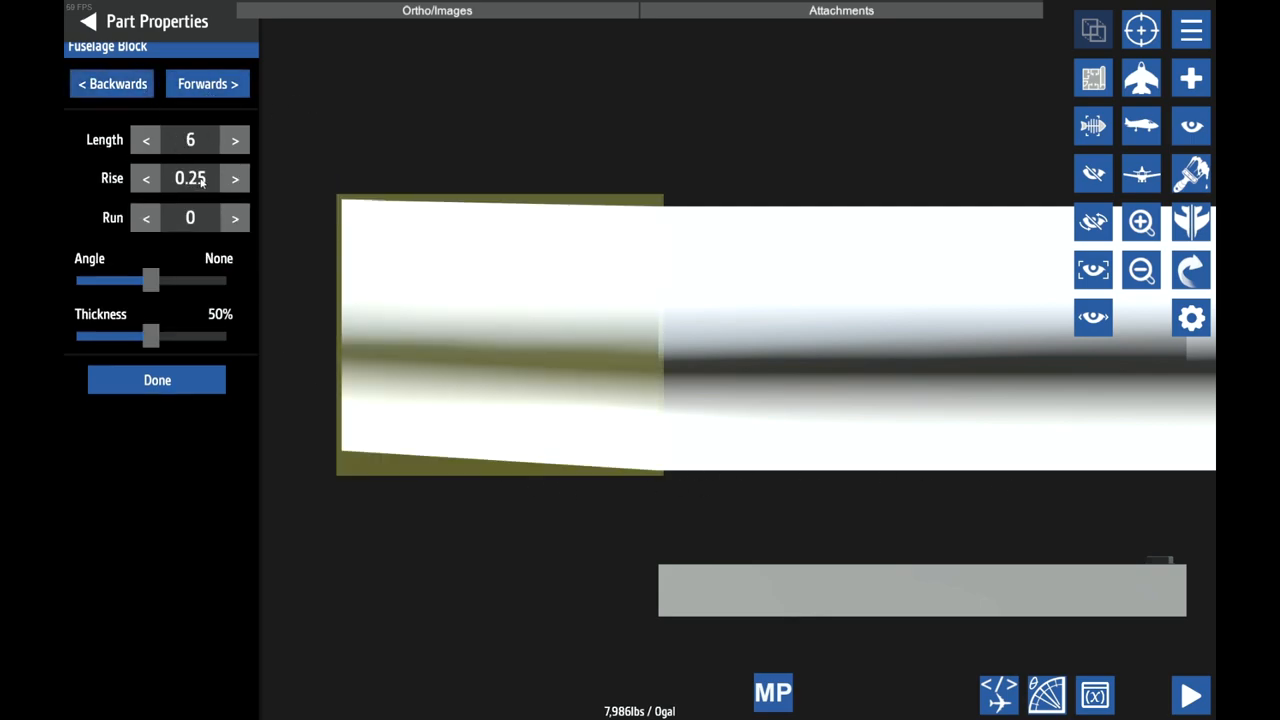
left_click(145, 178)
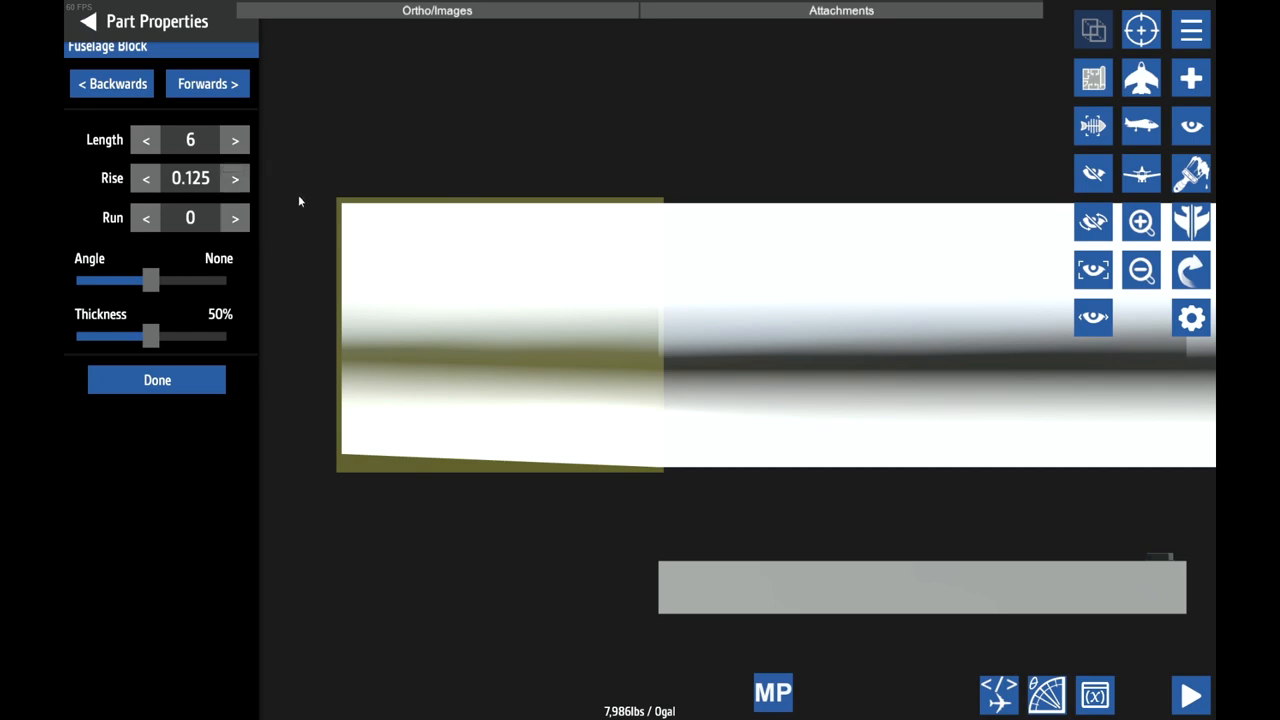
mouse_move(631, 437)
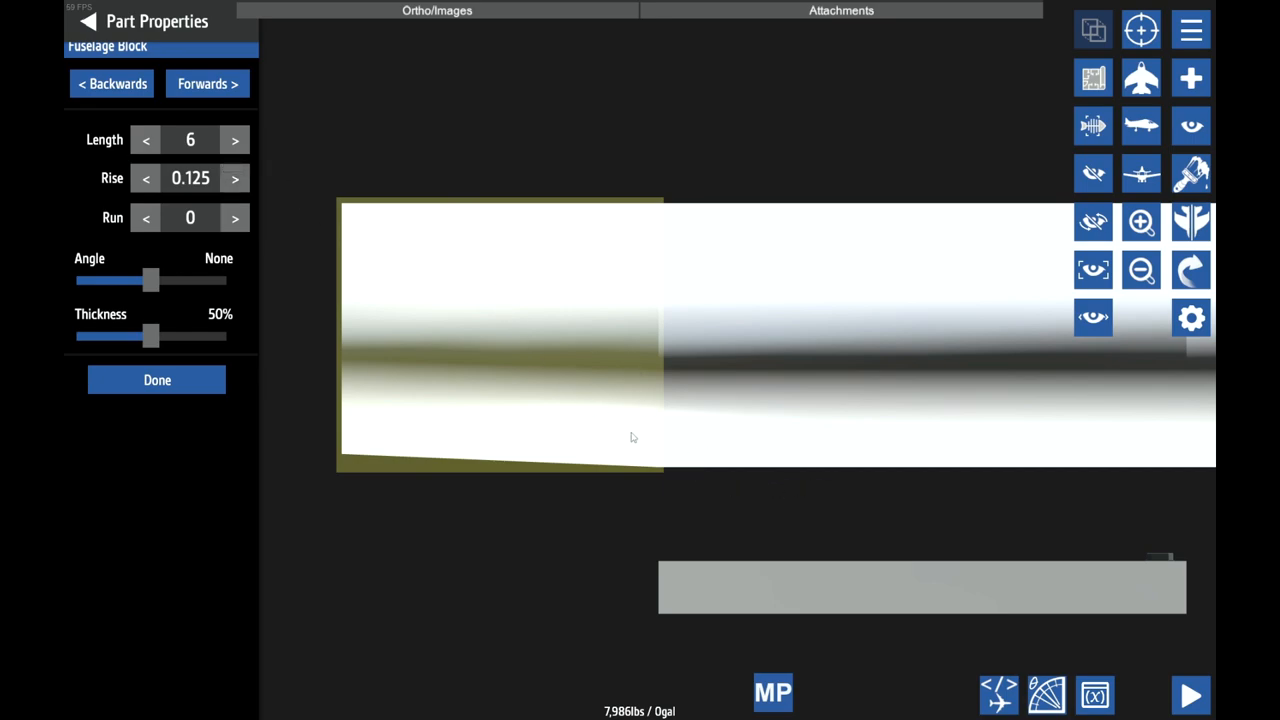
mouse_move(632, 437)
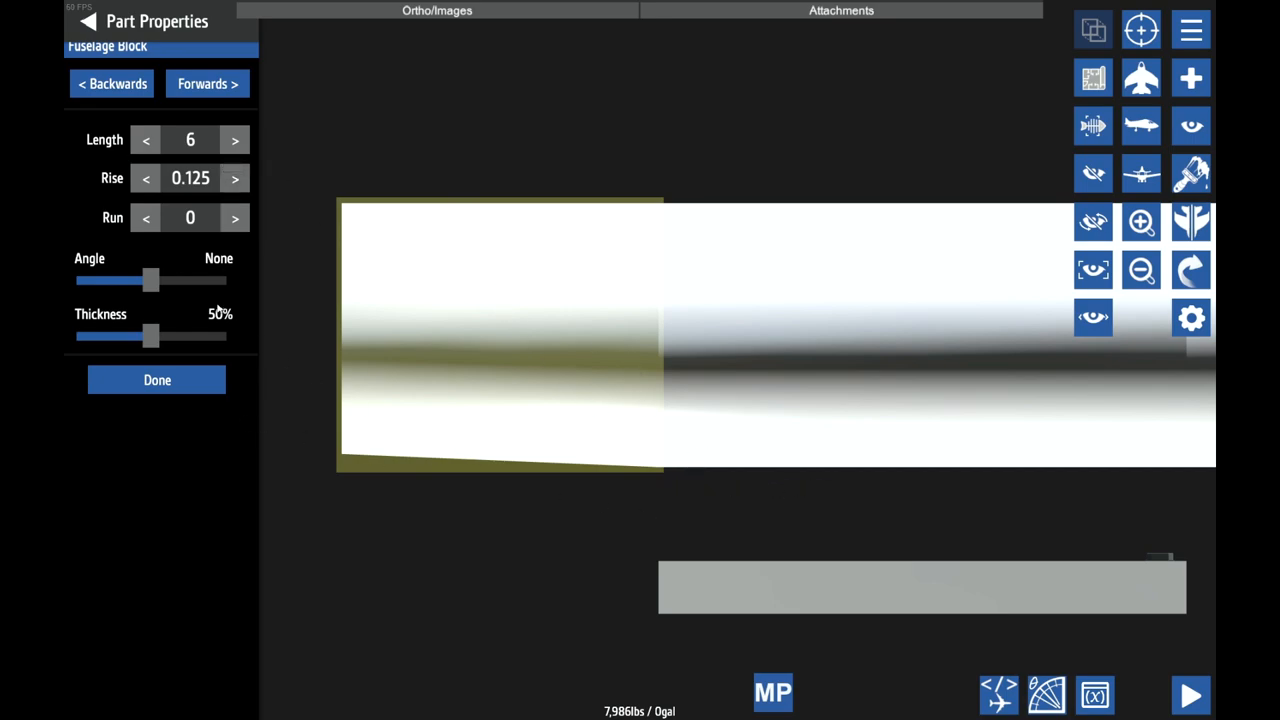
left_click(145, 139)
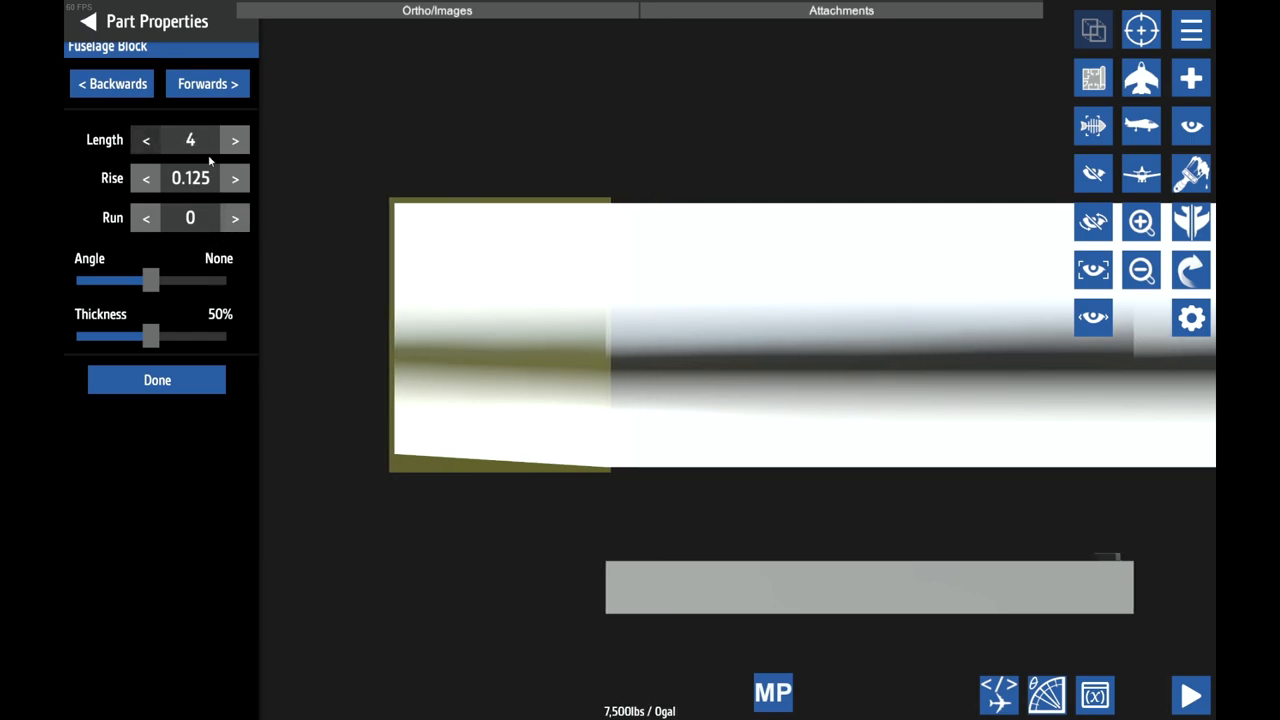
left_click(157, 379)
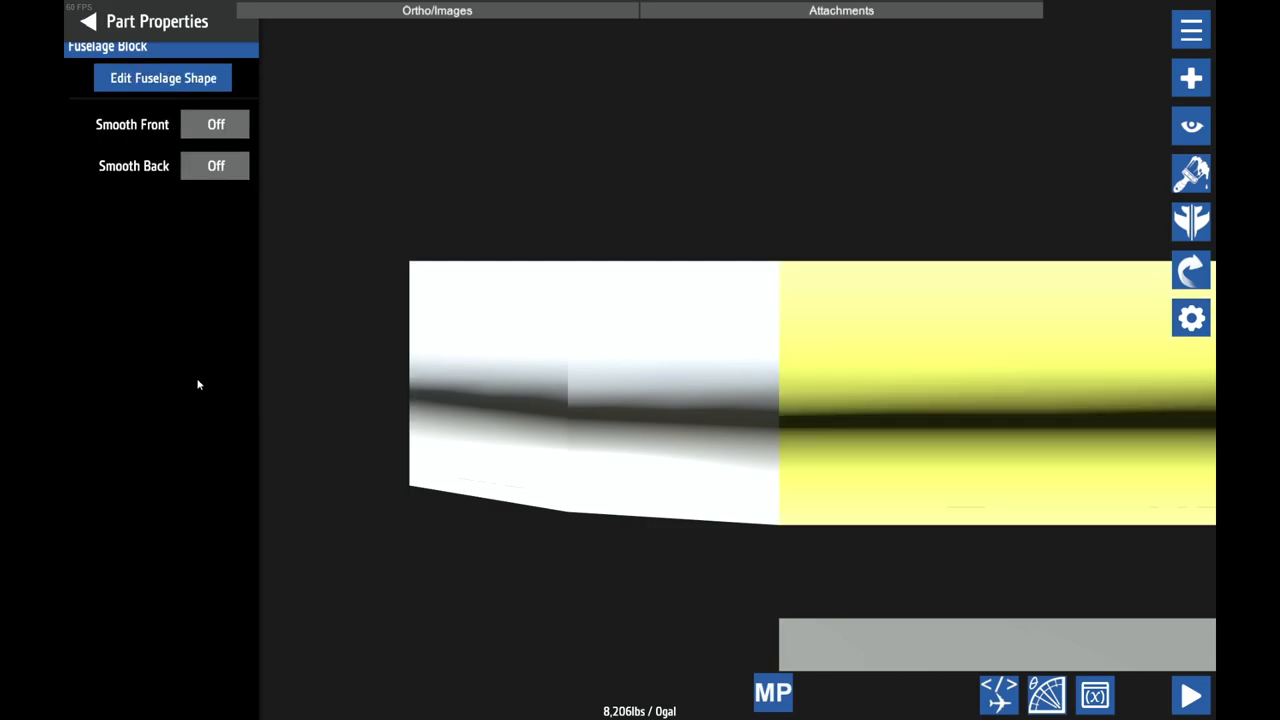
- Shrink the nose tip's width and height, giving it length 0.5 and rise 0.25
left_click(162, 78)
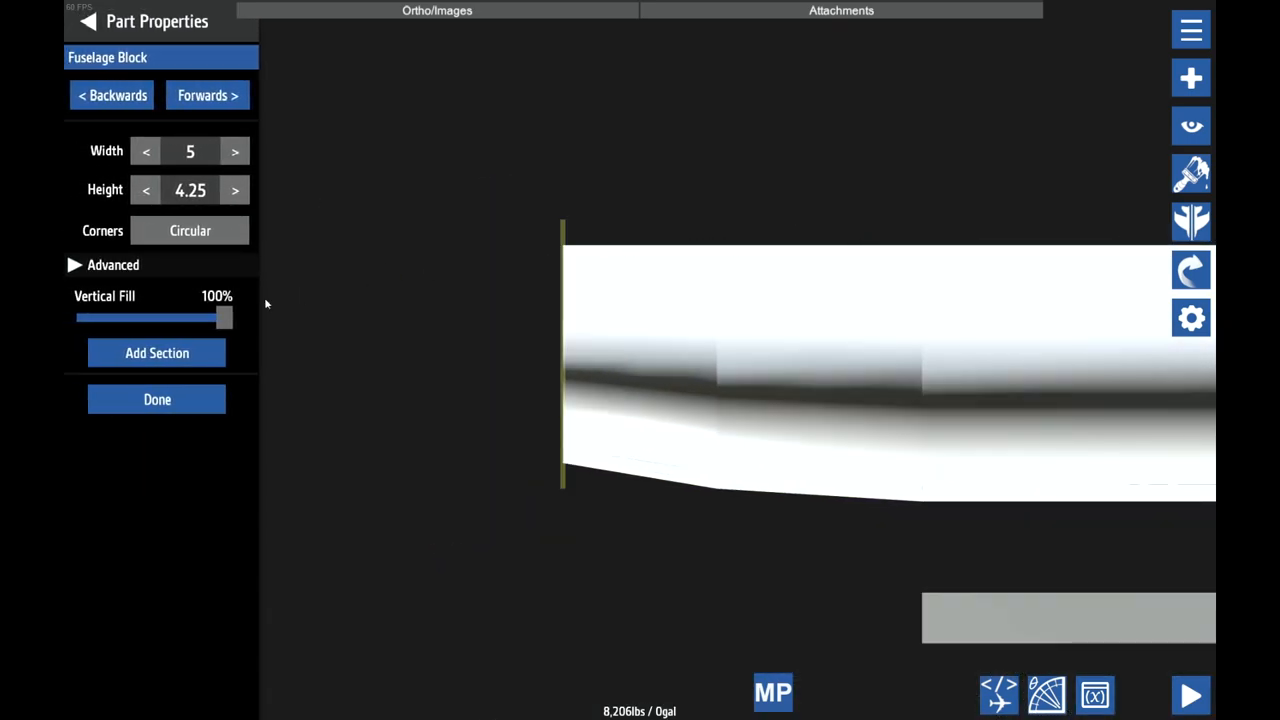
left_click(112, 95)
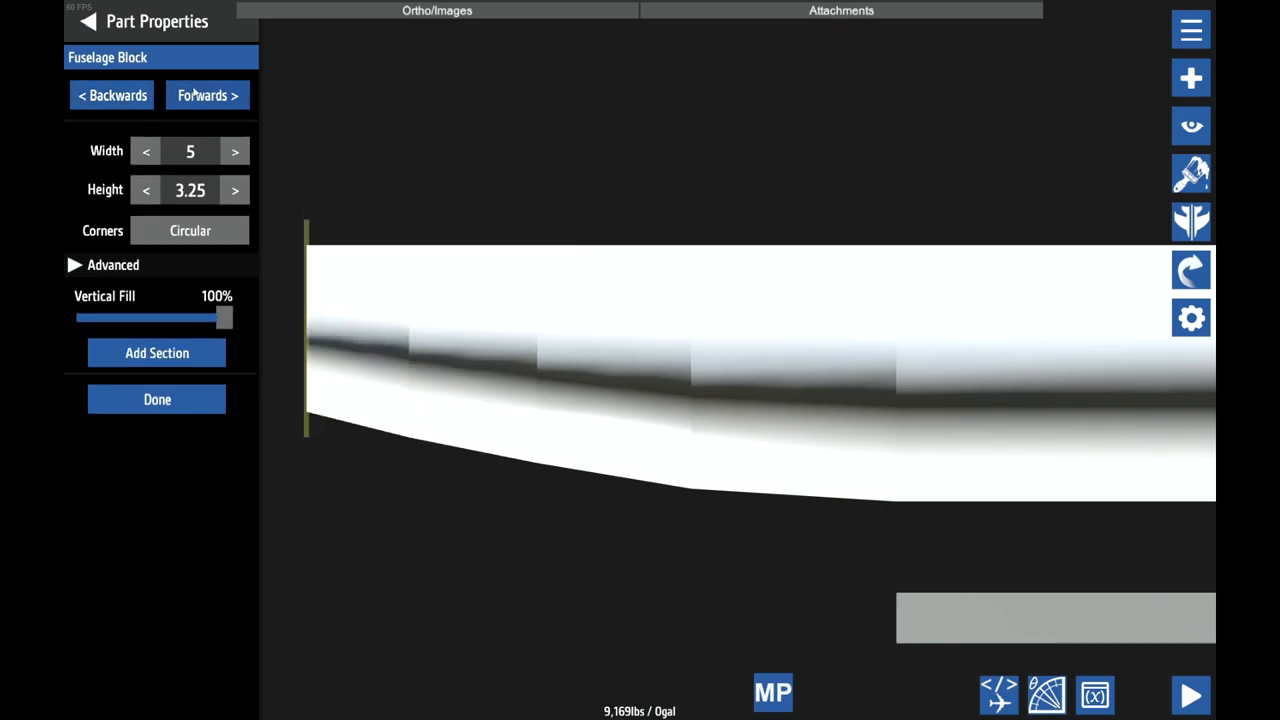
left_click(145, 190)
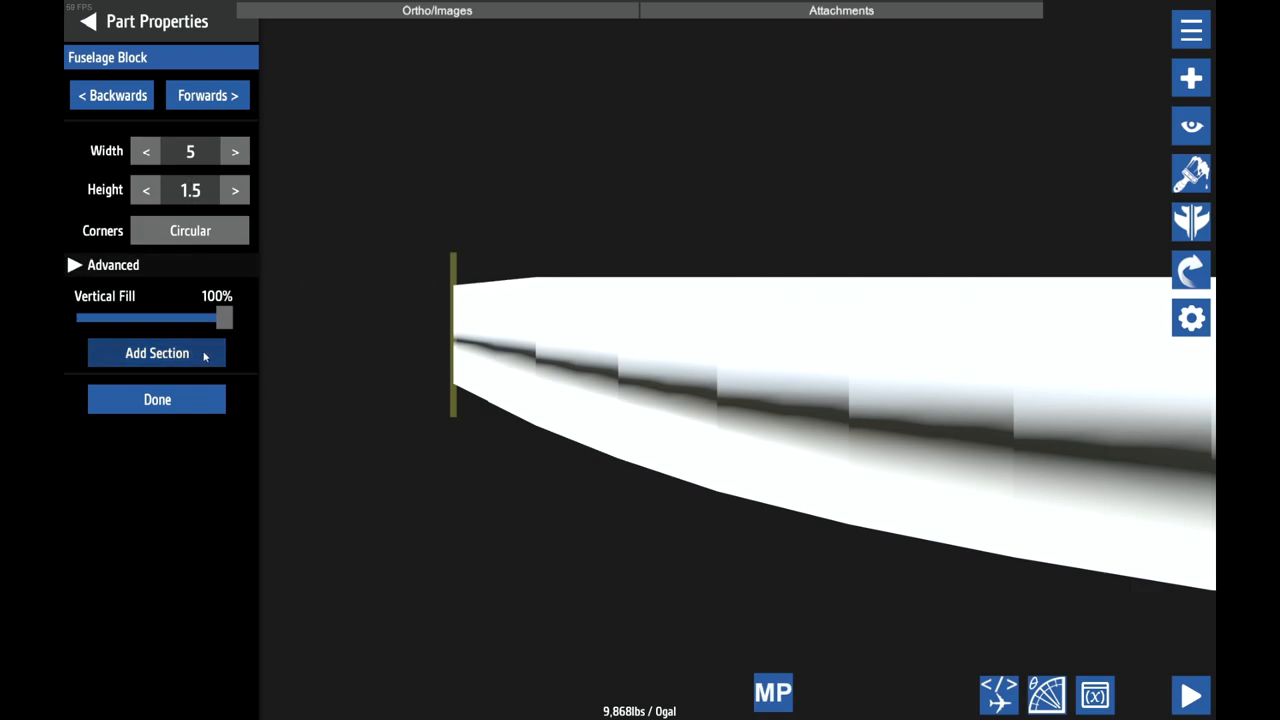
left_click(145, 190)
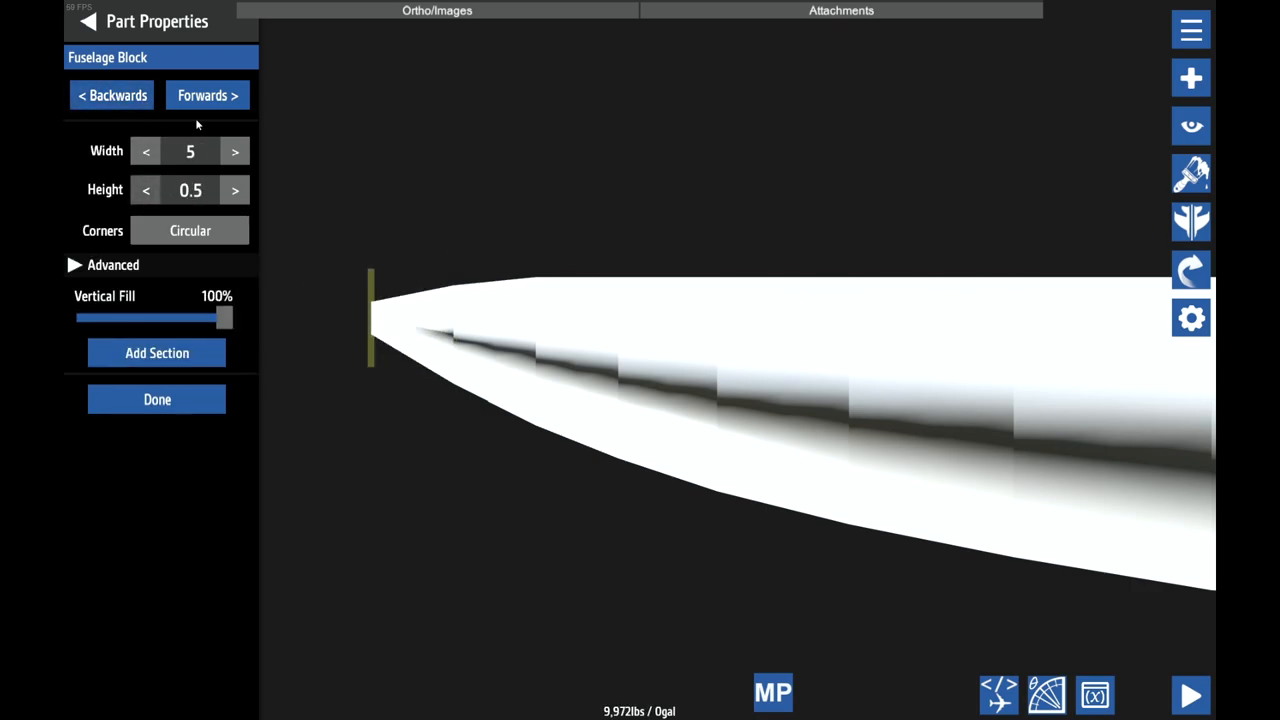
left_click(207, 95)
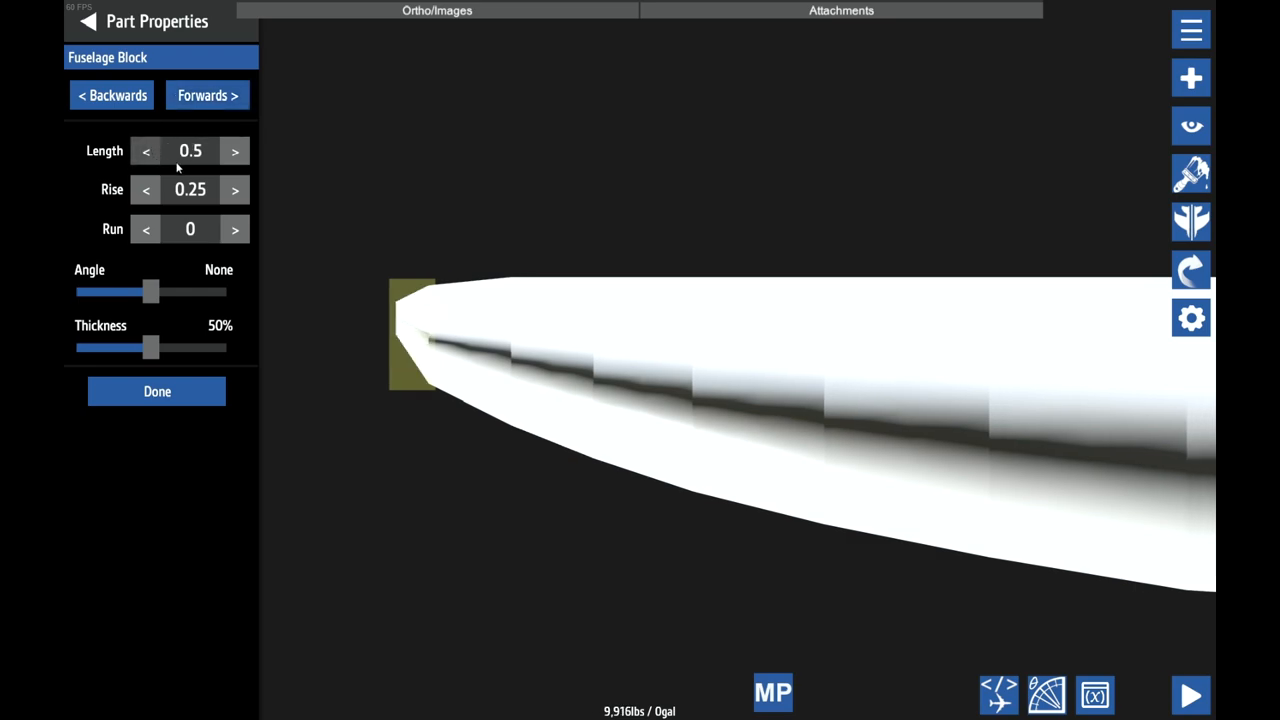
left_click(157, 391)
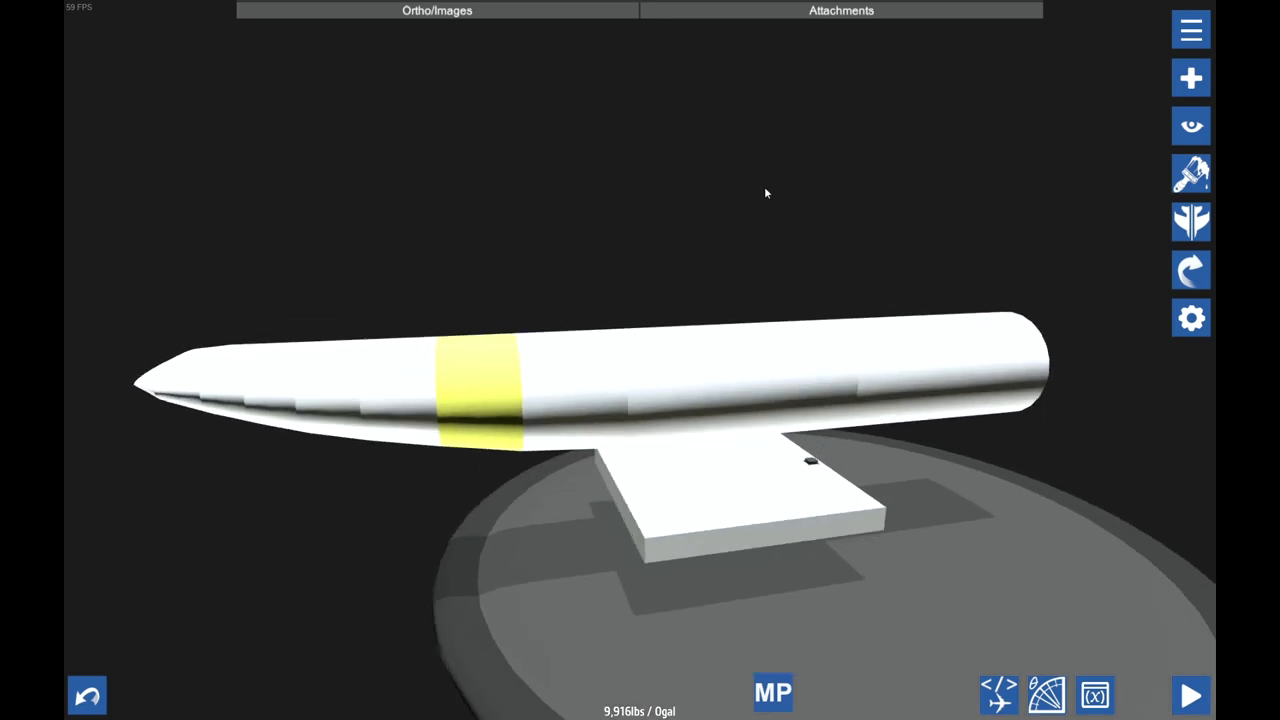
- Orbit the view and begin editing the mid-fuselage section's shape
left_click_drag(765, 193, 970, 360)
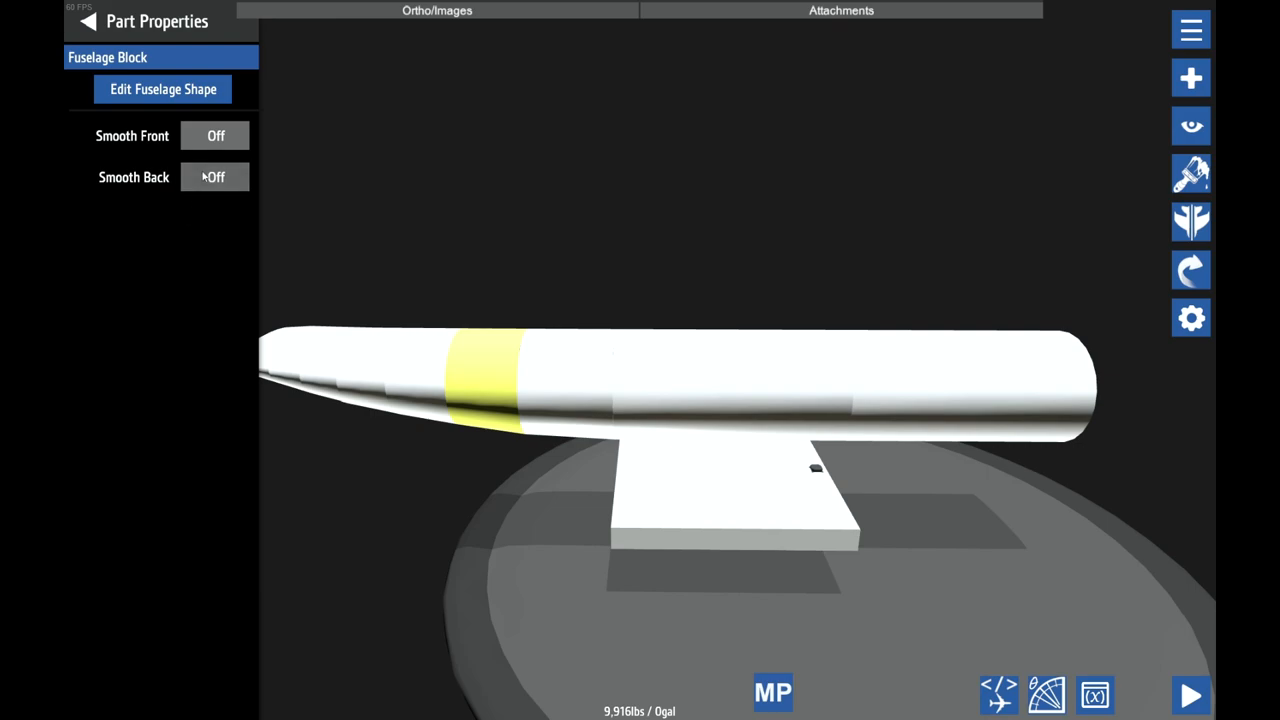
left_click(214, 177)
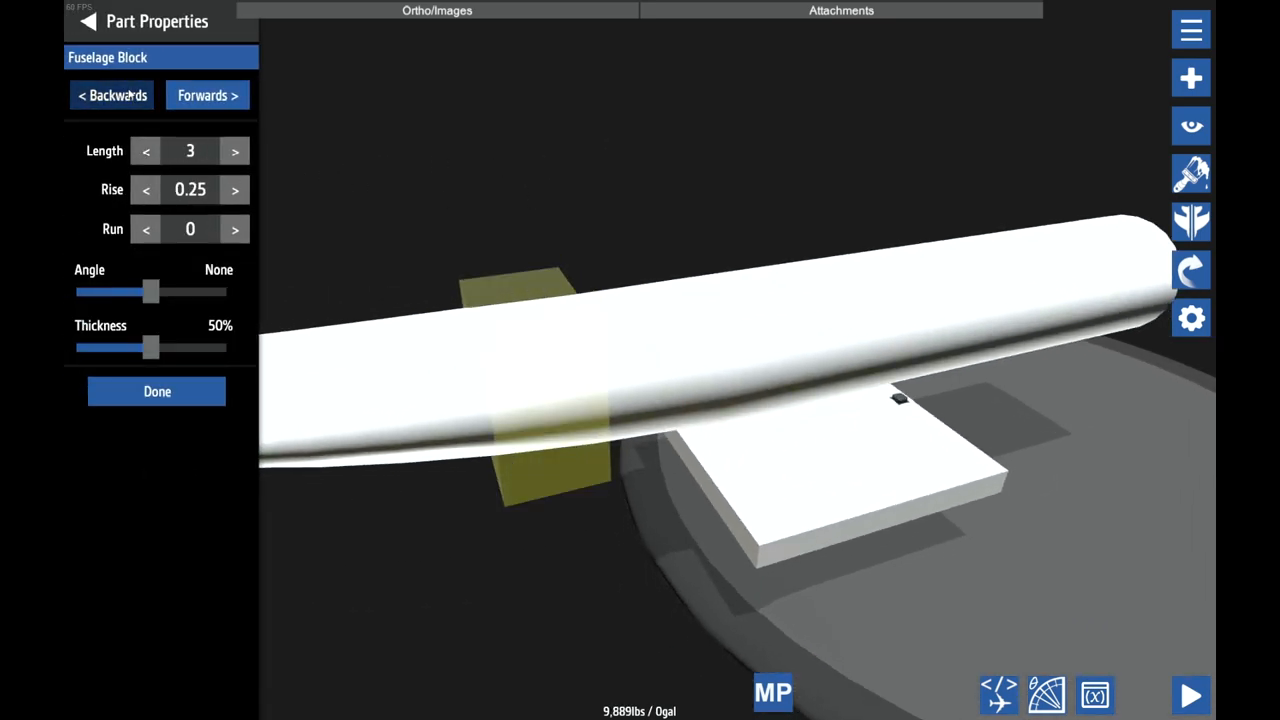
- Set the nose tip section to length 1 and rise 0.4
left_click(207, 95)
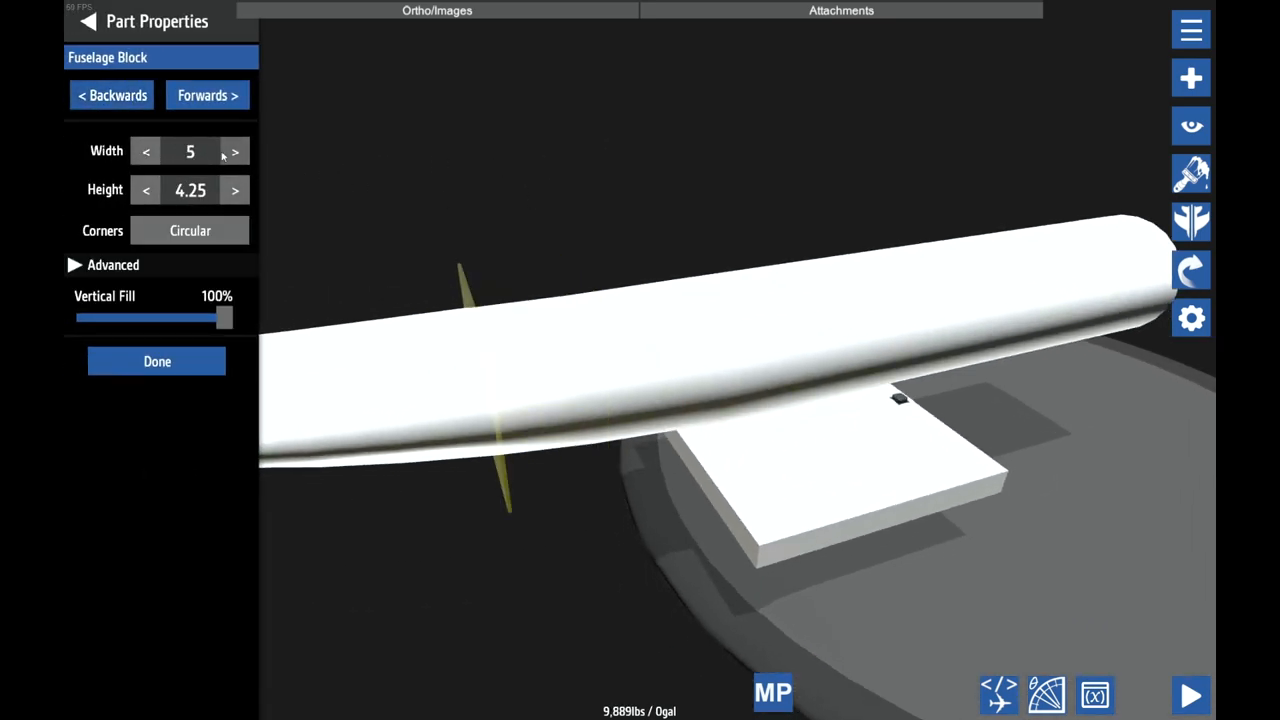
left_click(157, 361)
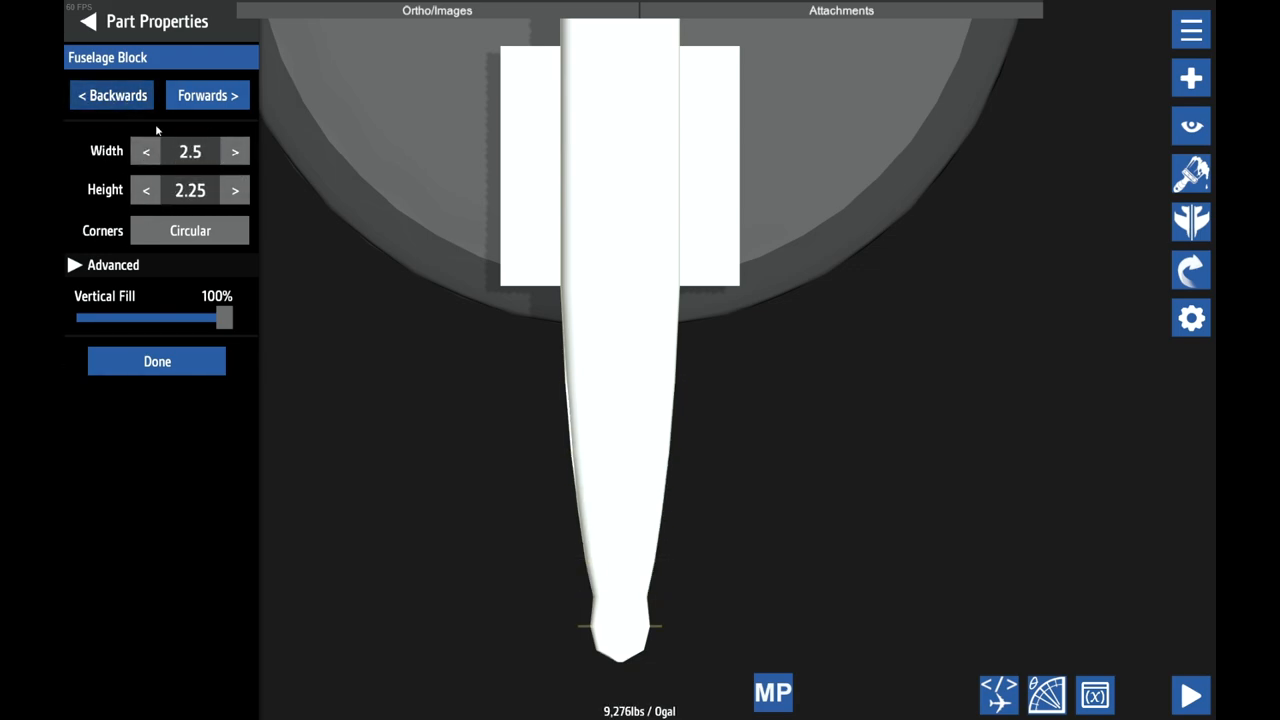
left_click(156, 361)
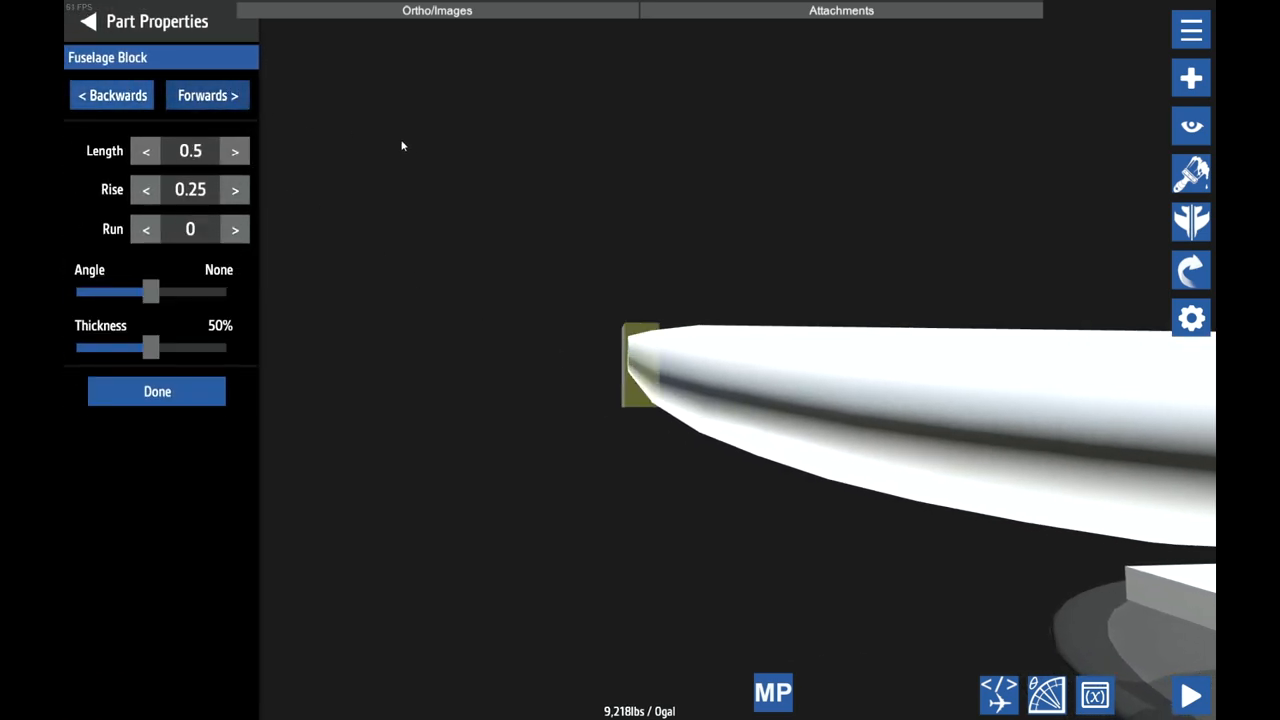
left_click(234, 150)
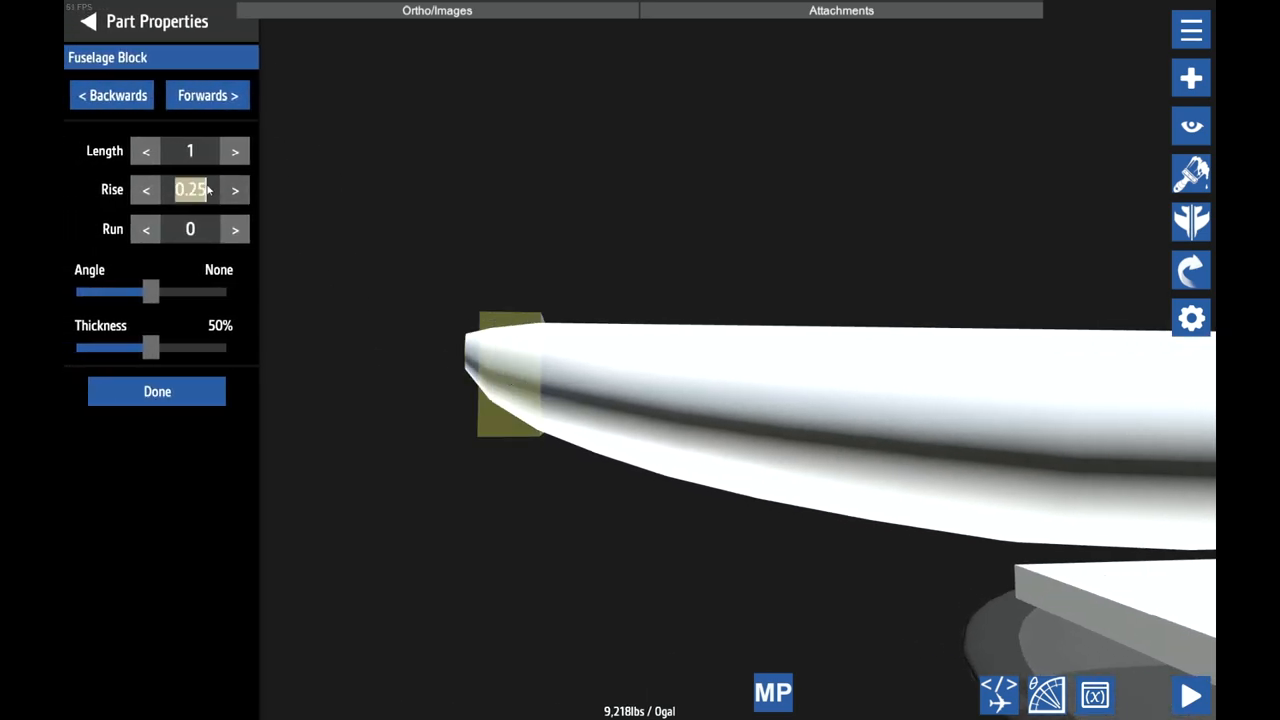
left_click(234, 190)
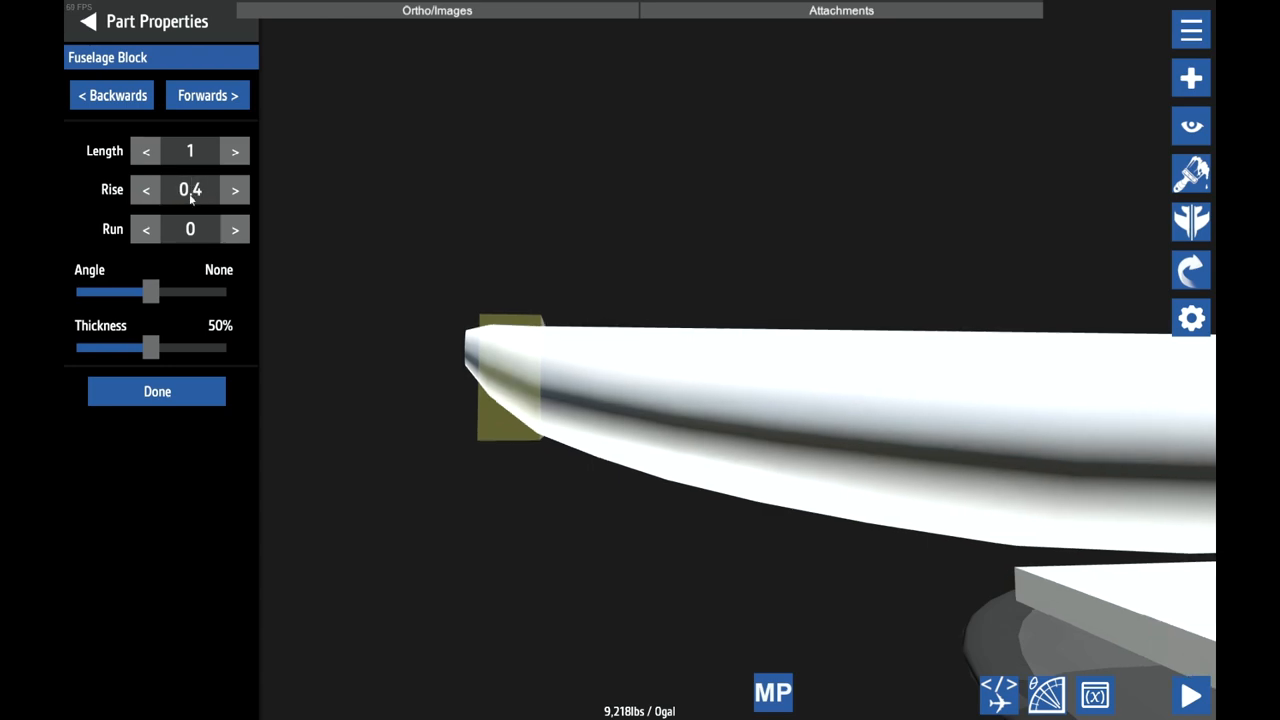
left_click(157, 391)
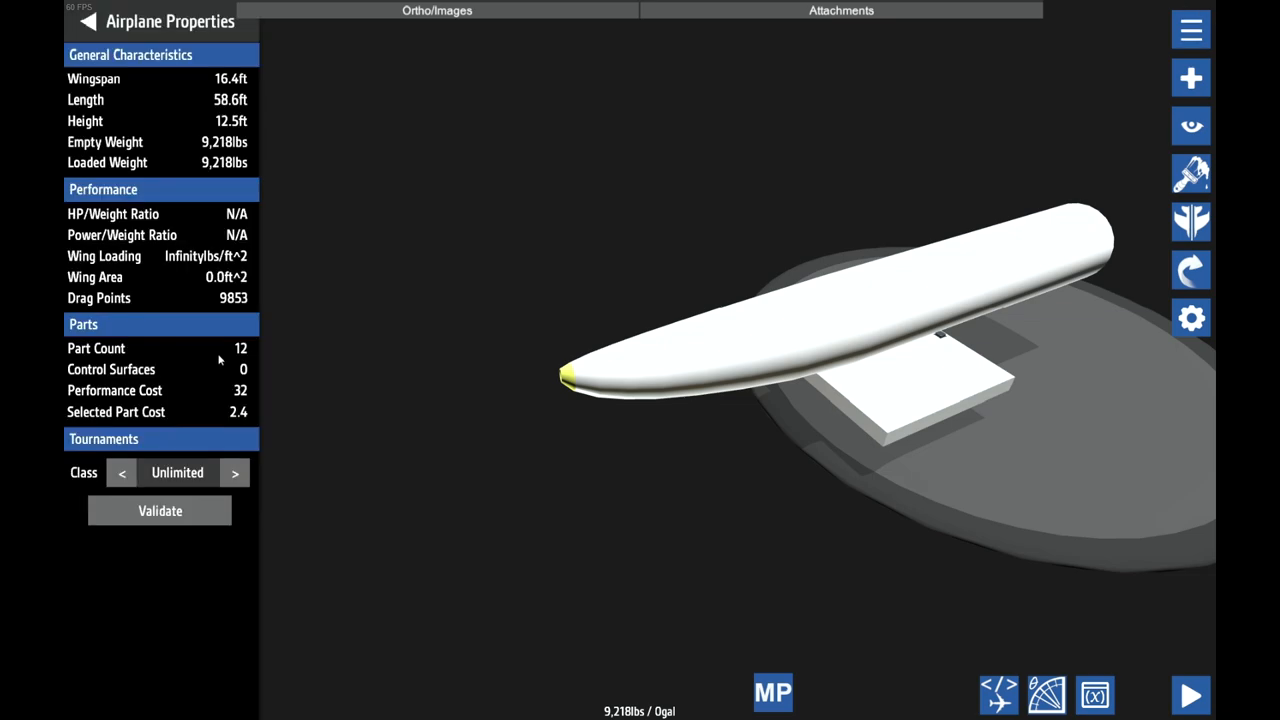
- Add new fuselage sections at the tail end
left_click(88, 21)
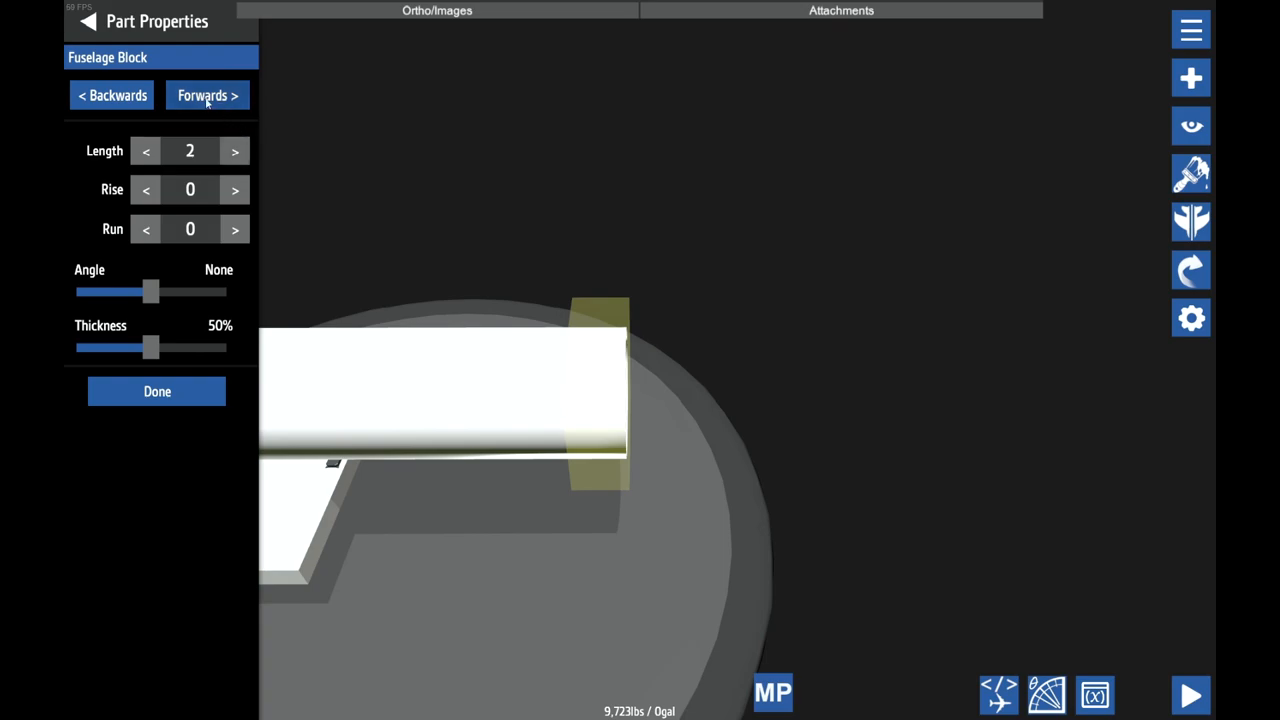
left_click(157, 391)
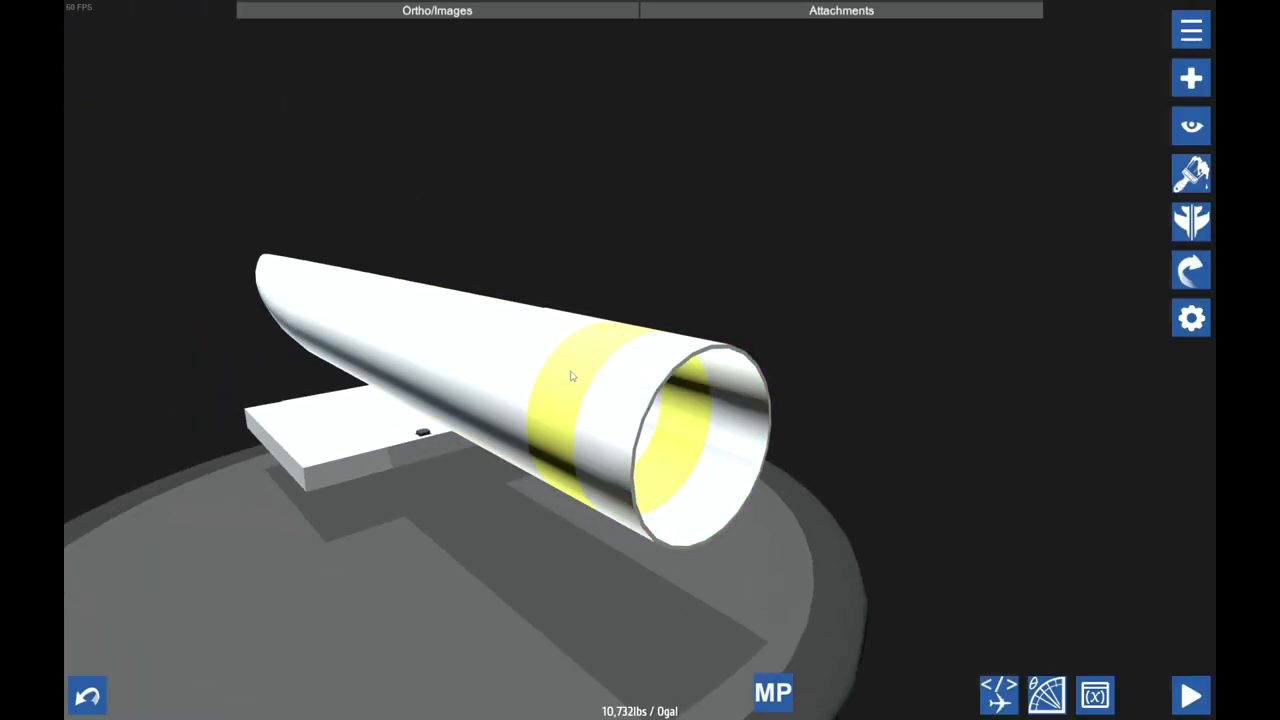
left_click(570, 375)
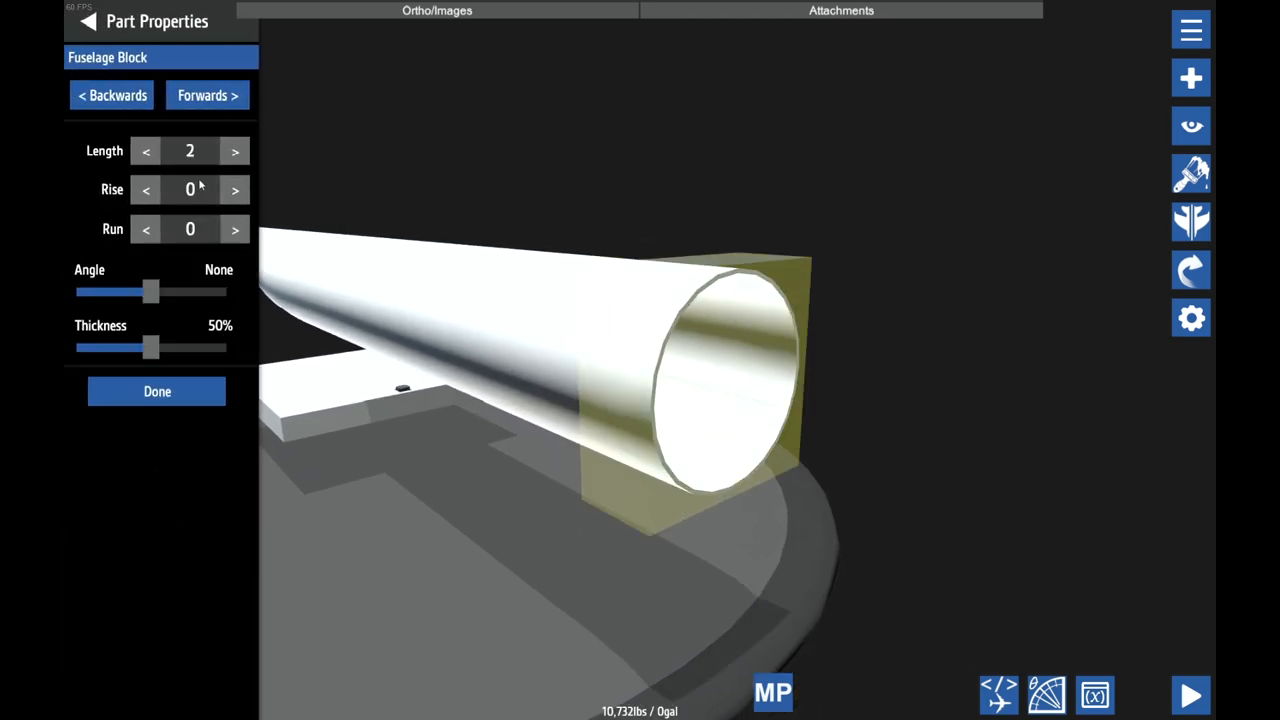
left_click(157, 391)
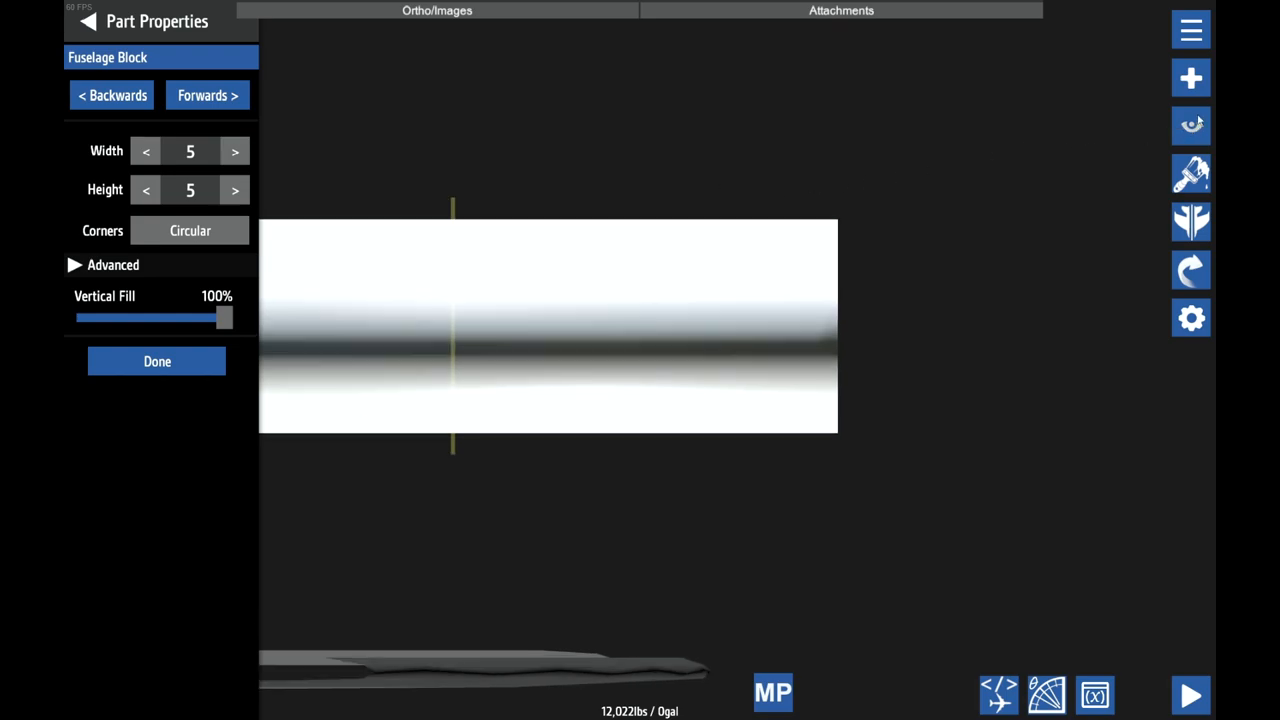
left_click(1190, 29)
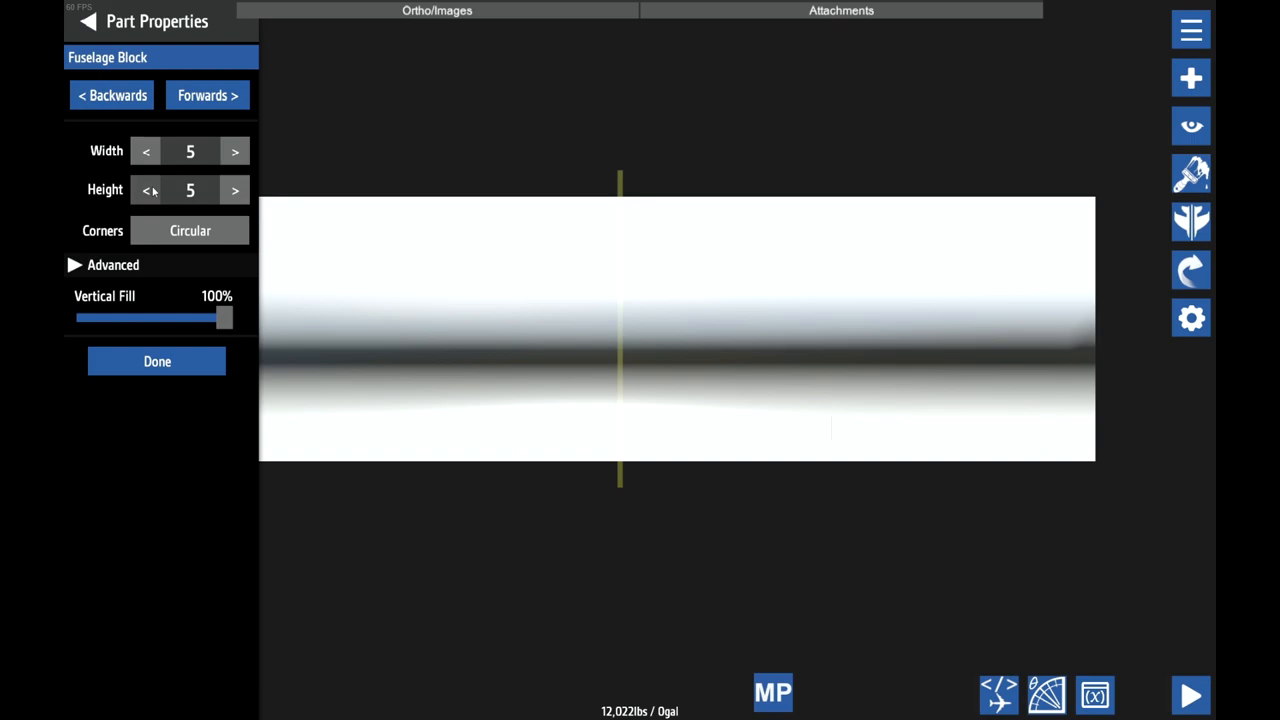
- Adjust the section's end height between 4.75 and 4.9, then down to 4
left_click(145, 190)
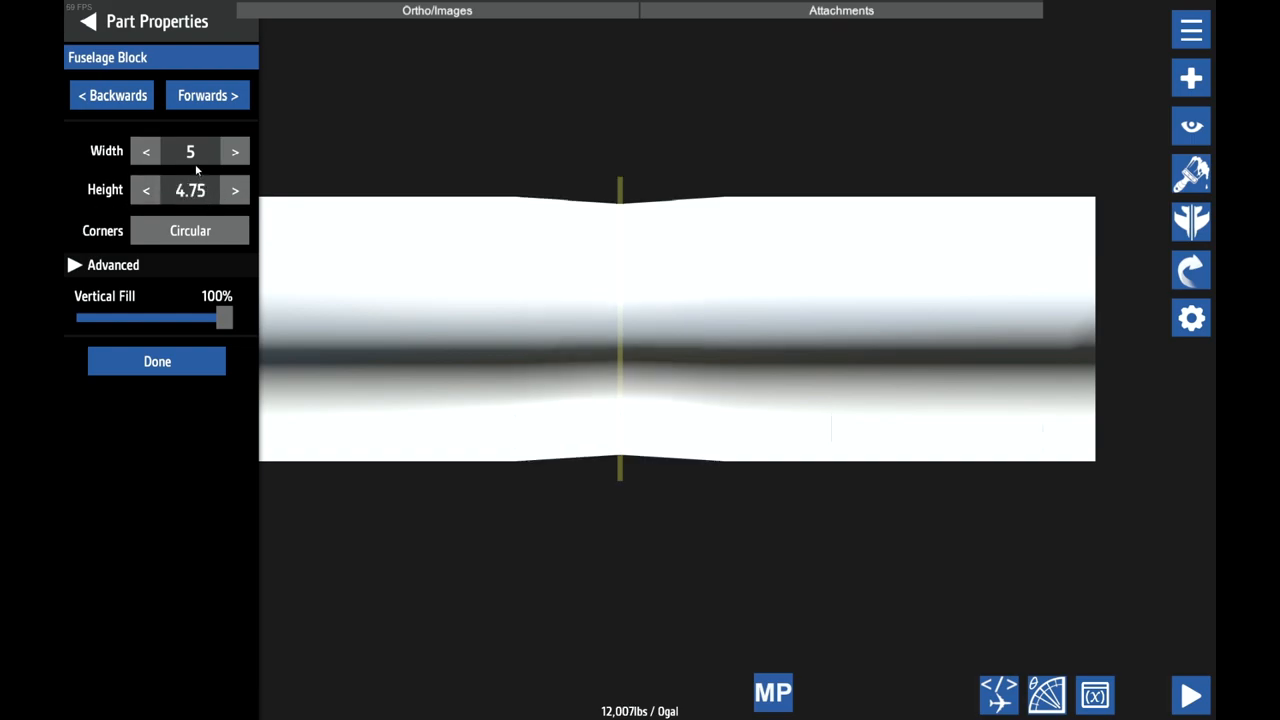
mouse_move(143, 137)
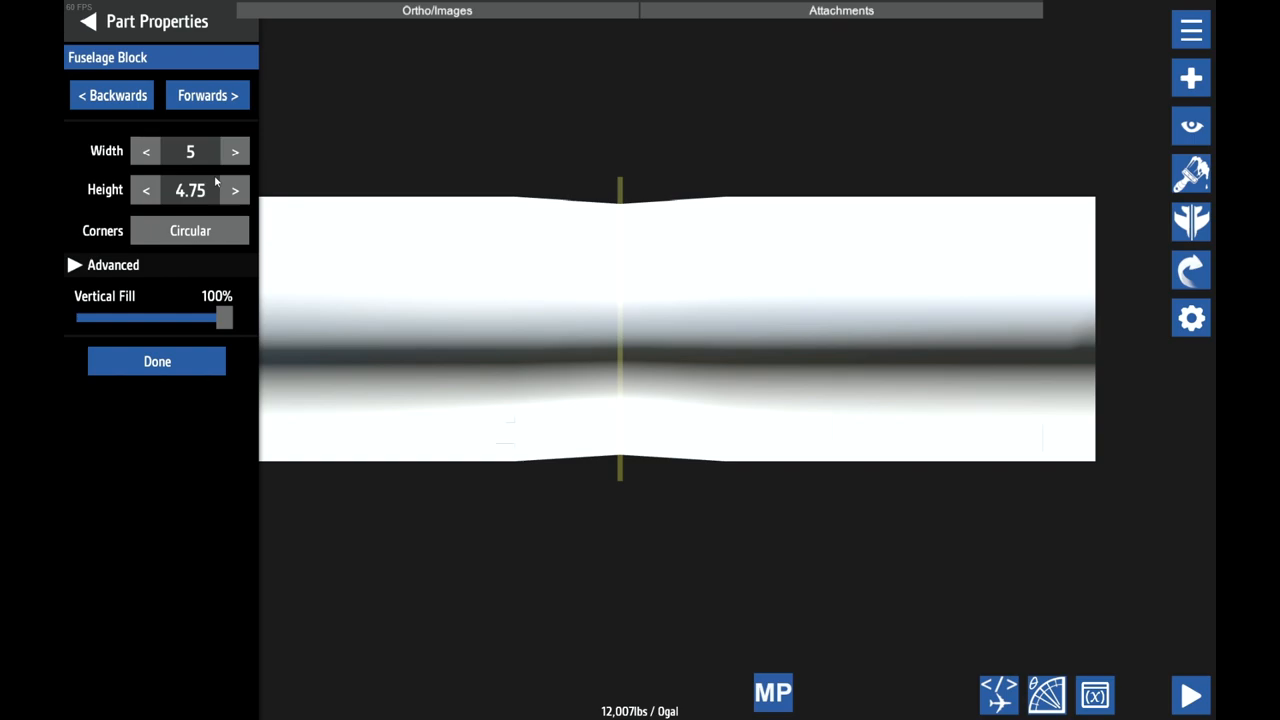
left_click(235, 190)
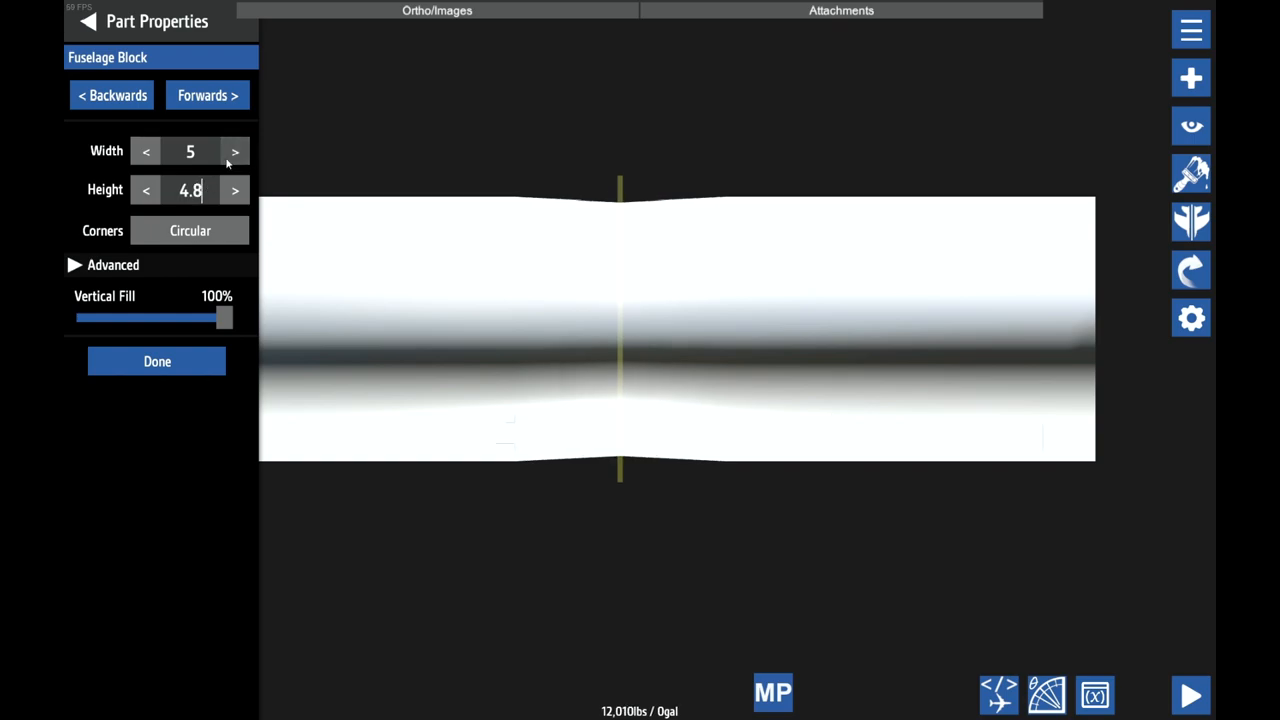
left_click(234, 190)
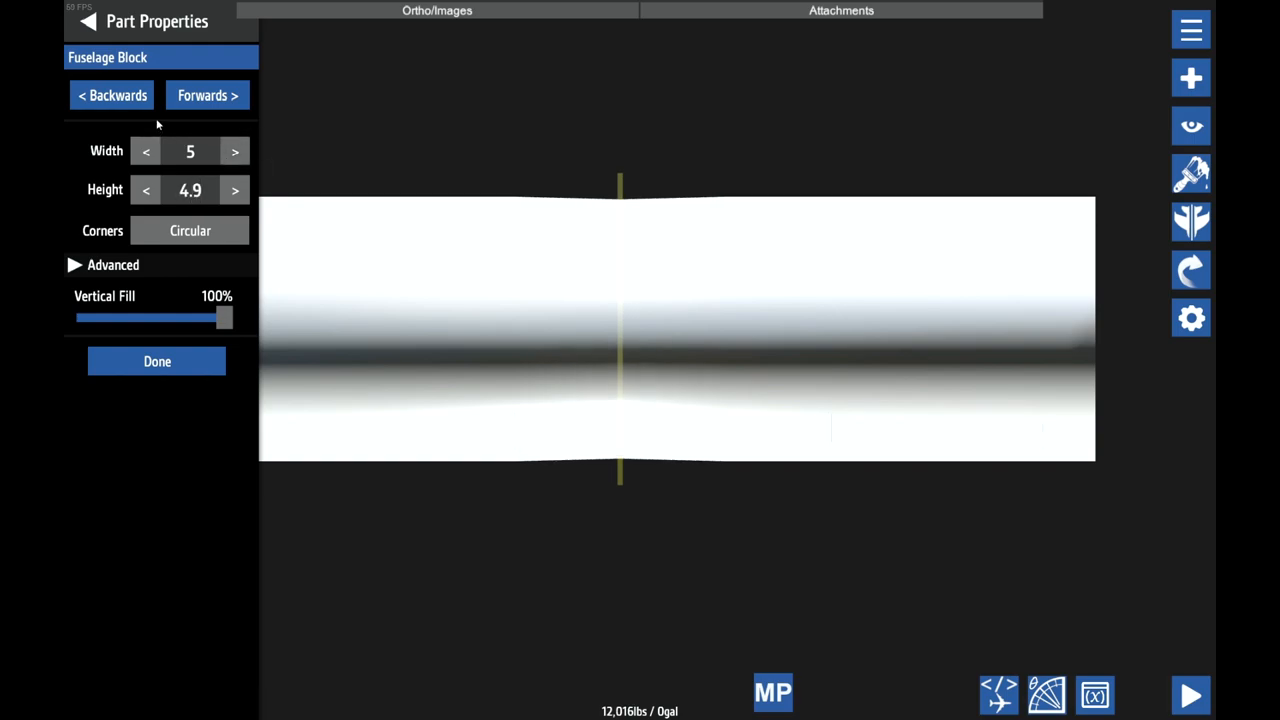
- Reduce the section's rise through 0.25, 0.06 and 0.03
left_click(207, 95)
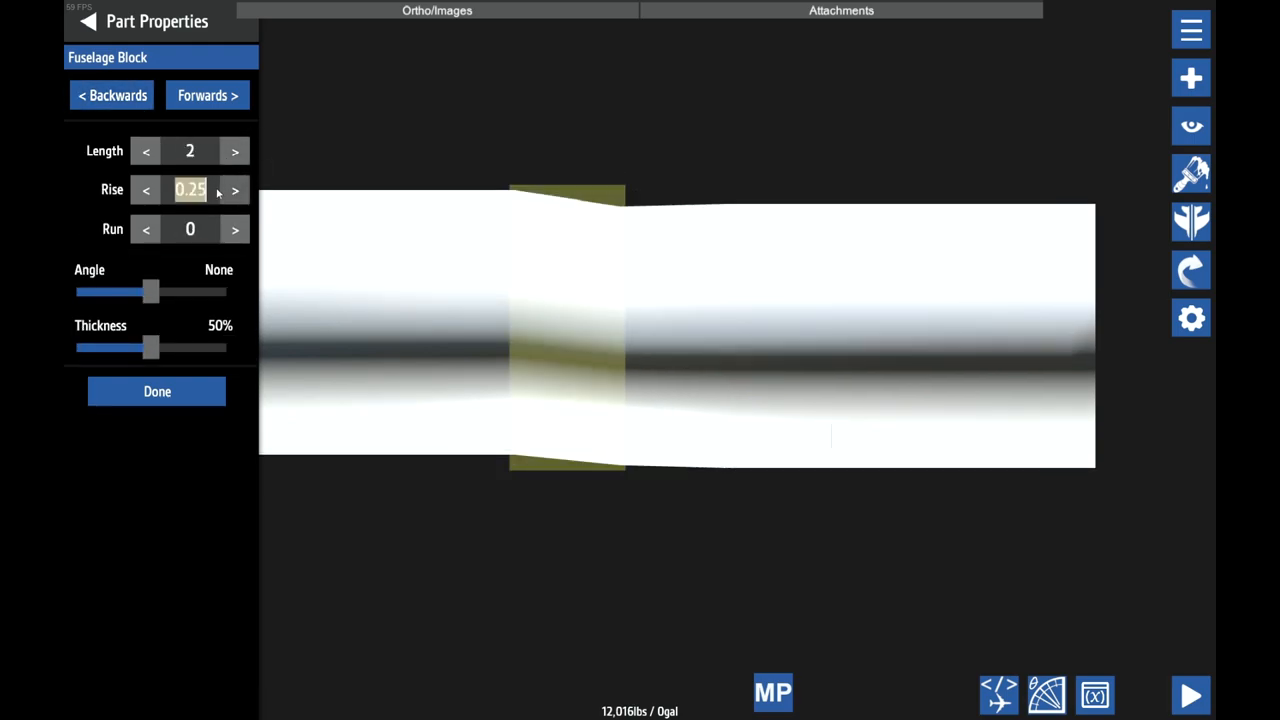
left_click(145, 190)
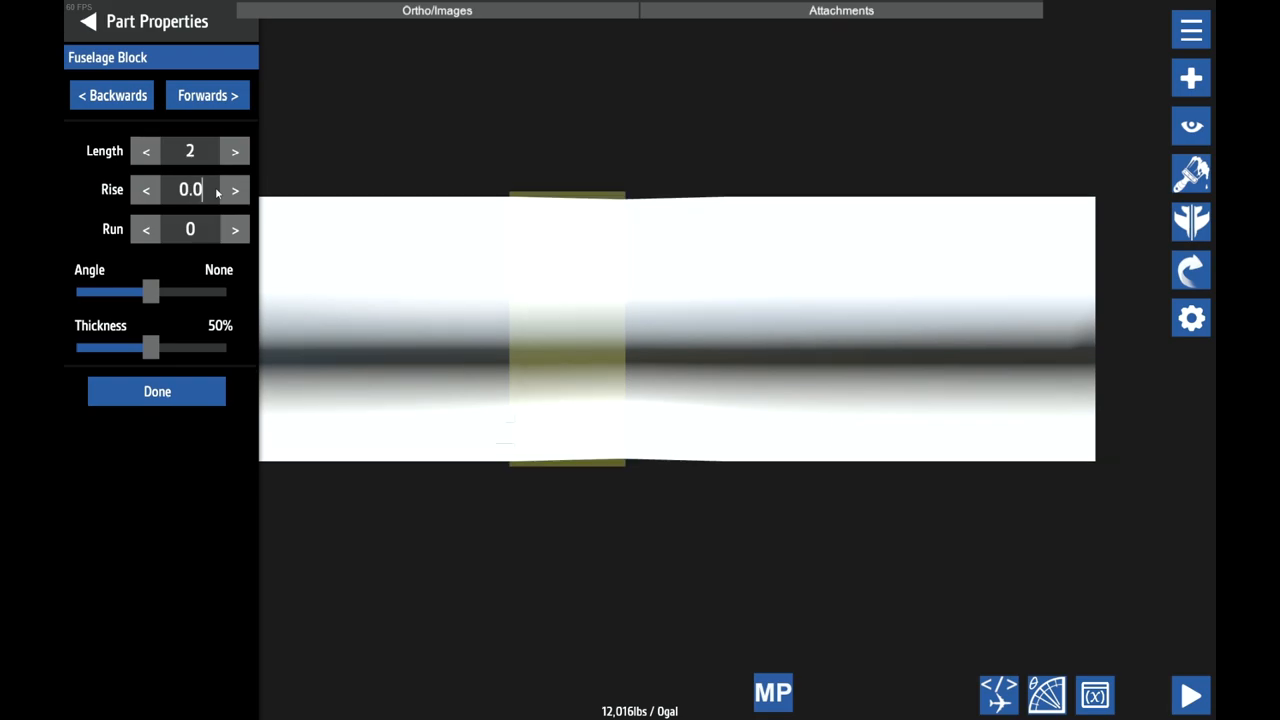
left_click(234, 190)
type("6")
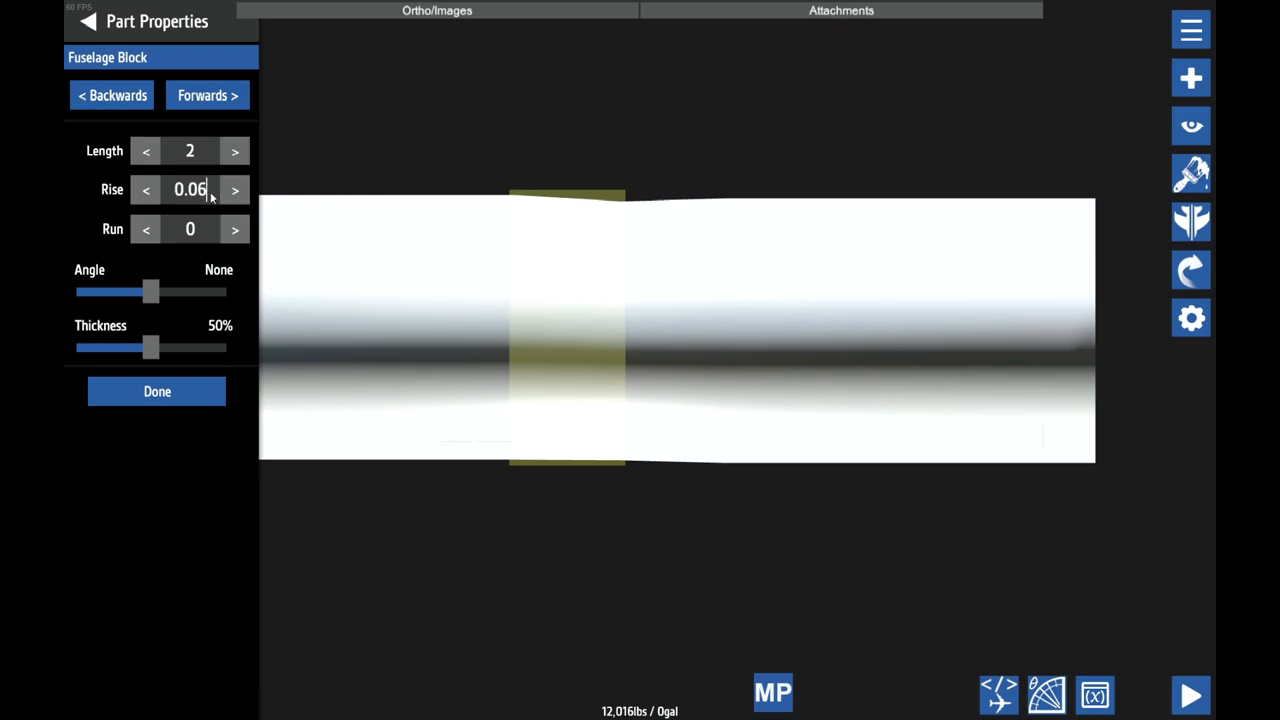
left_click(145, 189)
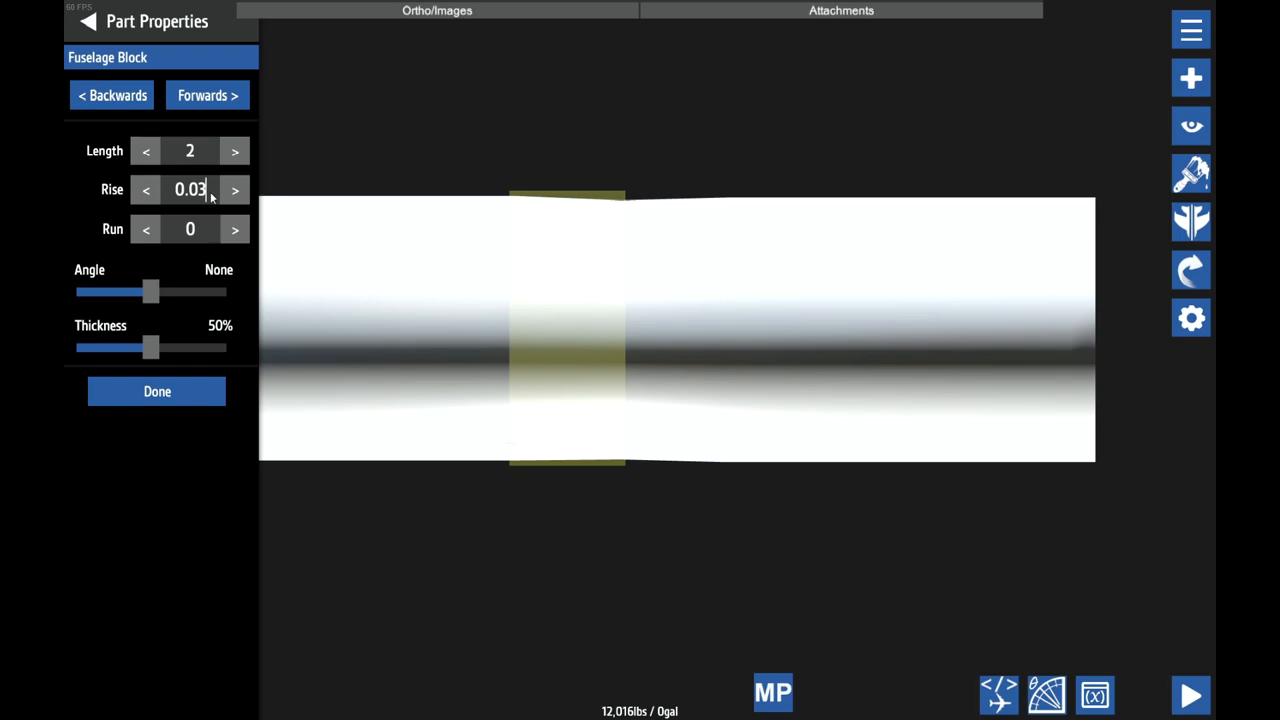
left_click(207, 95)
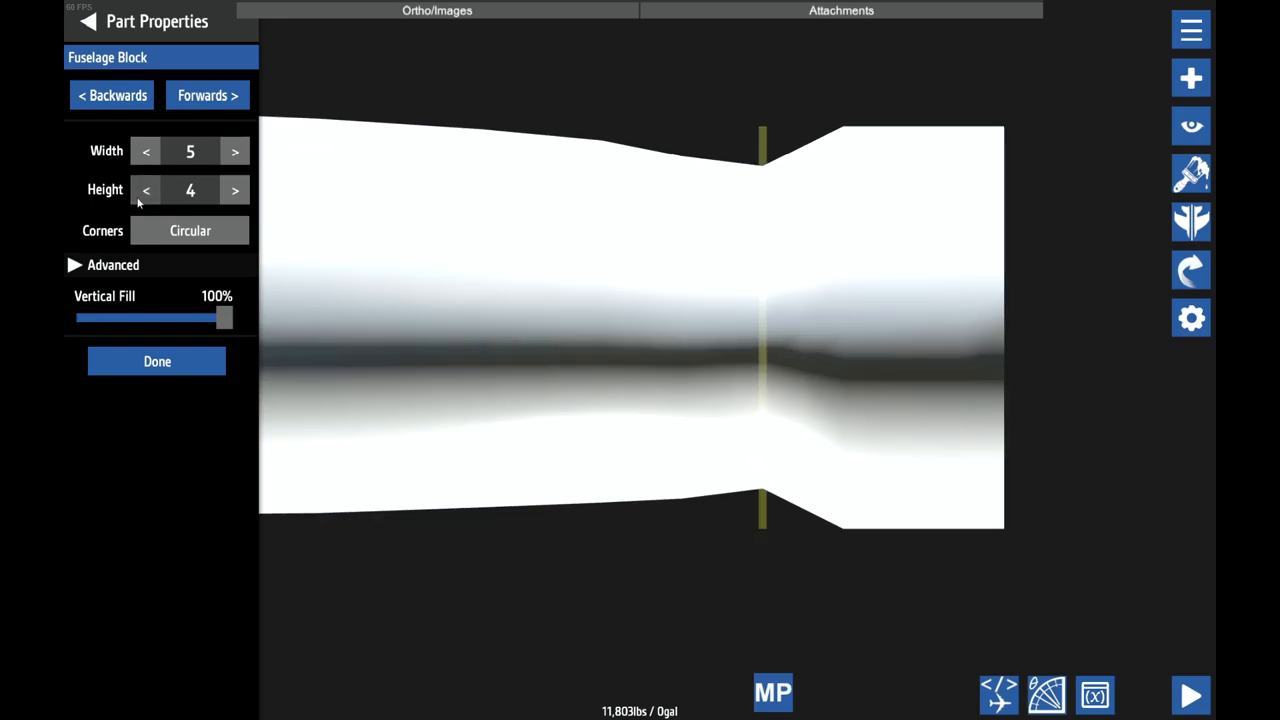
- Adjust the nose sections' rise and length so they taper to a 5-wide, 1-high tip
left_click(146, 190)
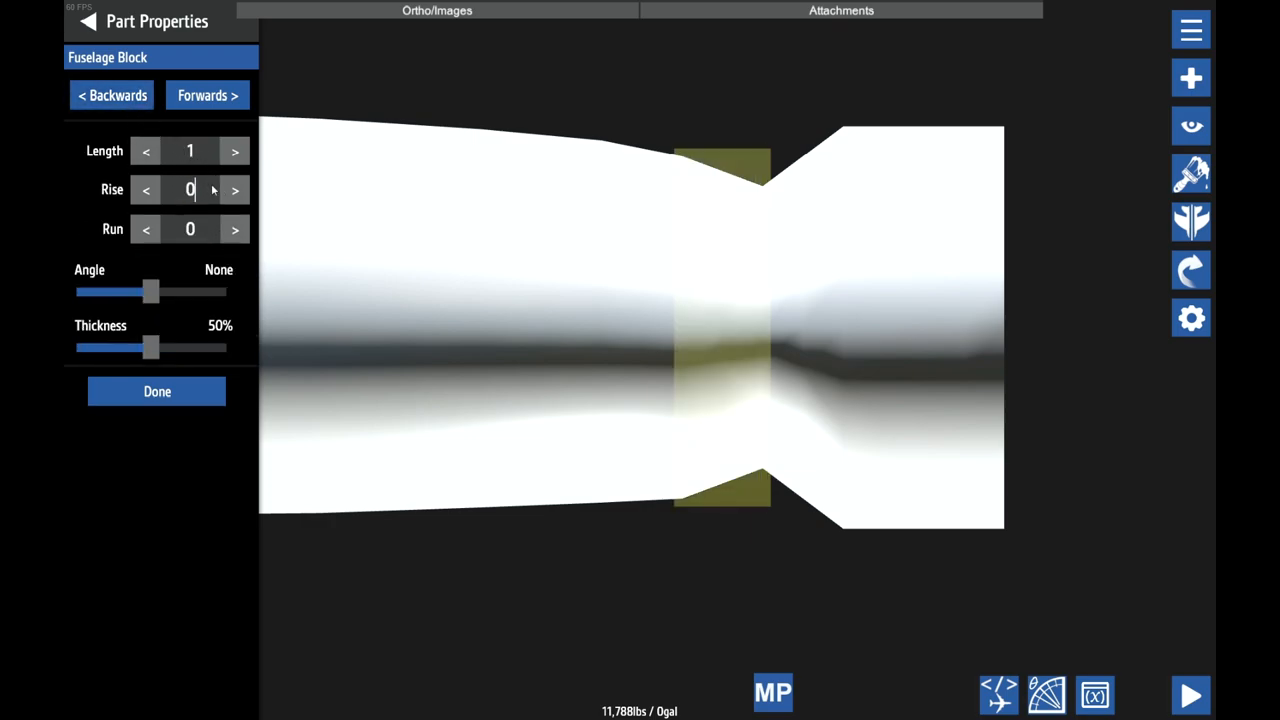
left_click(234, 190)
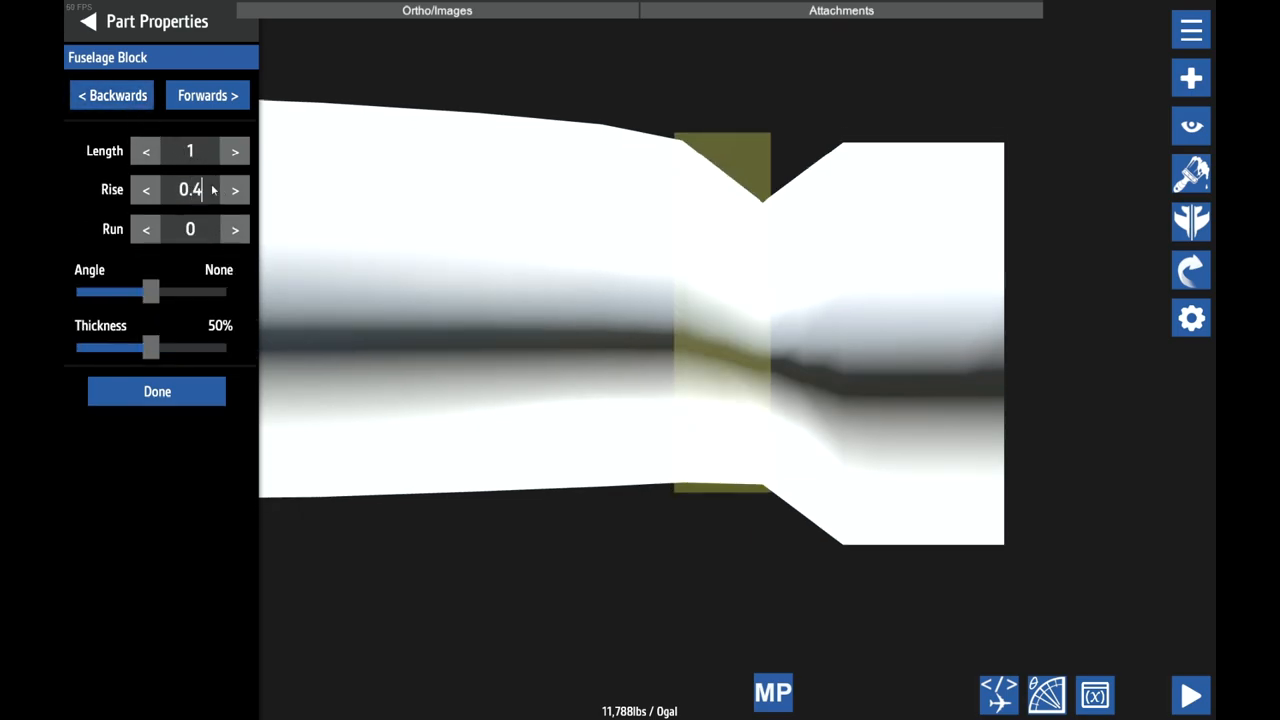
left_click(145, 190)
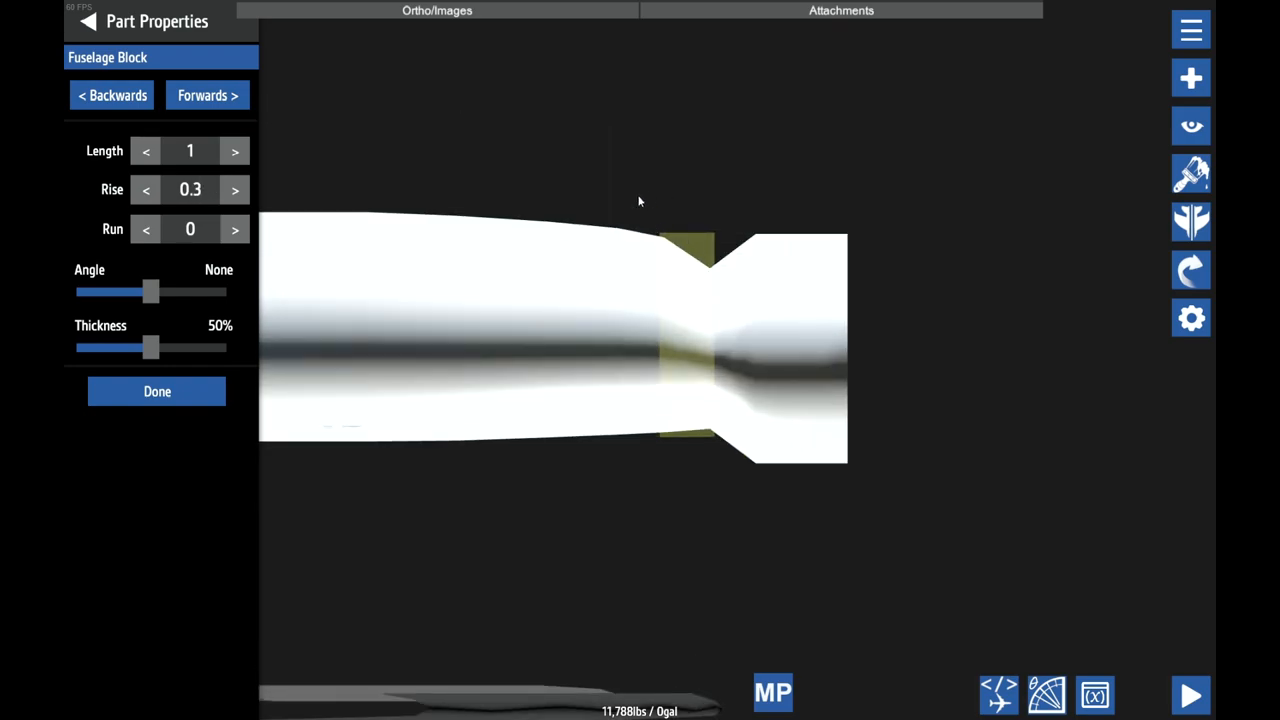
left_click(145, 189)
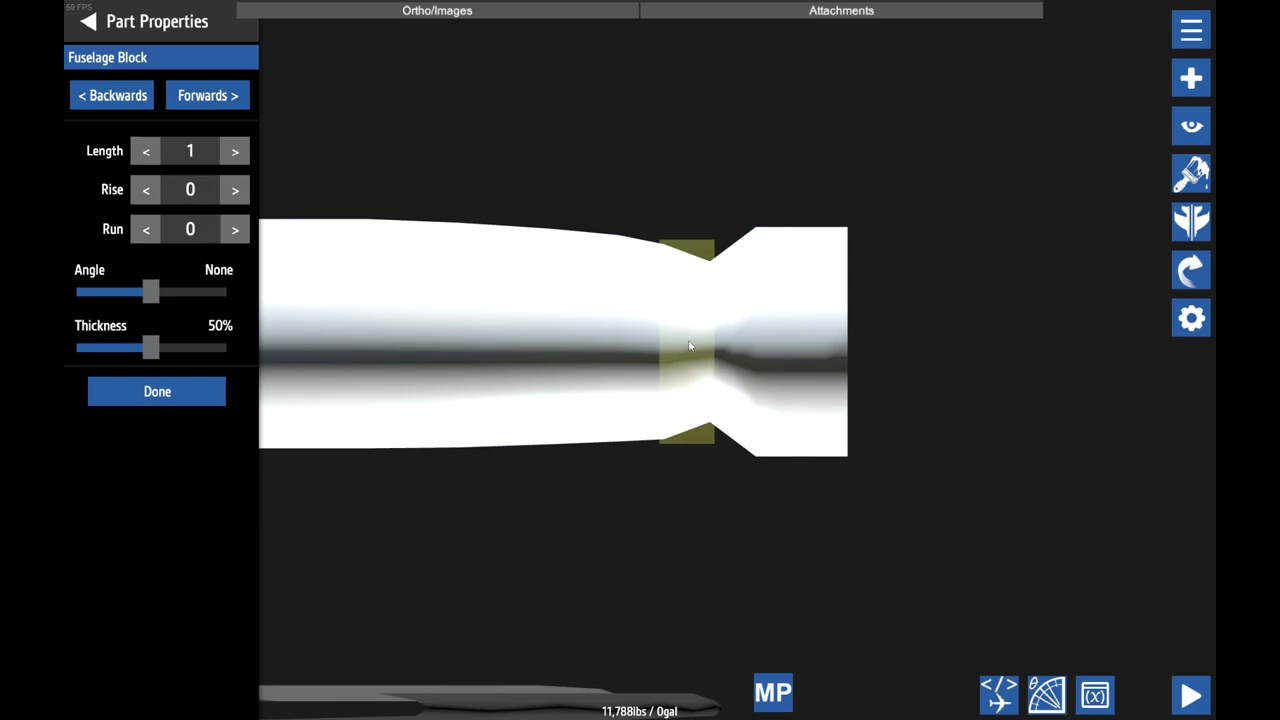
mouse_move(597, 252)
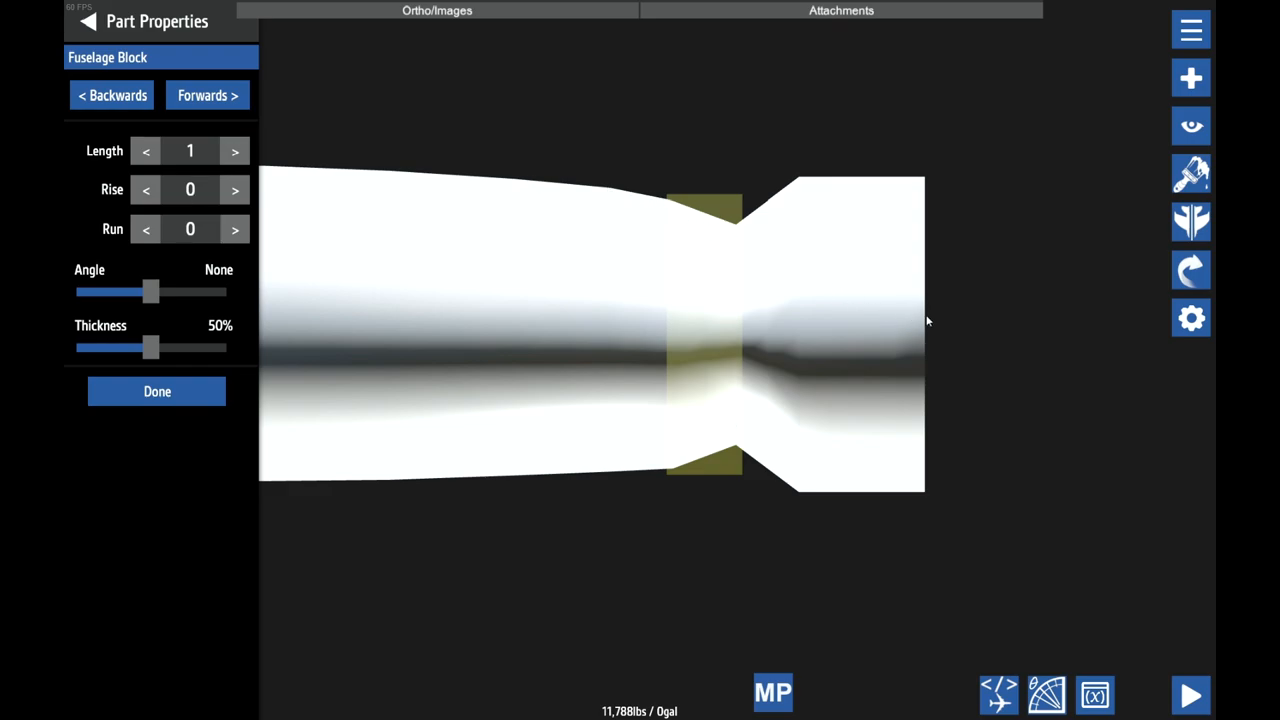
mouse_move(729, 237)
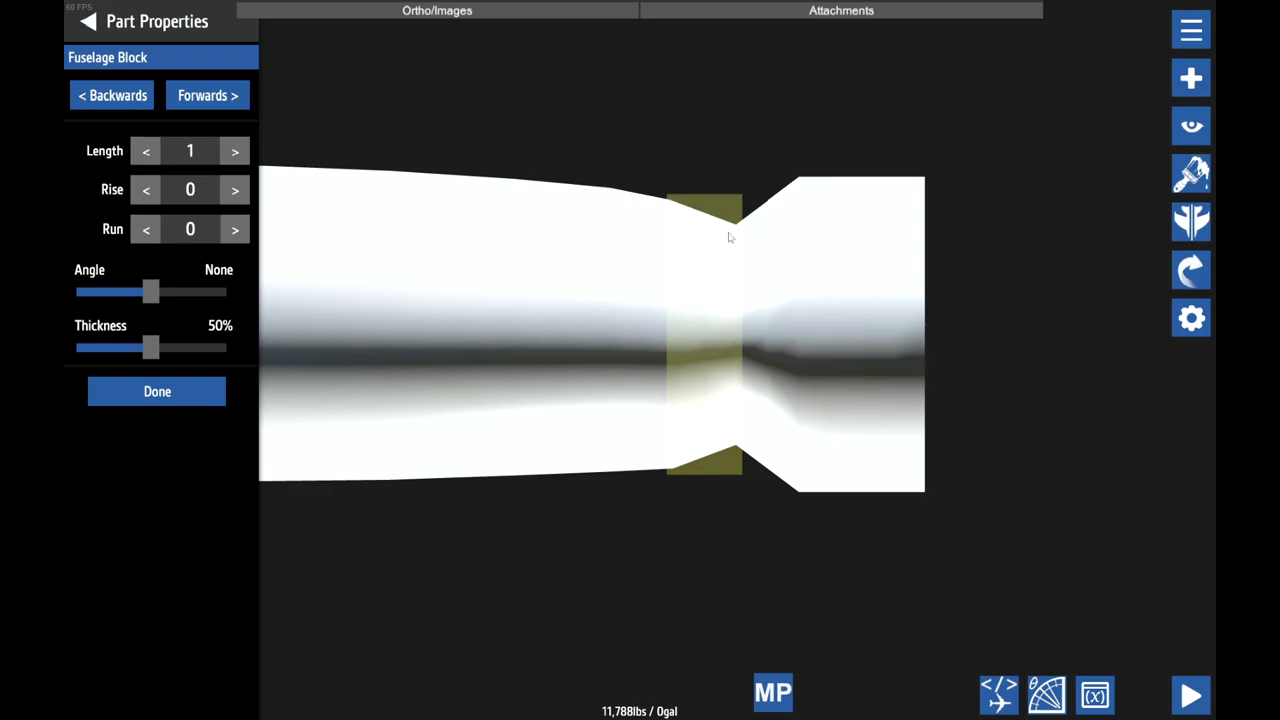
mouse_move(830, 284)
type(".1")
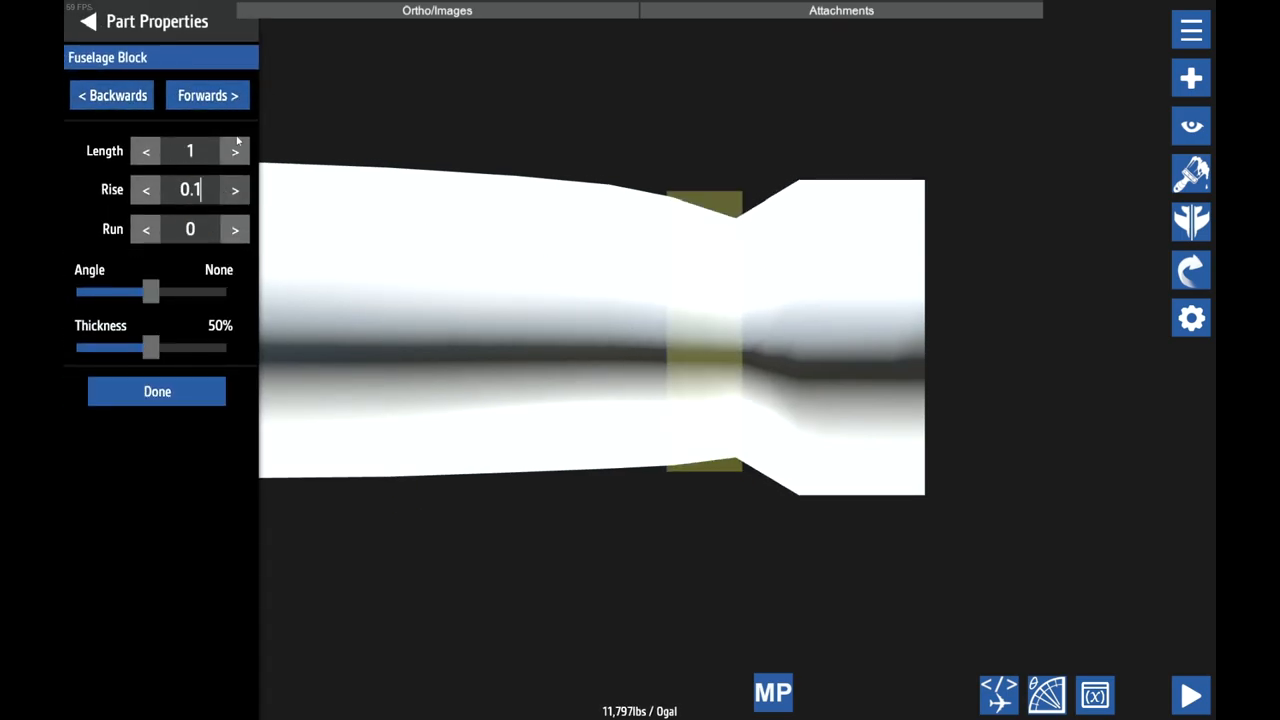
left_click(234, 189)
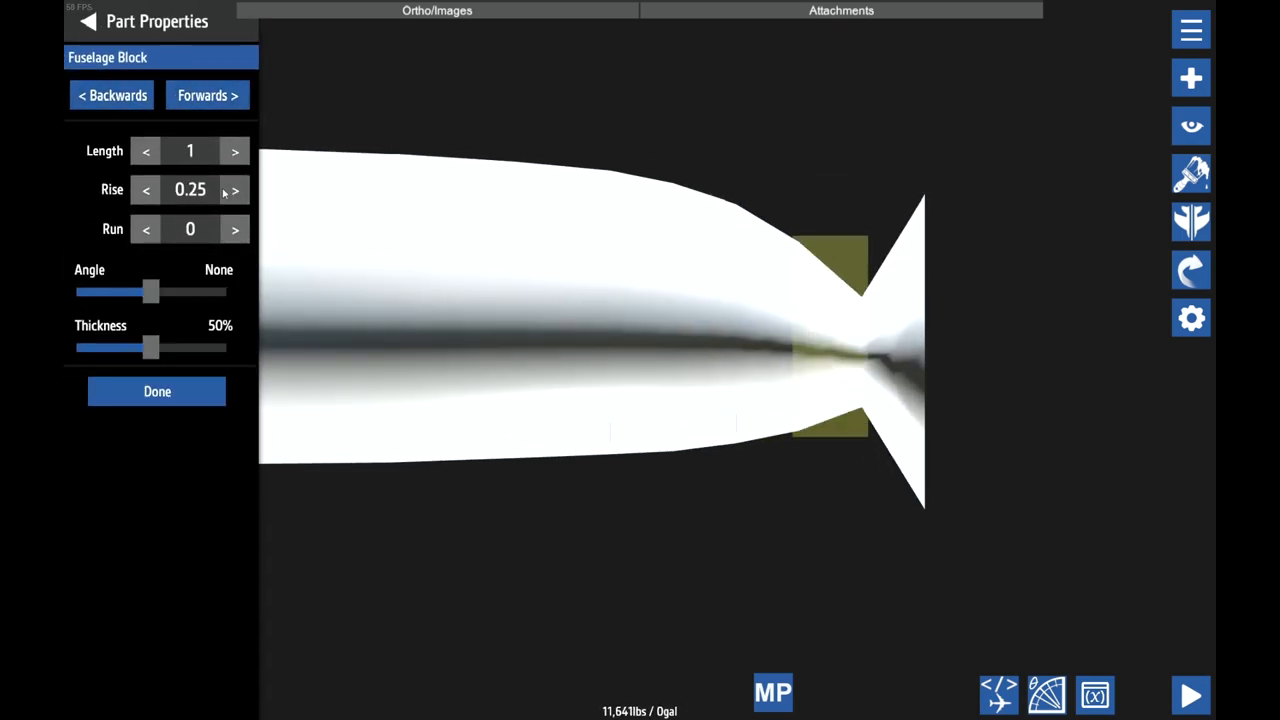
left_click(145, 150)
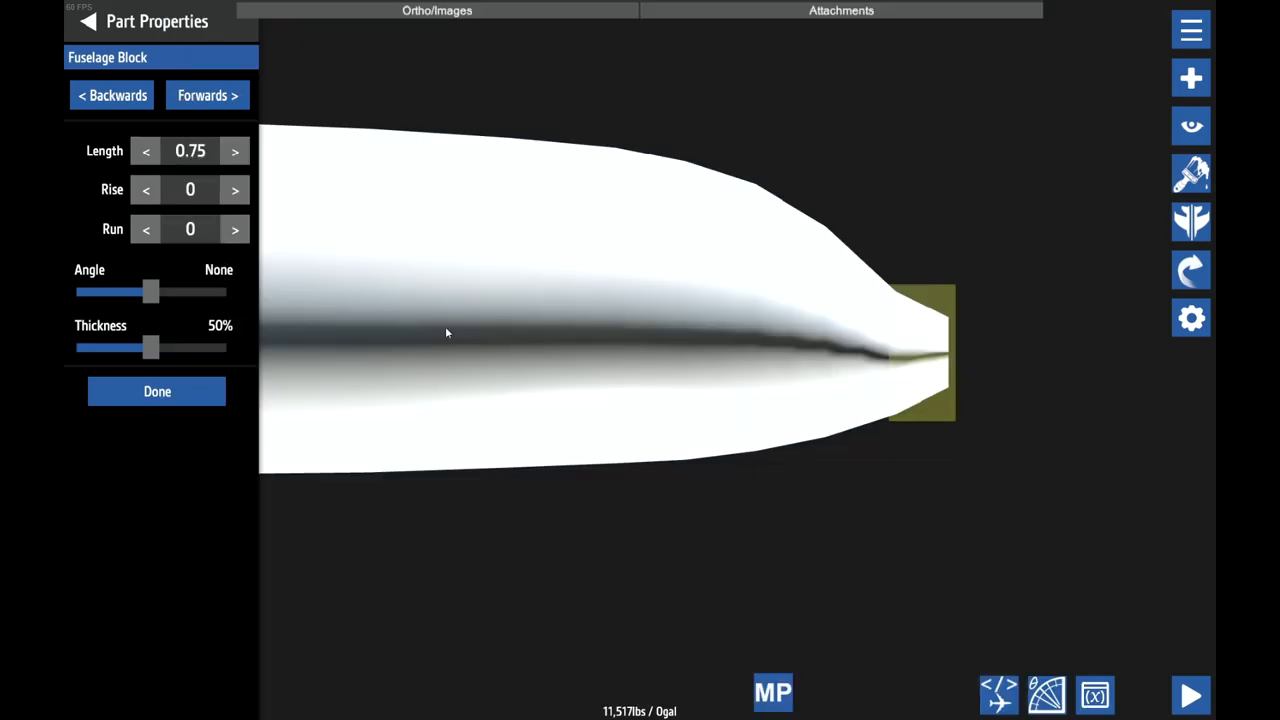
mouse_move(355, 99)
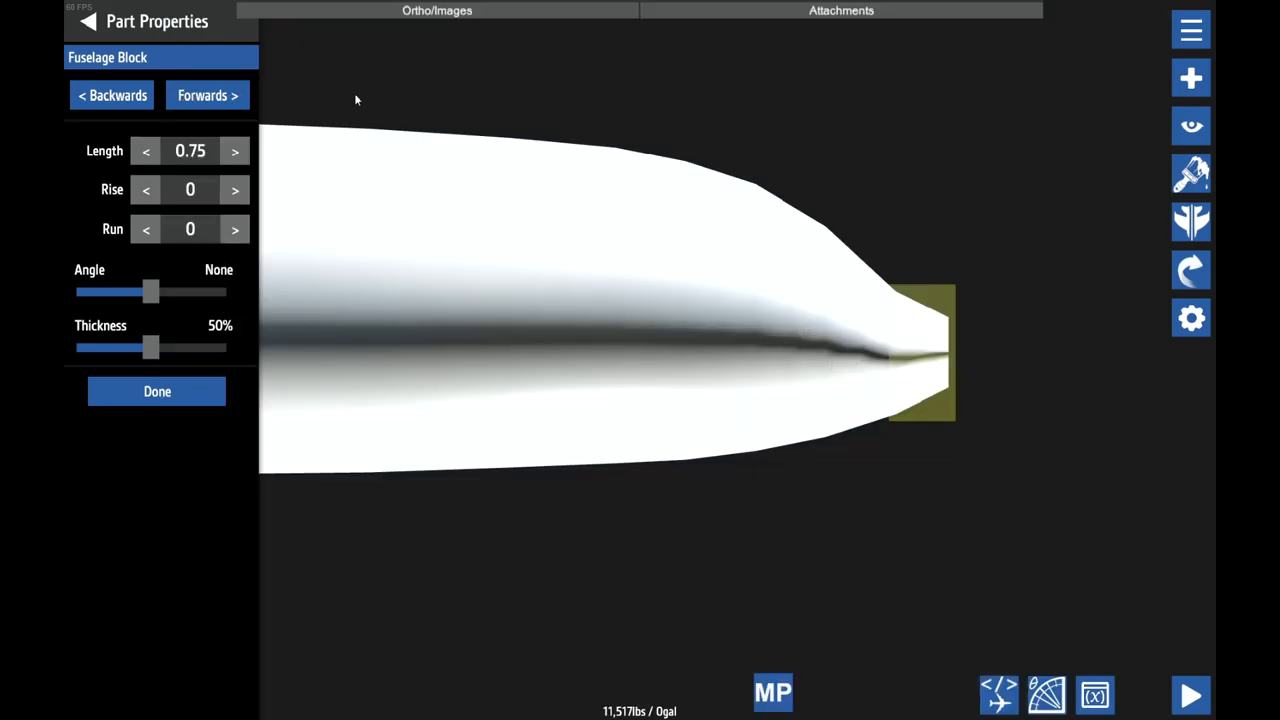
left_click(207, 95)
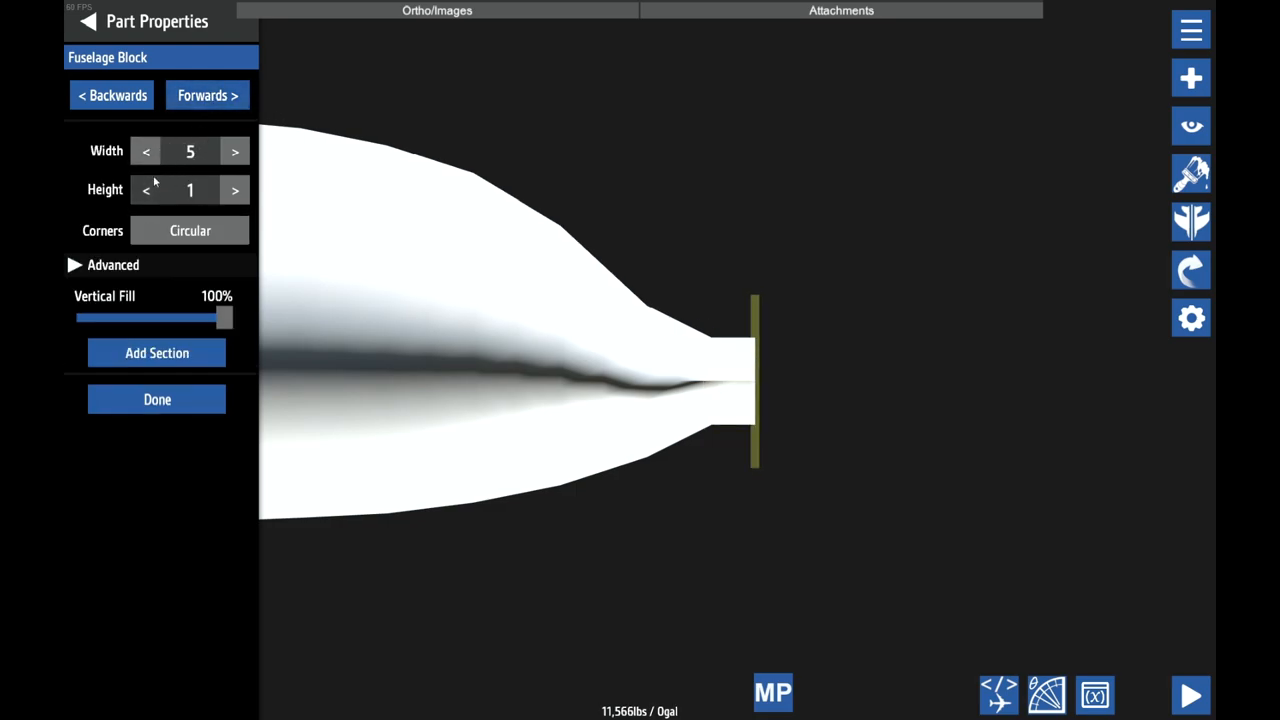
- Set the nose tip section's height to 0
left_click(145, 190)
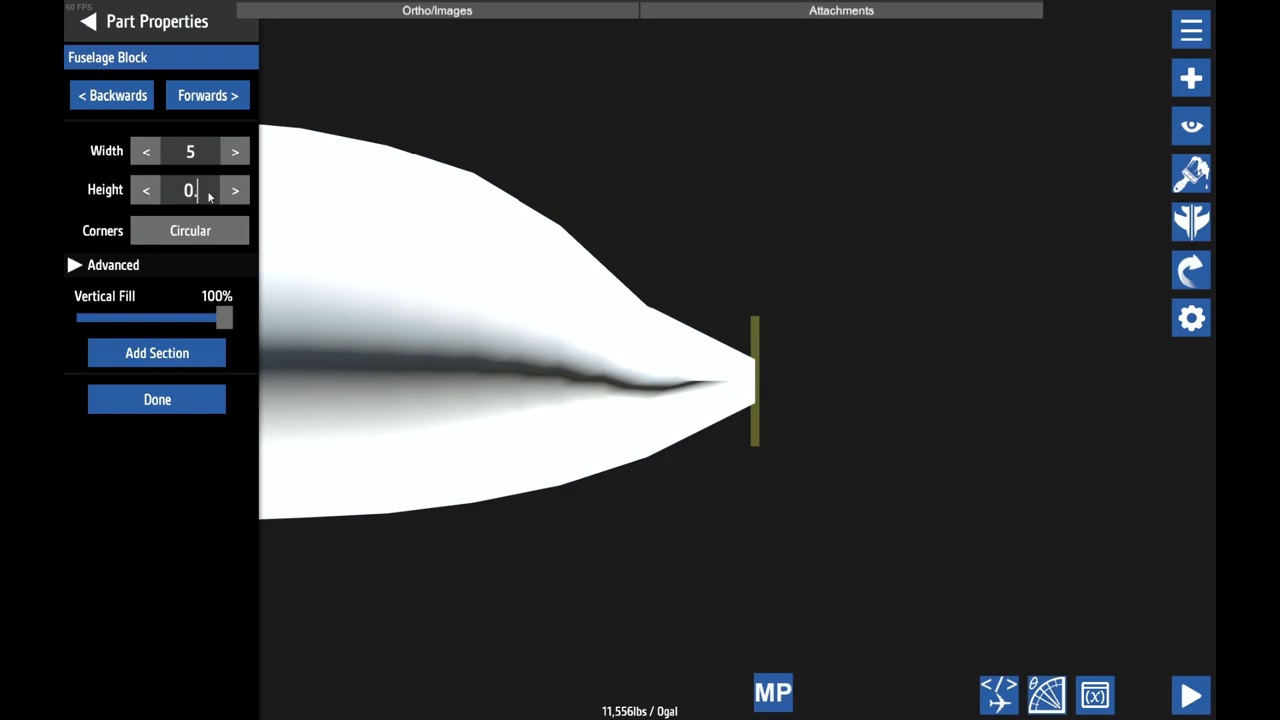
type("4")
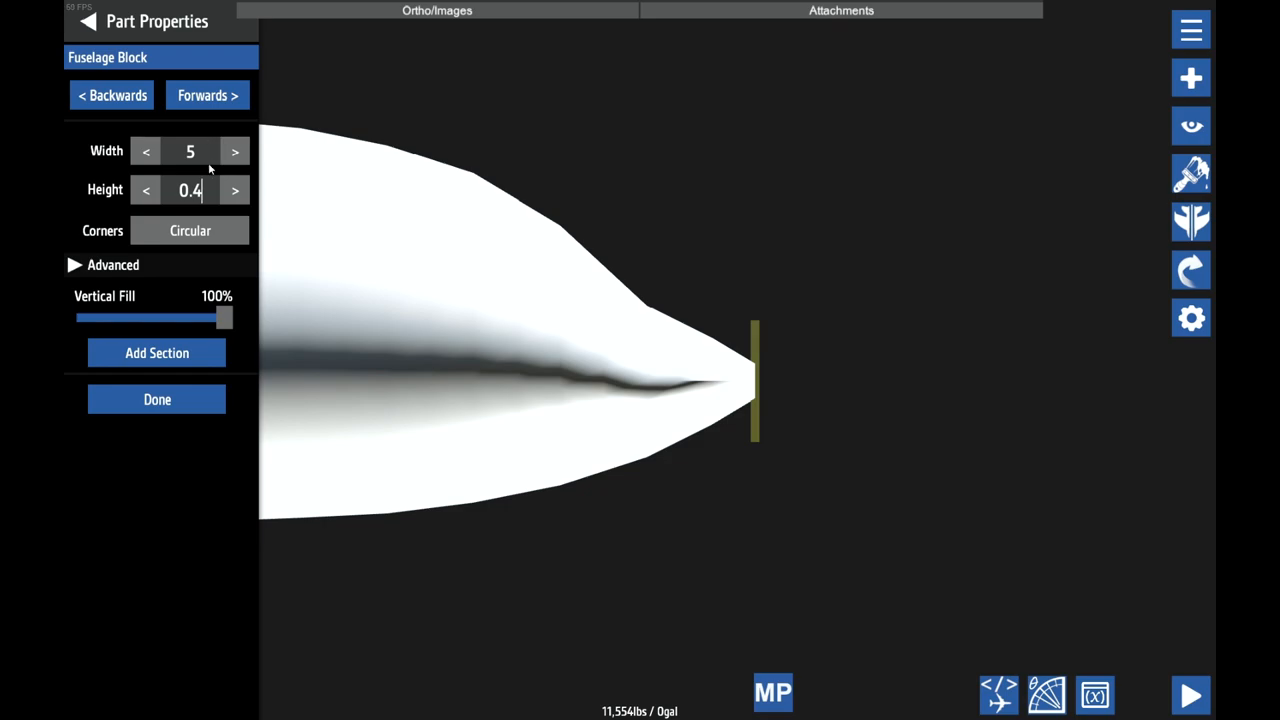
left_click(145, 190)
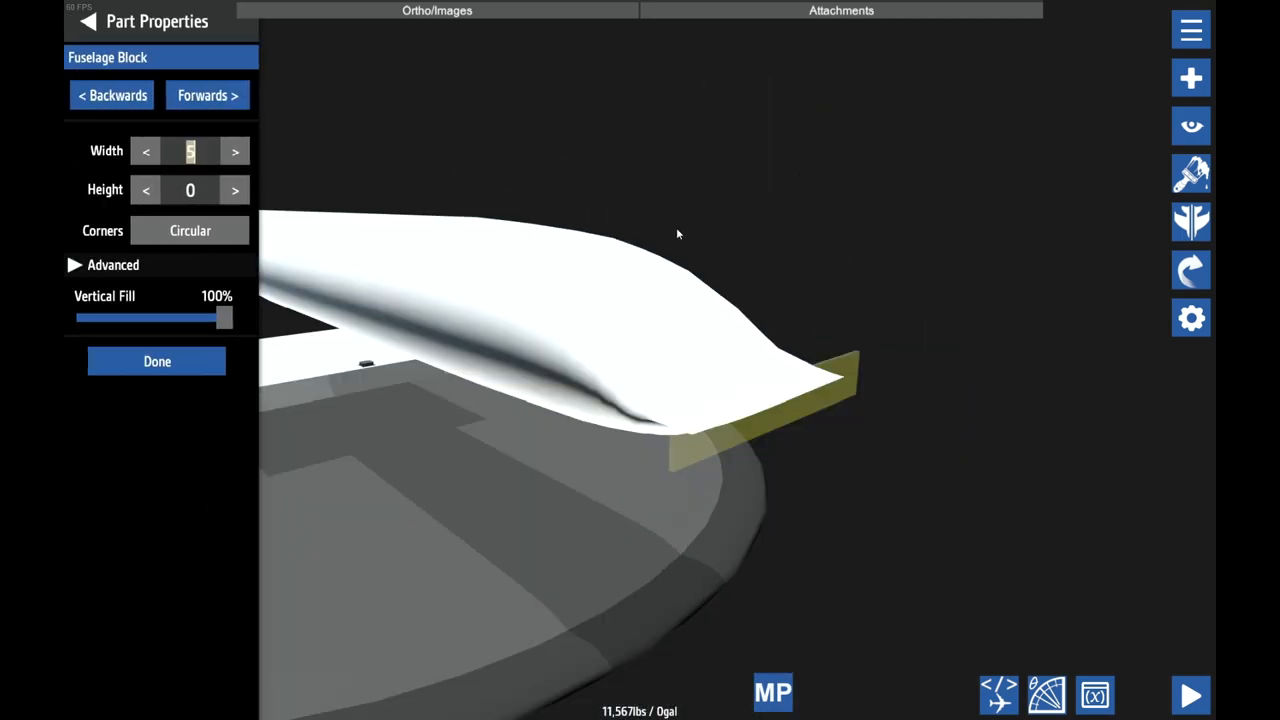
- Raise the nose tip section's height in stages through 0.4, 1, 1.75 and 3
left_click(145, 151)
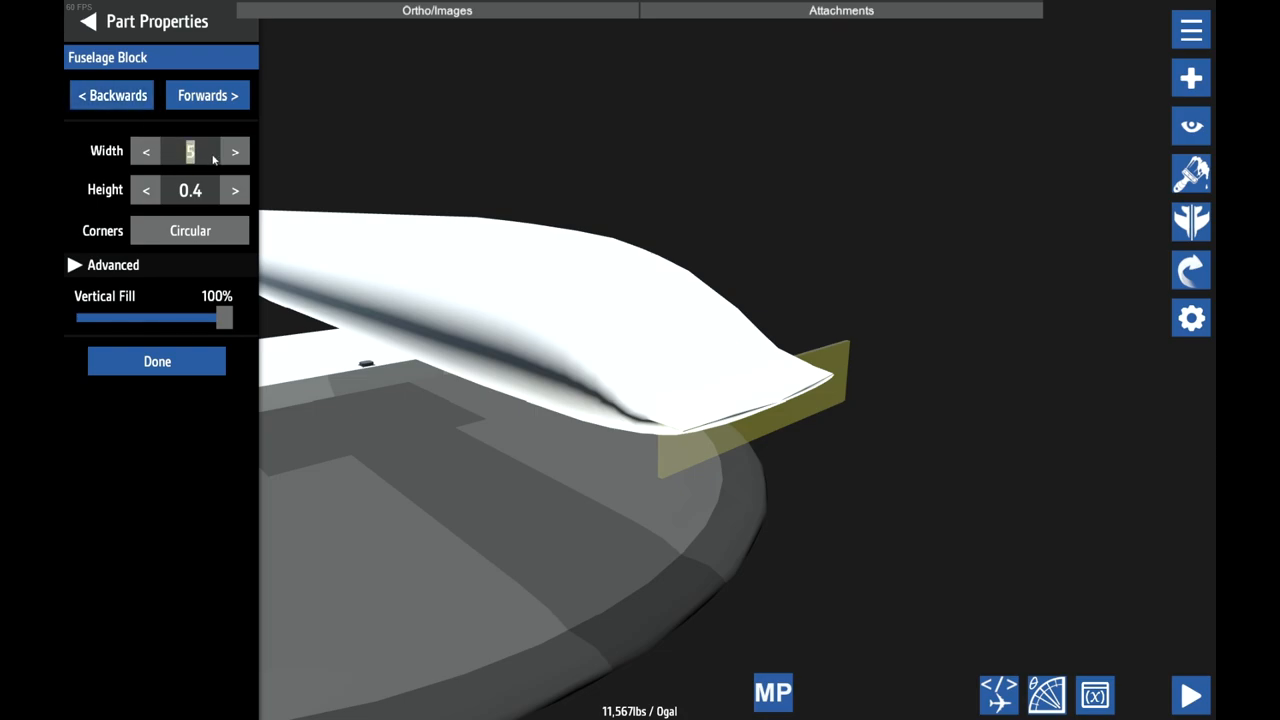
left_click(146, 151)
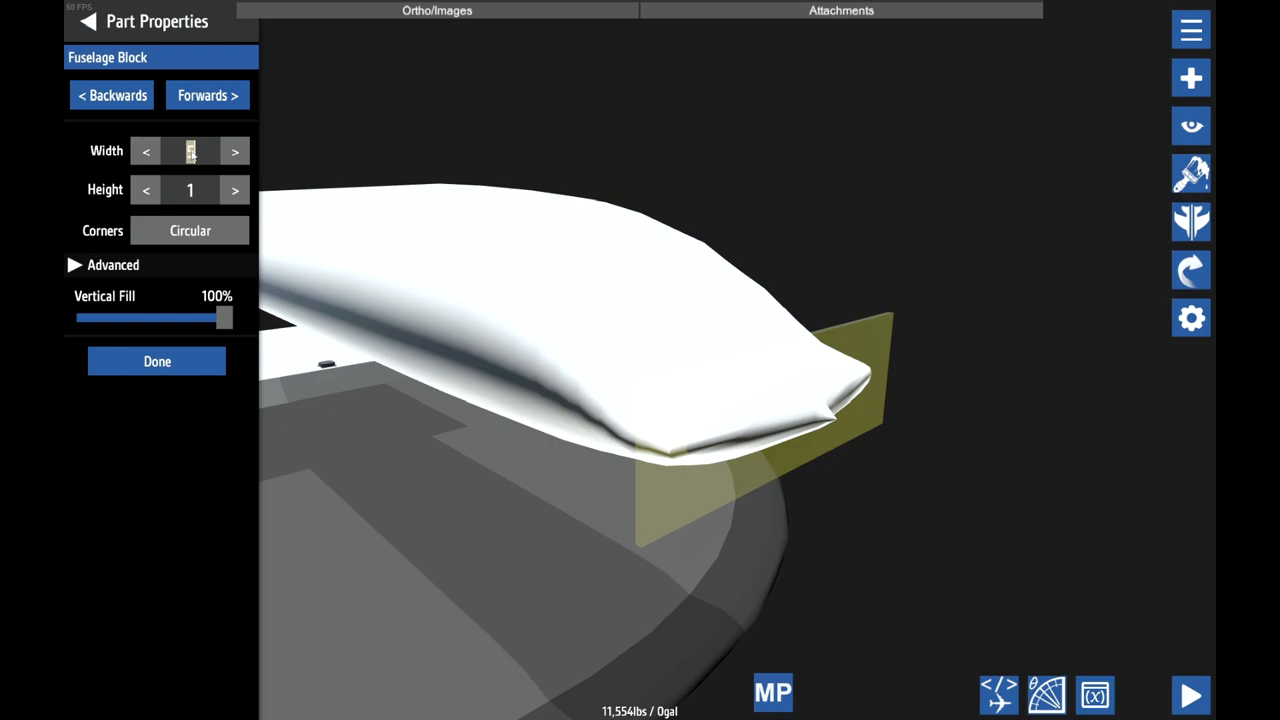
left_click(234, 190)
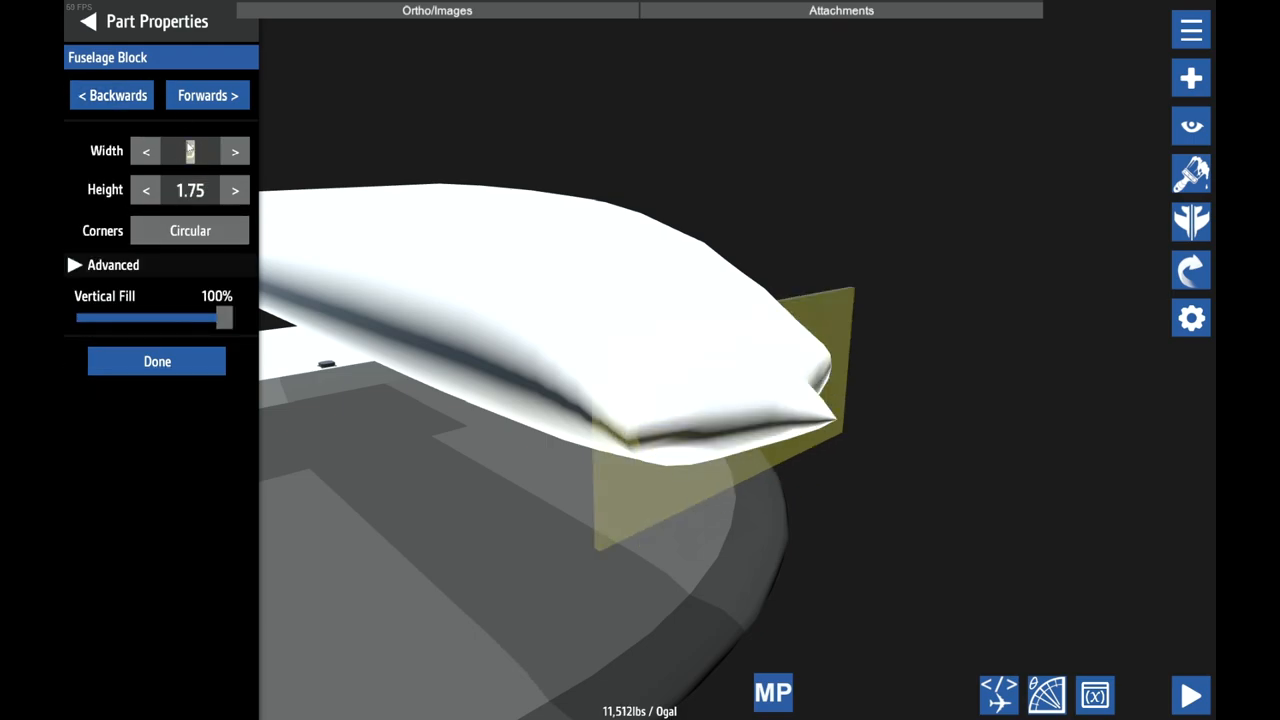
- Step back to size earlier nose sections 2.7×3 and 4×4.25, then bring up the save prompt
left_click(146, 151)
type("2.7")
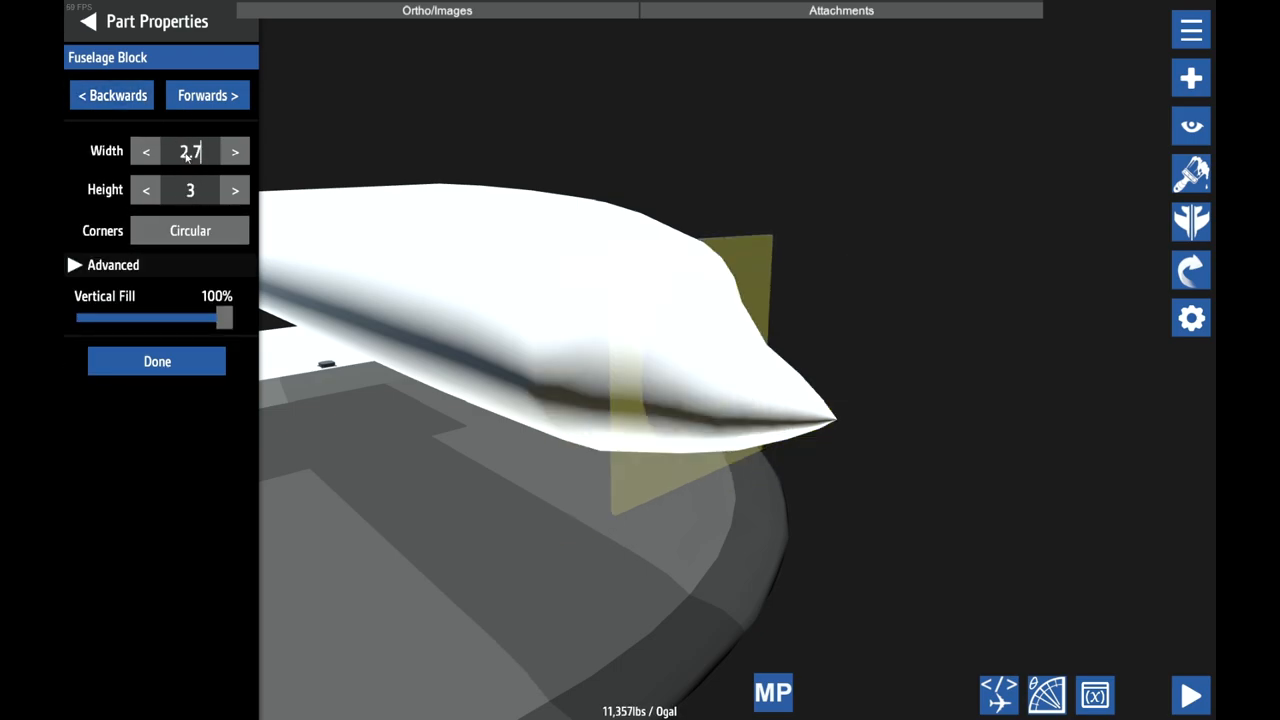
left_click(111, 95)
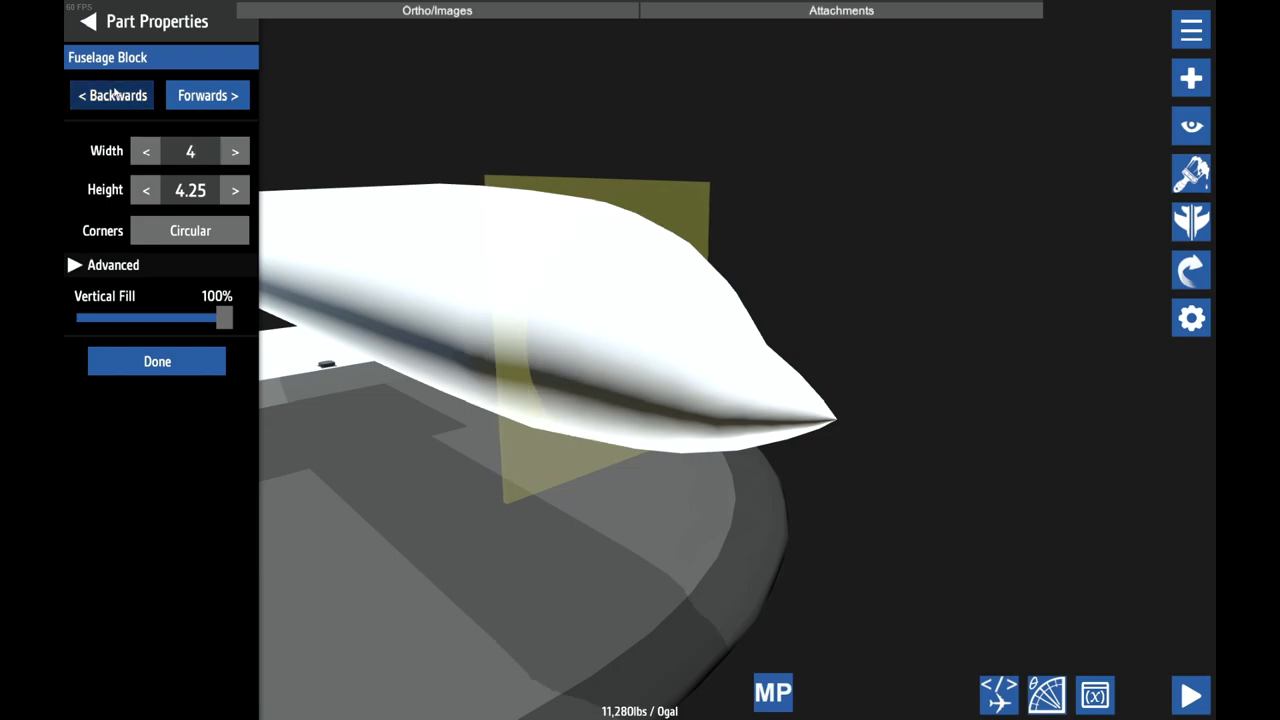
left_click(156, 361)
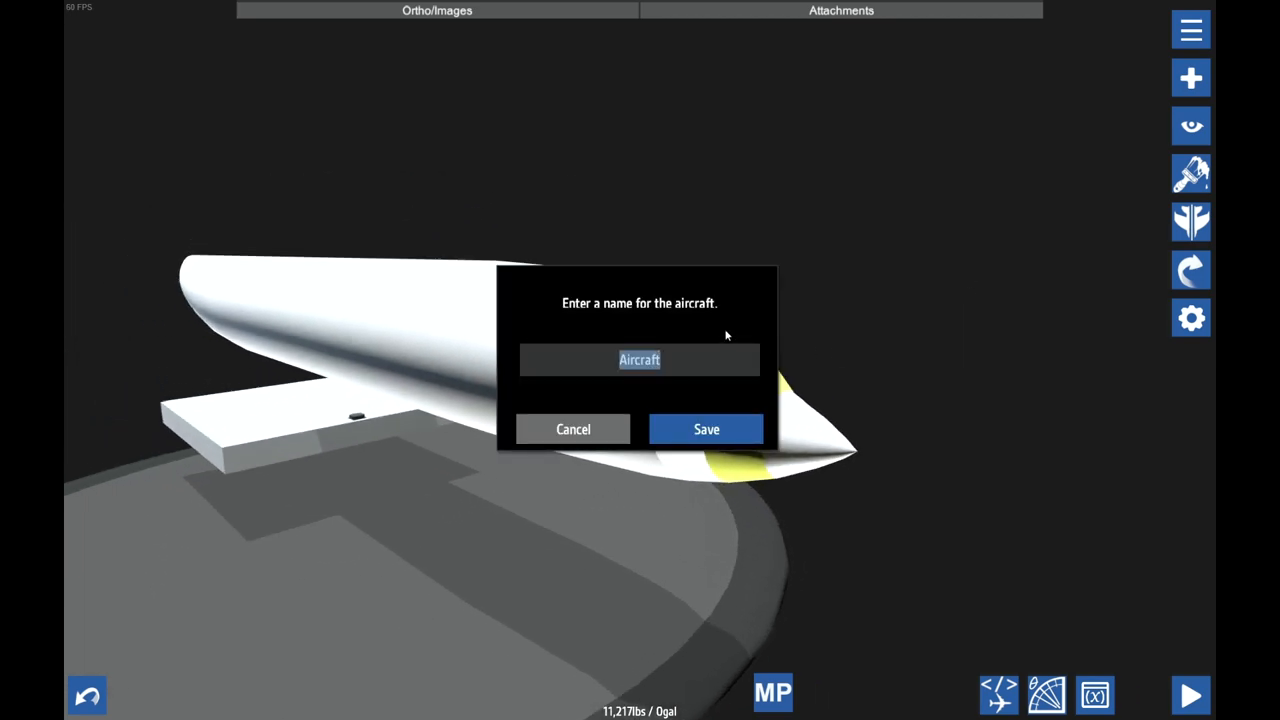
- Dismiss the aircraft name prompt to view the nose piece's two Fuselage connections
left_click(706, 429)
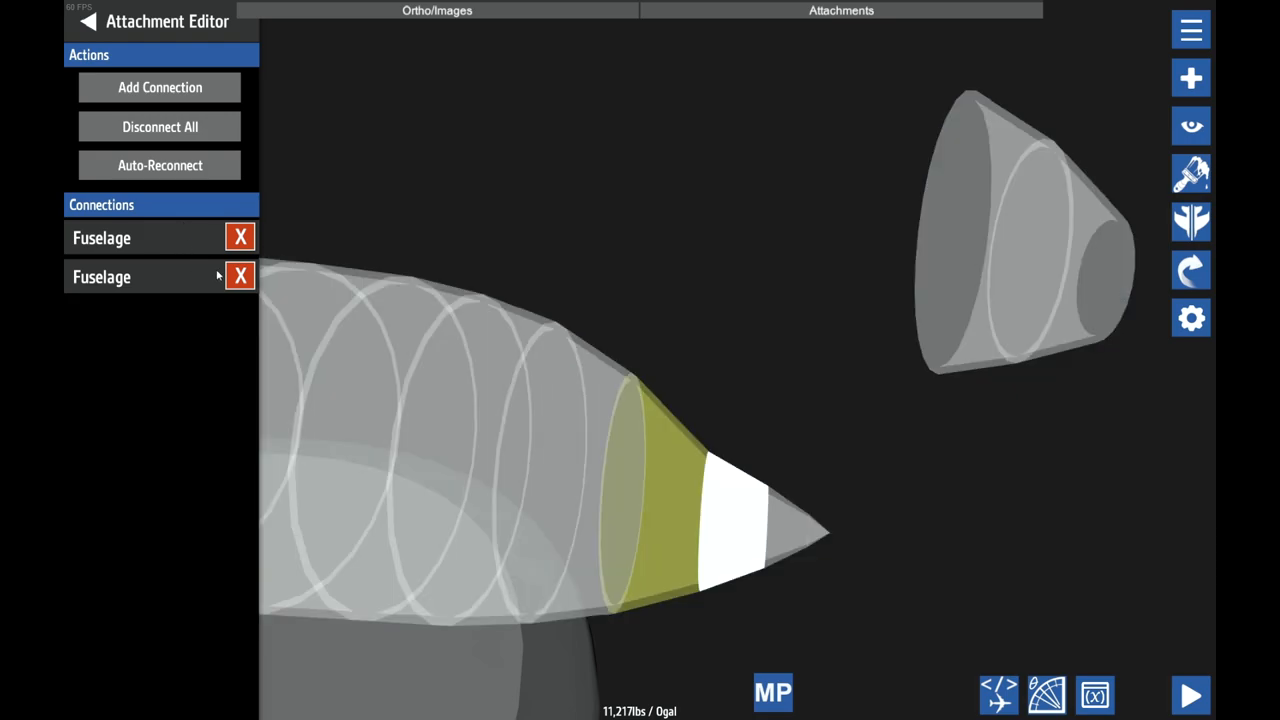
- Preview a nose Fuselage connection, then return to properties with Smooth Front and Back on
left_click(240, 276)
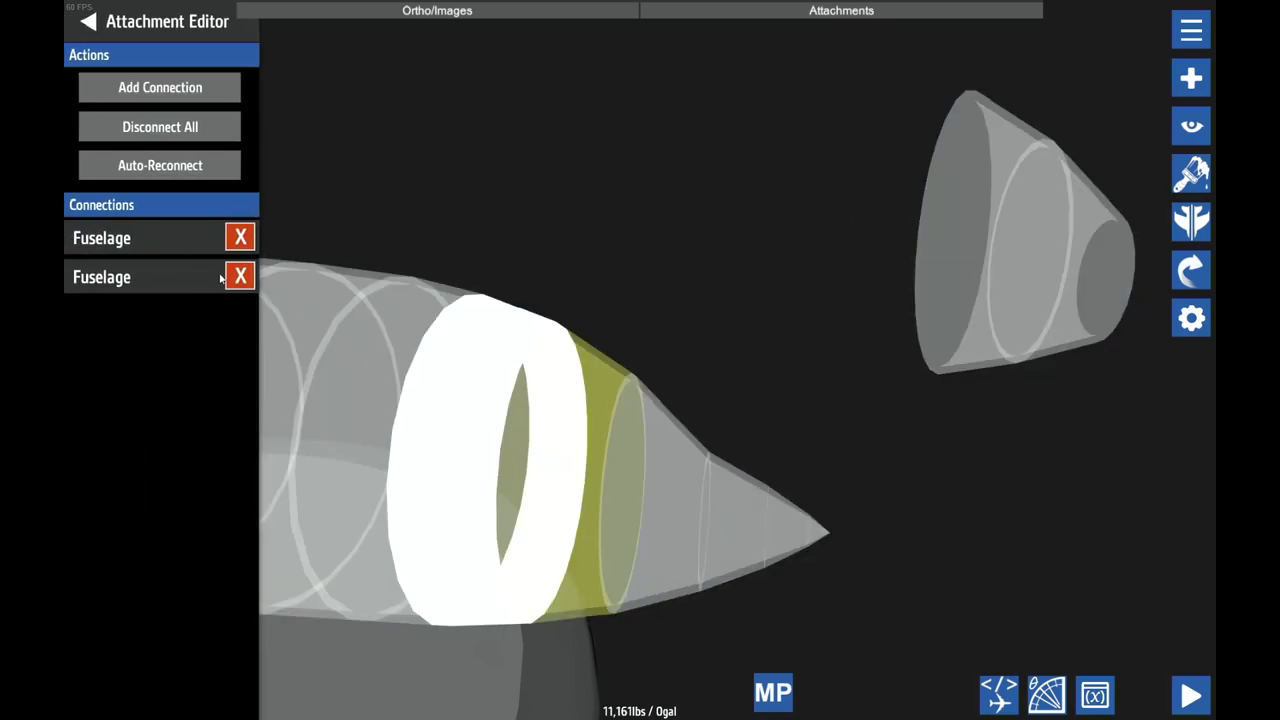
left_click(240, 277)
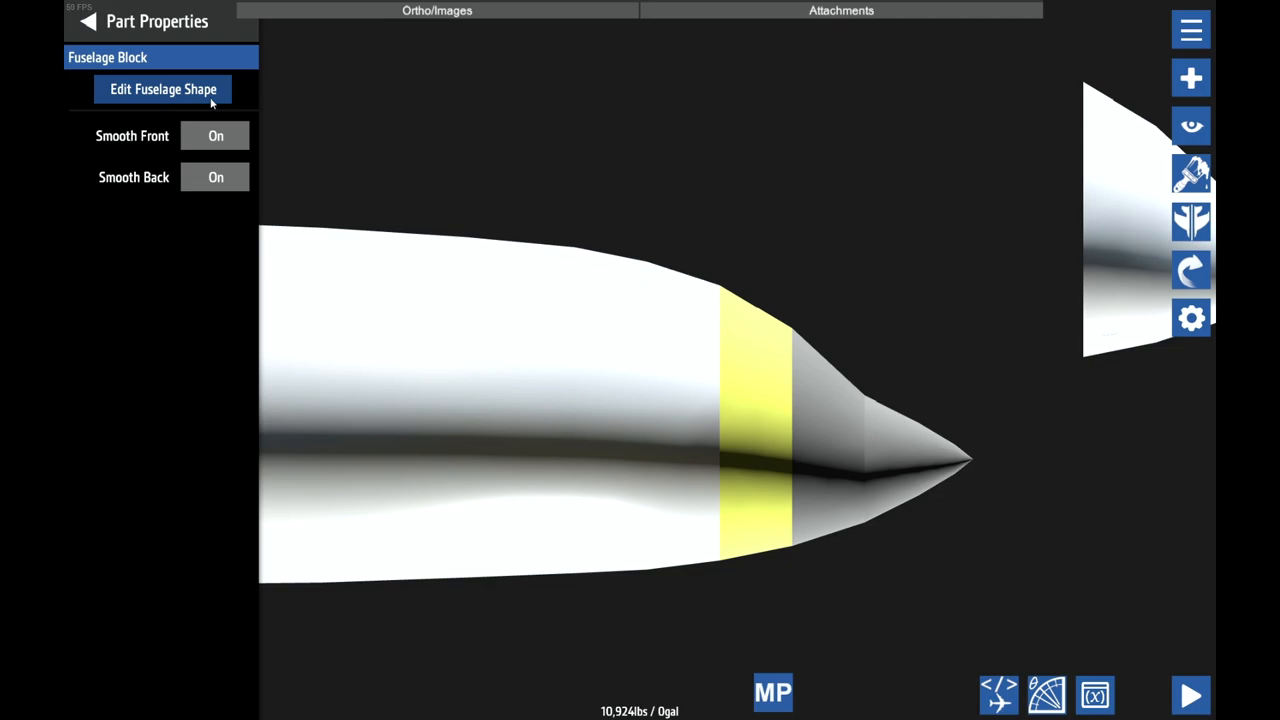
- Lower Top Fill to 71% on one nose section and 61% on the 3.5×3.8 section
left_click(162, 89)
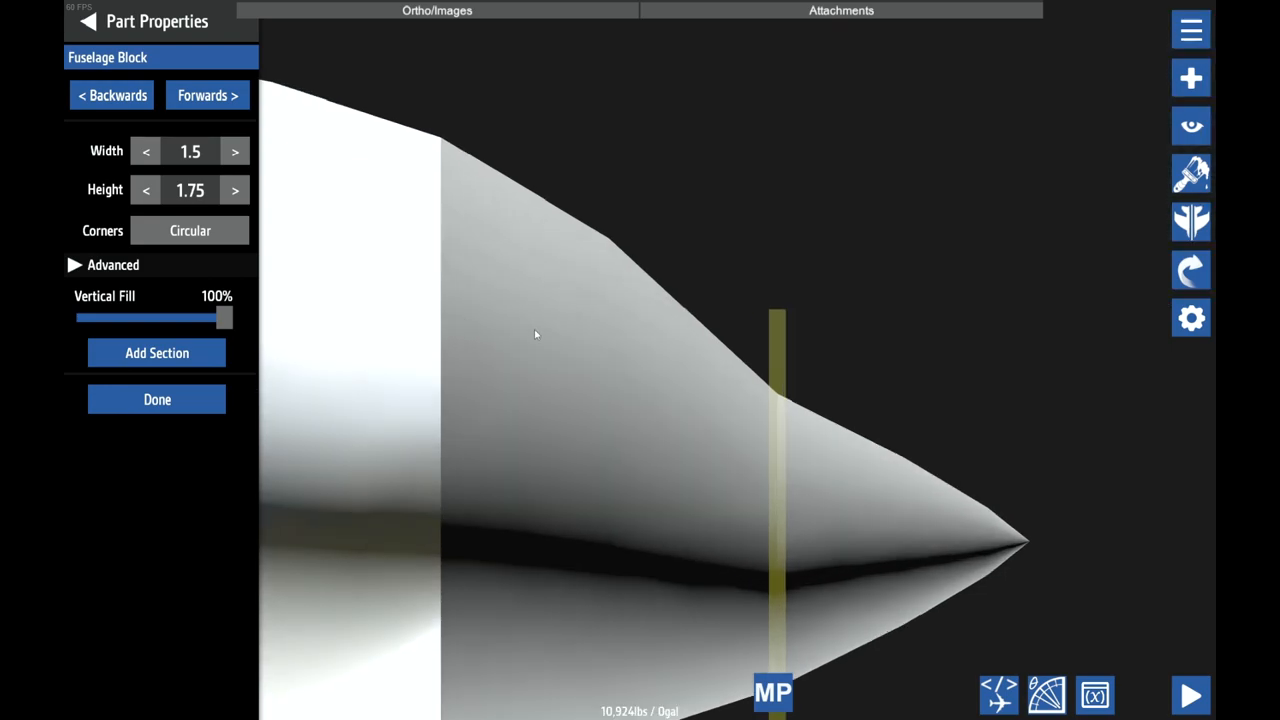
left_click(74, 264)
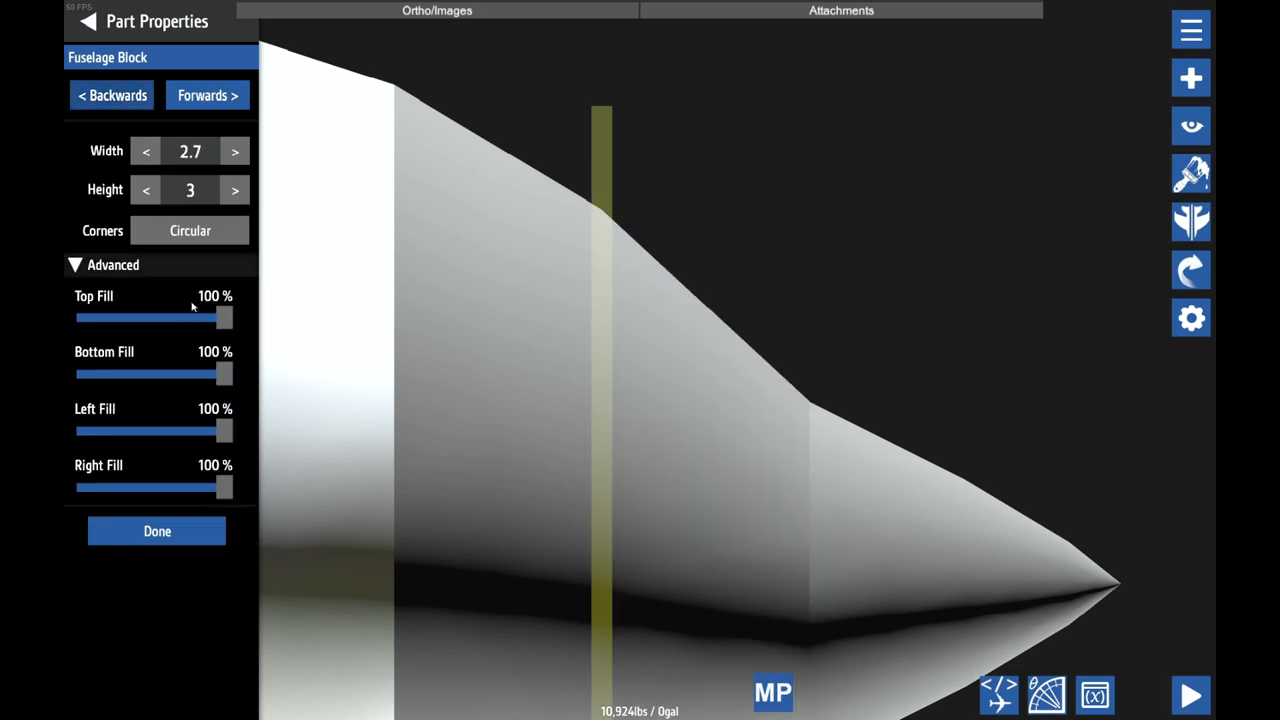
left_click_drag(224, 318, 178, 318)
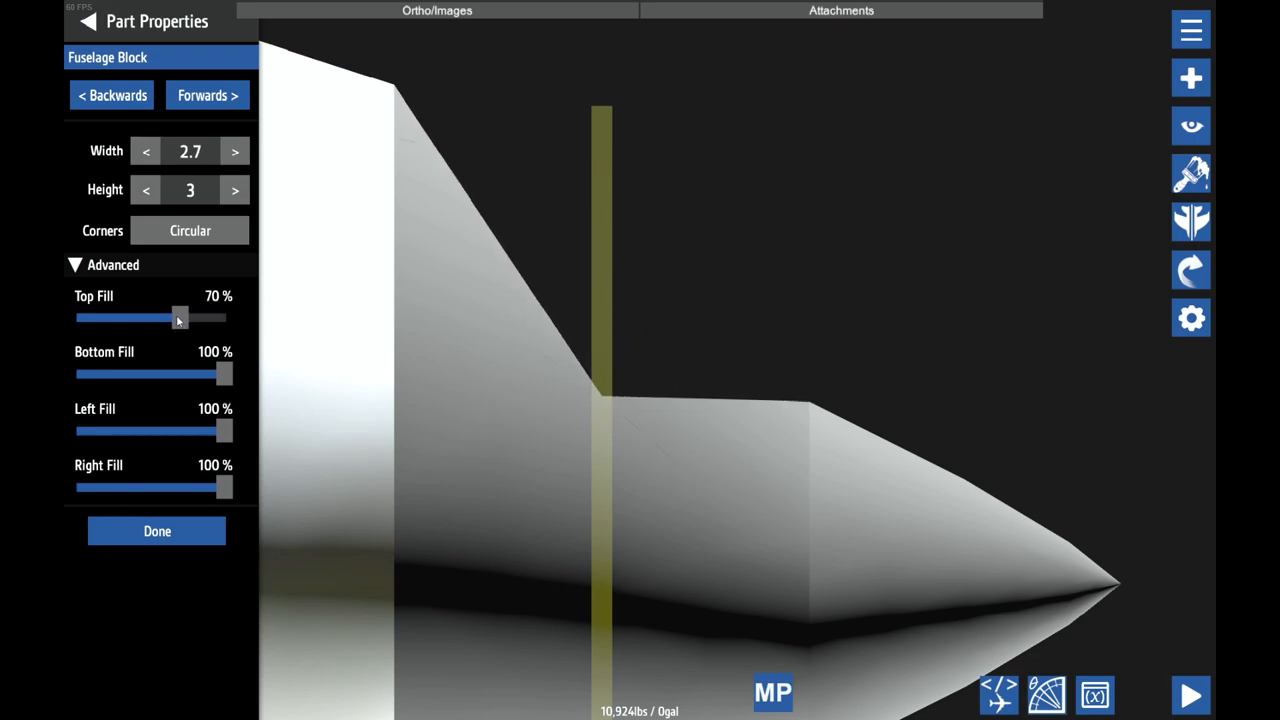
left_click_drag(180, 318, 181, 318)
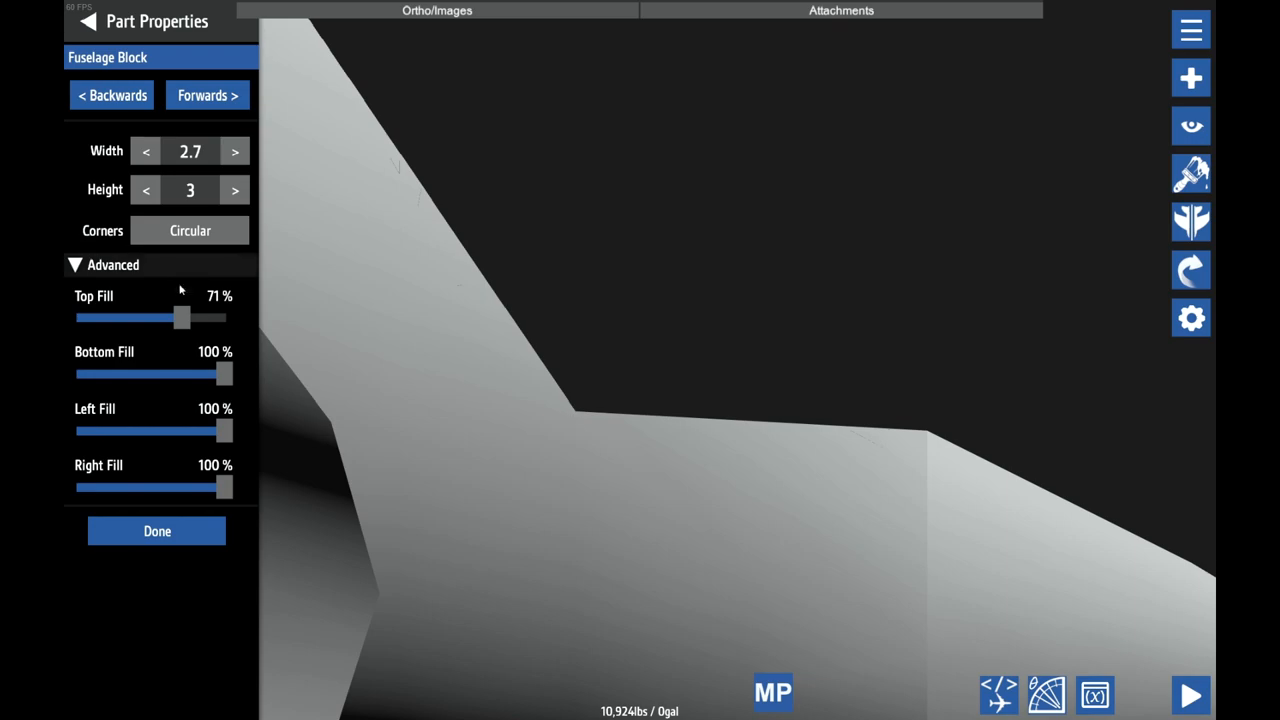
left_click_drag(181, 317, 179, 317)
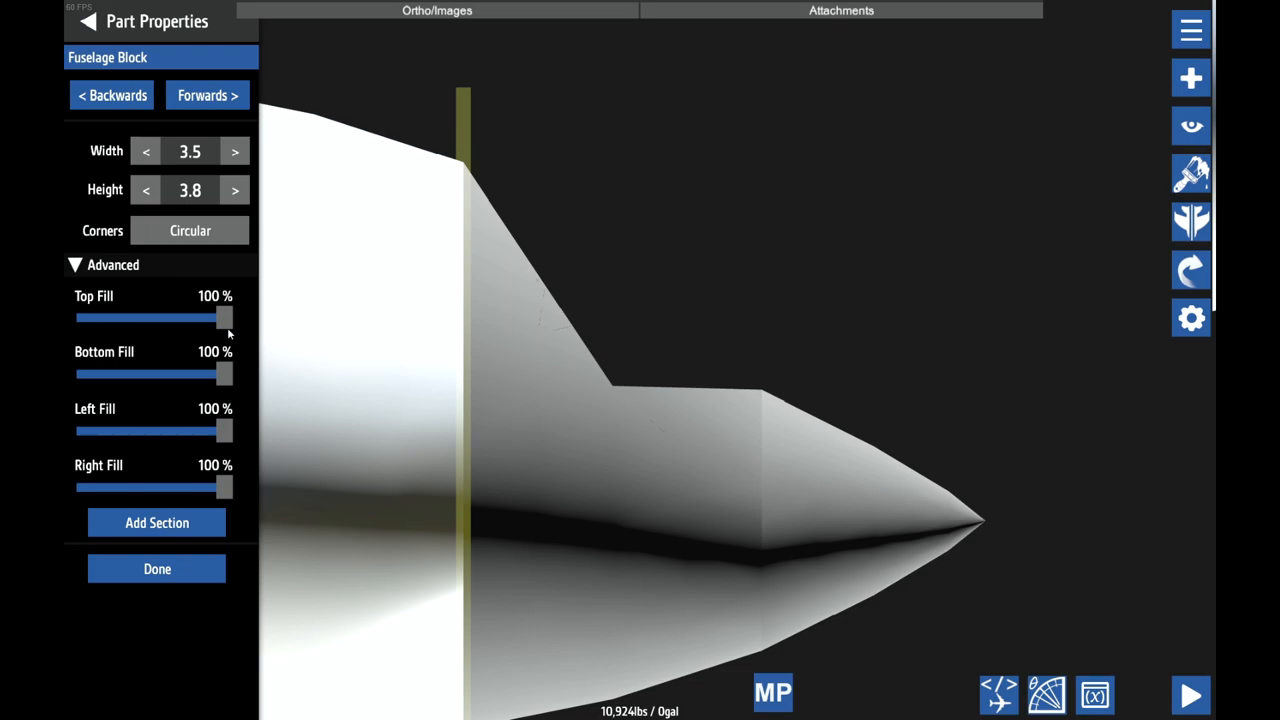
mouse_move(266, 421)
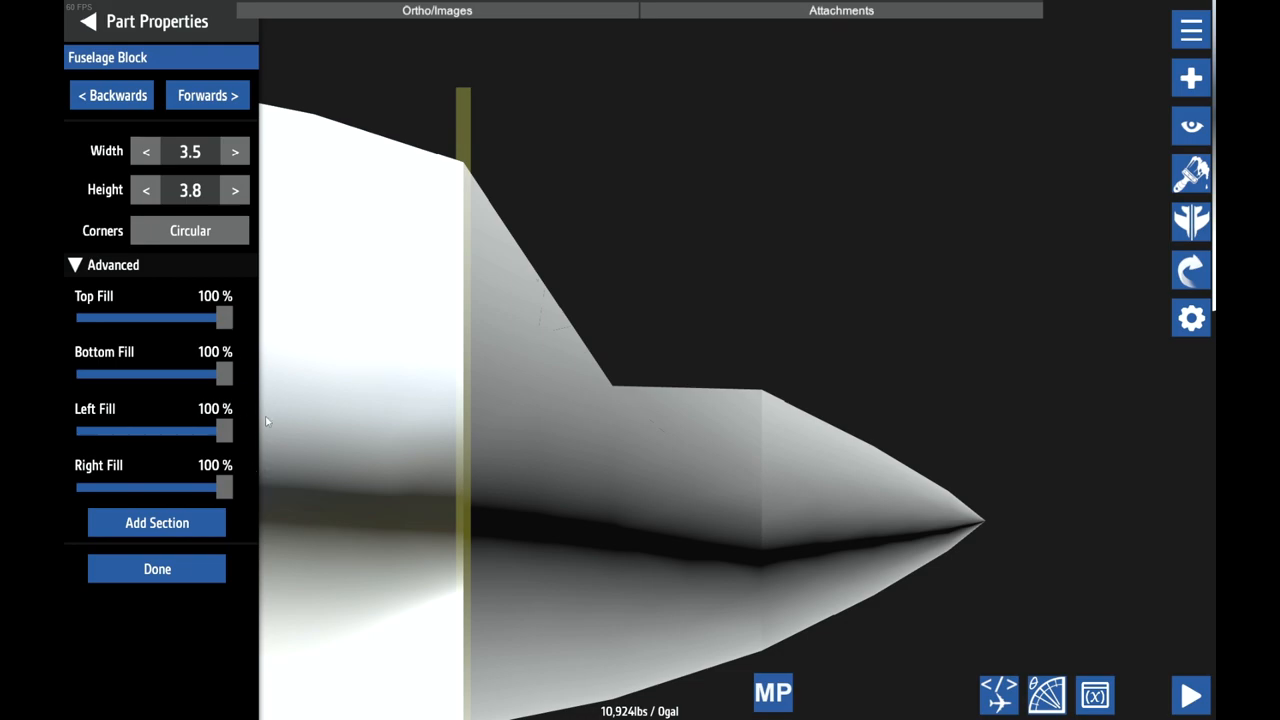
mouse_move(184, 305)
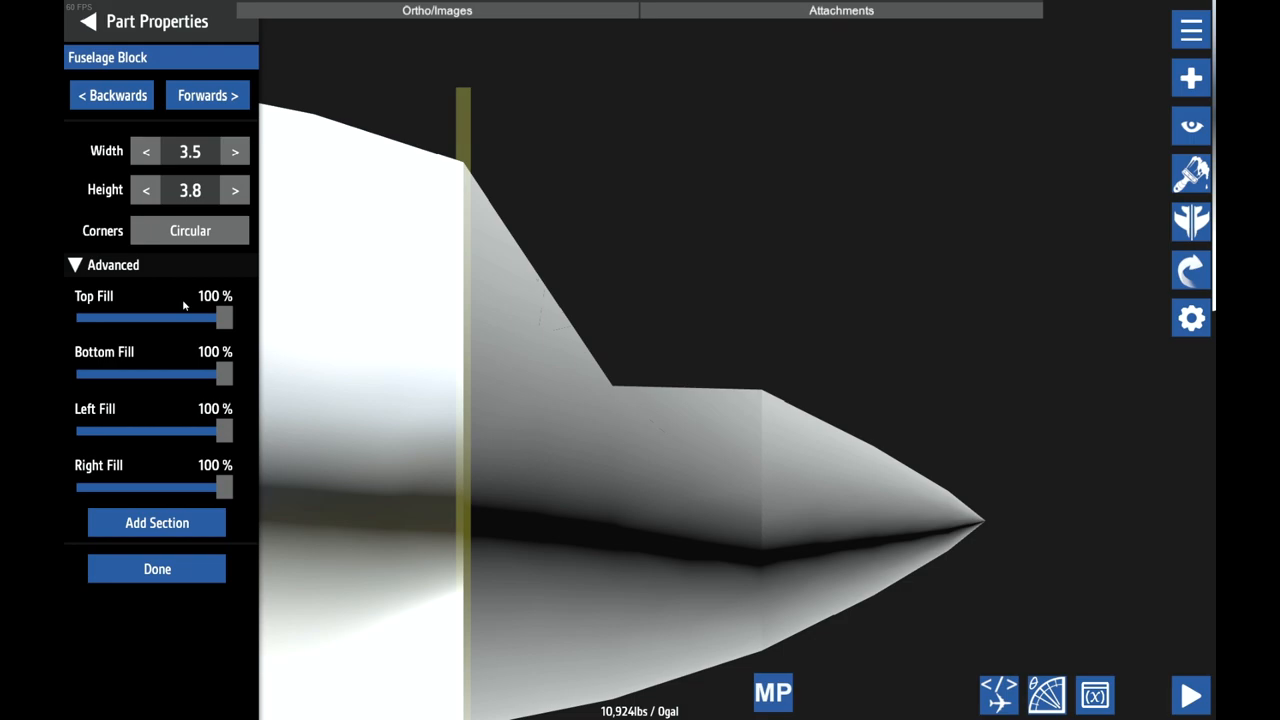
left_click_drag(222, 317, 165, 317)
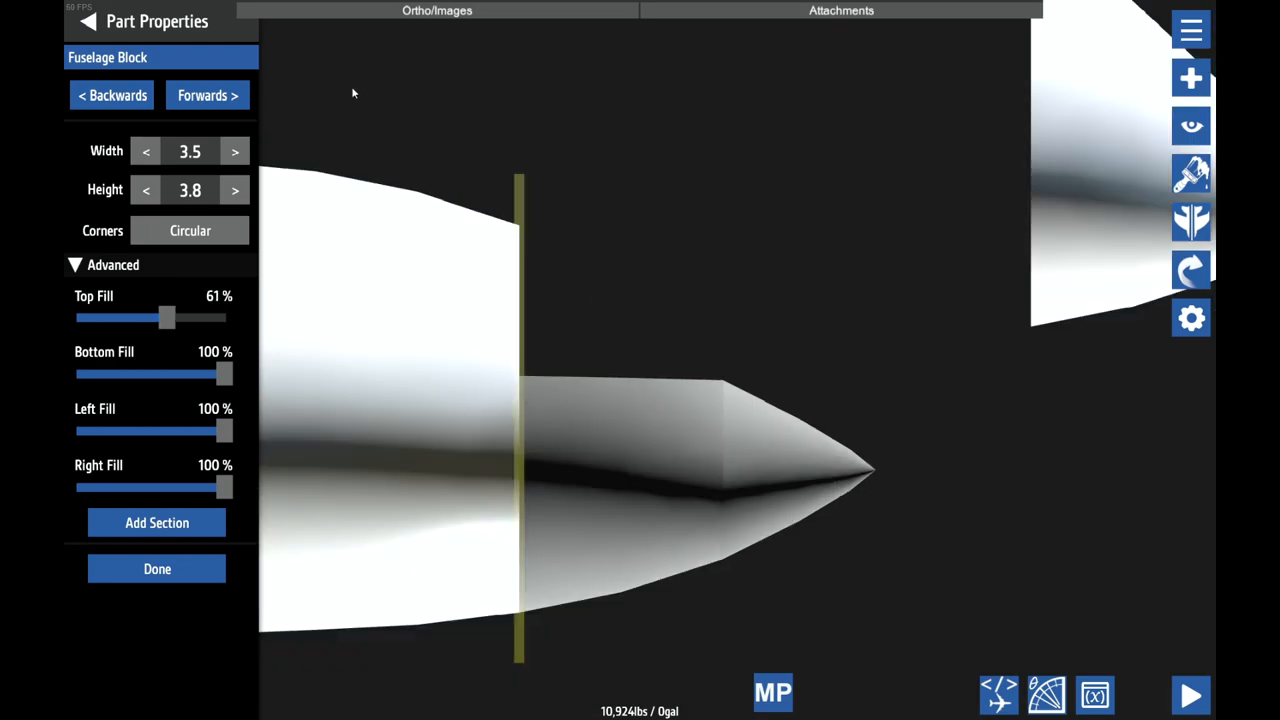
left_click(156, 568)
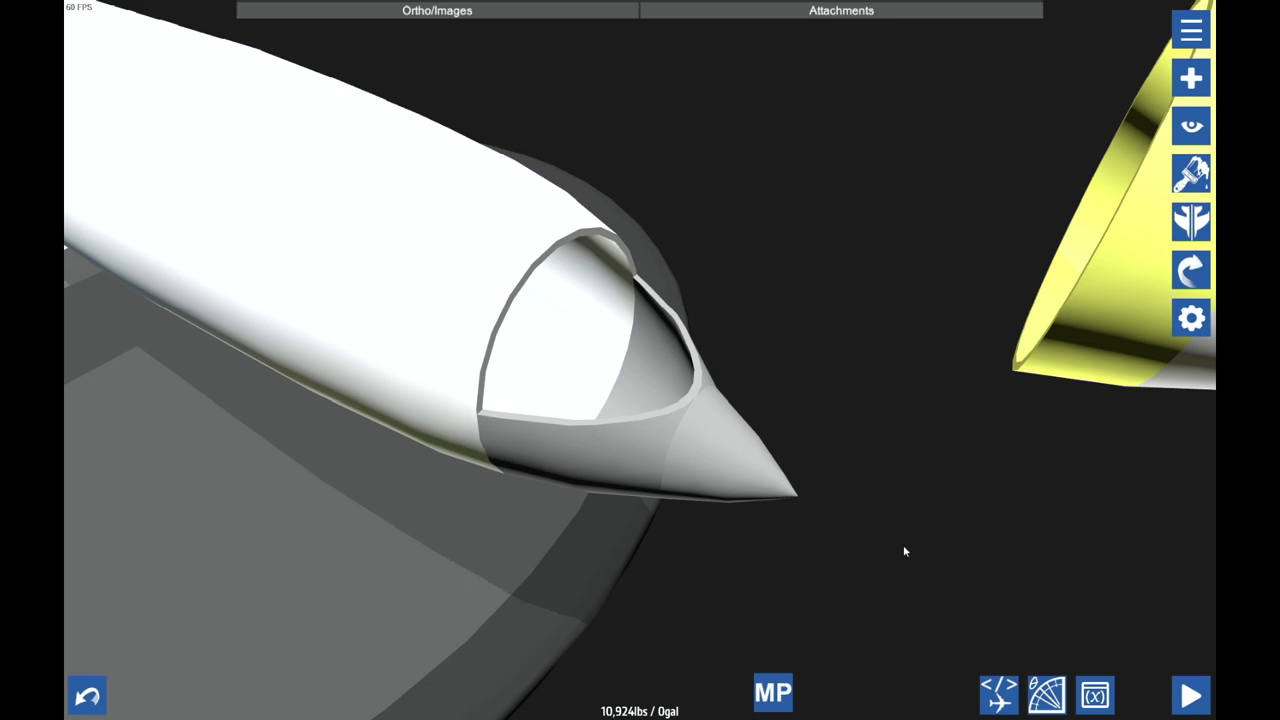
mouse_move(882, 321)
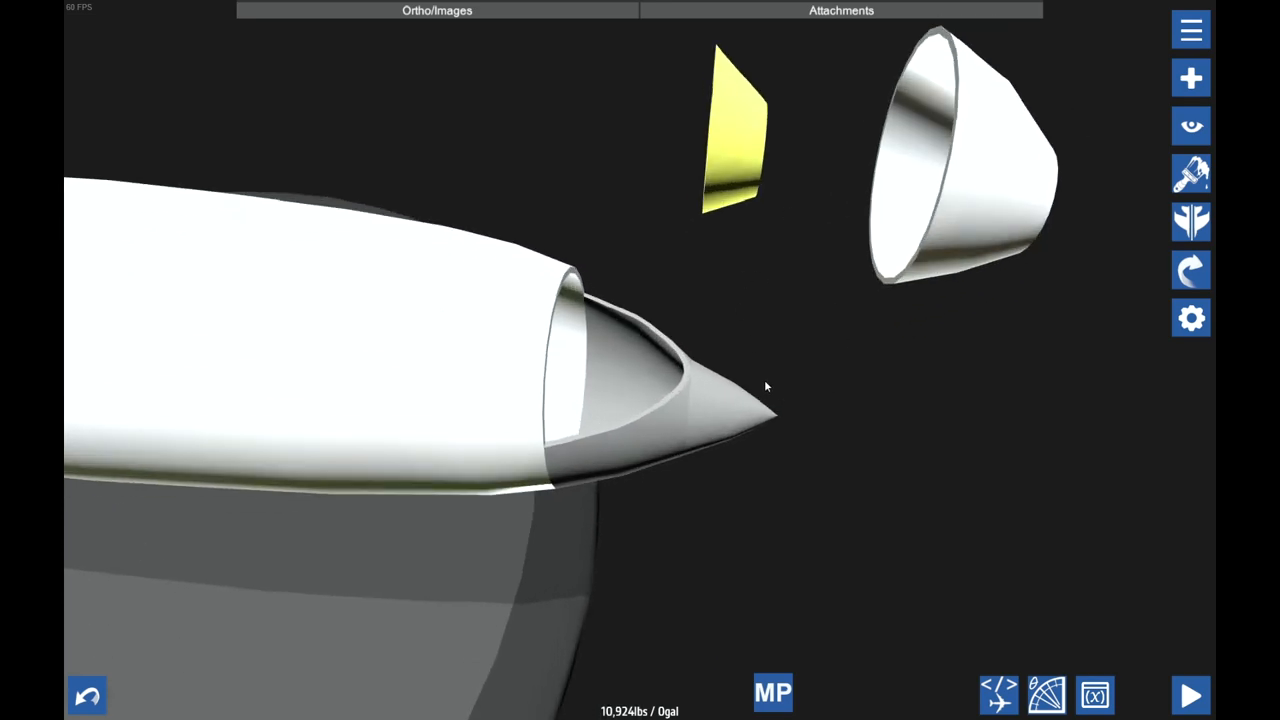
- Orbit around the nose to inspect the separated cockpit pieces
left_click_drag(735, 130, 690, 410)
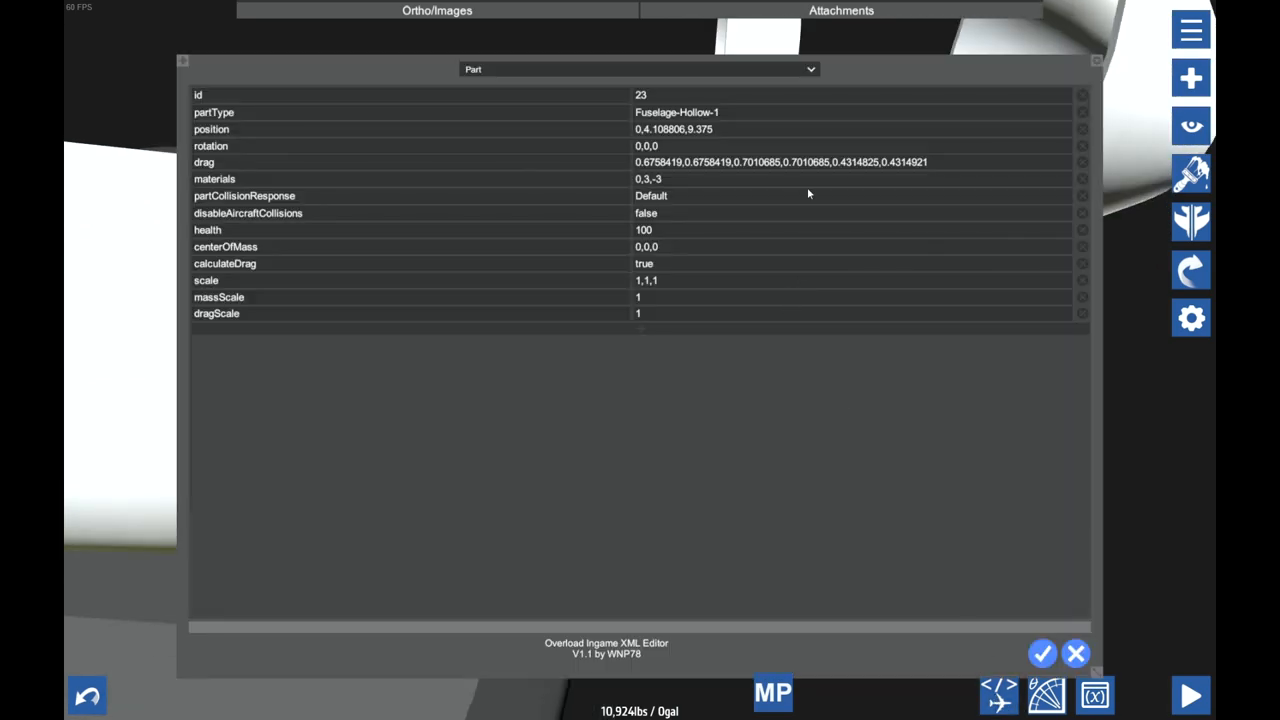
- Copy part 23's position 0, 4.1088, 9.375 into part 29 and apply it
double_click(211, 129)
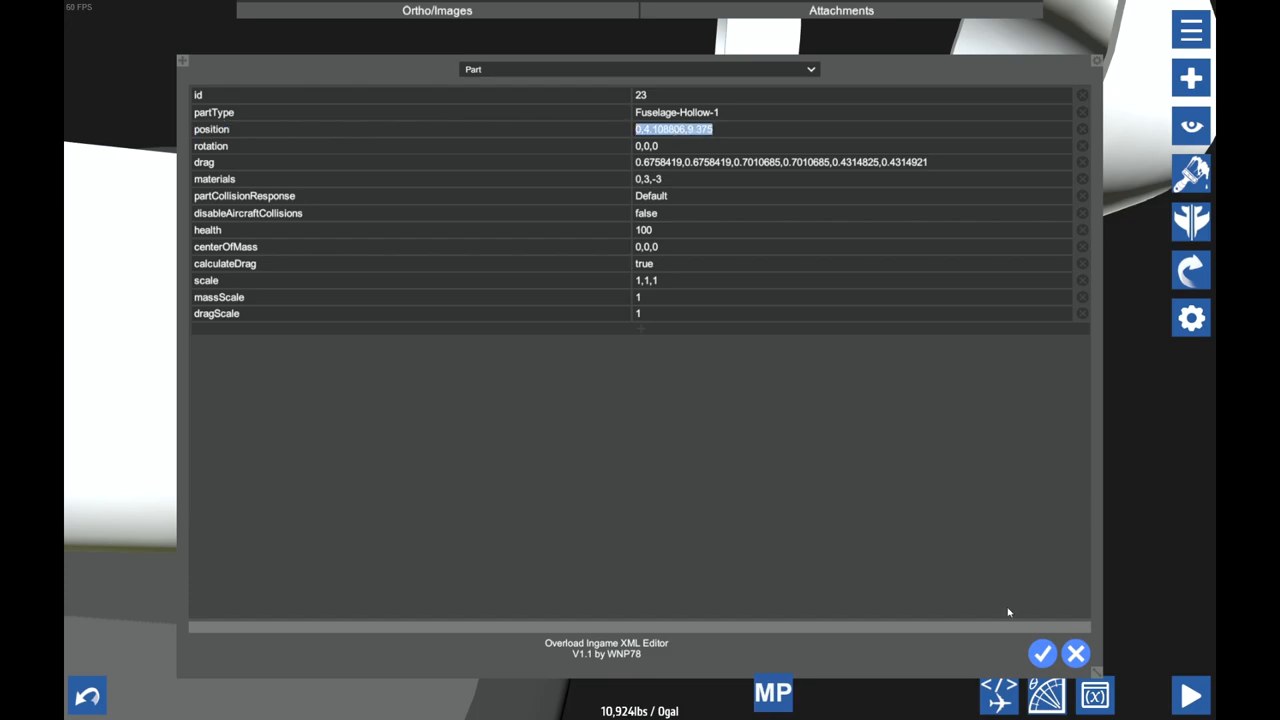
left_click(1042, 653)
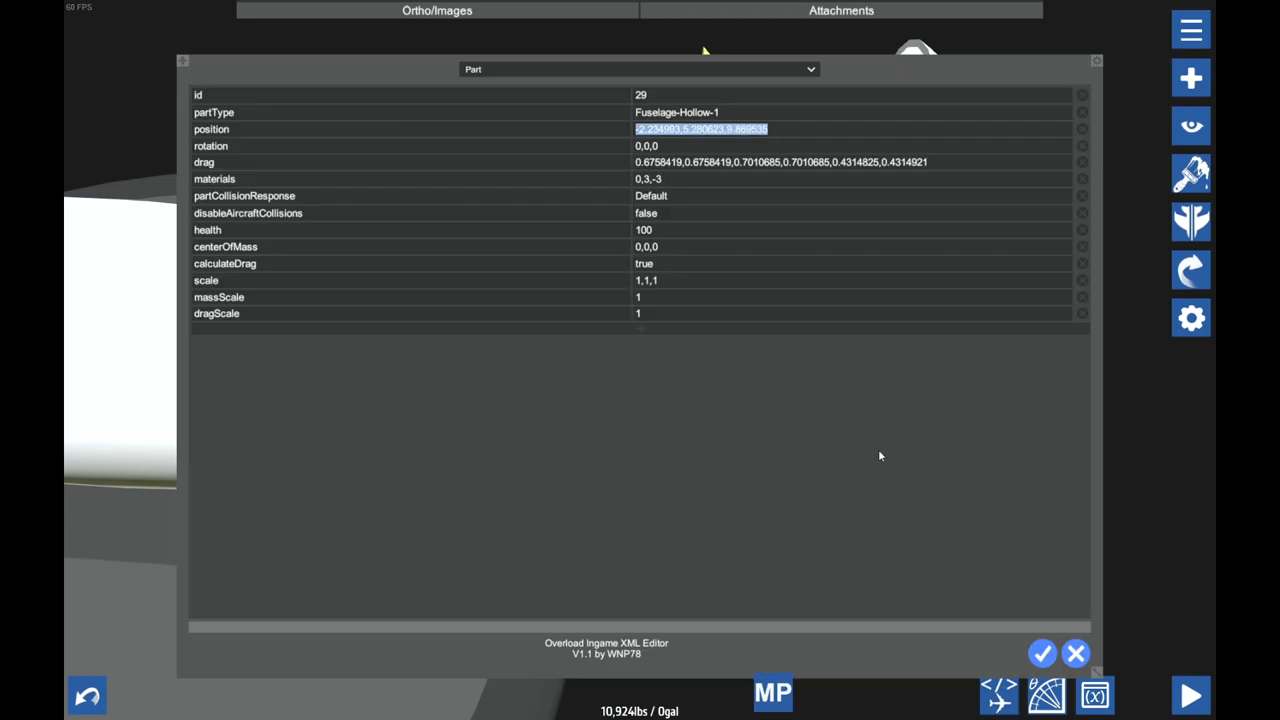
left_click(1042, 653)
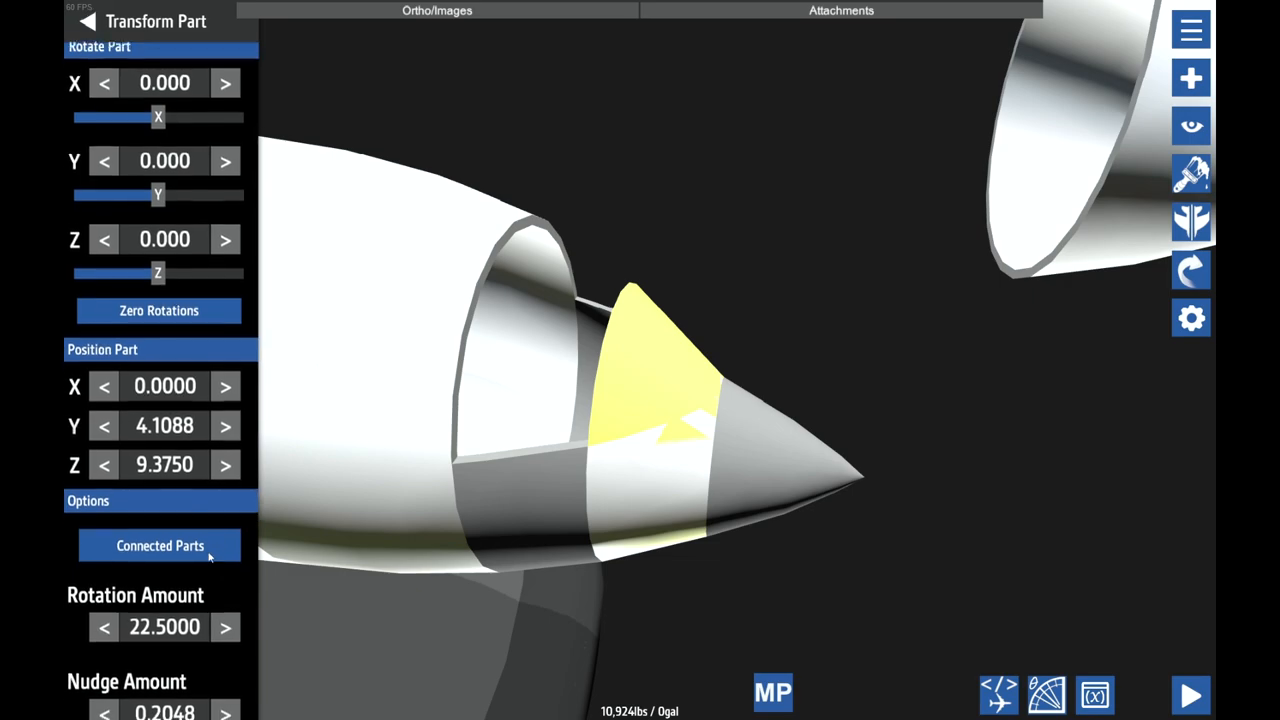
- Nudge the copied cockpit section up along Y and open its fuselage shape properties
left_click(159, 545)
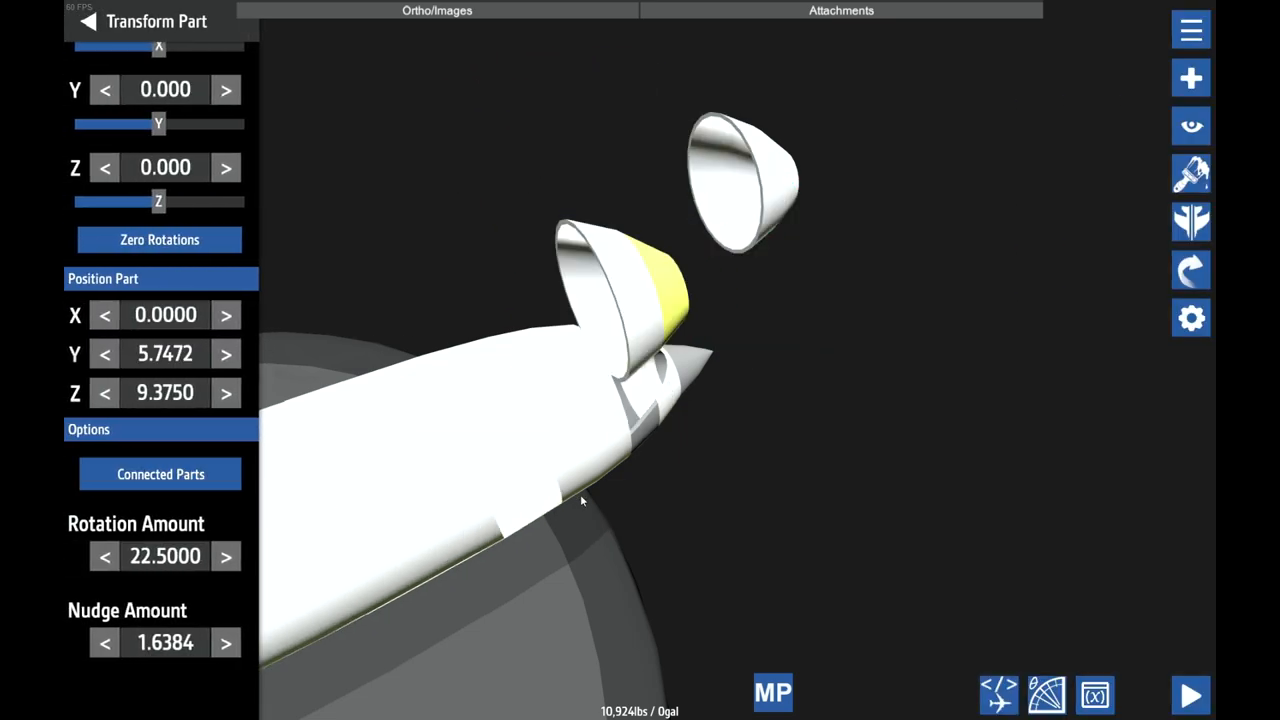
left_click(1191, 29)
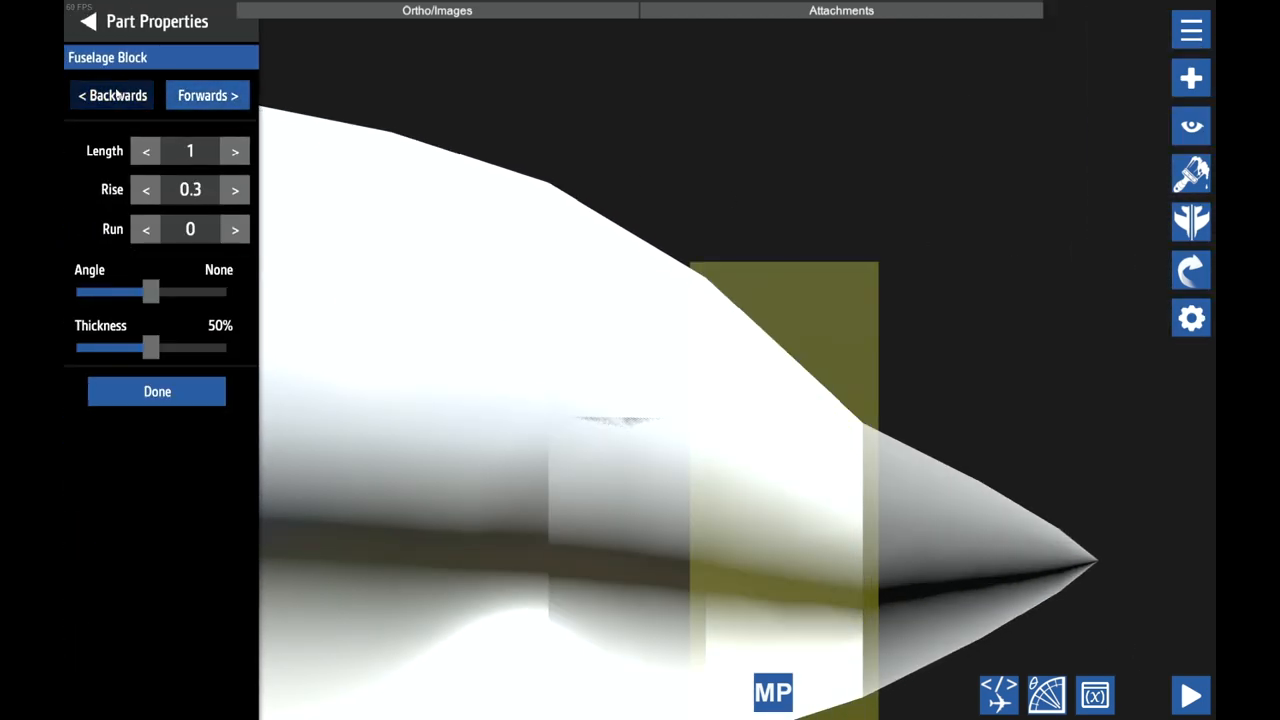
- Slide the first end section's Bottom Fill down to 0%
left_click(111, 95)
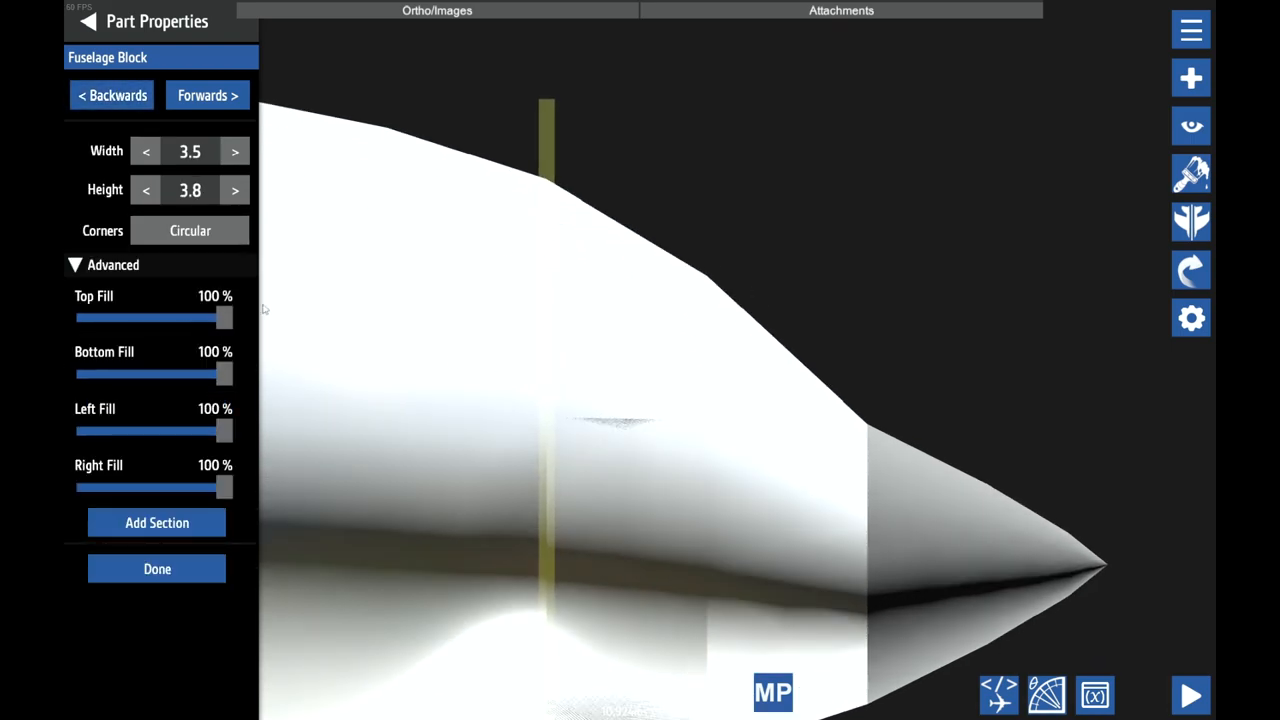
left_click_drag(223, 374, 195, 374)
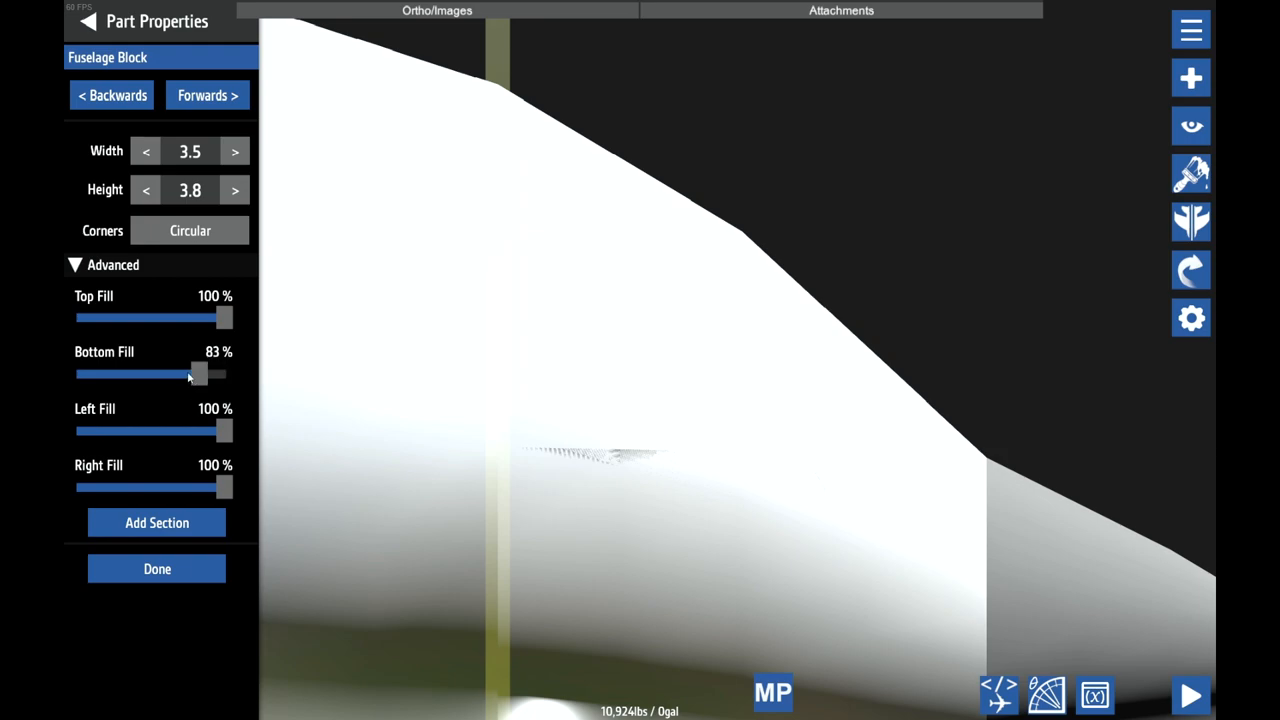
left_click_drag(197, 373, 115, 373)
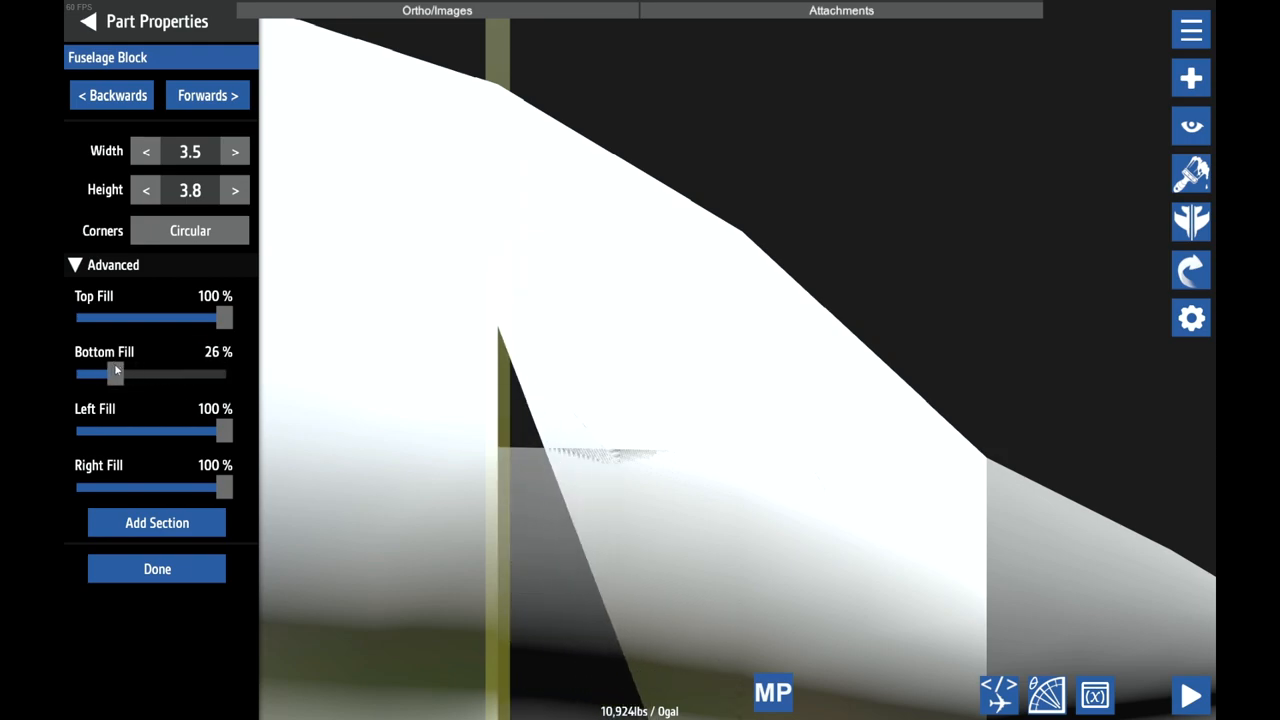
left_click_drag(115, 373, 105, 373)
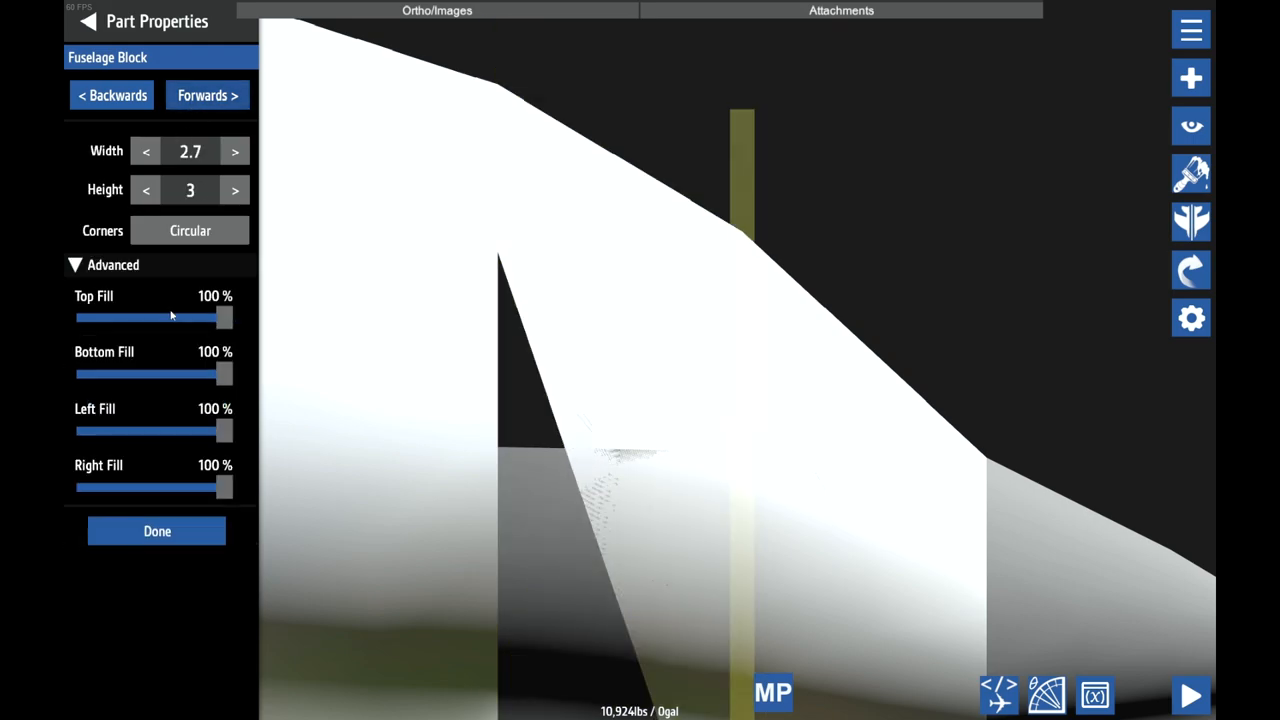
- Empty the other end's Bottom Fill to 0% and orbit to check the open roof
left_click_drag(223, 374, 85, 374)
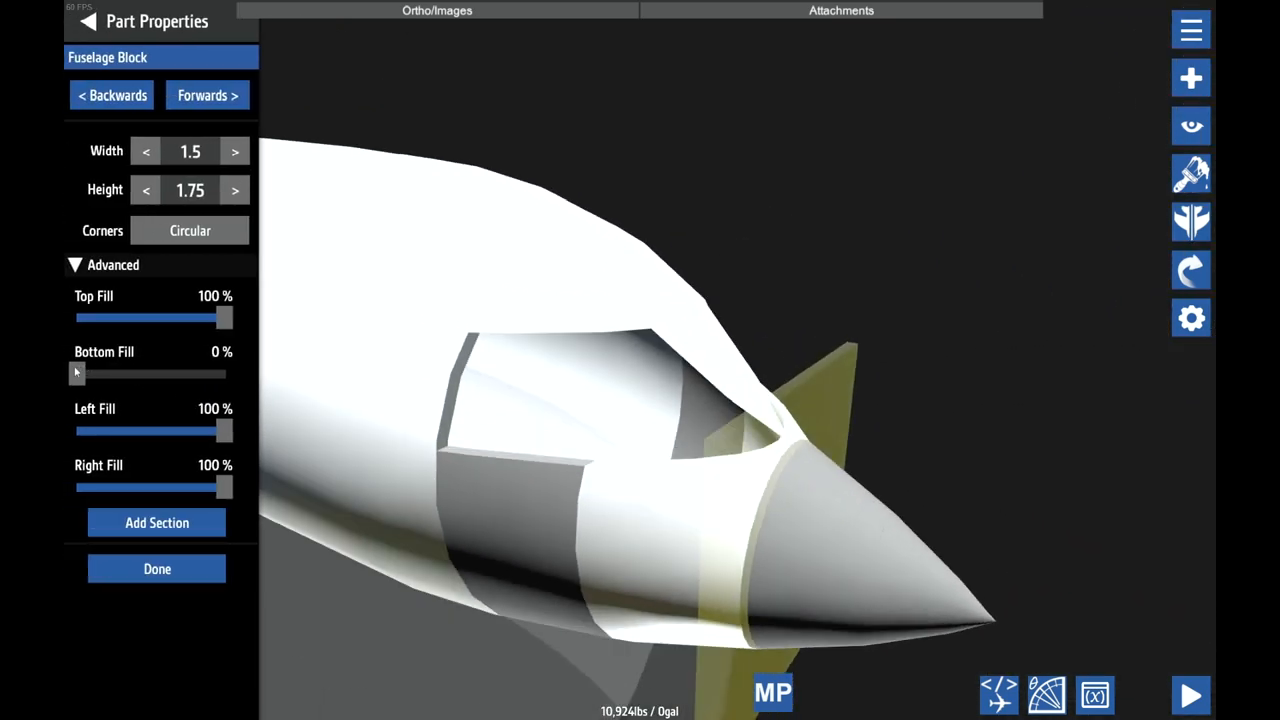
left_click(156, 568)
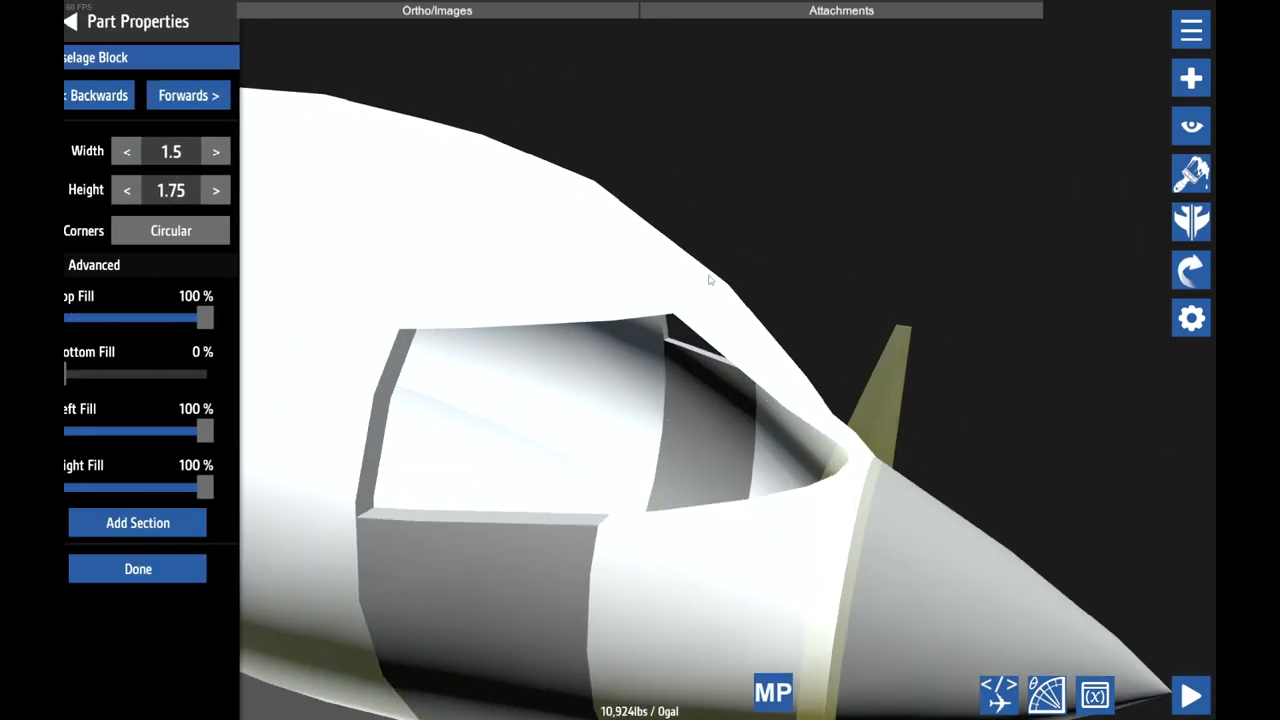
left_click(137, 568)
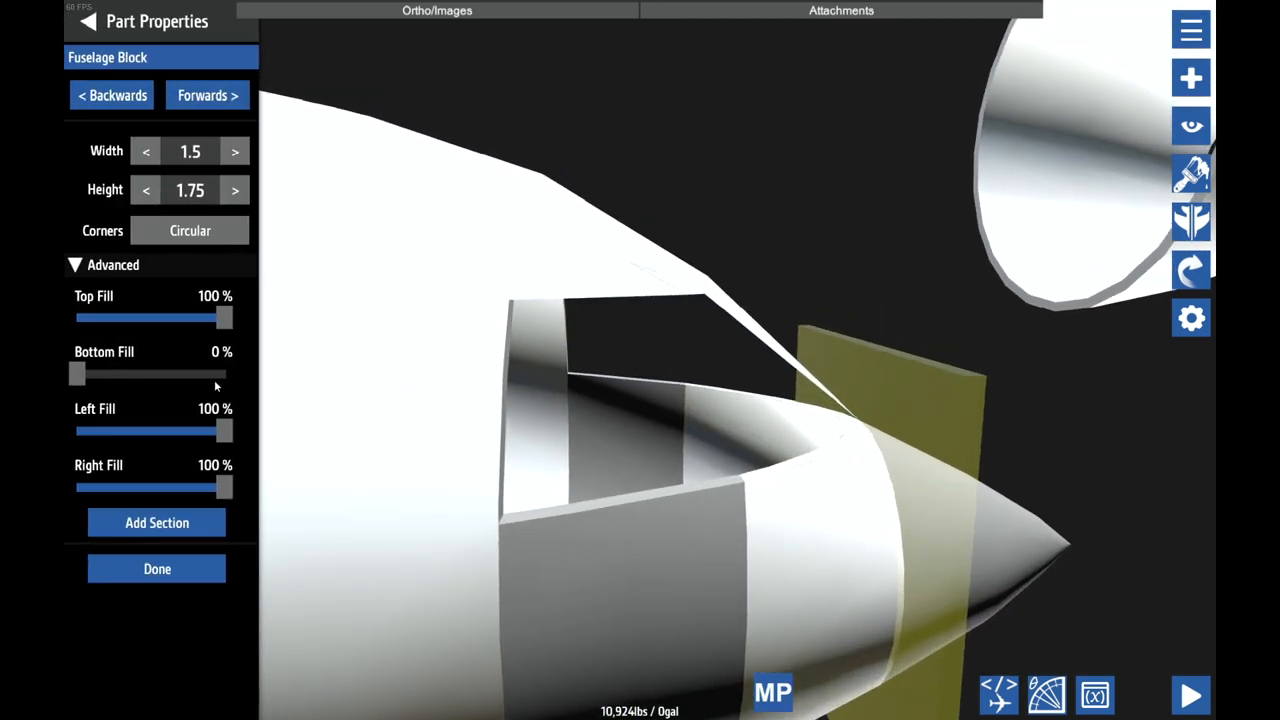
left_click_drag(77, 374, 84, 374)
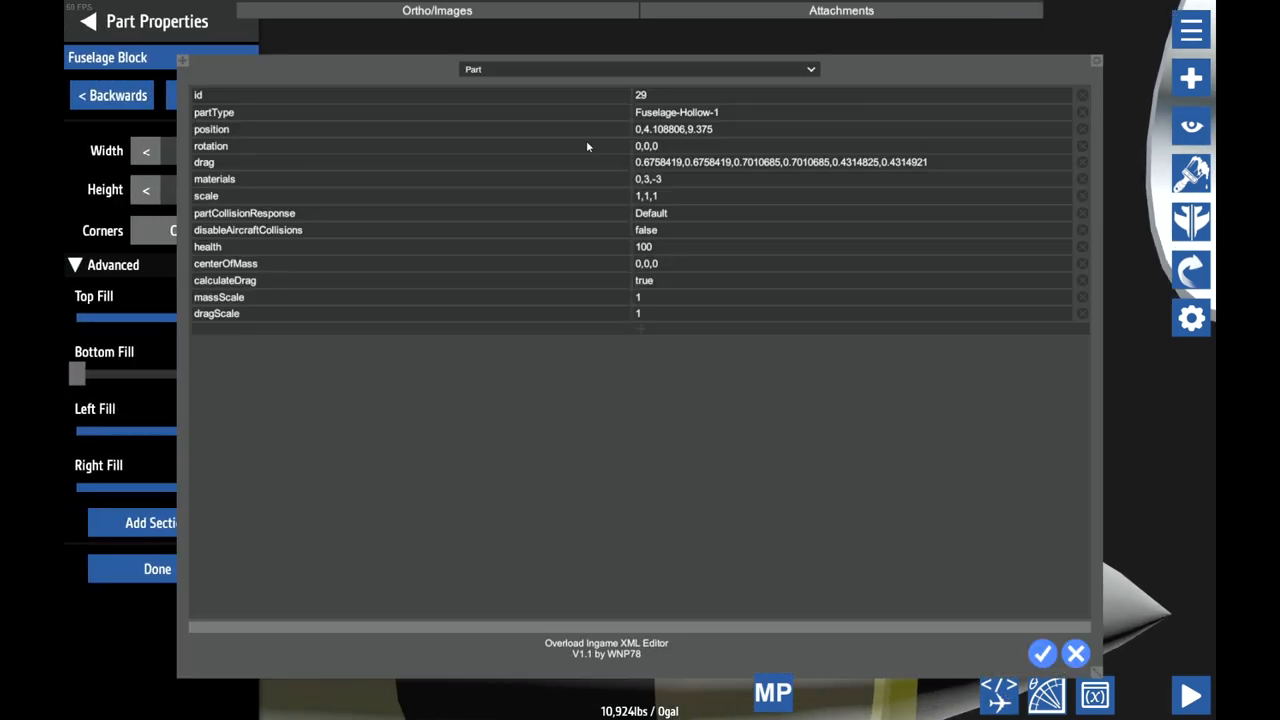
- Set the roof section's fillFront bottom value negative in the XML Fuselage tab and apply
left_click(638, 69)
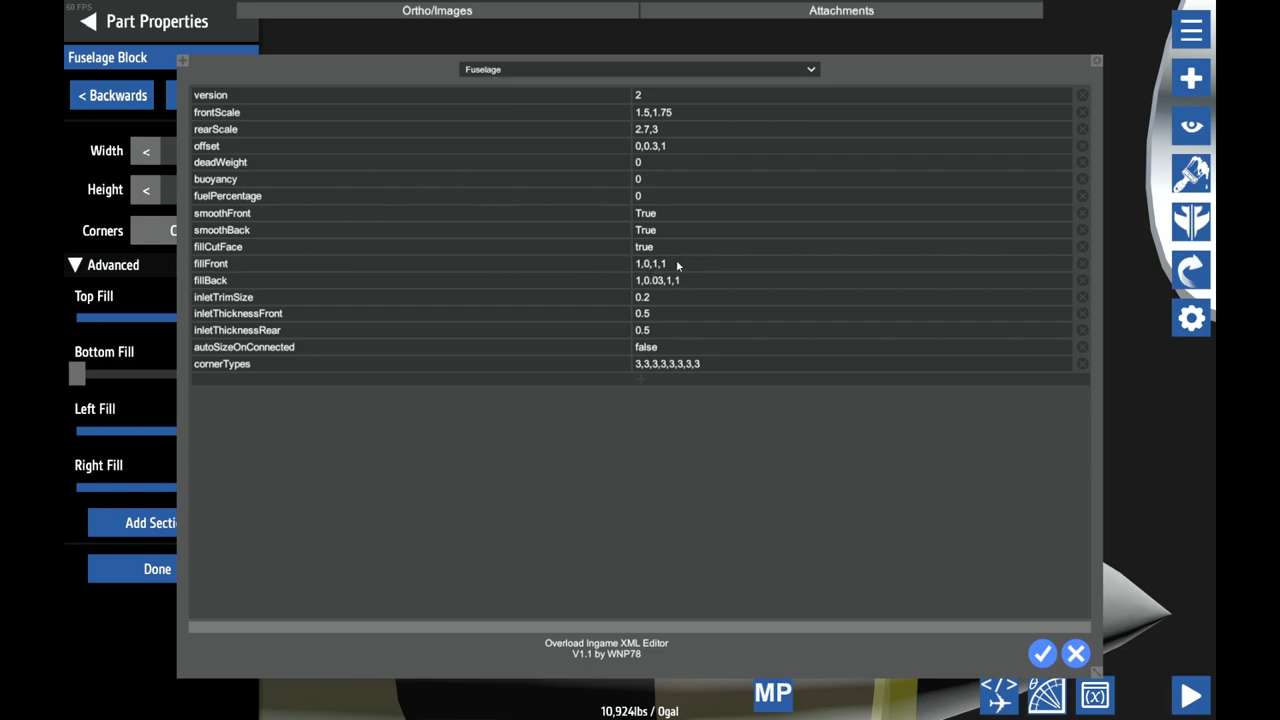
mouse_move(736, 439)
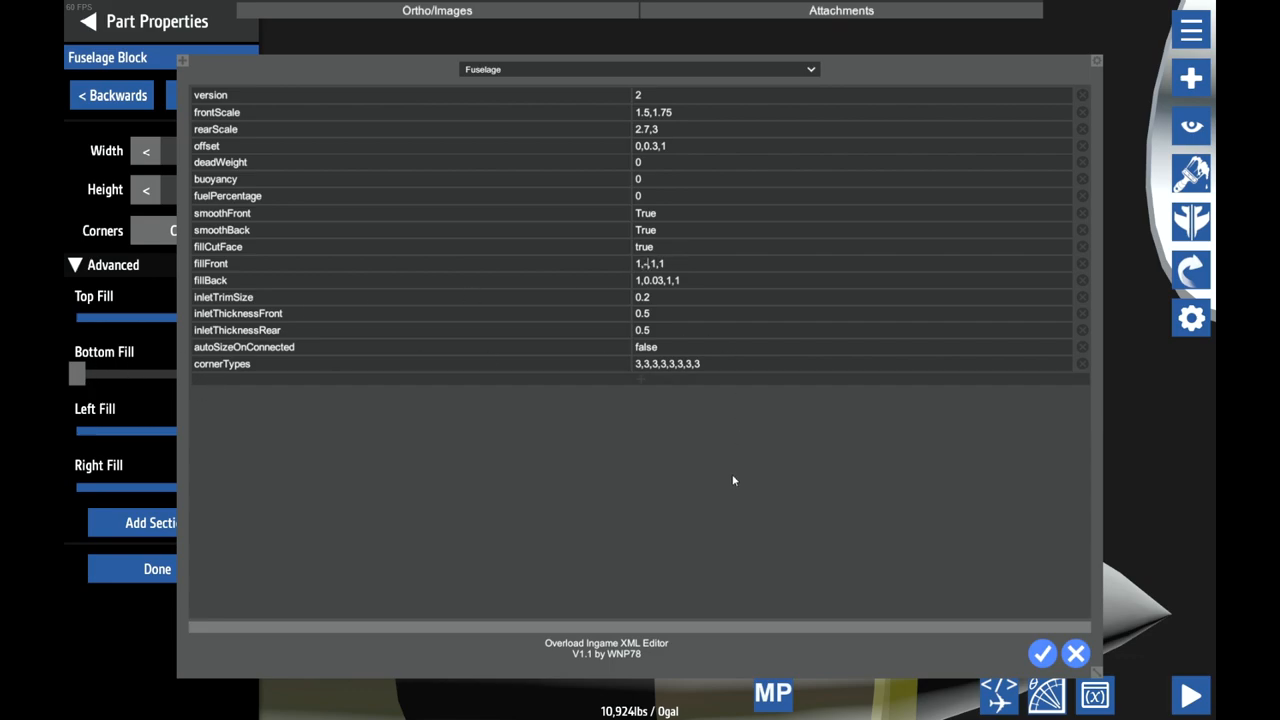
left_click(1075, 654)
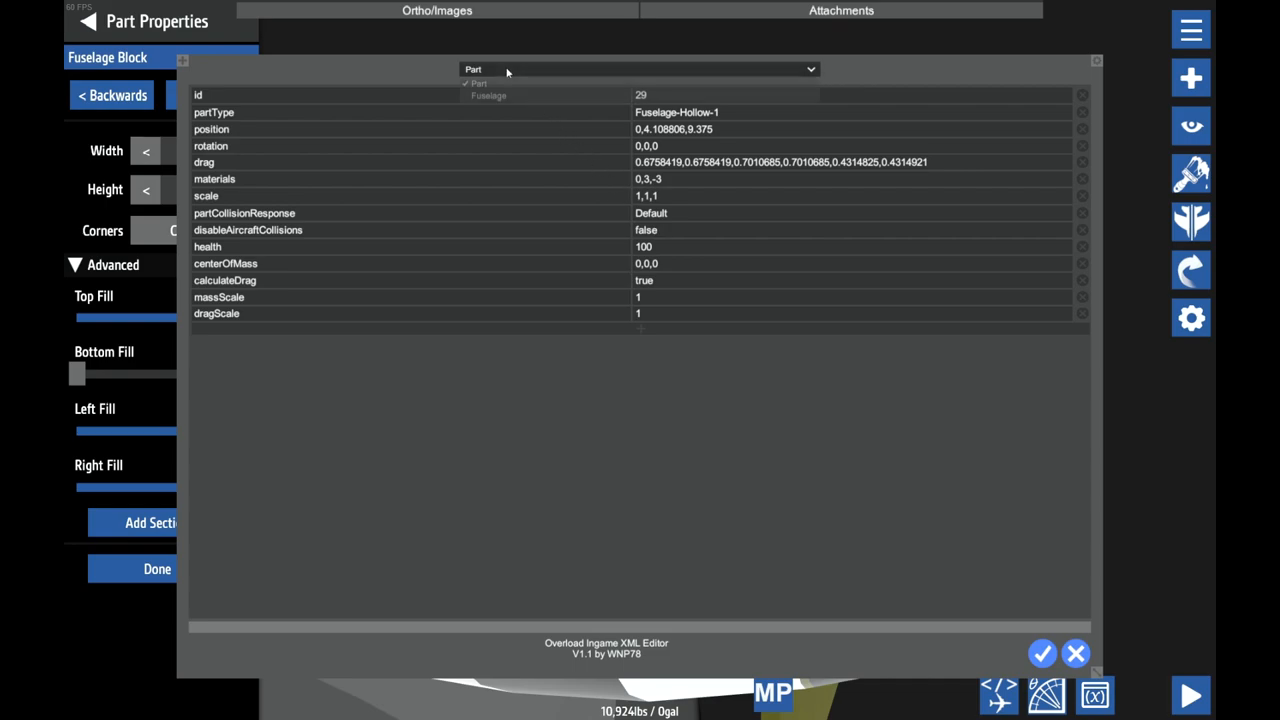
left_click(488, 95)
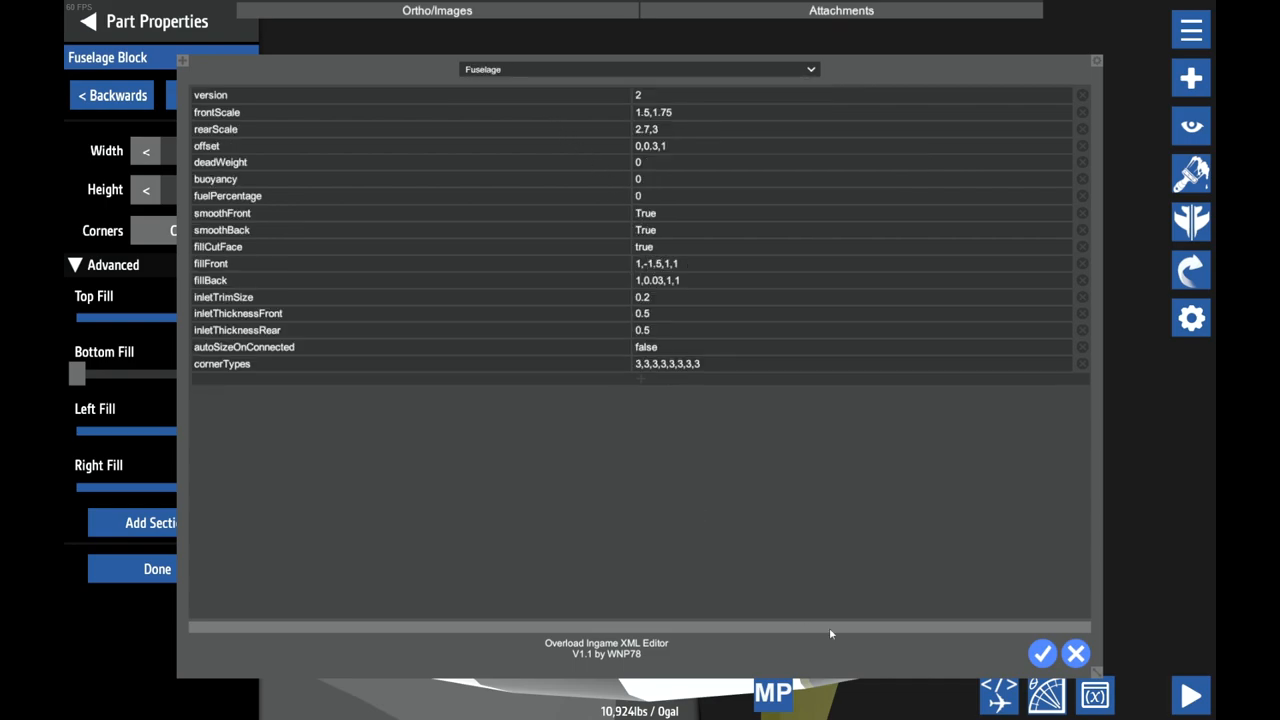
left_click(1042, 653)
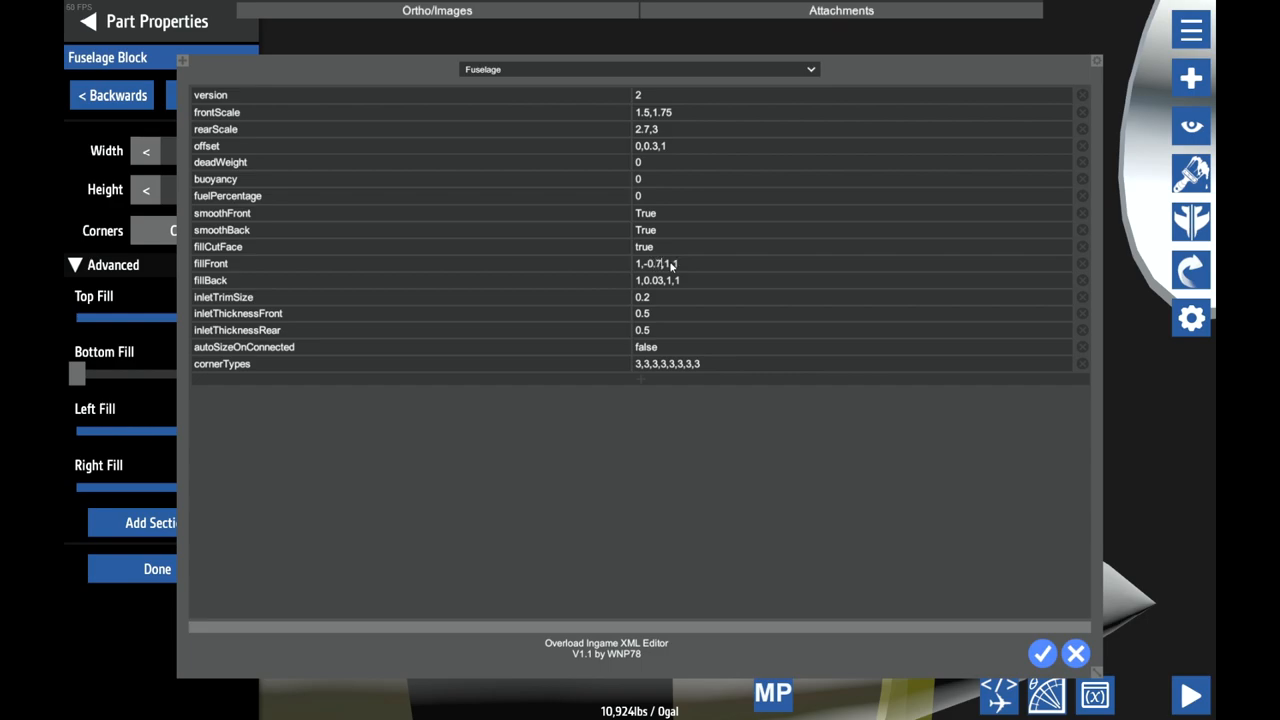
left_click(640, 69)
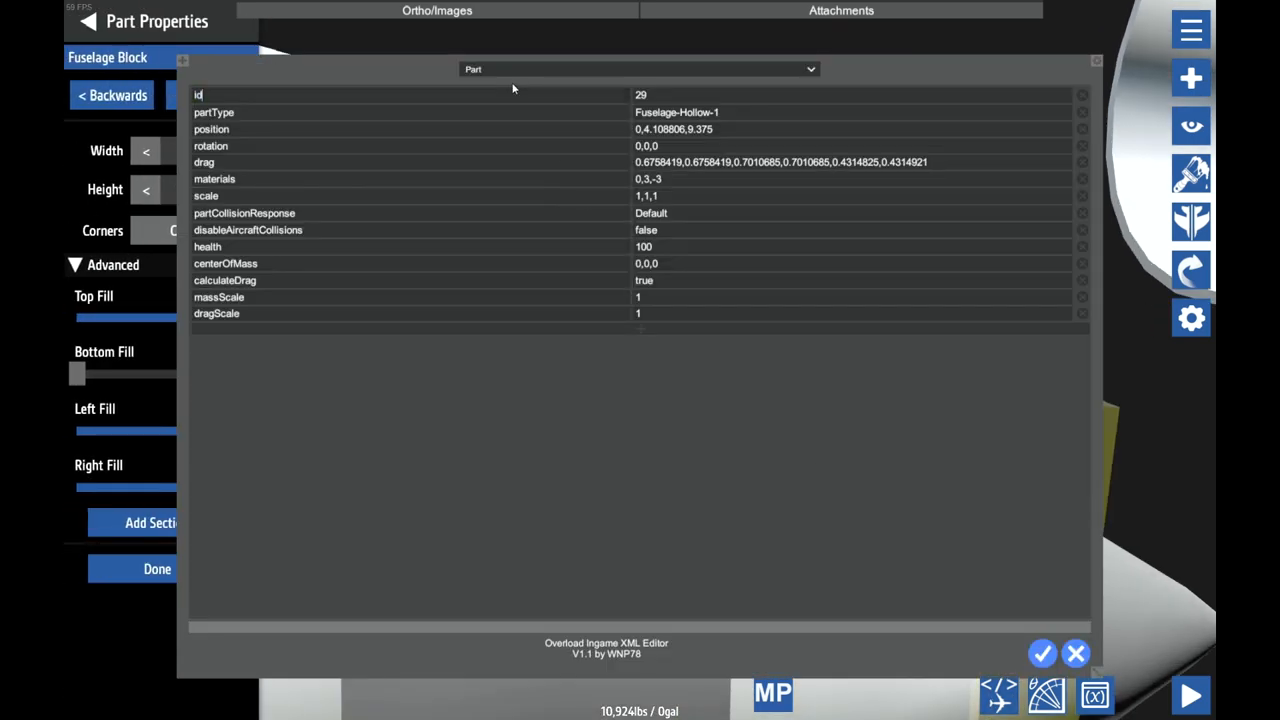
left_click(638, 69)
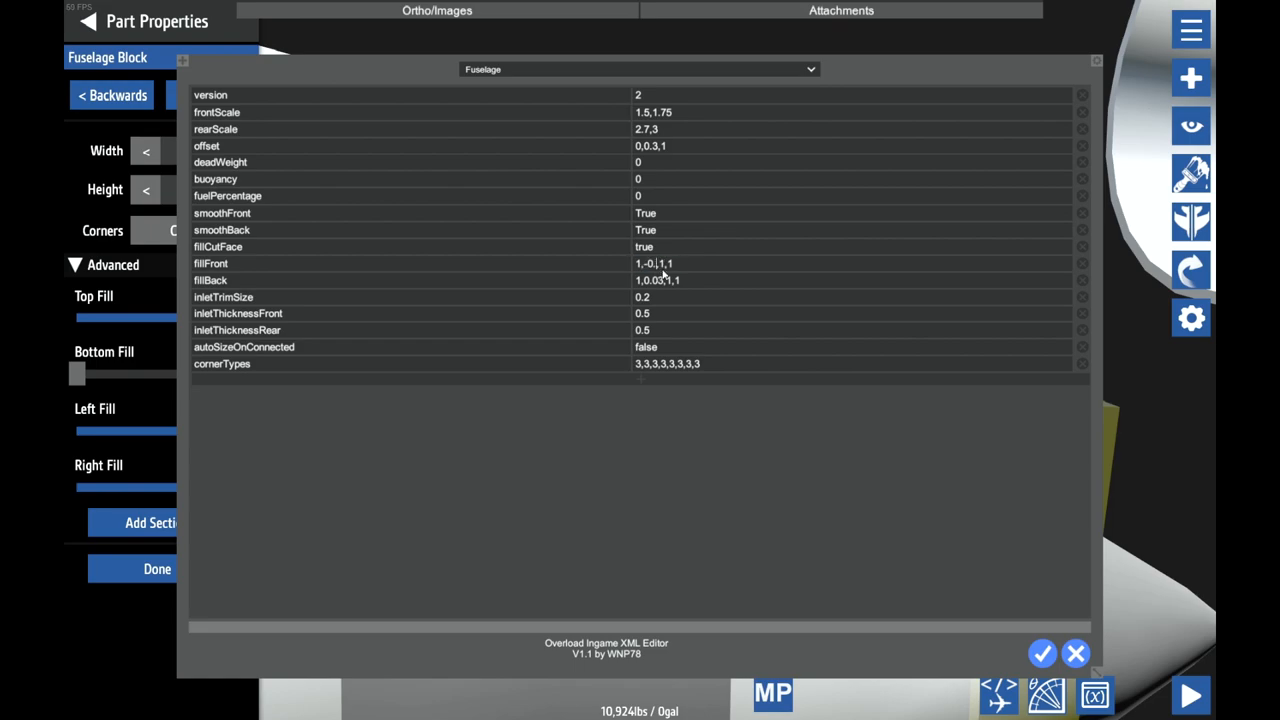
left_click(1075, 653)
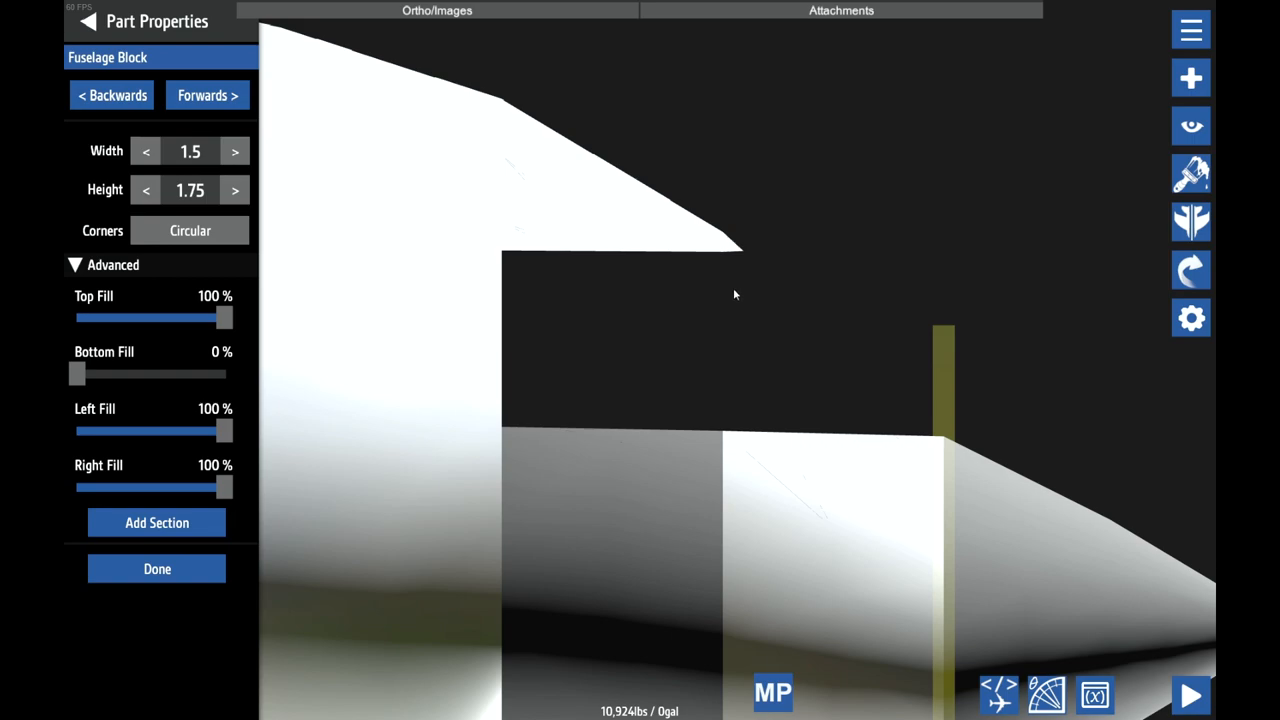
mouse_move(688, 264)
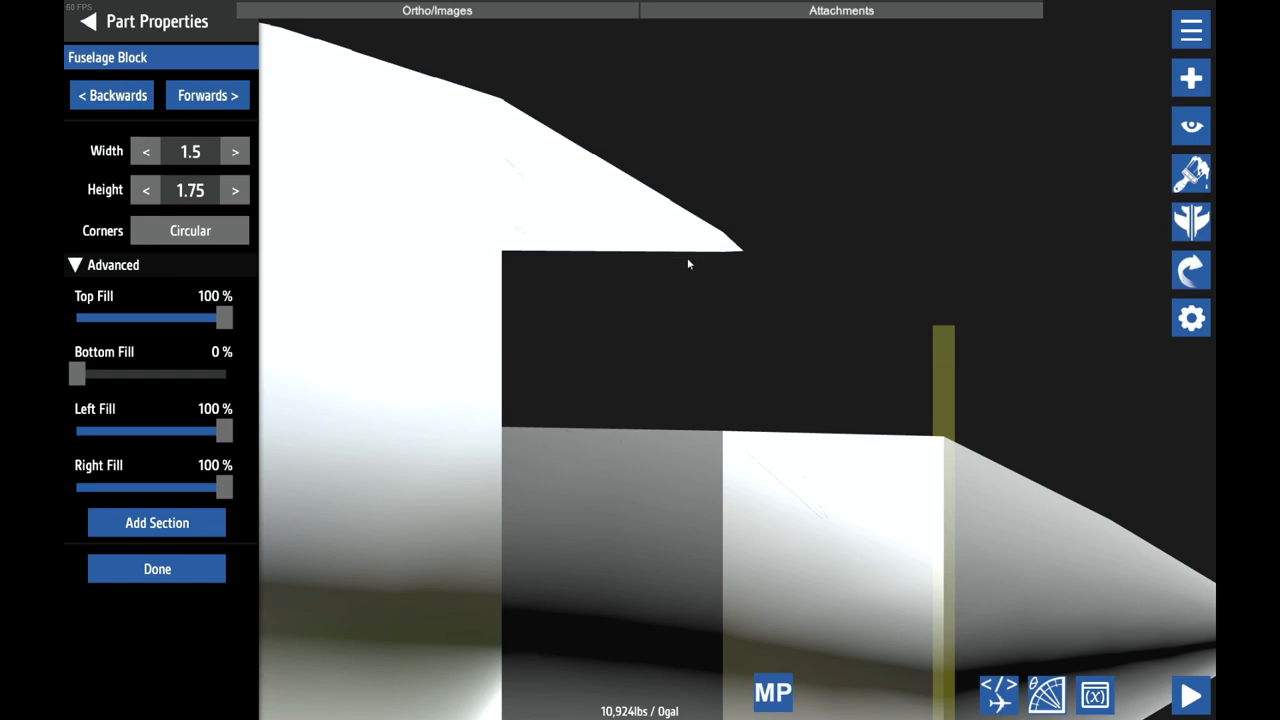
mouse_move(740, 223)
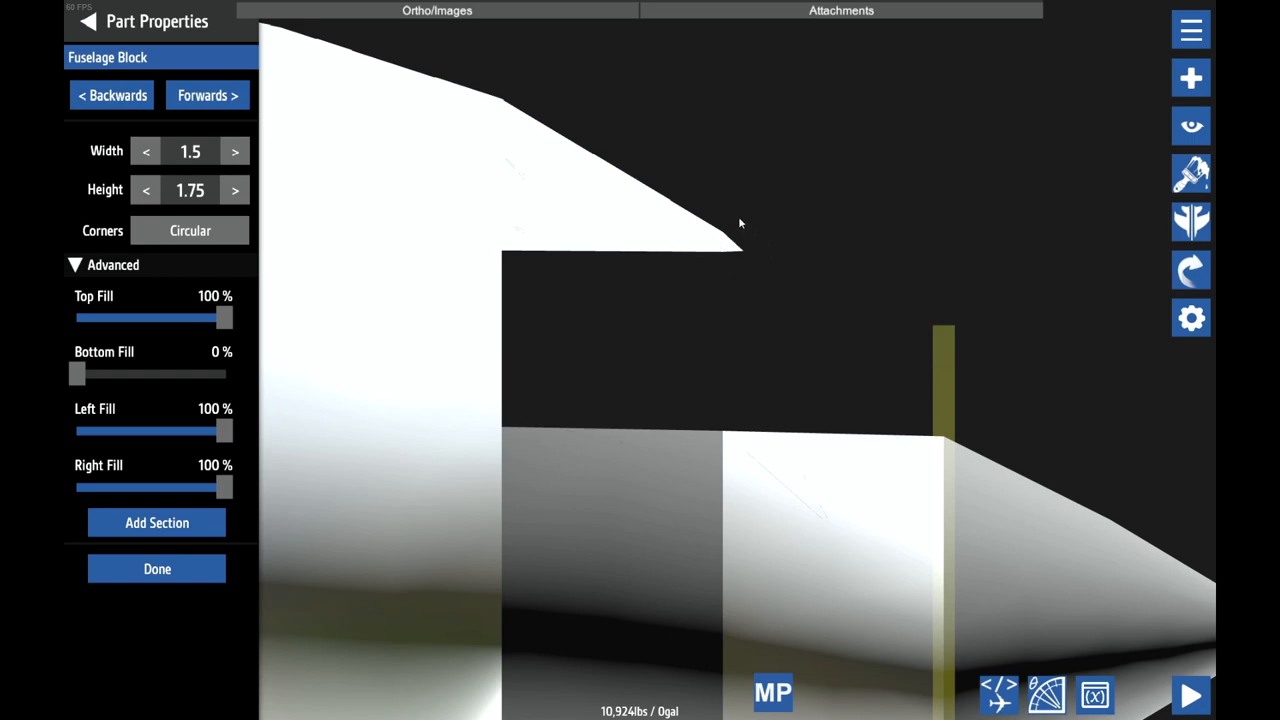
mouse_move(772, 437)
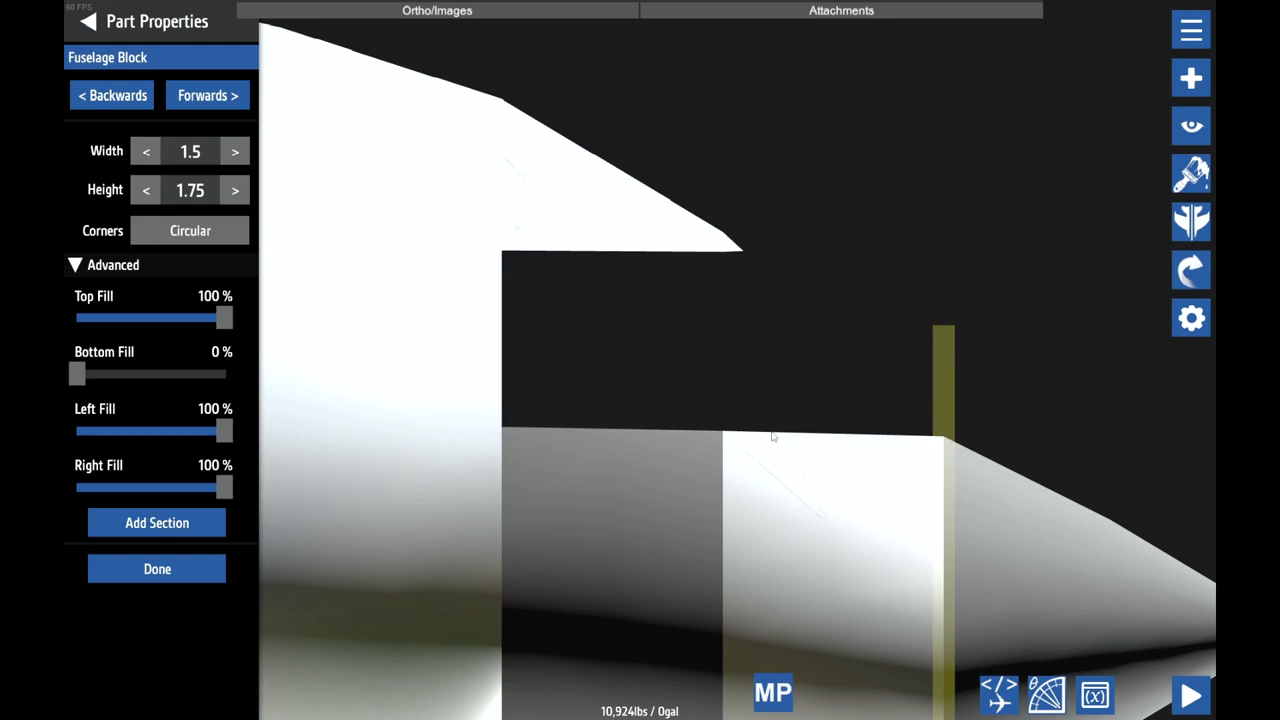
mouse_move(736, 305)
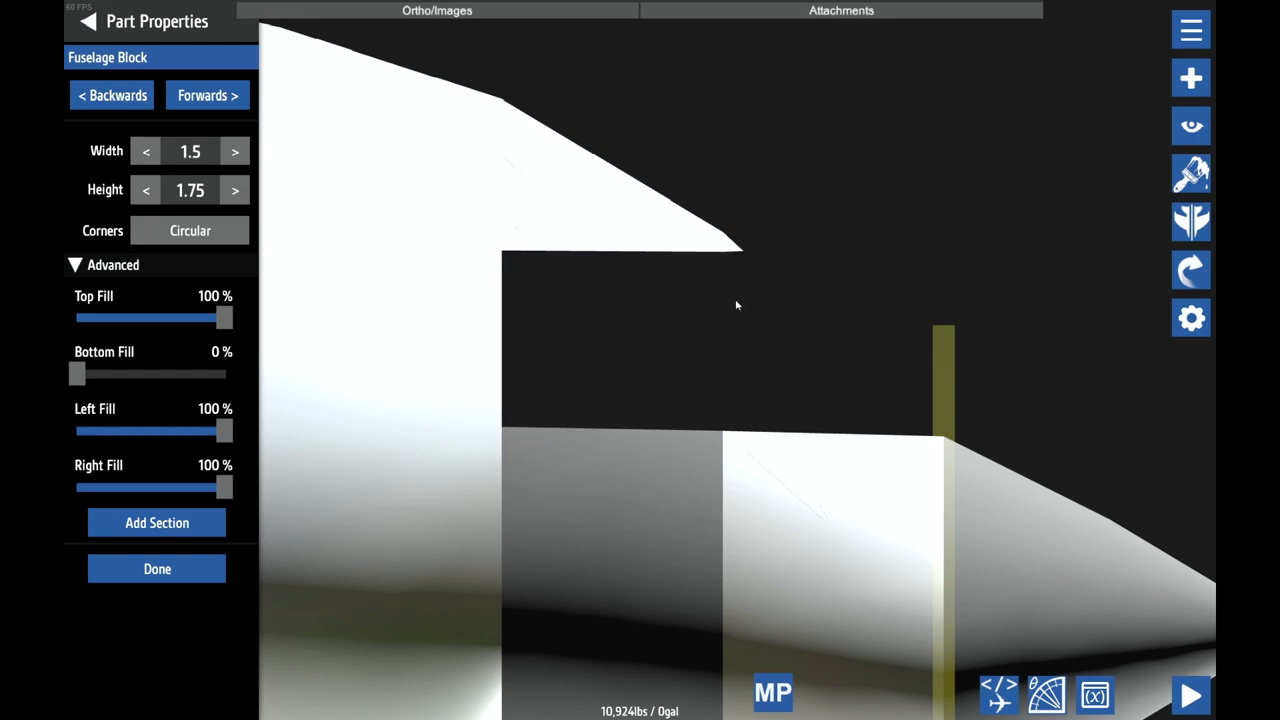
mouse_move(521, 238)
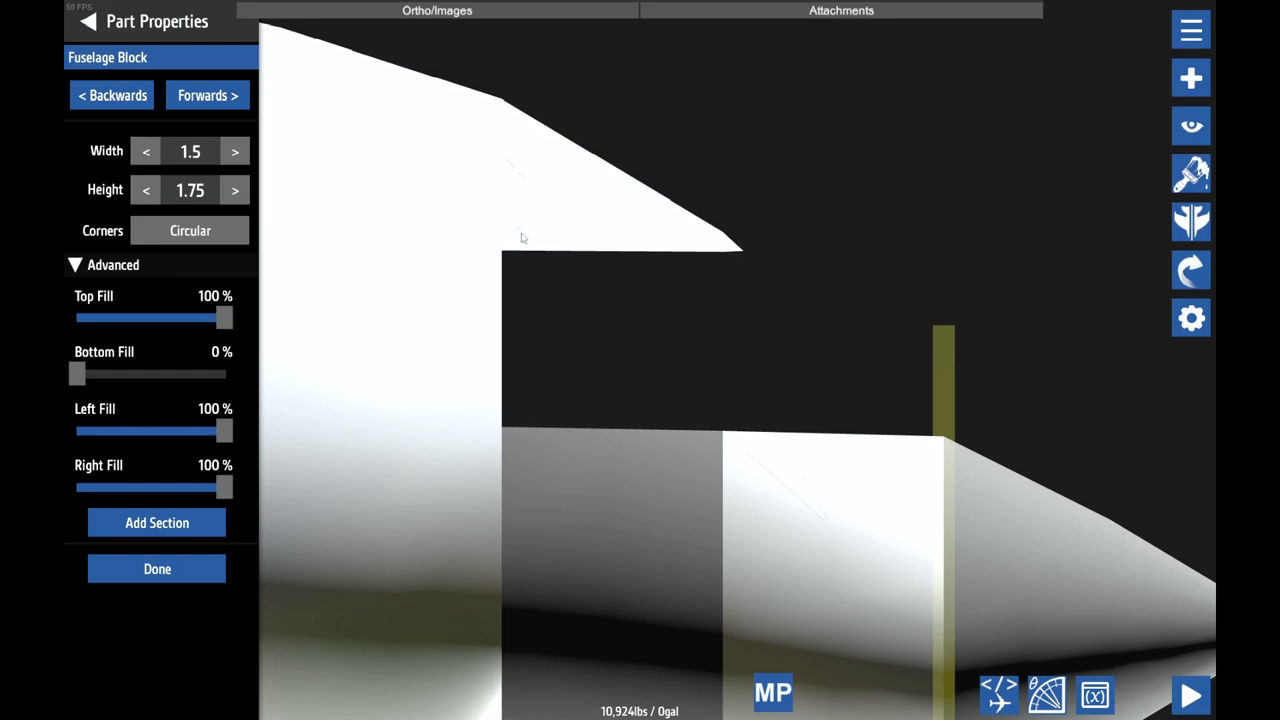
mouse_move(933, 443)
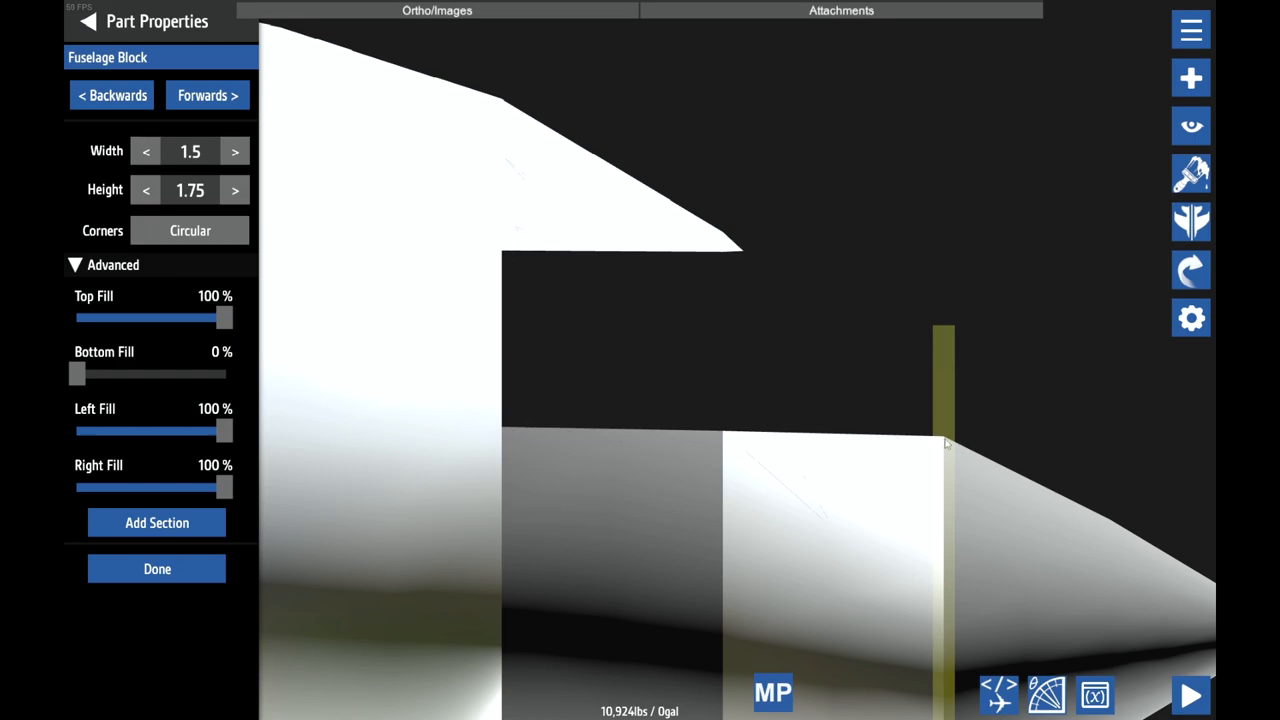
mouse_move(860, 401)
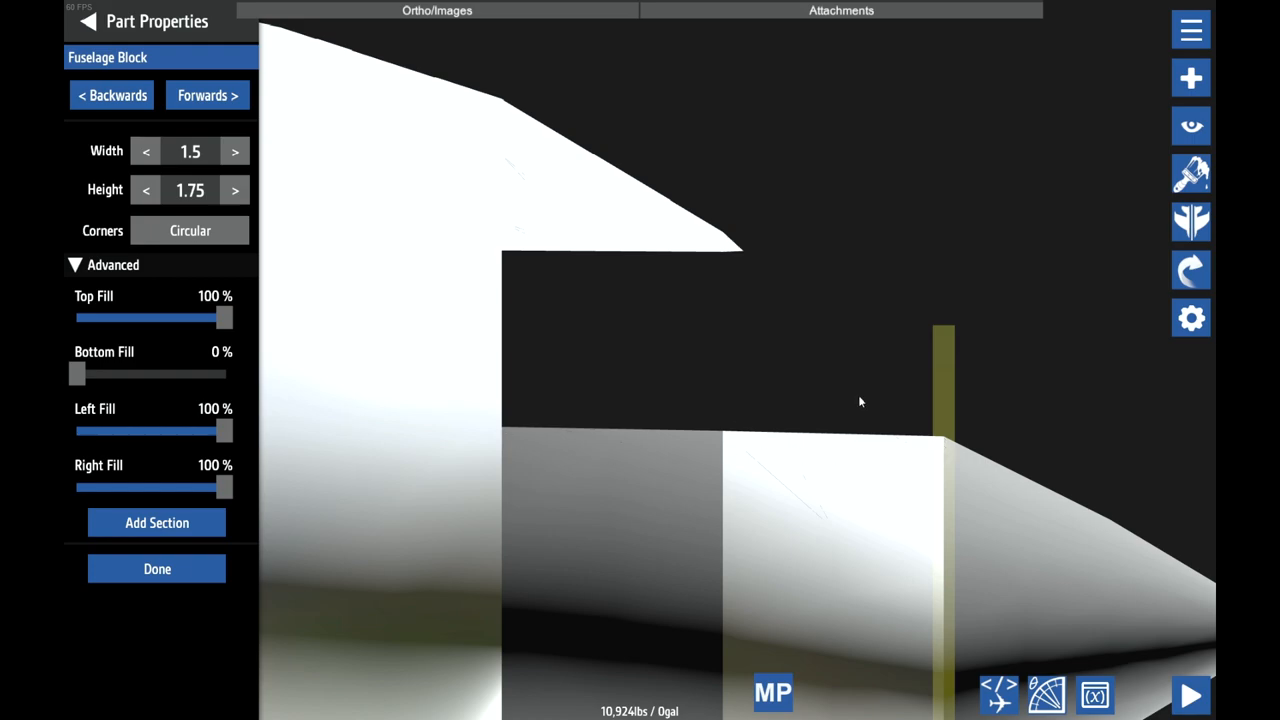
mouse_move(894, 450)
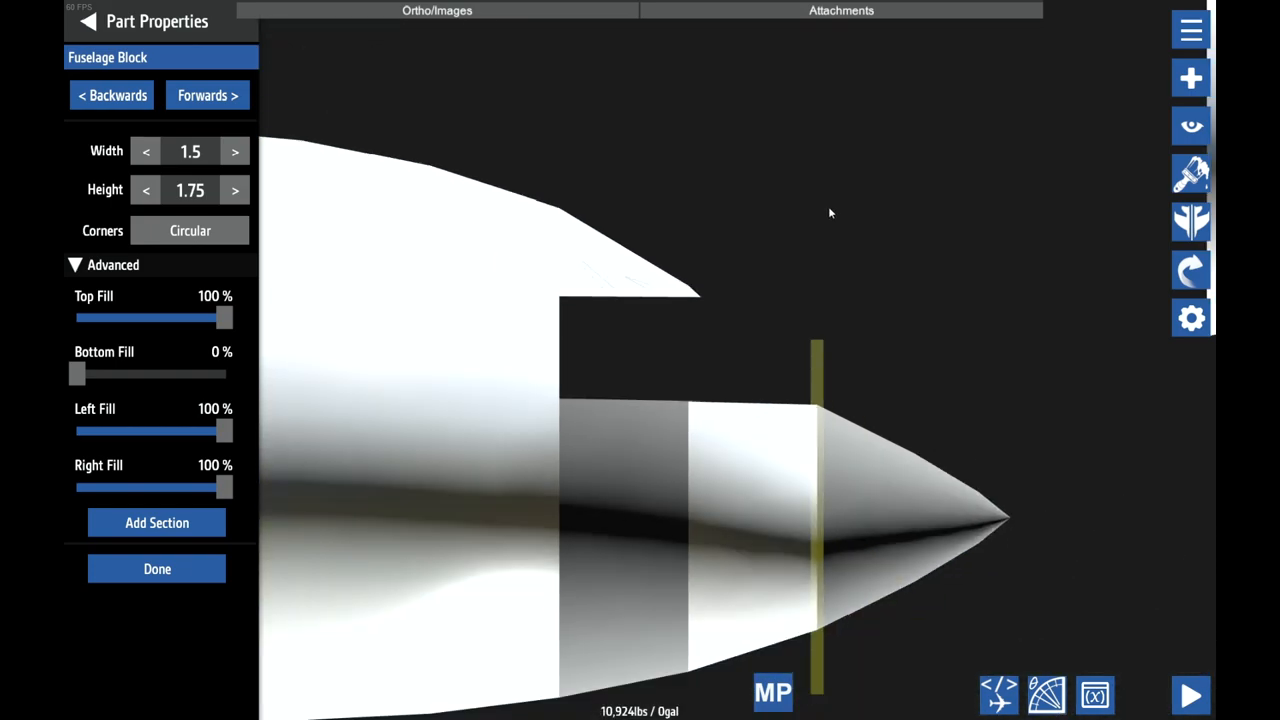
- Finish the cockpit shape edit and drag the hollow nose ring clear of the fuselage
left_click(157, 568)
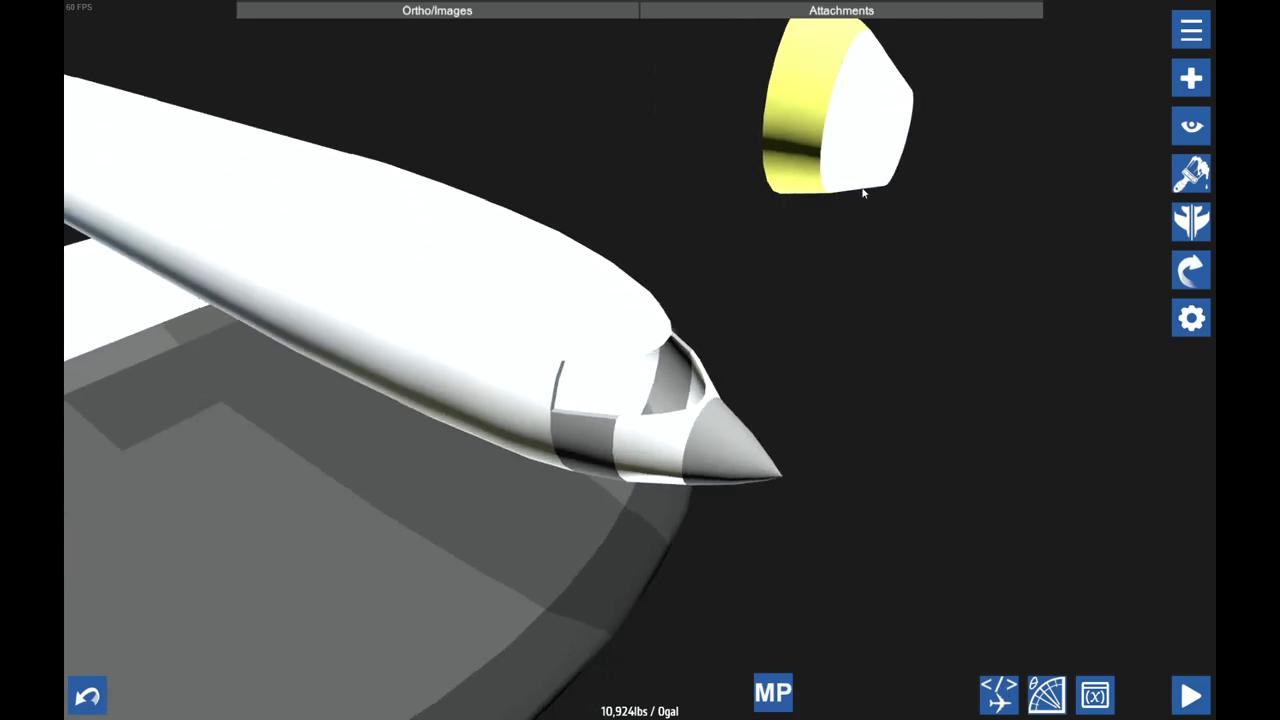
left_click_drag(863, 193, 955, 501)
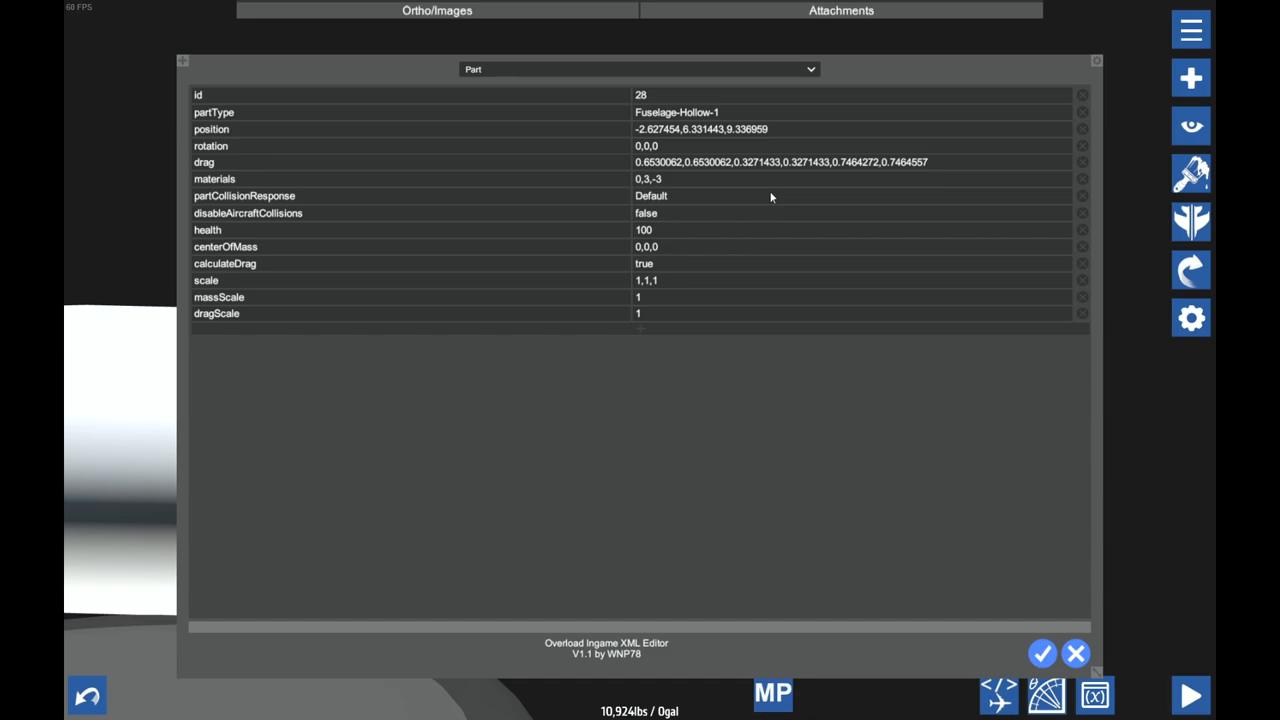
mouse_move(698, 145)
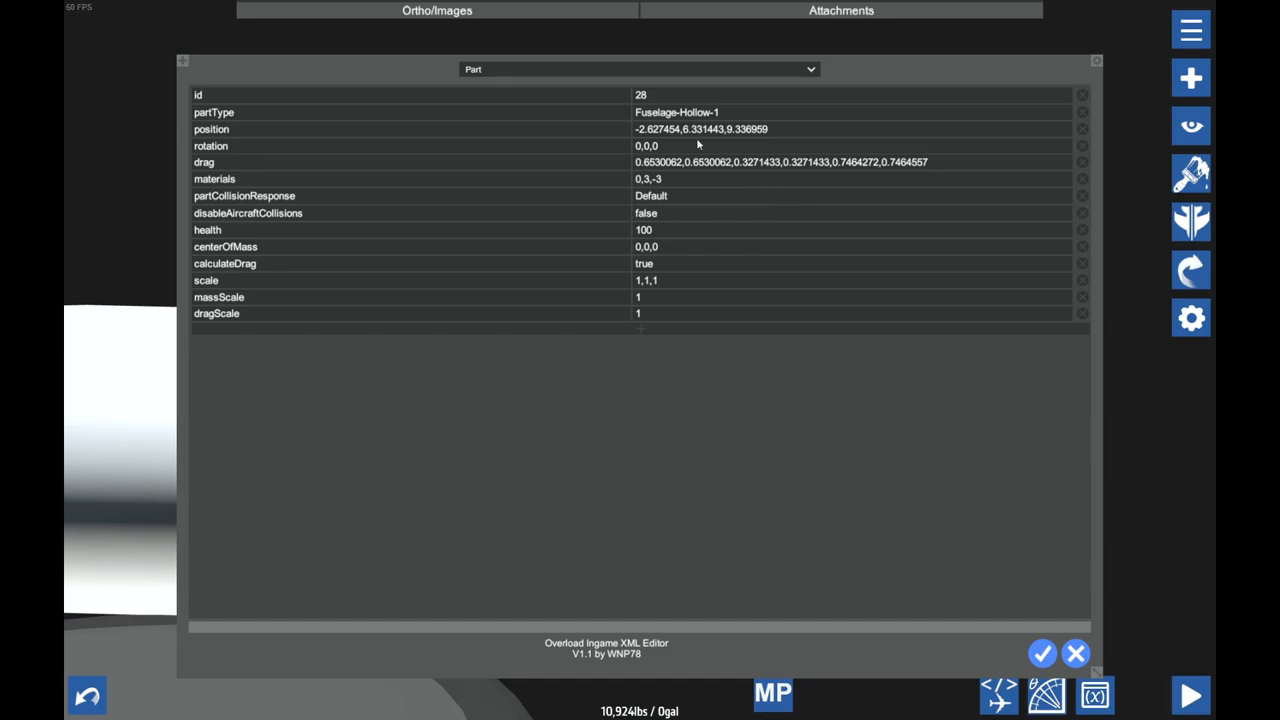
- Change the hollow ring's partType to Fuselage-Glass-2 in the XML editor and apply it
double_click(676, 112)
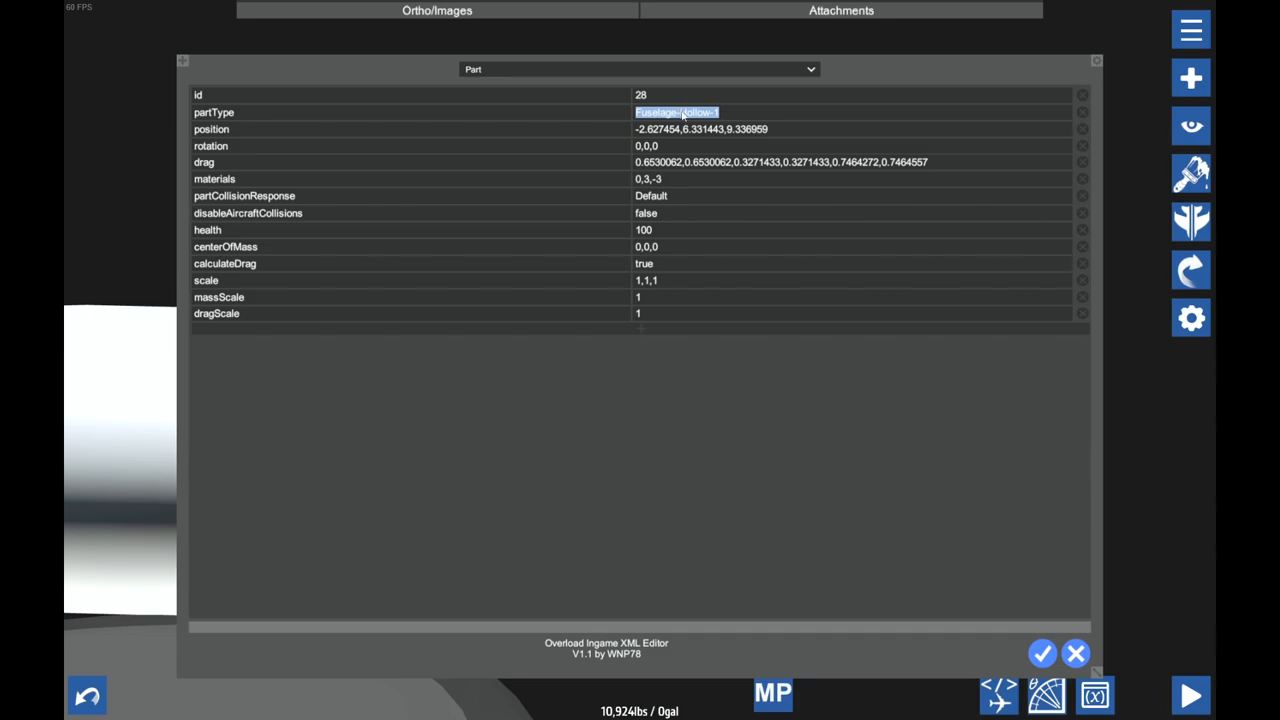
left_click(685, 112)
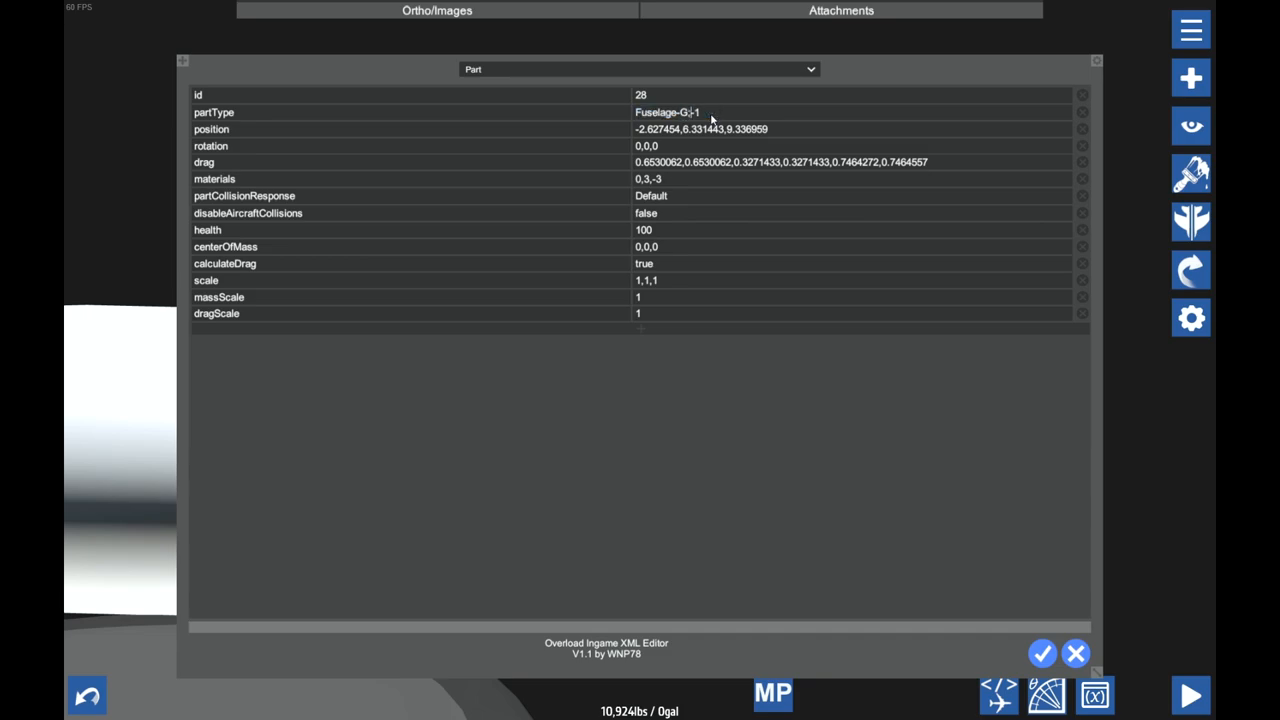
type("Fuselage-Glass-2")
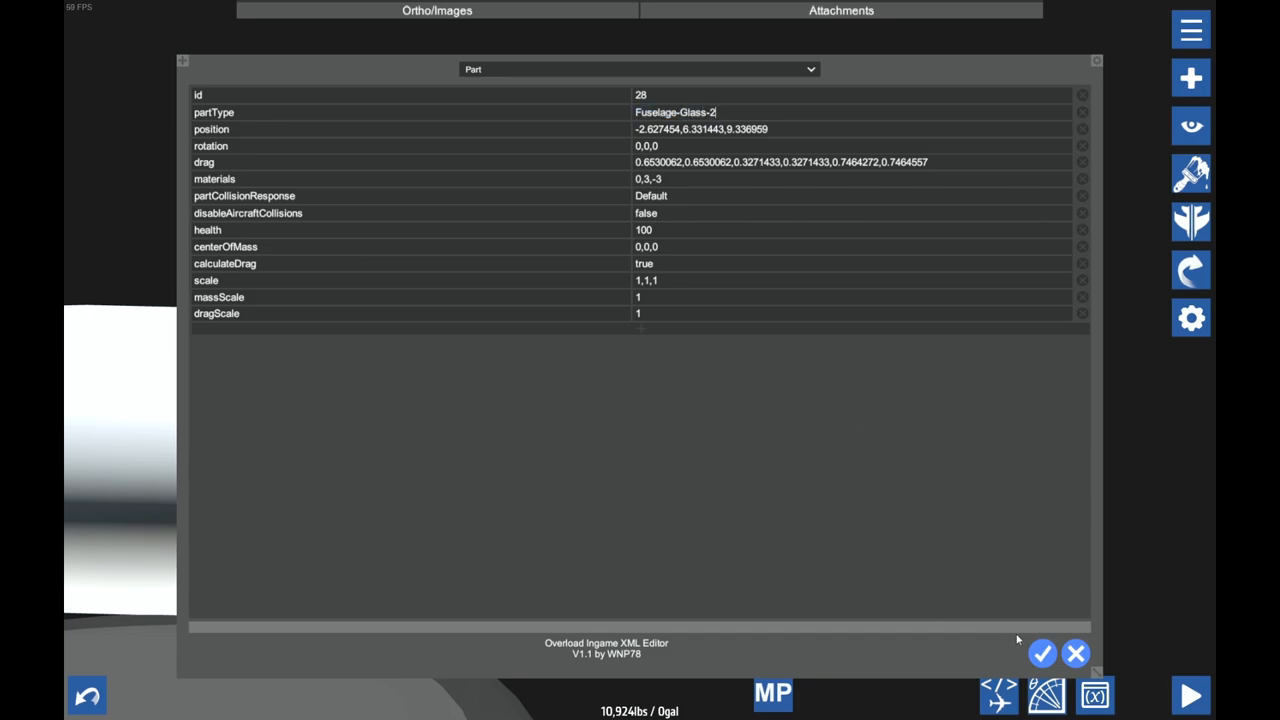
left_click(1042, 654)
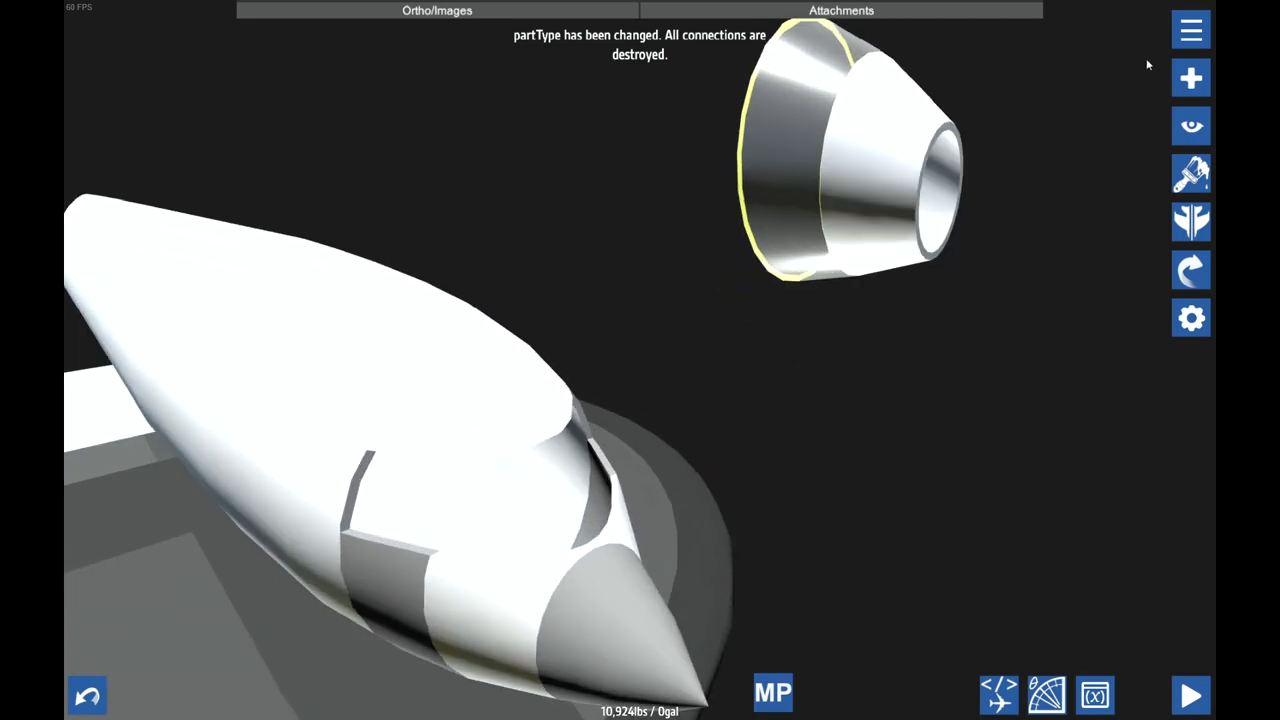
left_click(1190, 77)
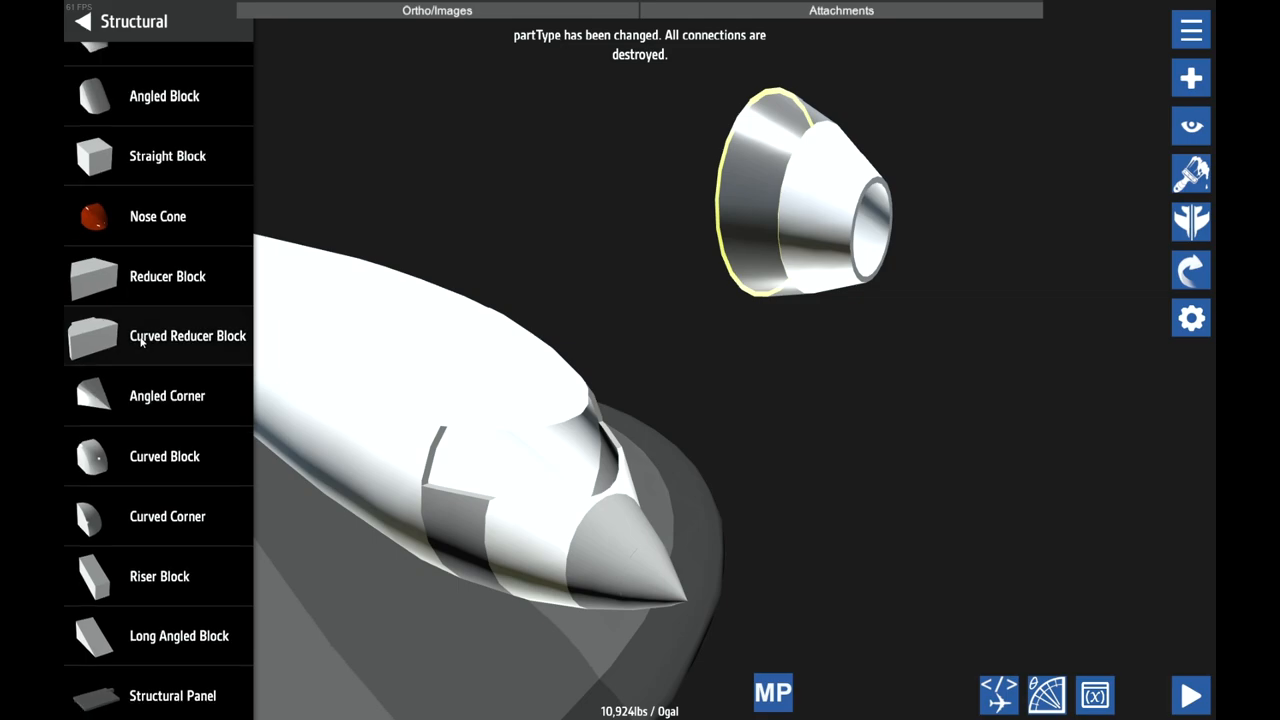
- Seat the glass section in the cockpit gap at position 0, 4.1088, 9.375
left_click(187, 335)
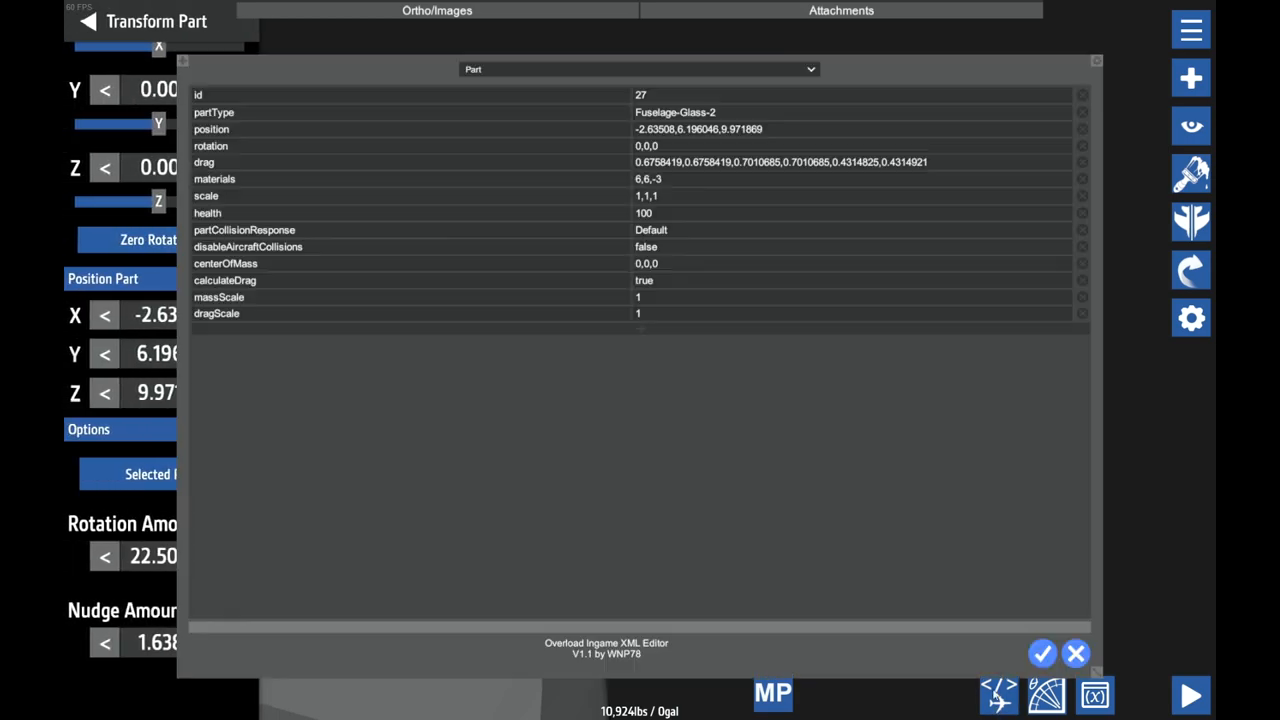
left_click(1075, 653)
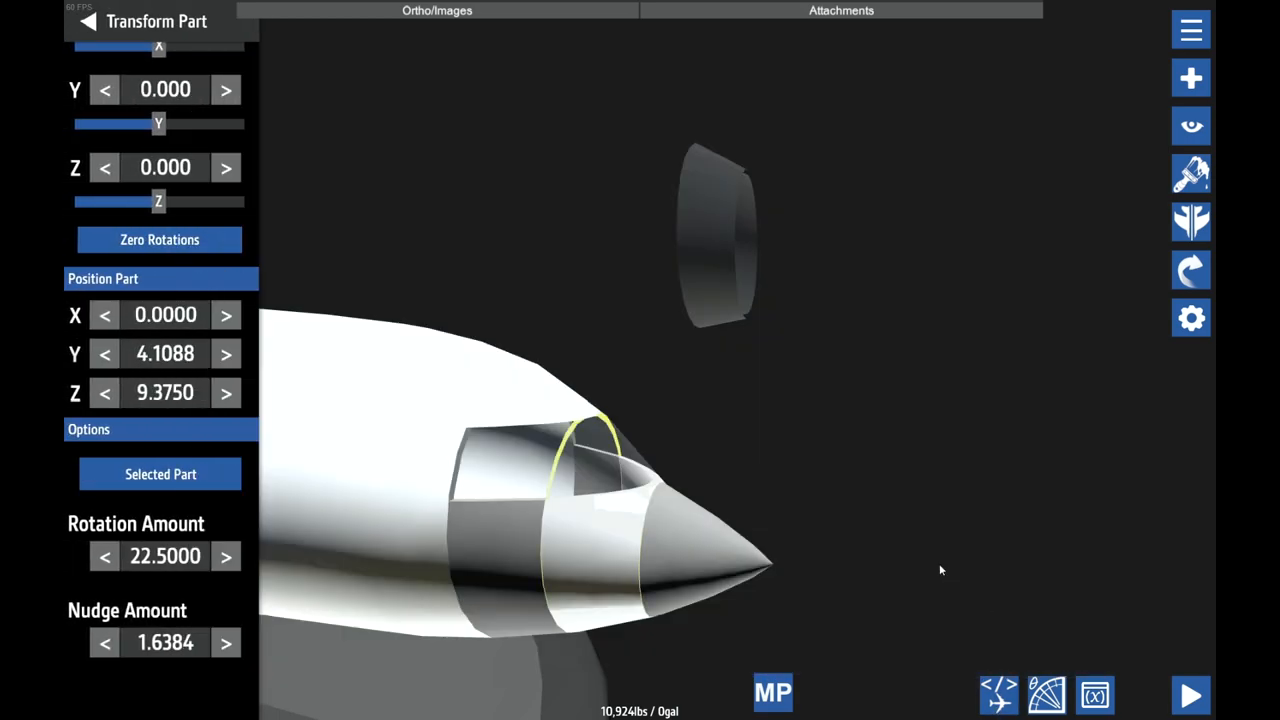
left_click(160, 474)
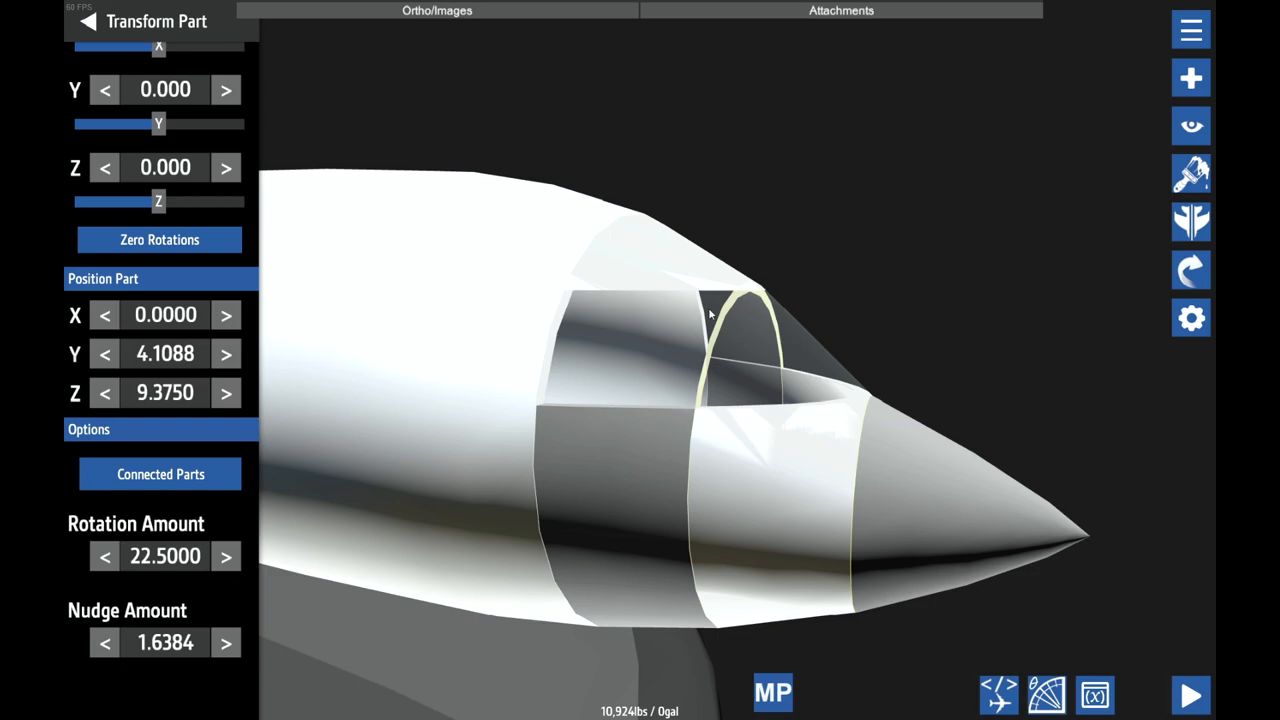
- Trim the windshield's top fill to 82% and 97%, and front bottom fill to 0%
left_click(88, 21)
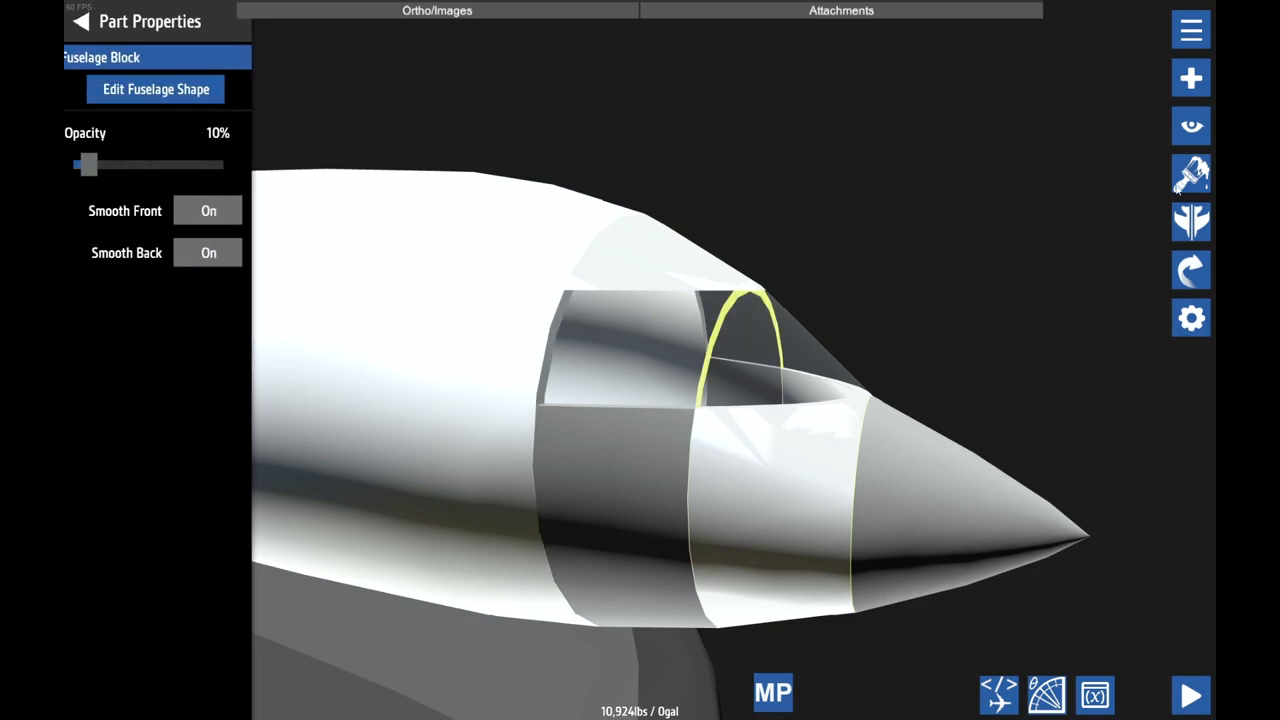
left_click(156, 88)
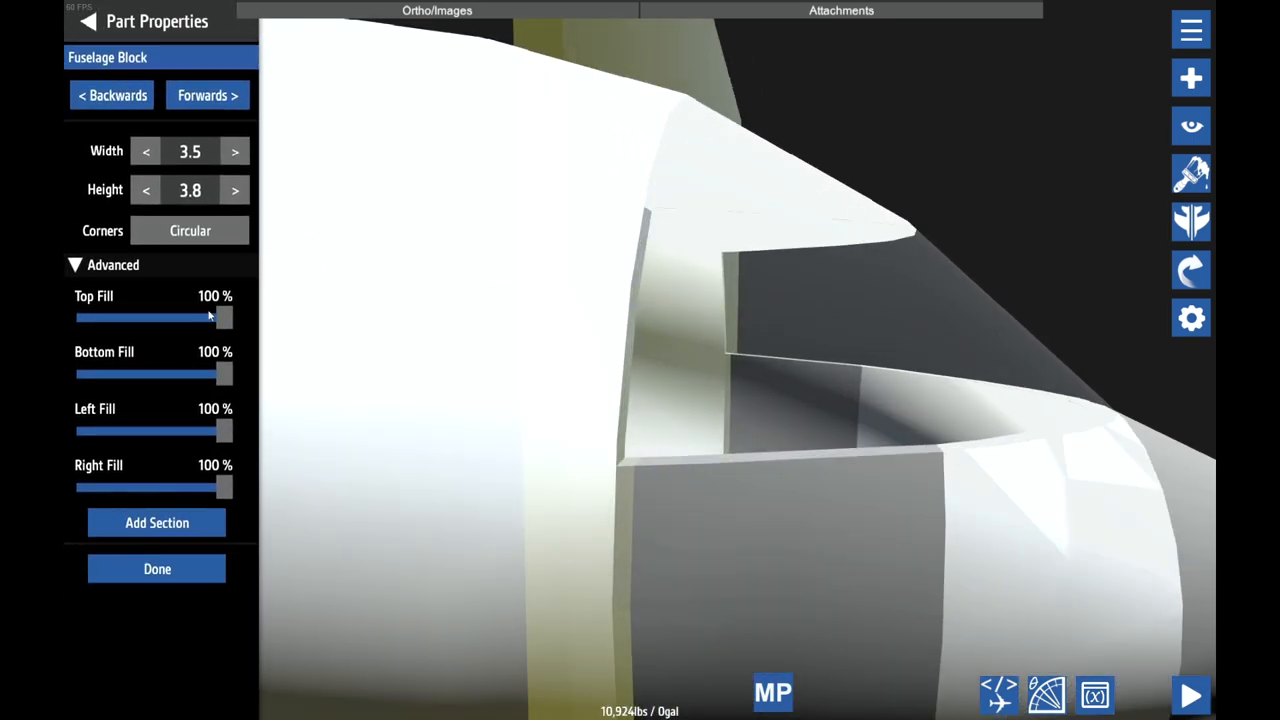
left_click_drag(225, 318, 198, 318)
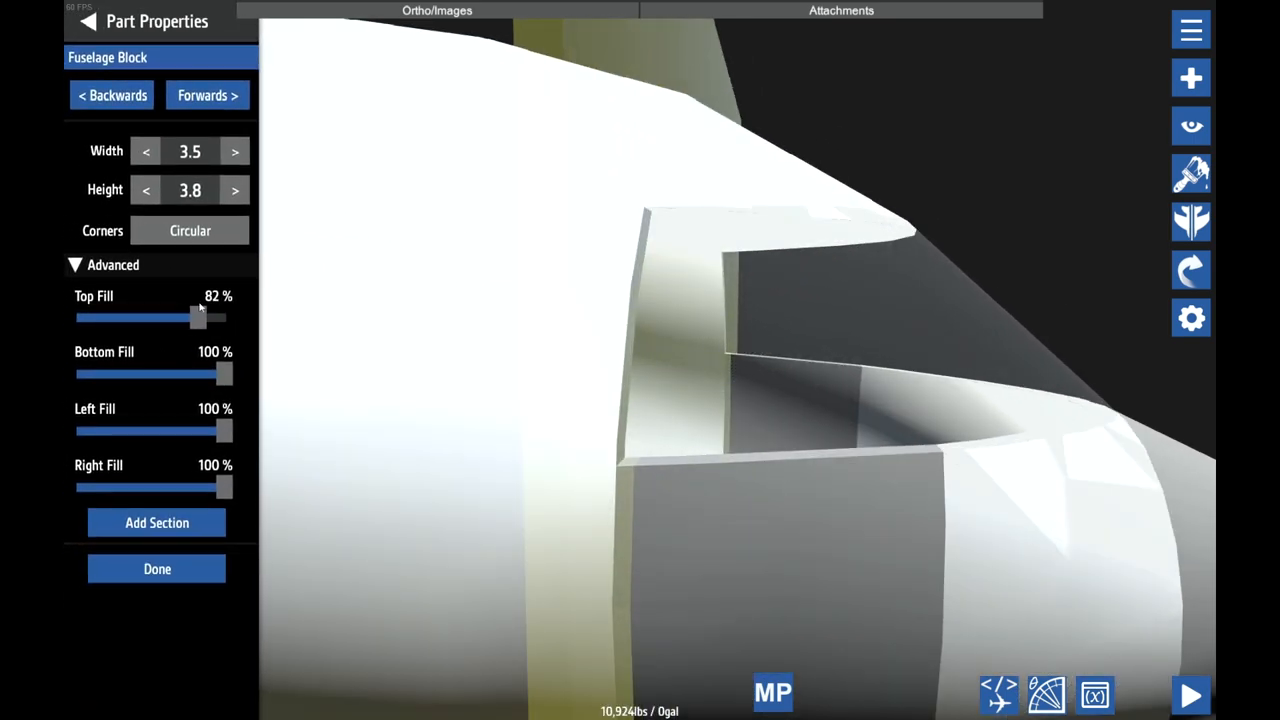
left_click_drag(224, 374, 135, 374)
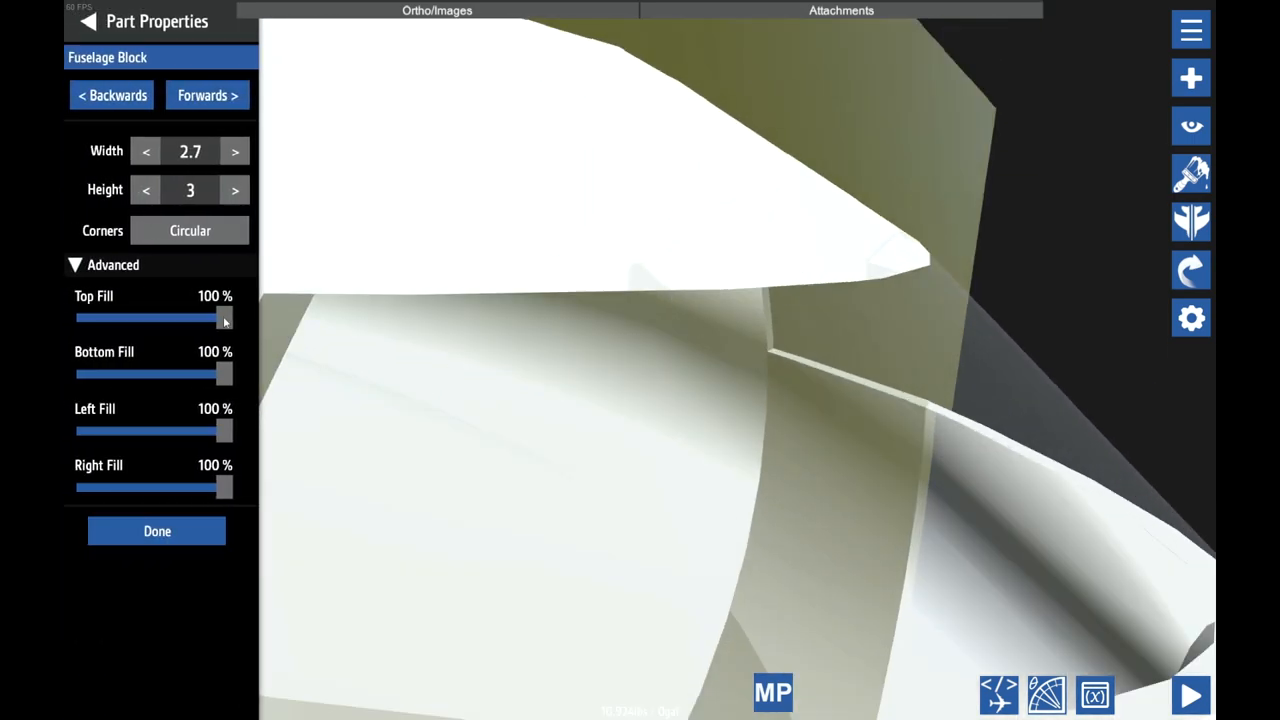
left_click_drag(225, 318, 220, 318)
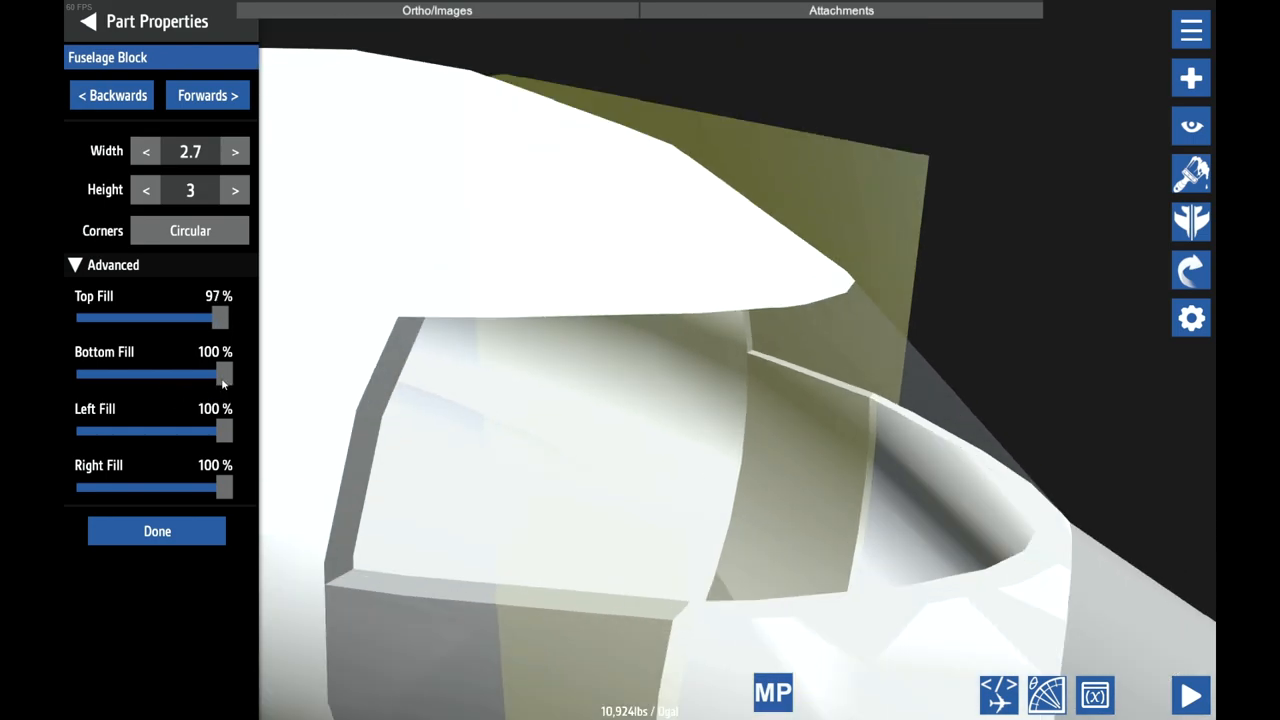
left_click_drag(223, 374, 120, 374)
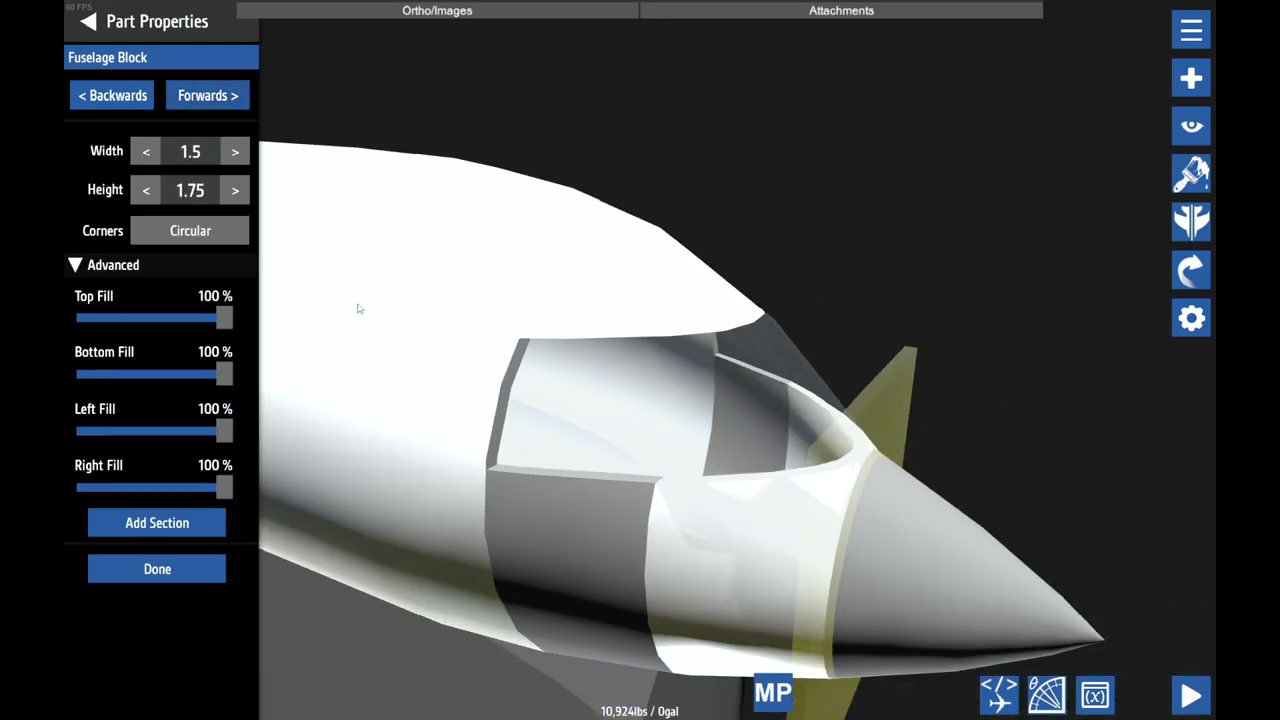
left_click_drag(224, 374, 78, 374)
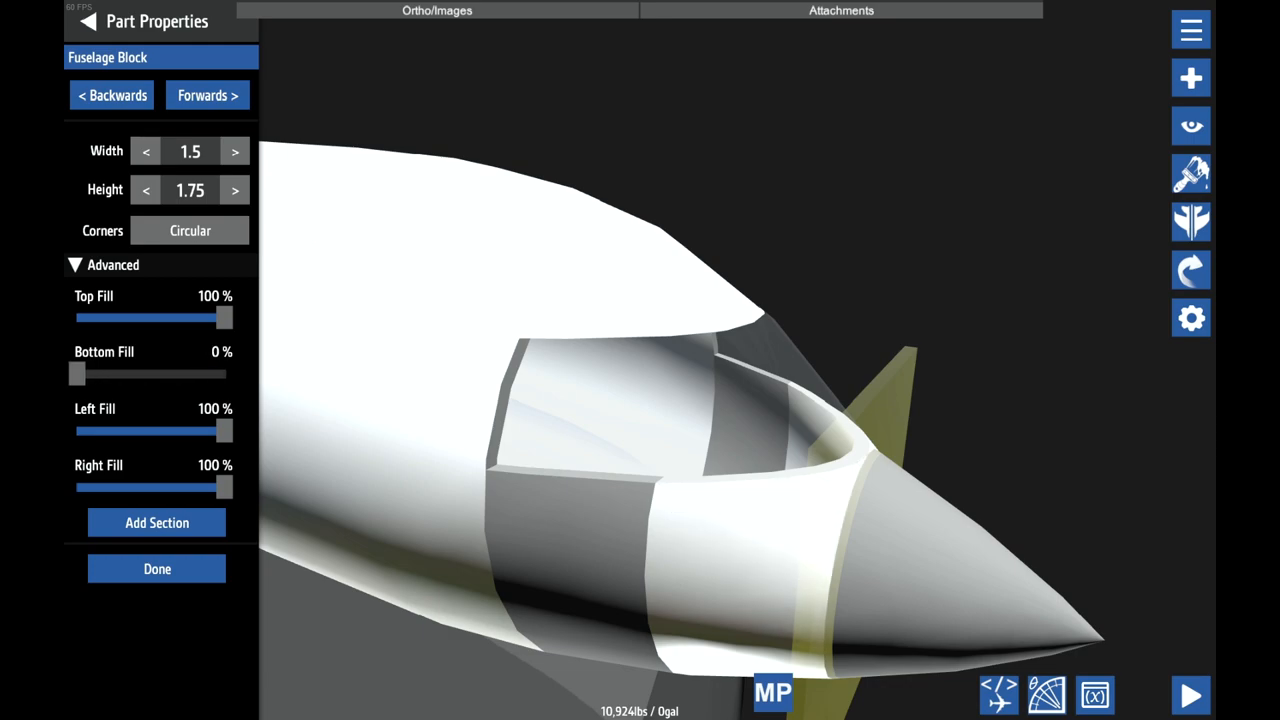
left_click(157, 568)
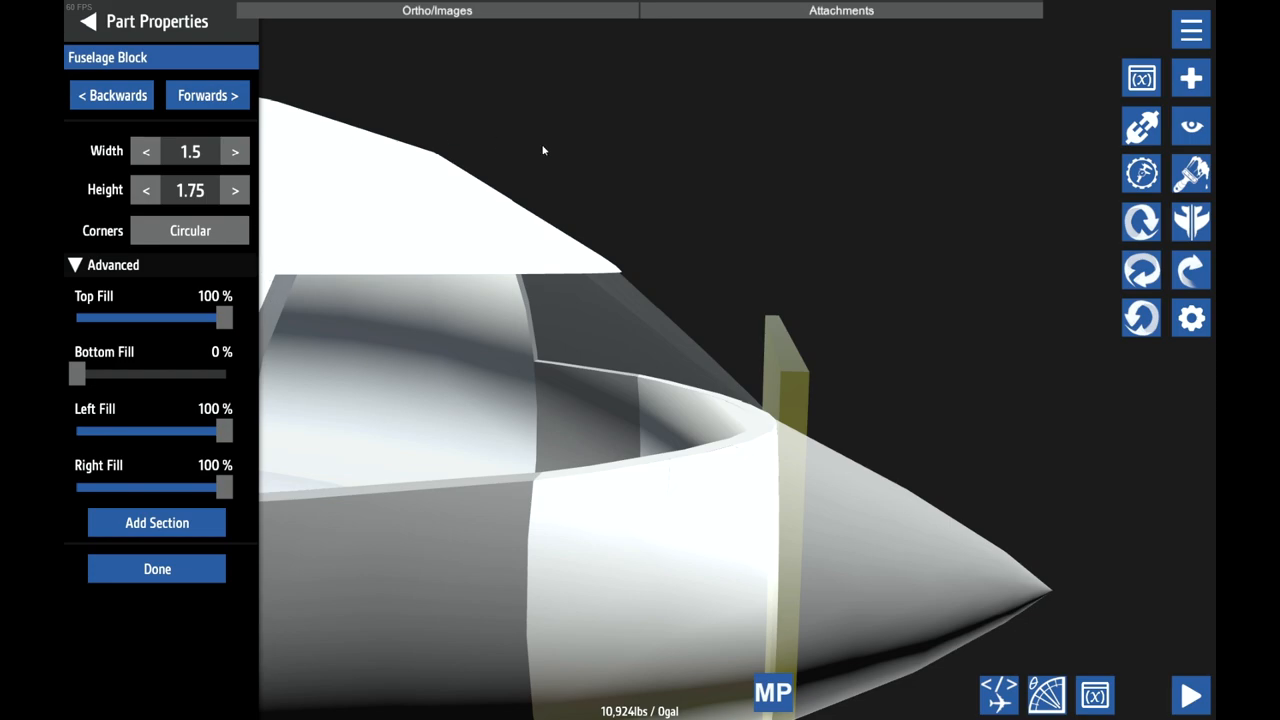
- Load the SWL-120 Nose aircraft, confirm its fuselage attributes, then load another saved design
left_click(157, 568)
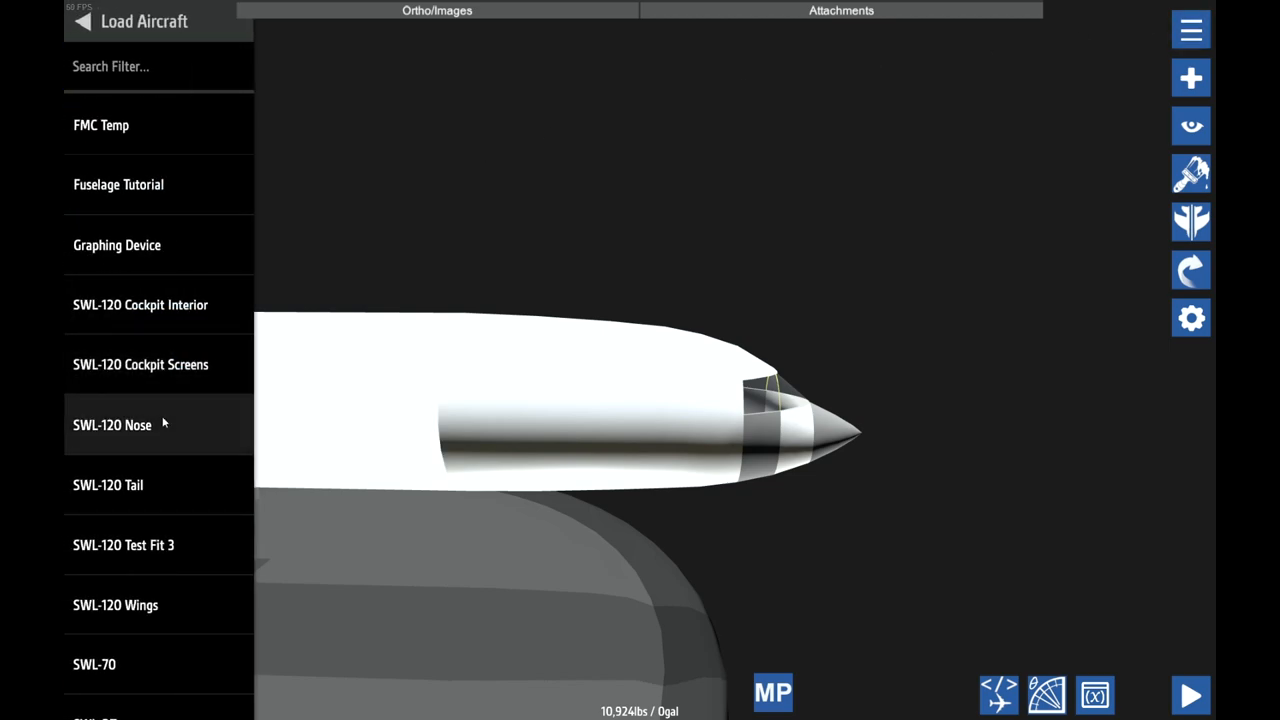
left_click(112, 425)
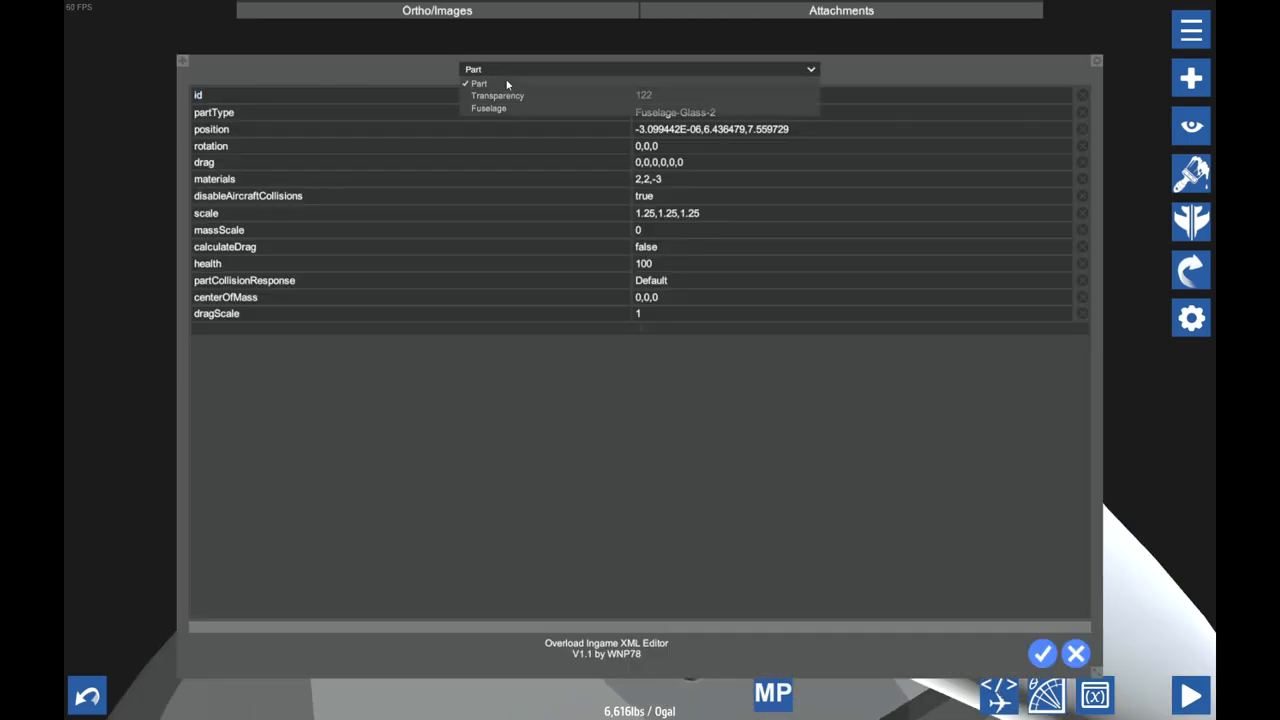
left_click(488, 108)
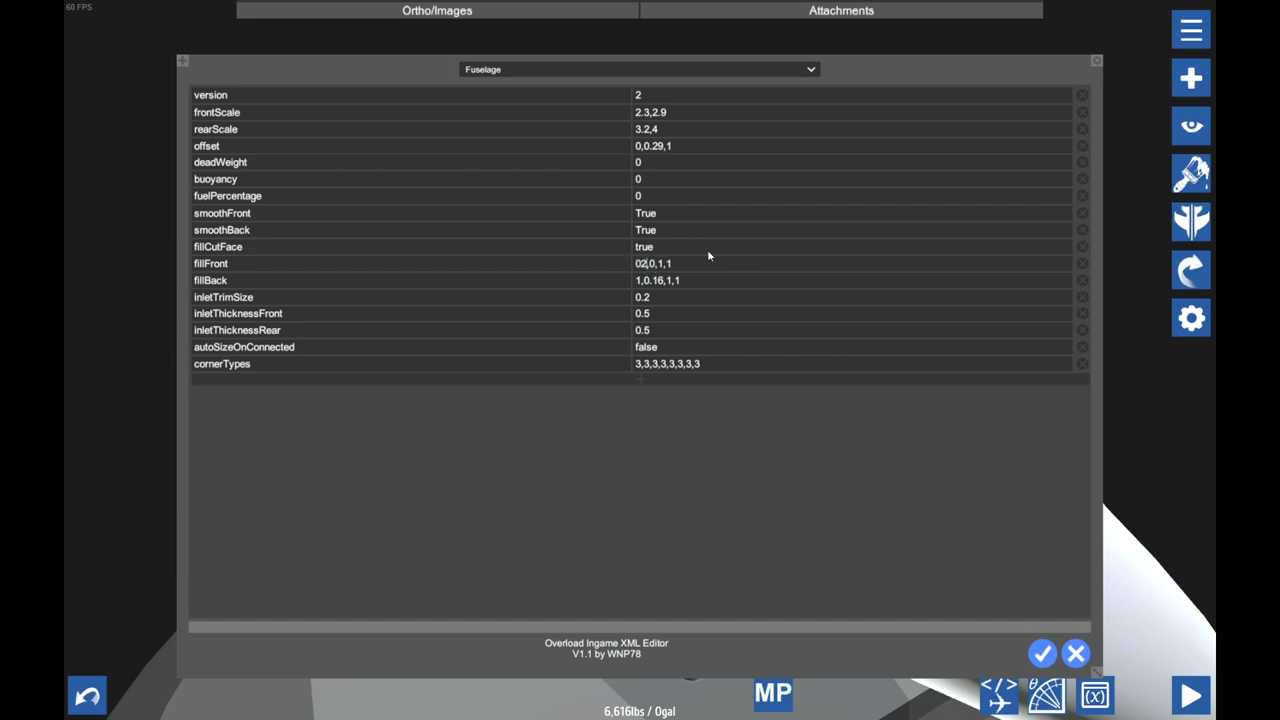
left_click(1076, 653)
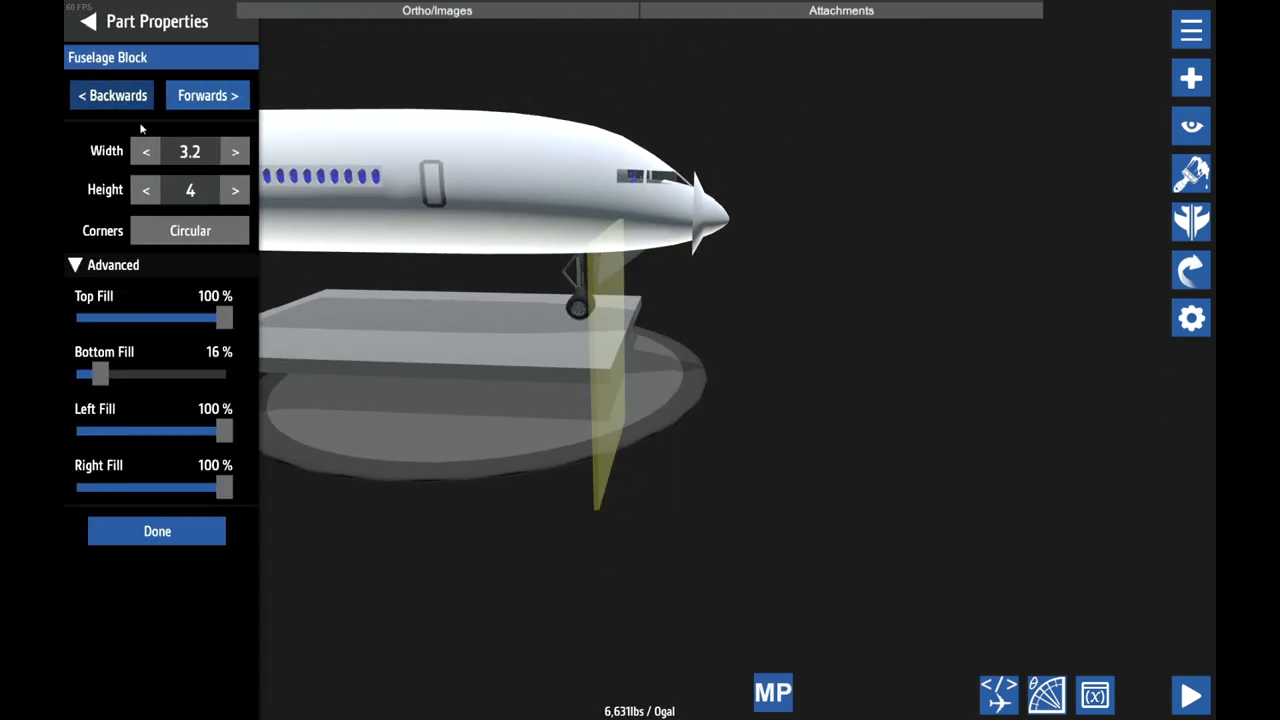
left_click(157, 531)
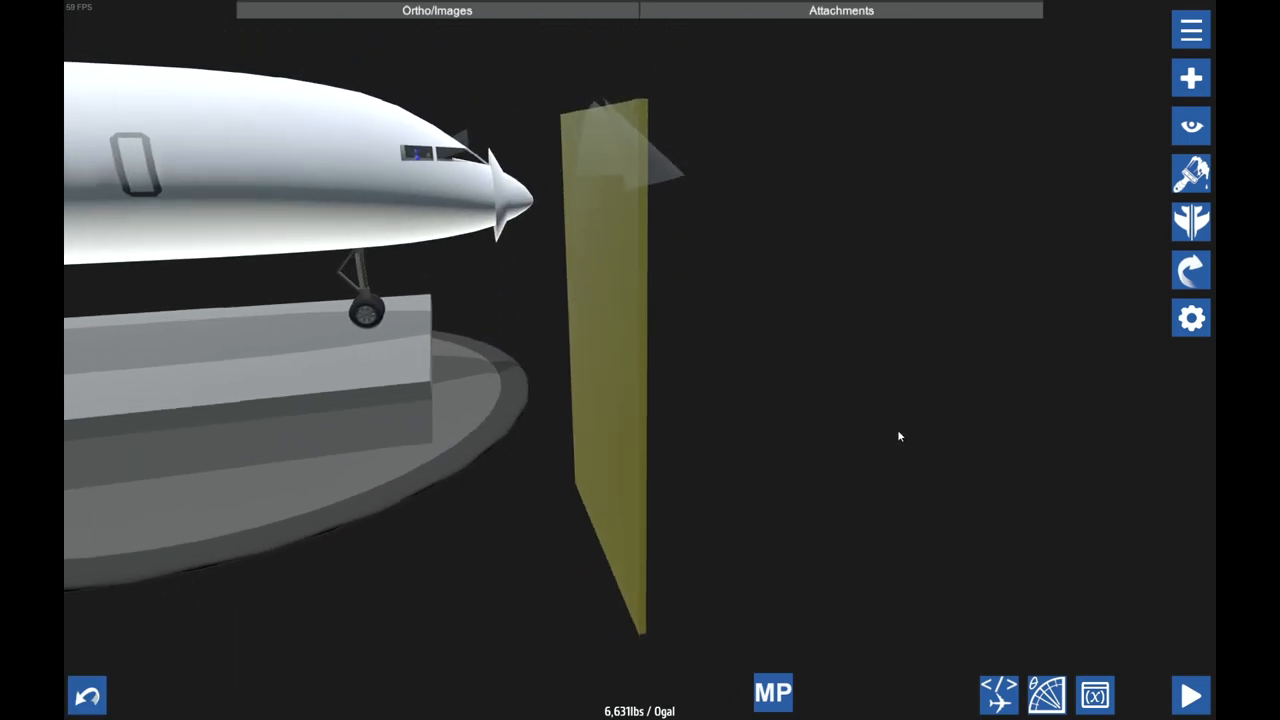
left_click(1190, 29)
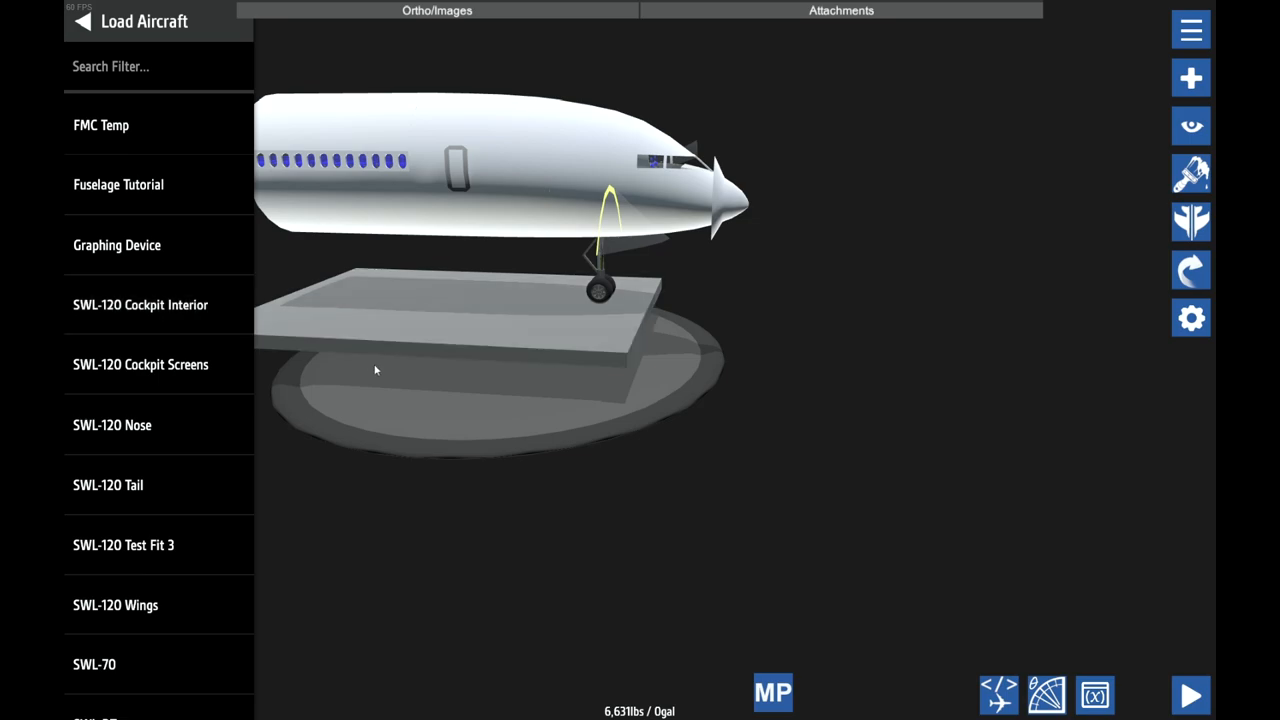
mouse_move(338, 475)
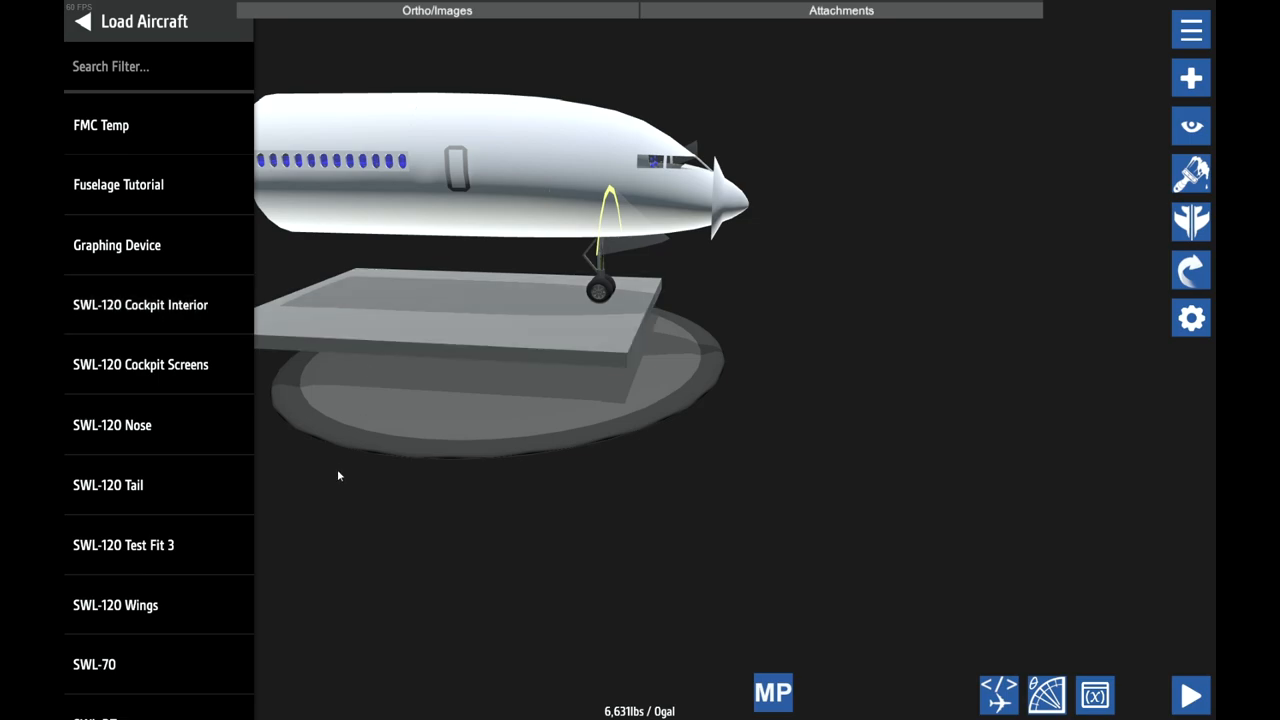
left_click(118, 184)
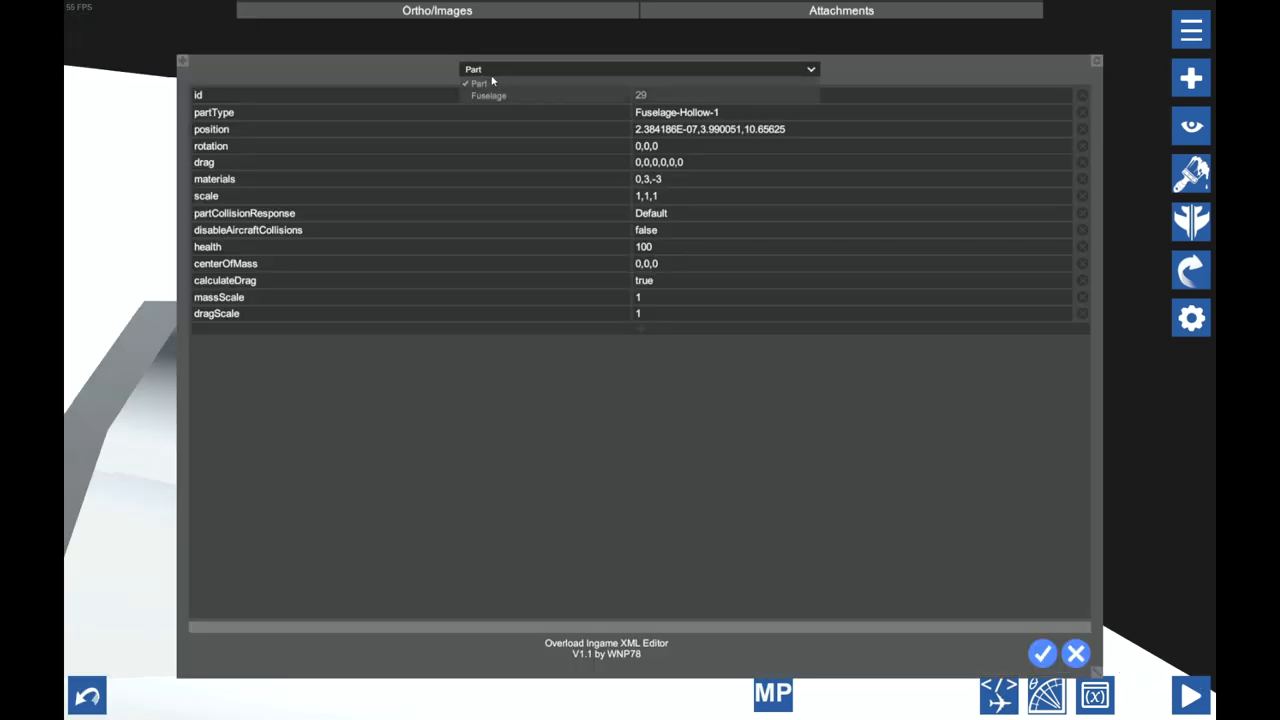
- Enter 1475 as the glass section's front fill in the XML Fuselage attributes
left_click(489, 95)
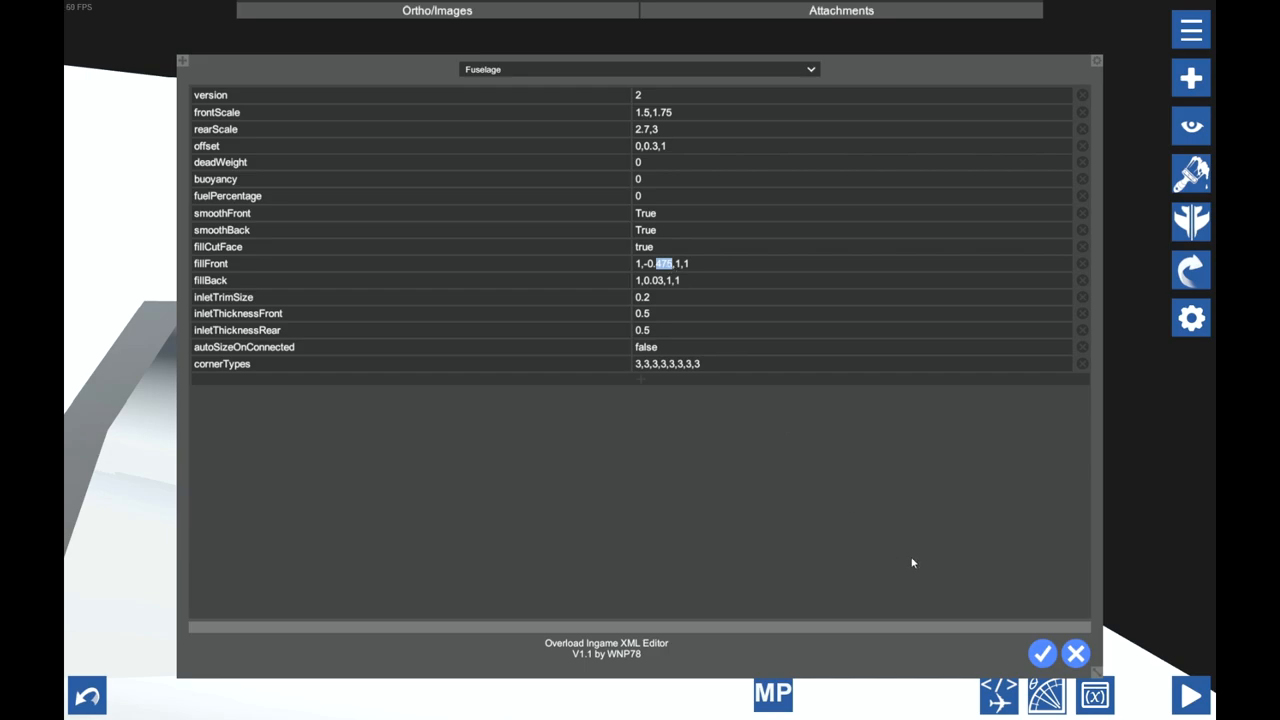
left_click(1042, 653)
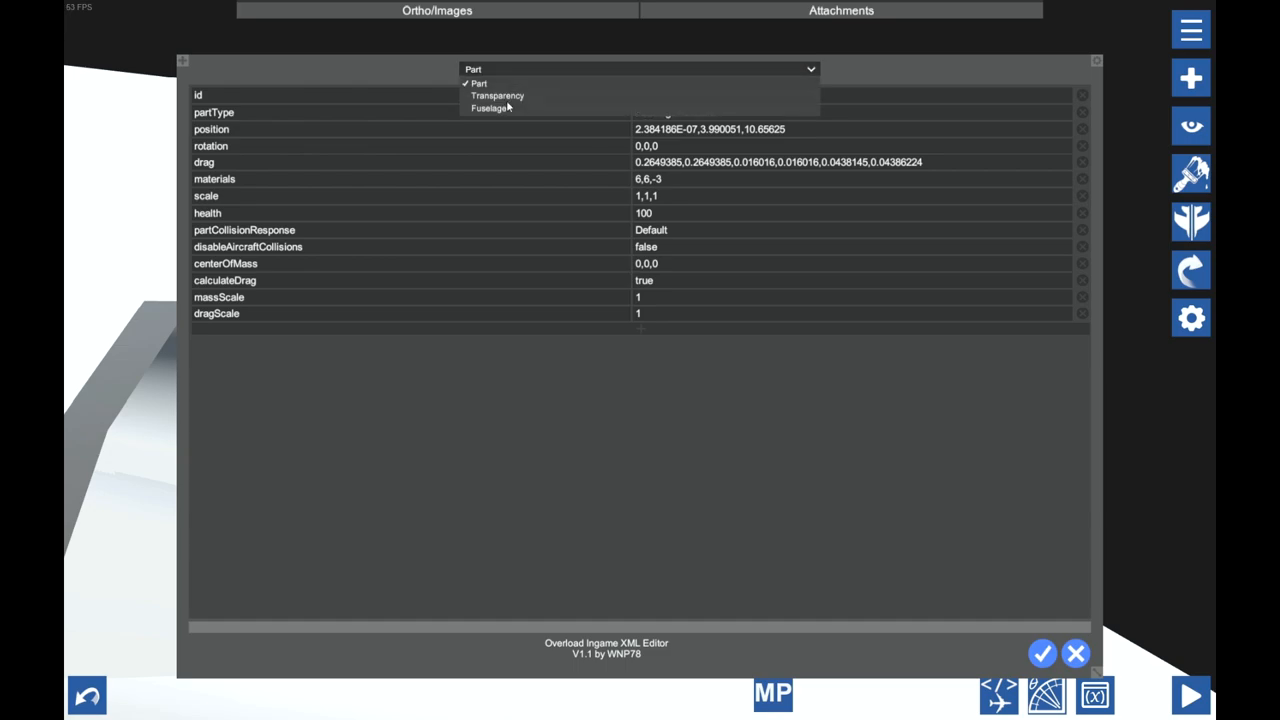
left_click(490, 108)
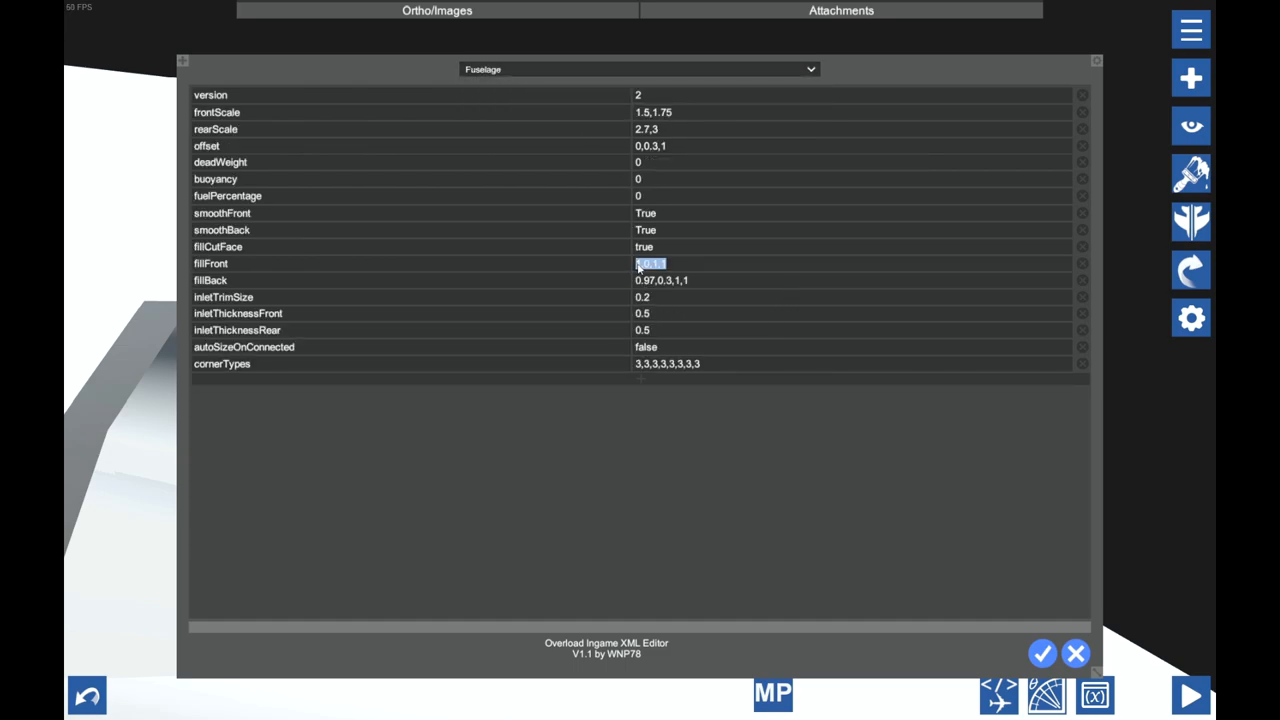
type("1475")
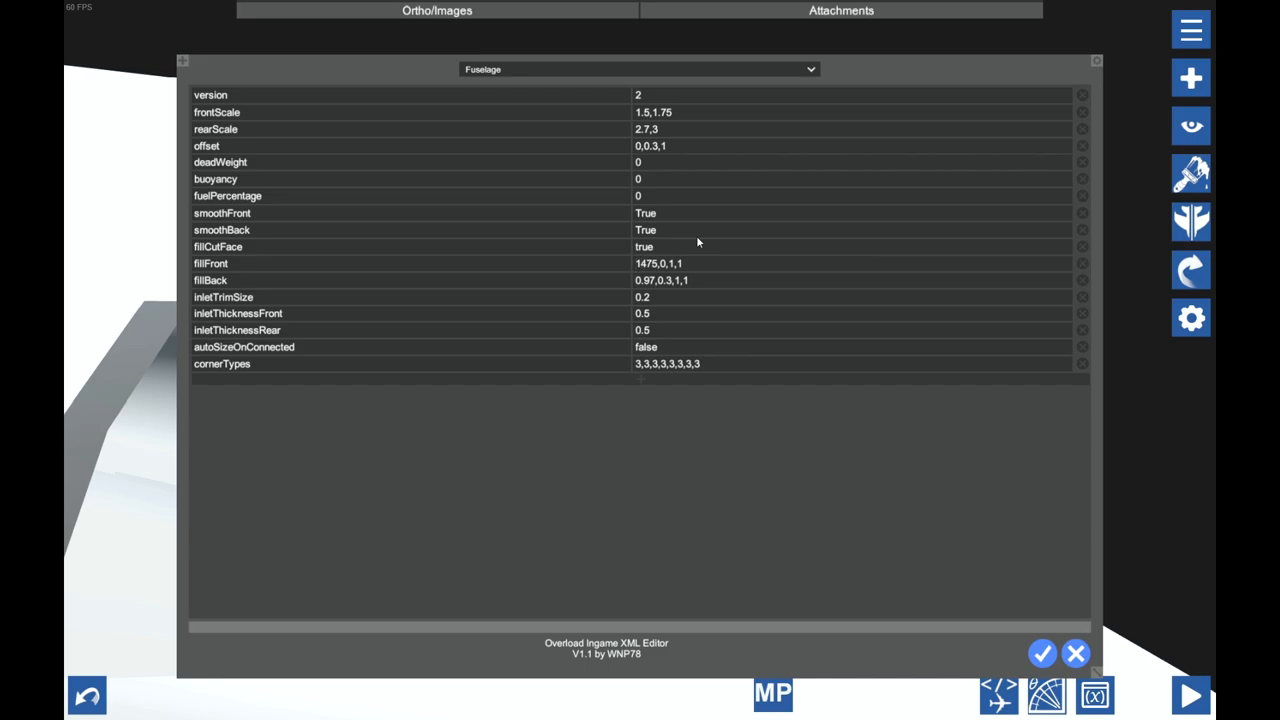
left_click(1075, 653)
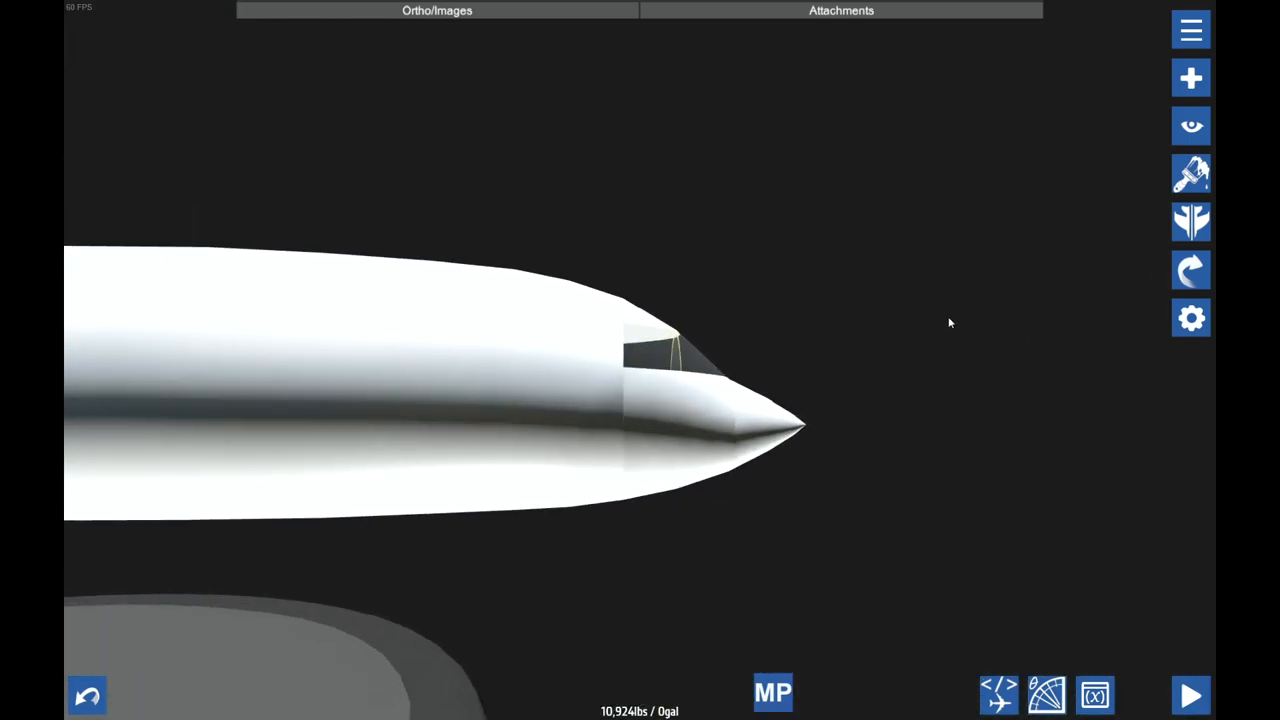
- Add connections from the nose ring to the roof section
left_click_drag(950, 323, 810, 382)
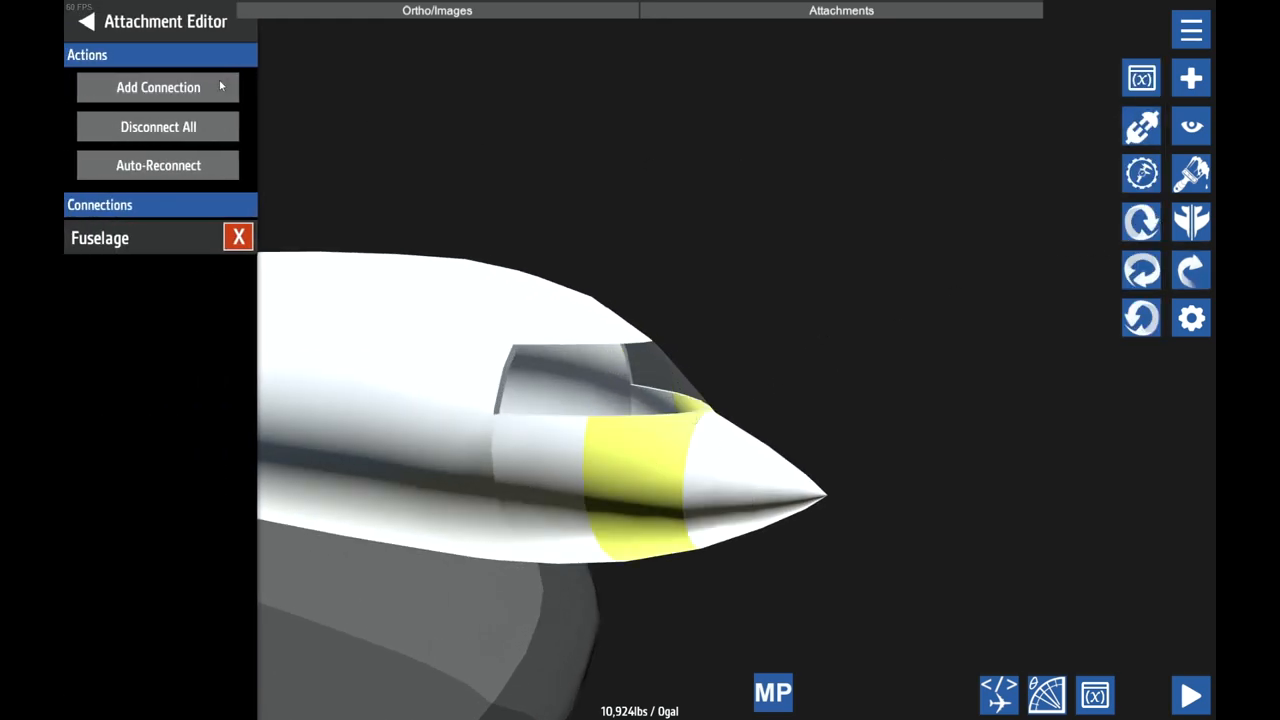
left_click(157, 87)
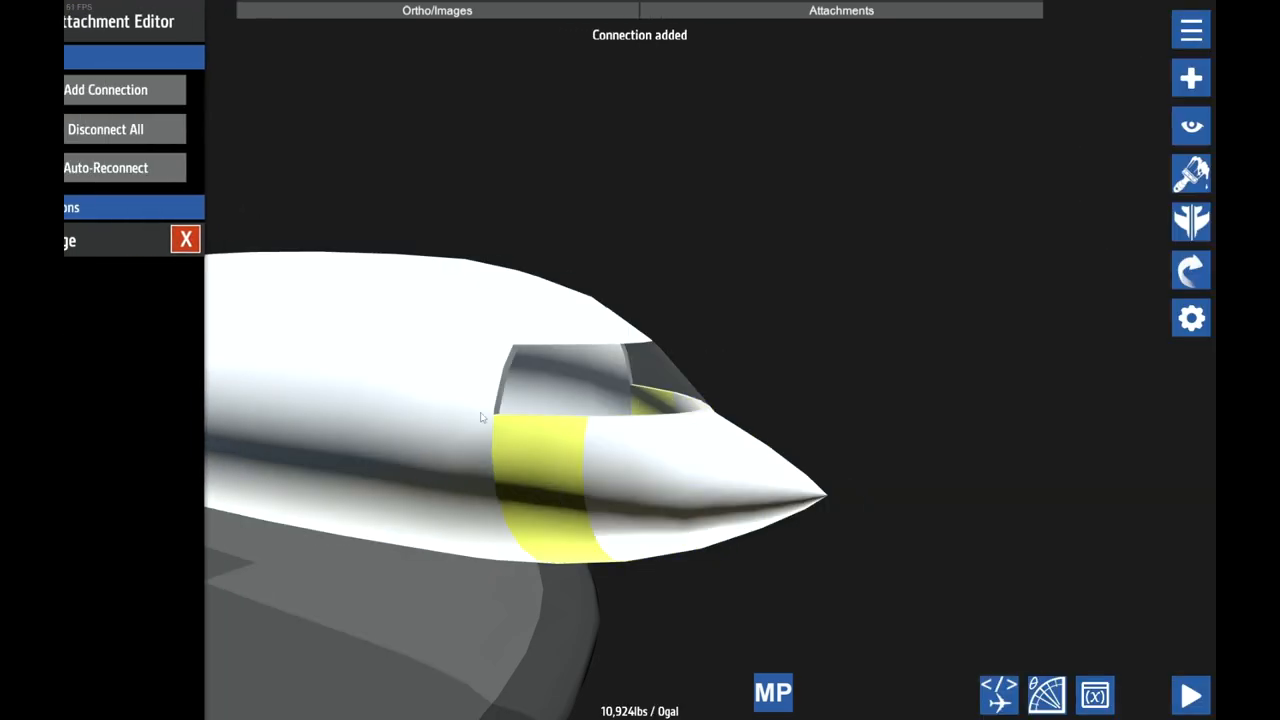
left_click(105, 89)
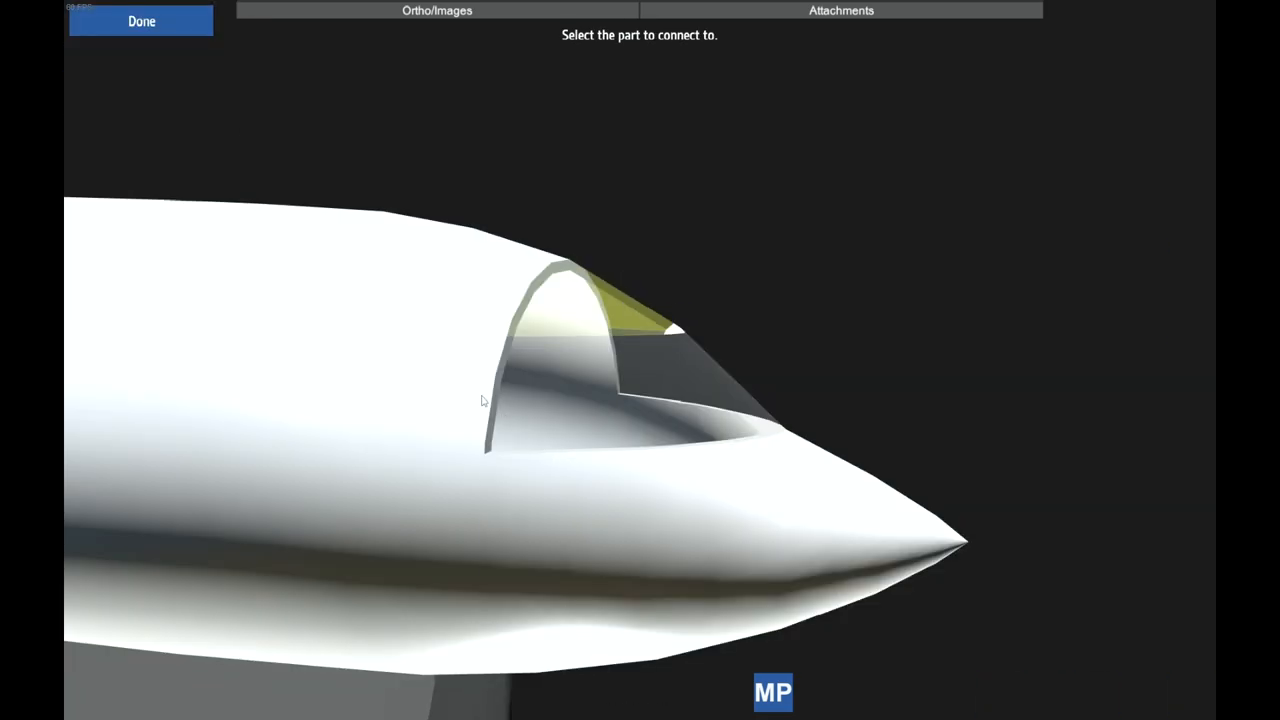
left_click(140, 20)
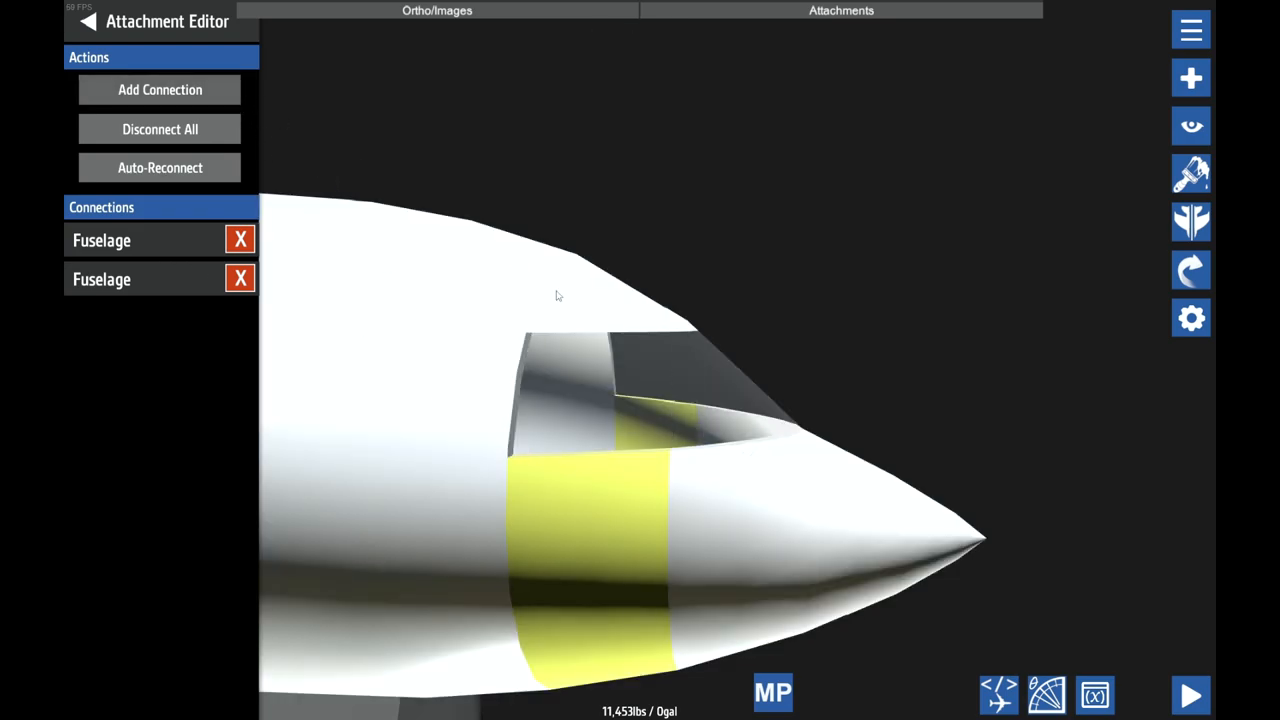
- Start a connection from the glass windshield section by picking its attach point
left_click(240, 279)
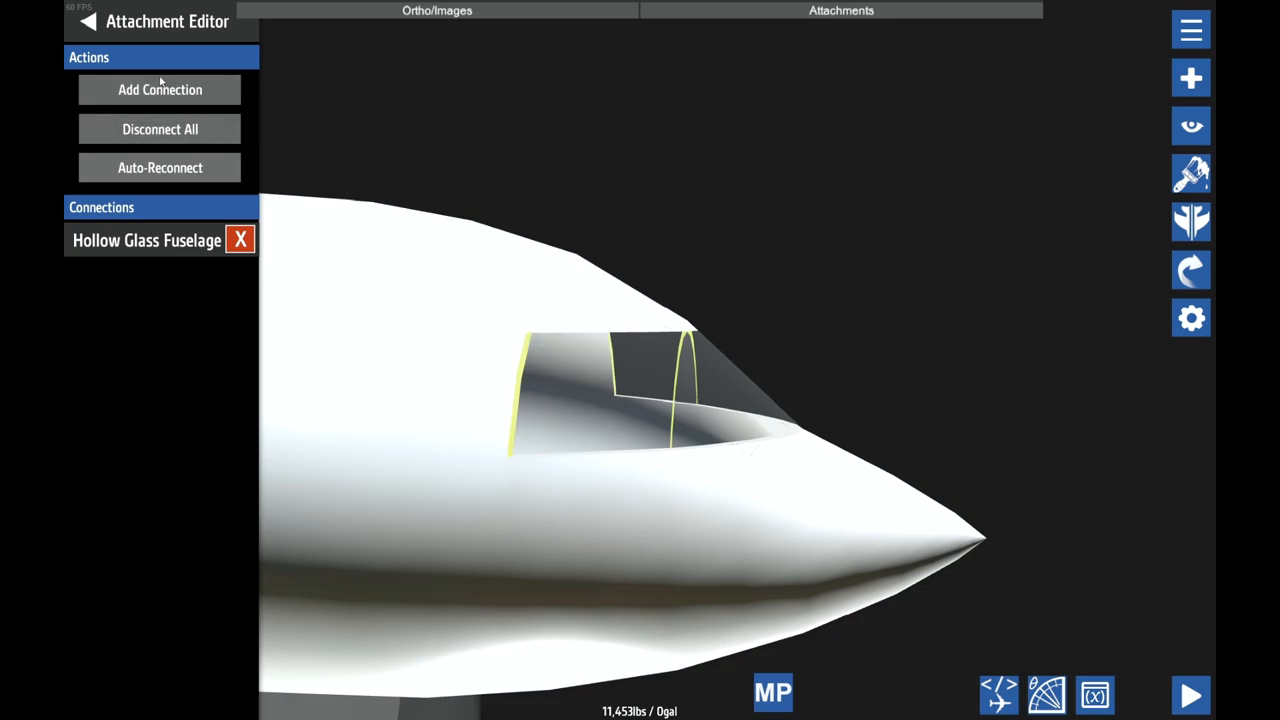
left_click(159, 89)
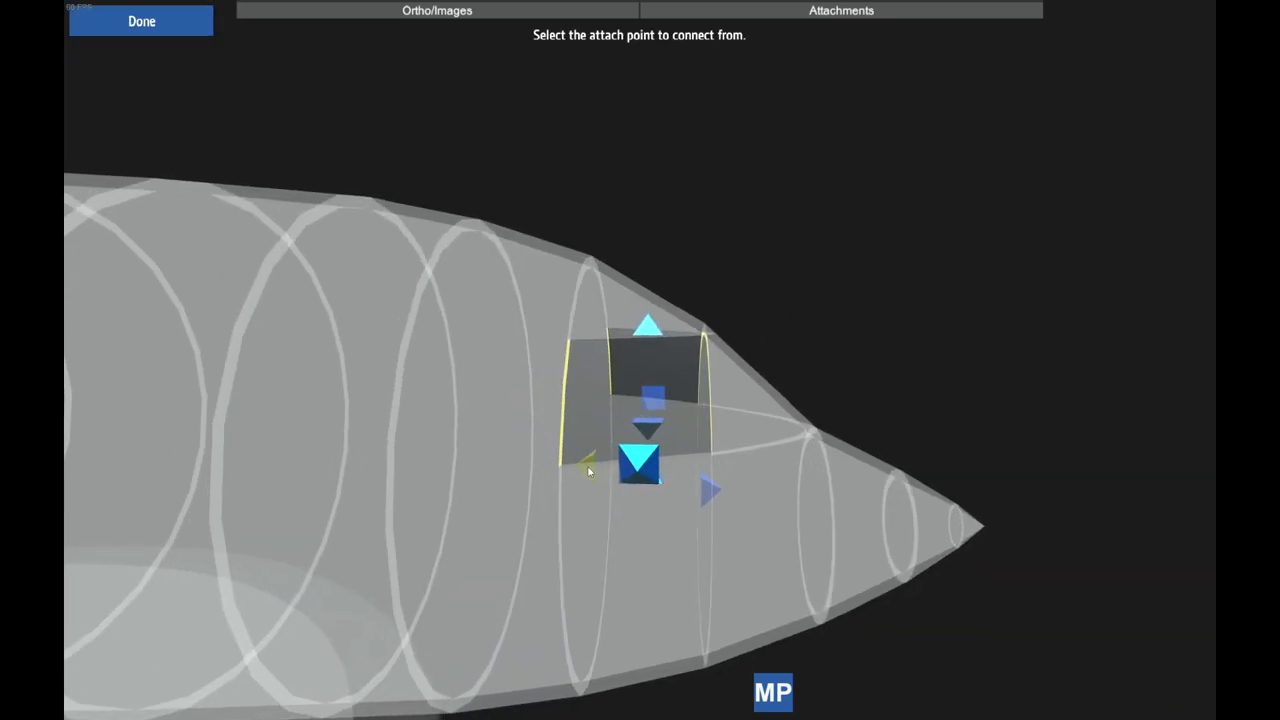
left_click(638, 462)
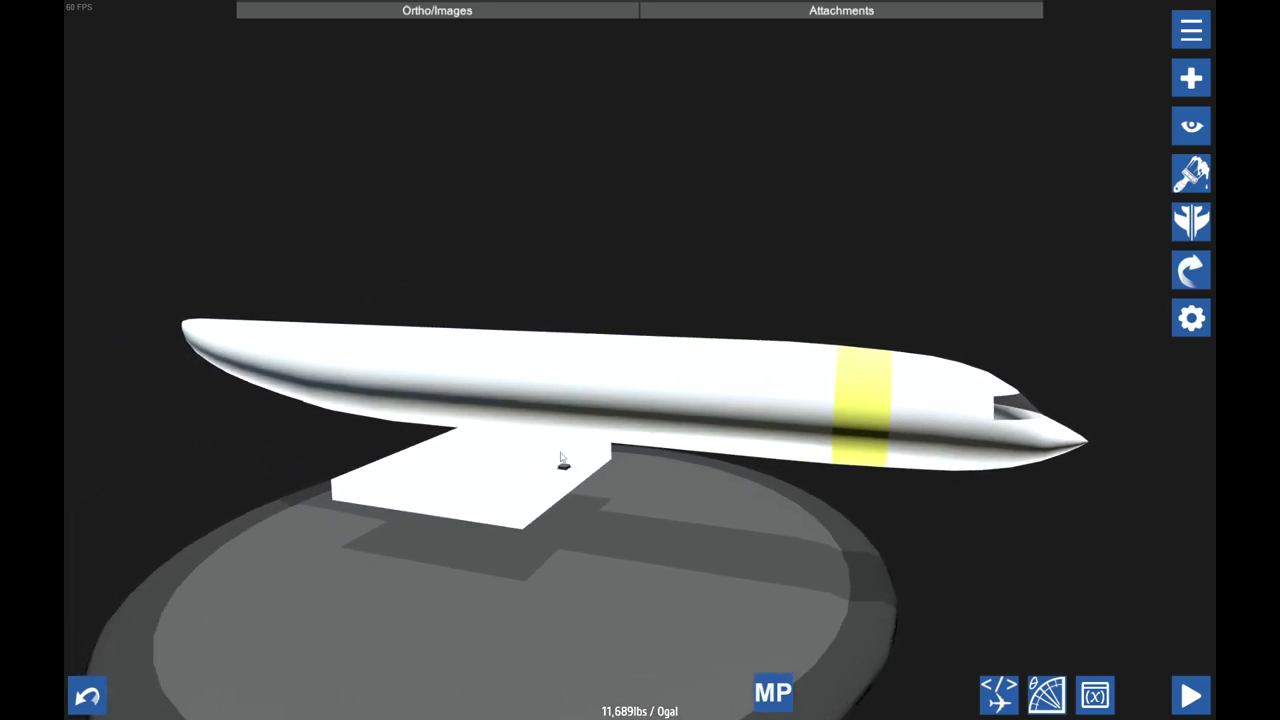
left_click(1190, 695)
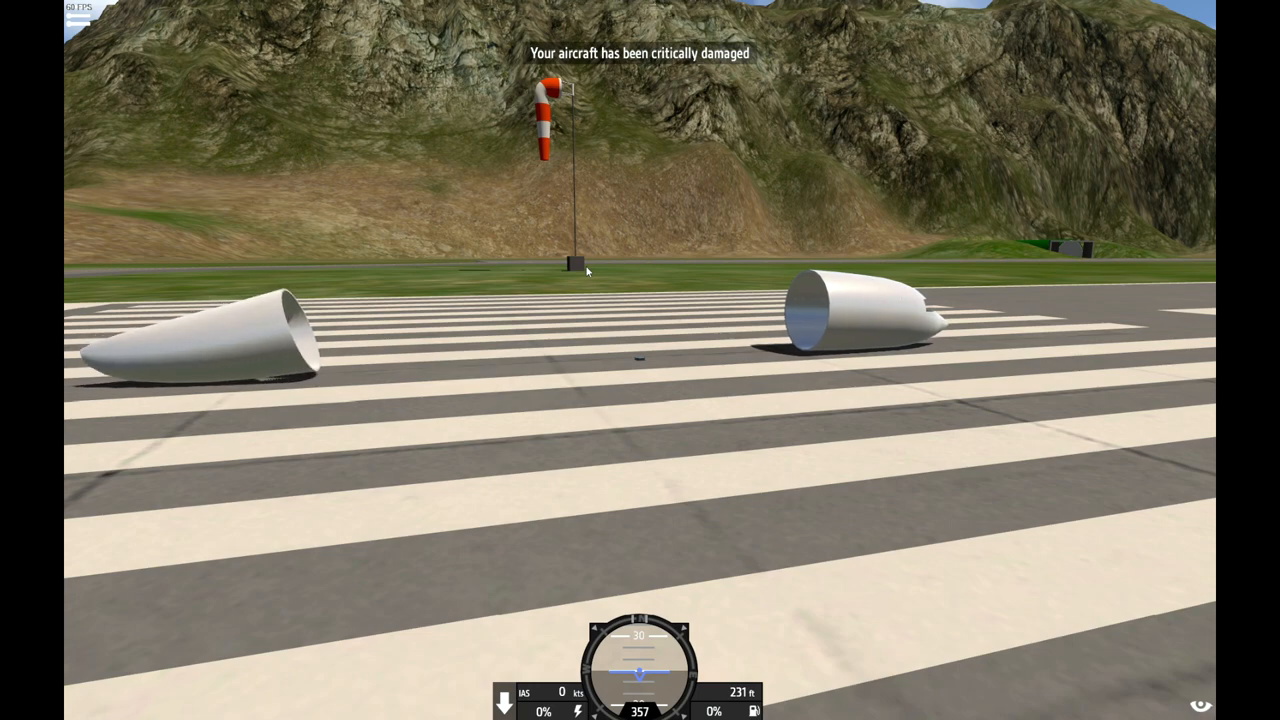
mouse_move(117, 341)
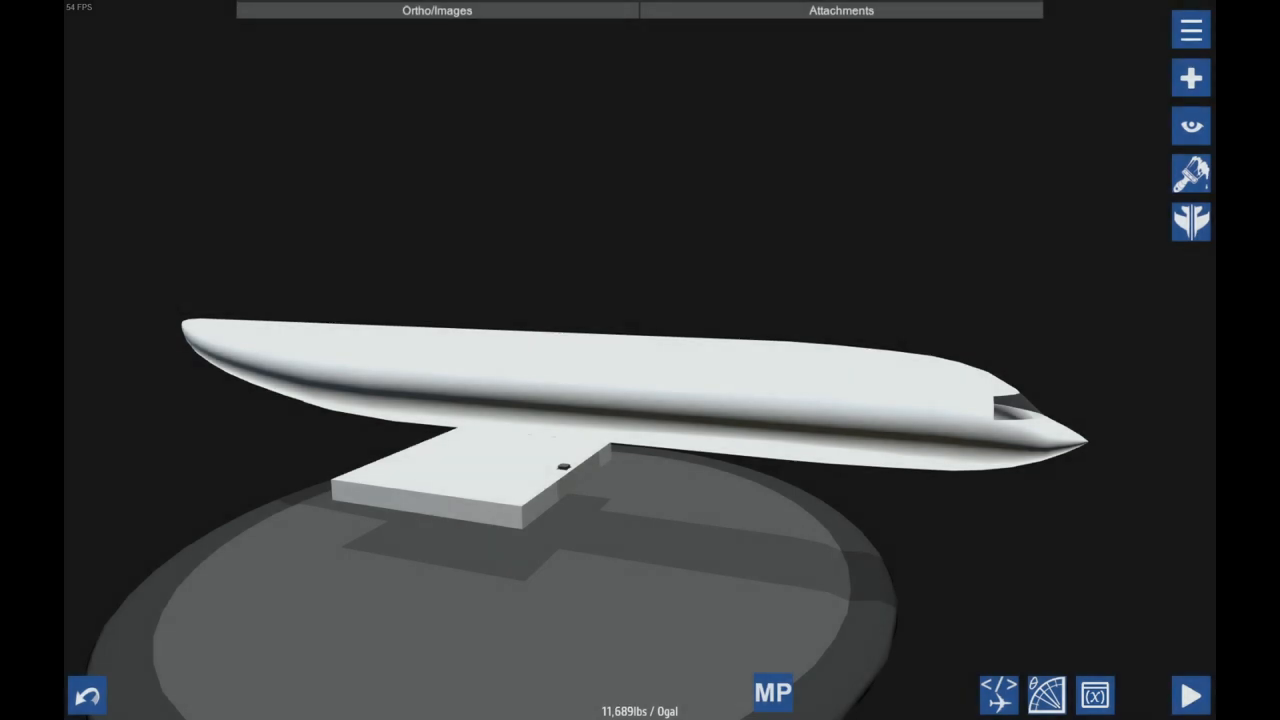
left_click(86, 695)
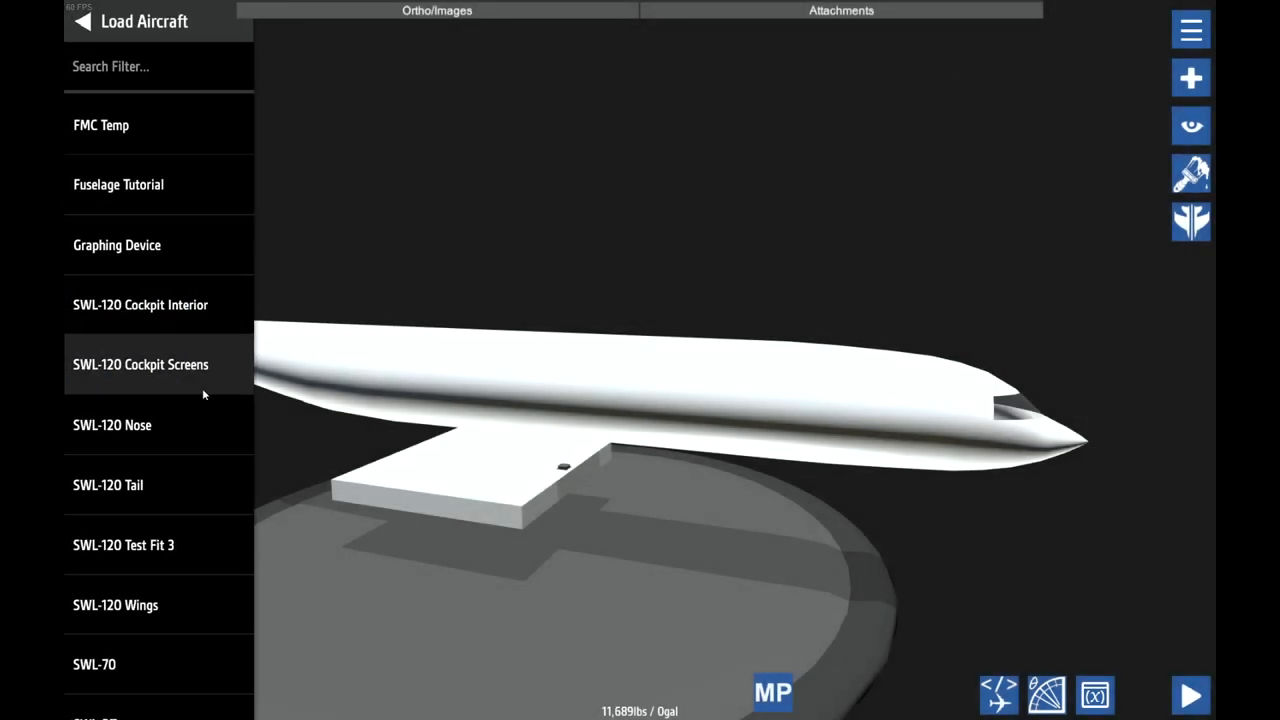
- Load the SWL-70 propeller plane from the saved list and orbit around it
scroll("down", 3)
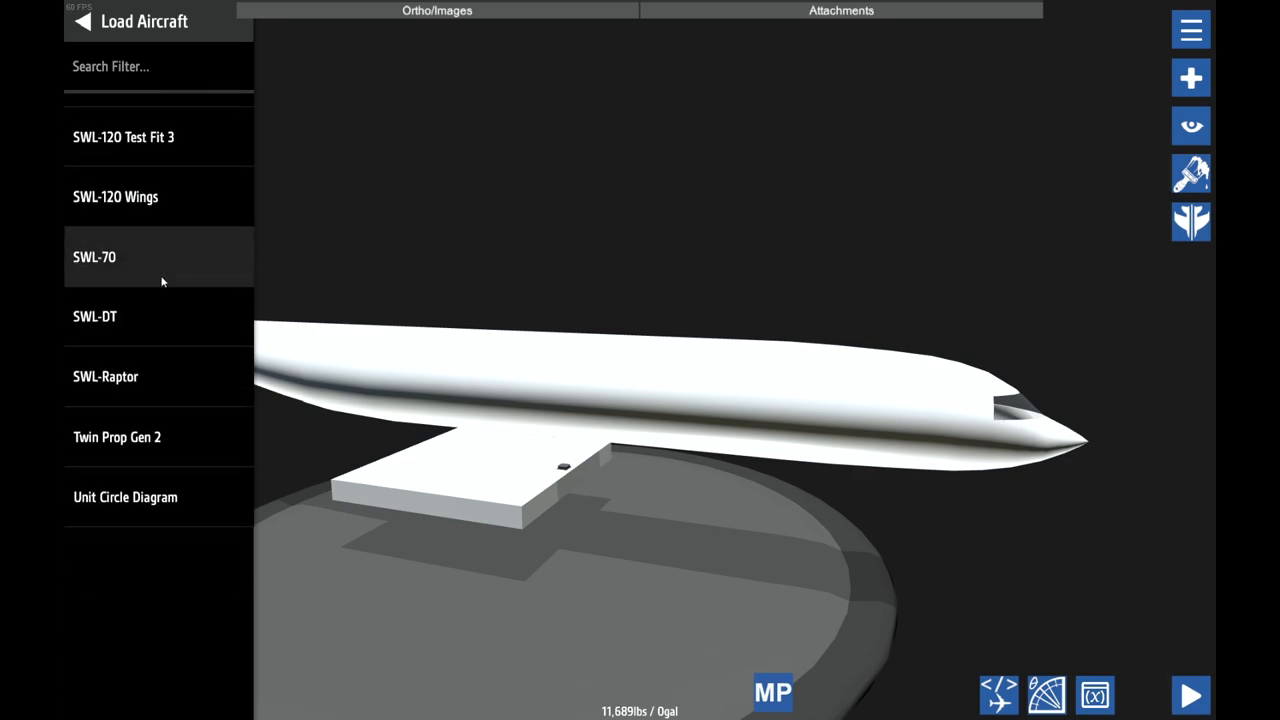
left_click(94, 256)
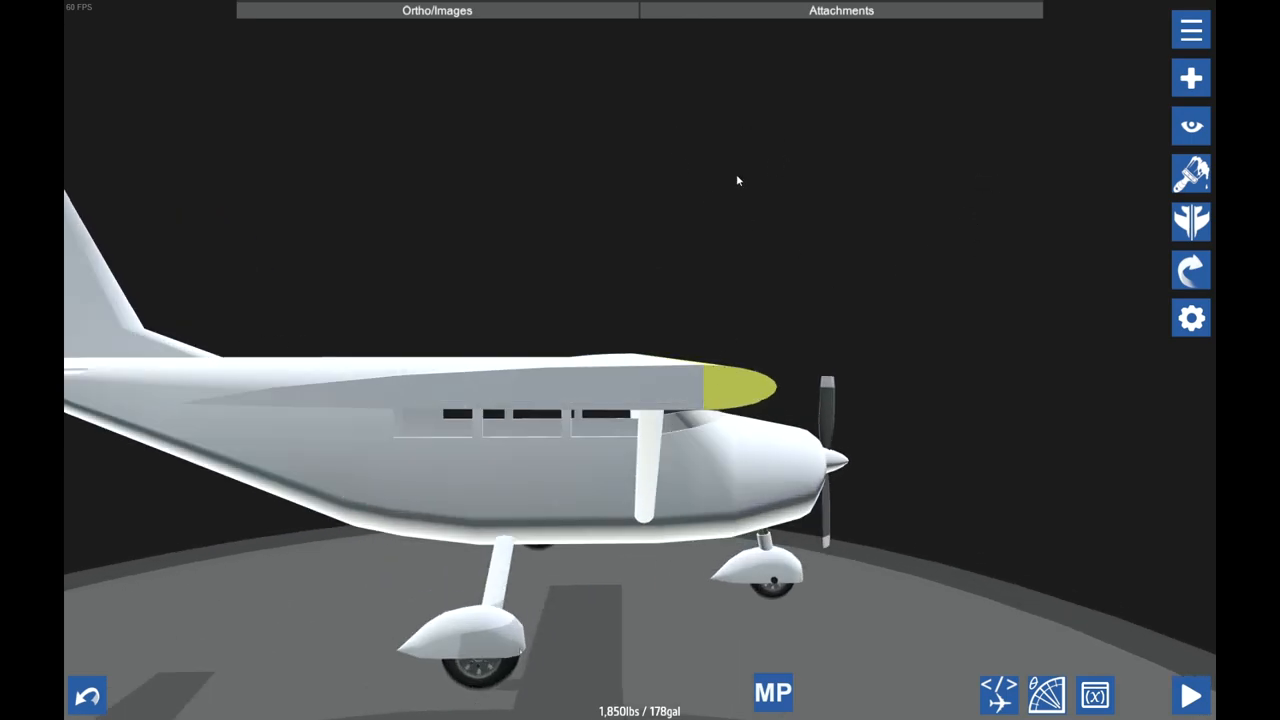
left_click_drag(738, 180, 777, 477)
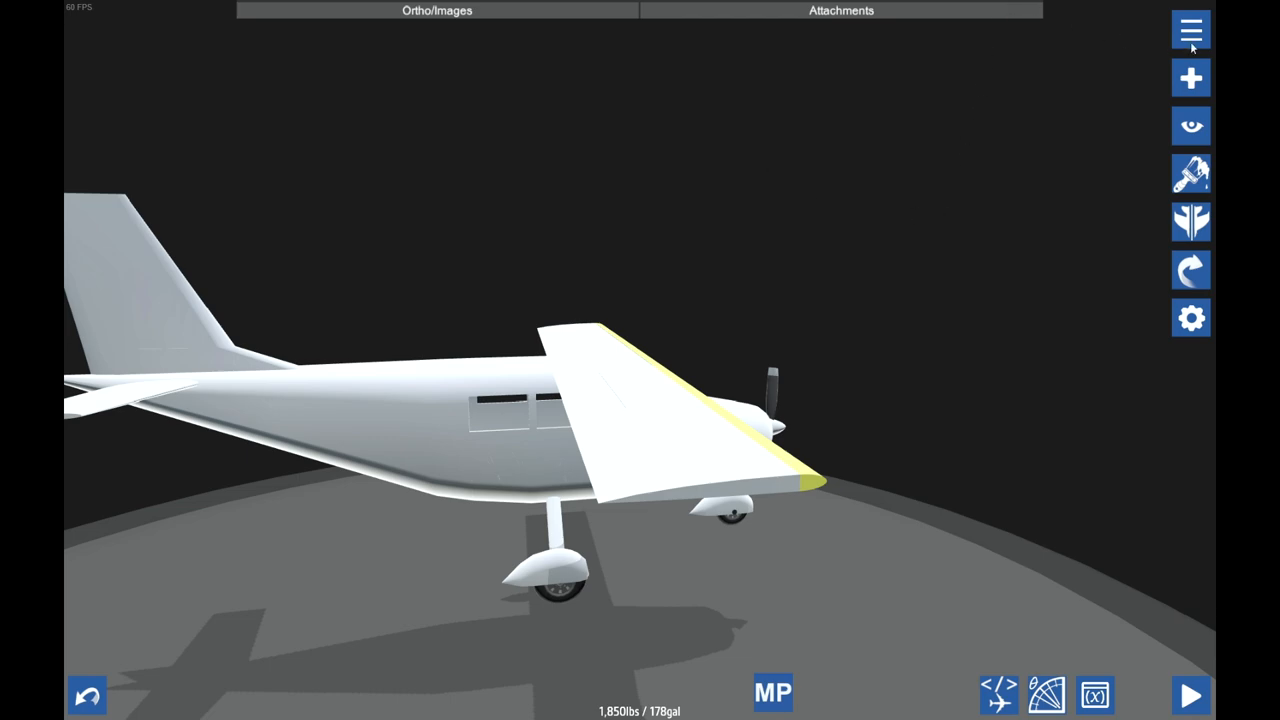
- Reload the Fuselage Tutorial aircraft and orbit to see the cockpit from above
left_click(1190, 30)
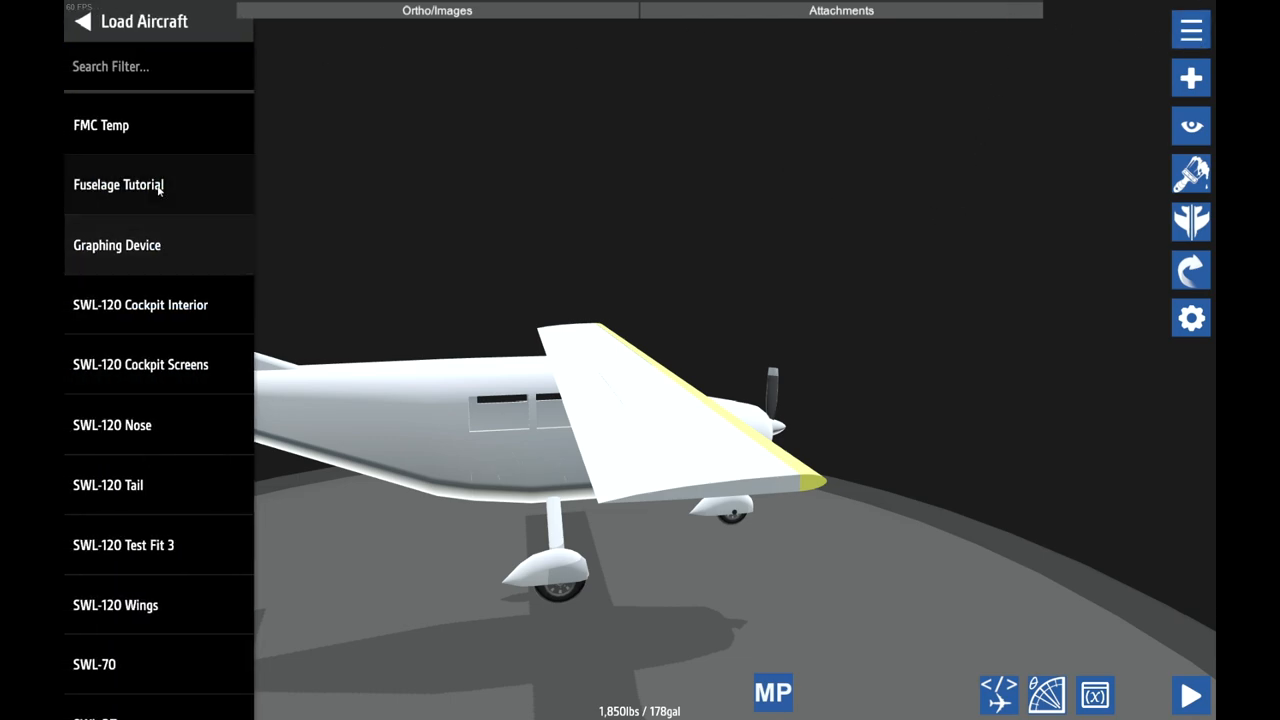
left_click(118, 184)
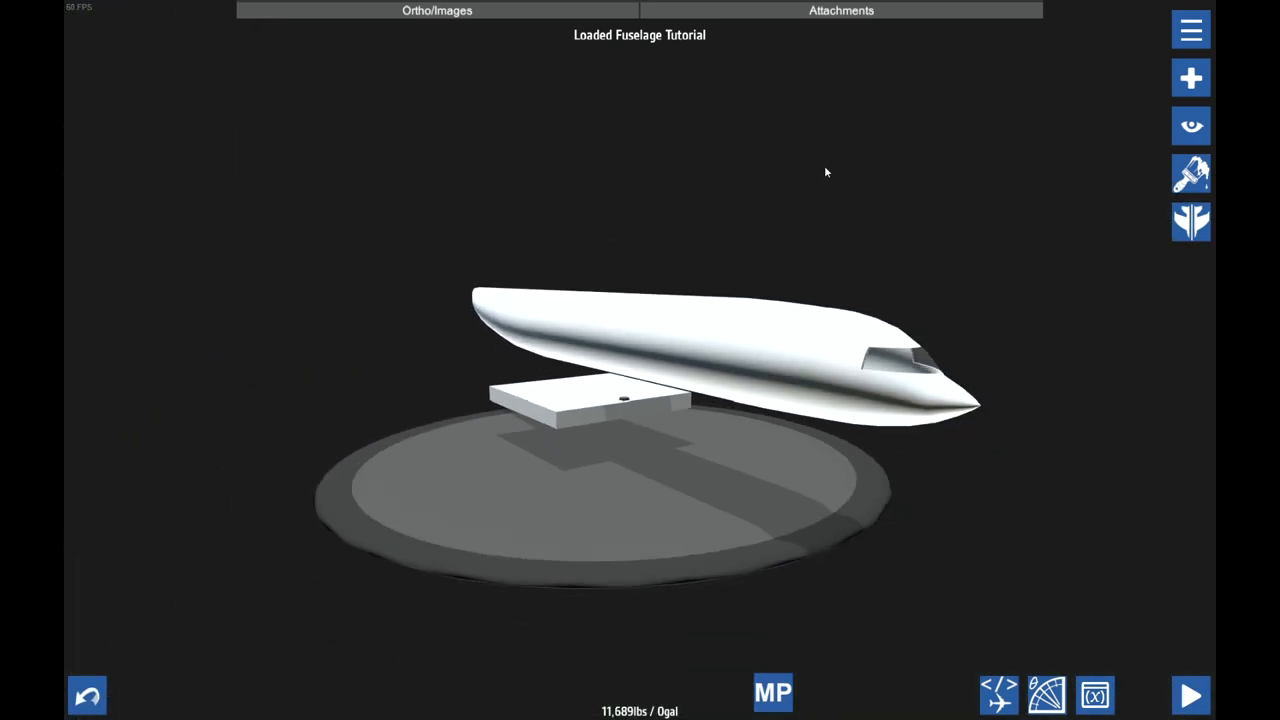
left_click_drag(825, 172, 716, 208)
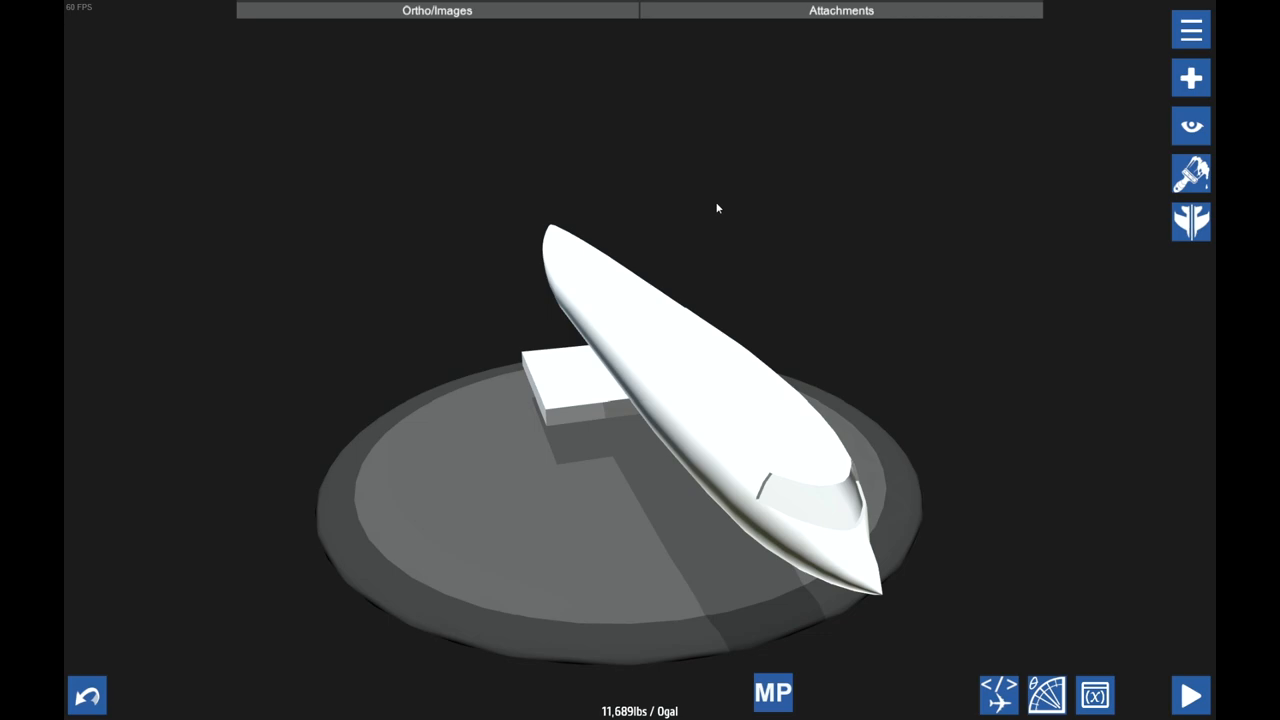
mouse_move(754, 203)
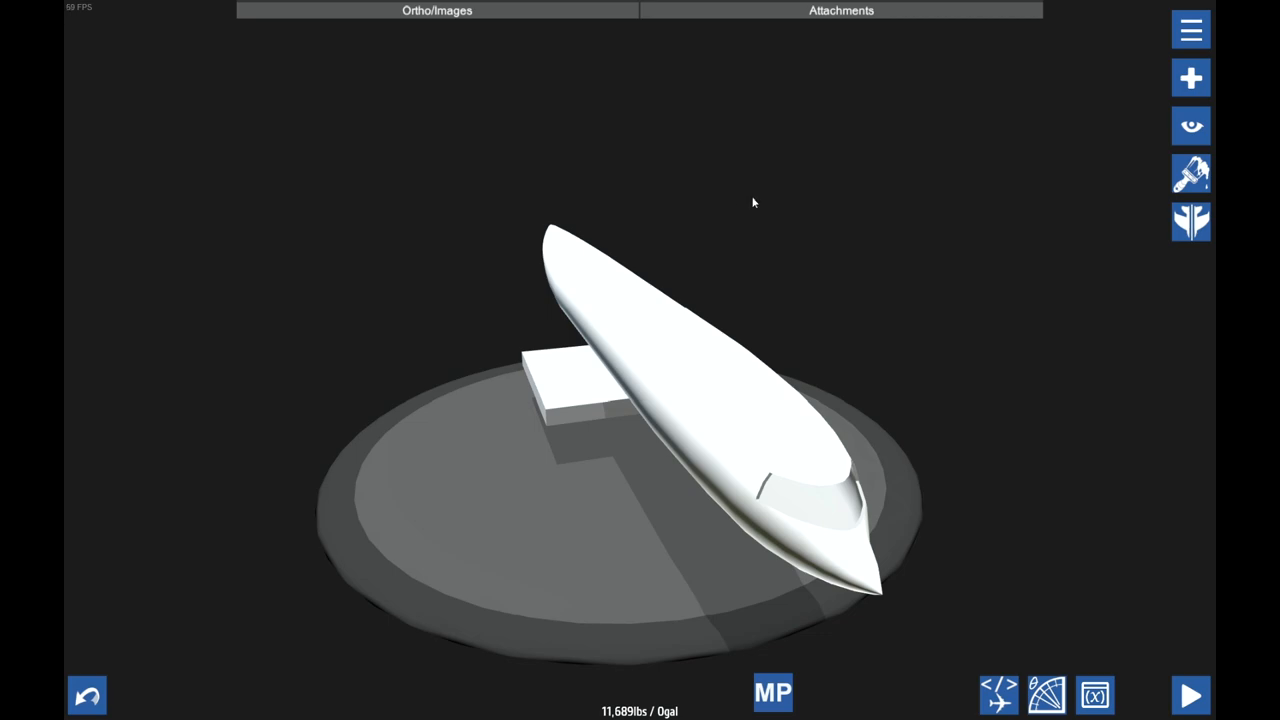
mouse_move(753, 251)
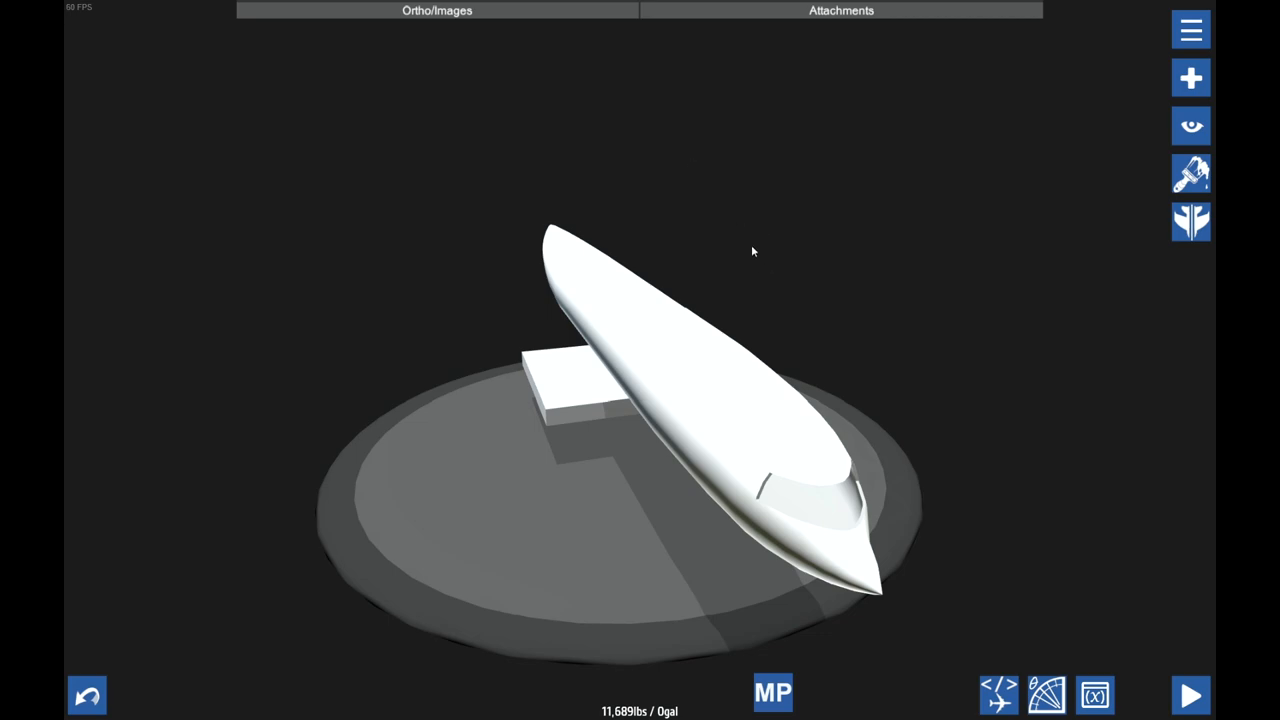